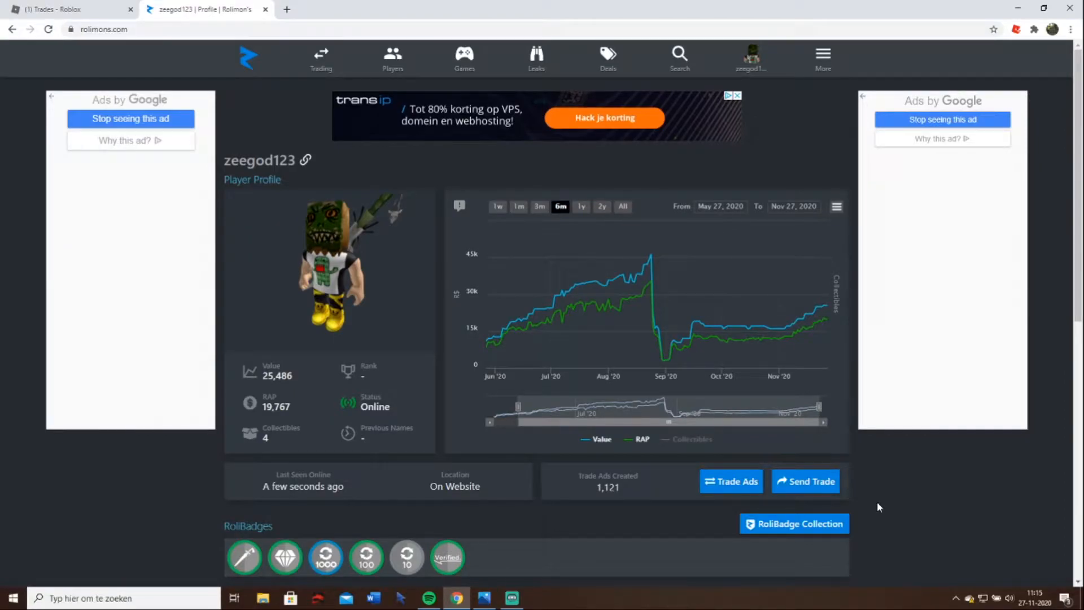
pyautogui.moveTo(817, 504)
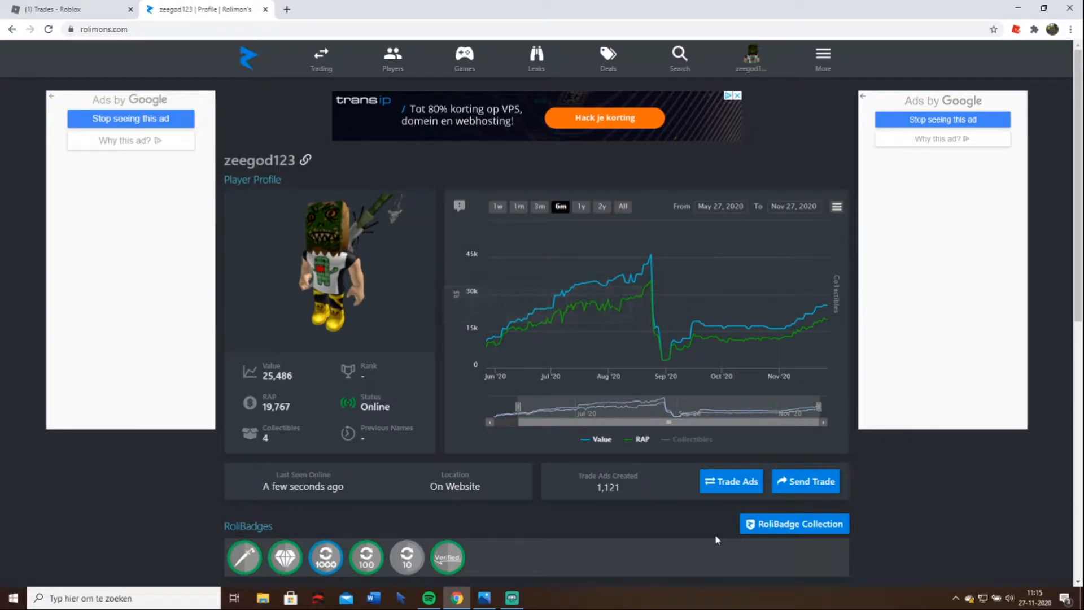
pyautogui.moveTo(319, 472)
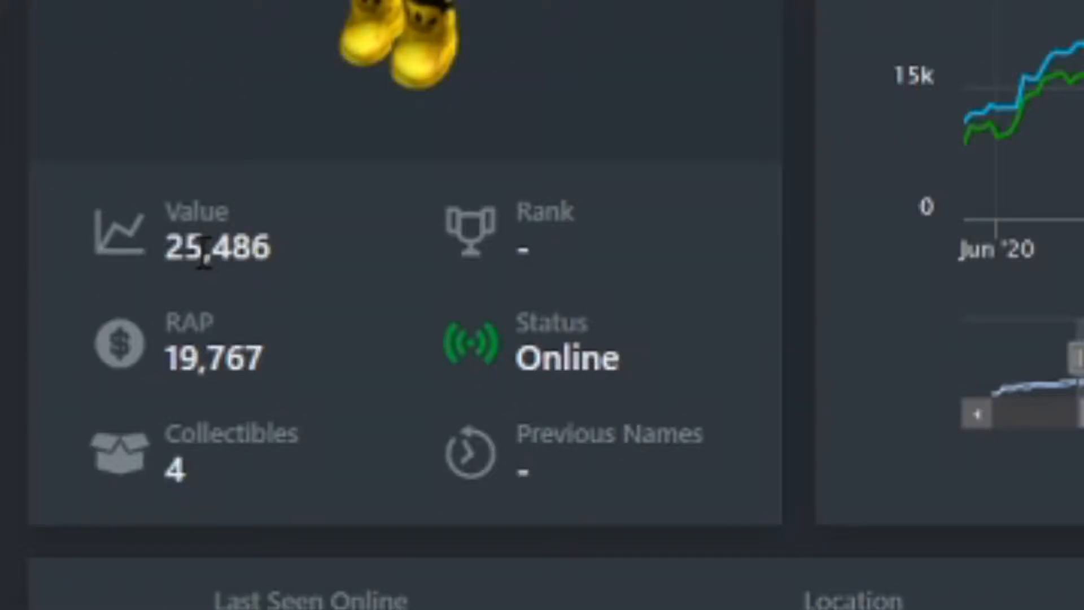
pyautogui.moveTo(202, 358)
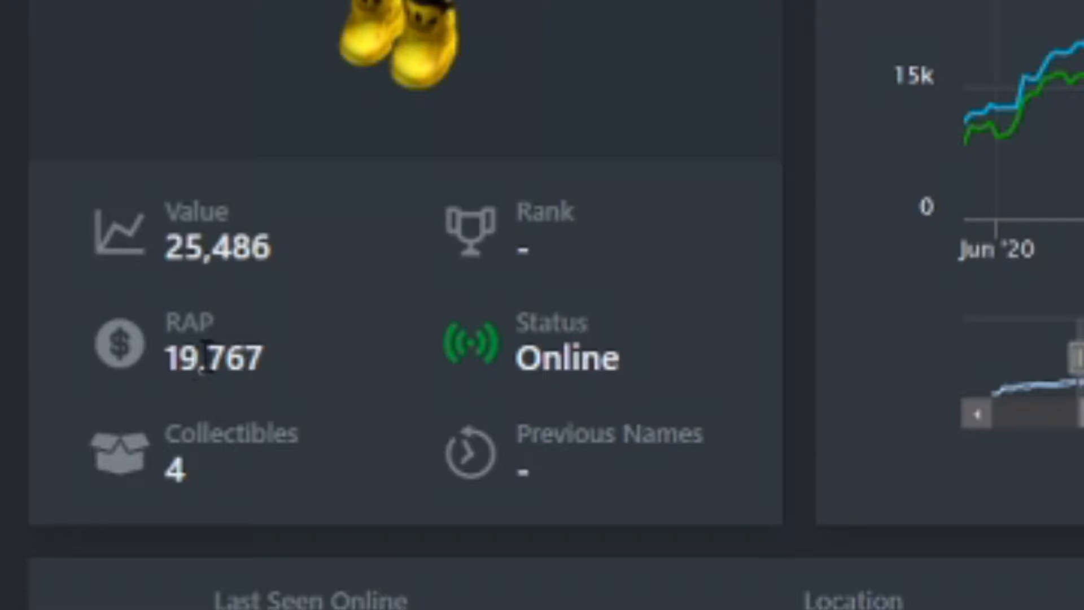
# - Review the Blackvalk Shades item details, close the extra tab and return to the Roblox Trades page
pyautogui.scroll(-3)
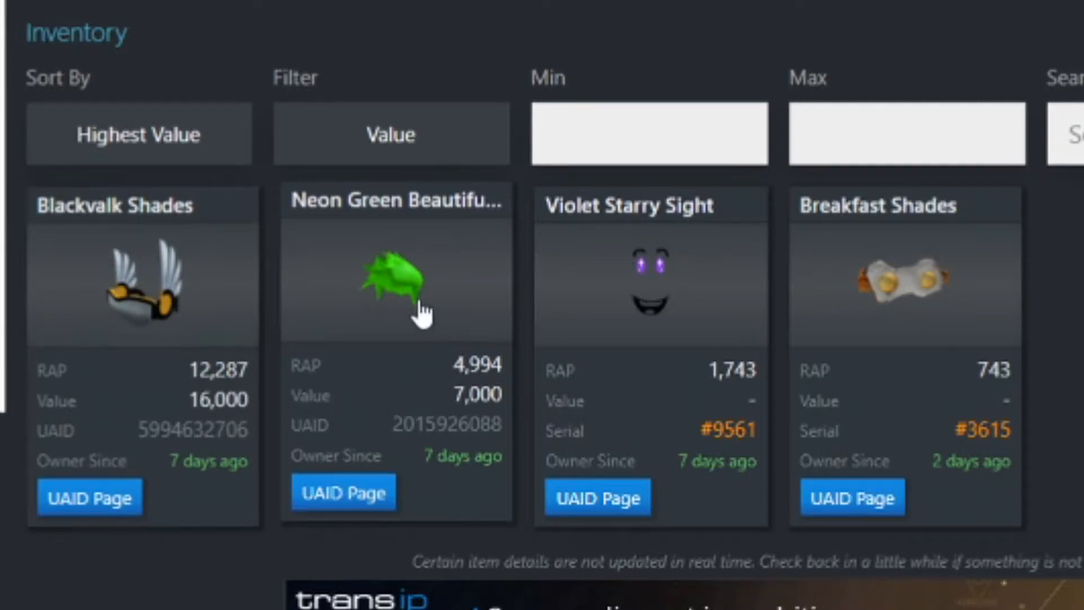
pyautogui.moveTo(484, 414)
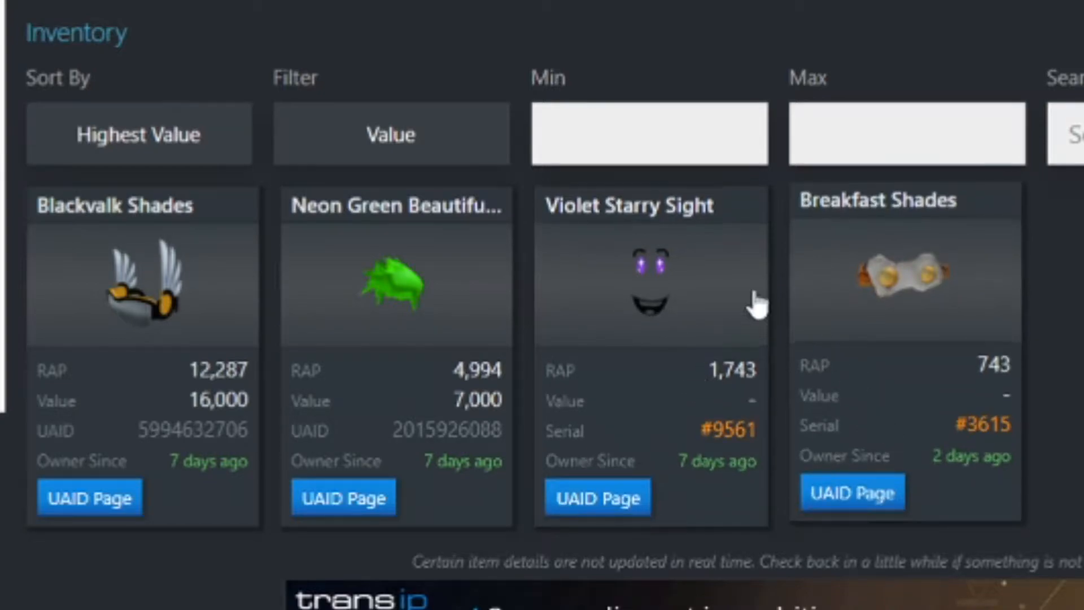
pyautogui.moveTo(915, 377)
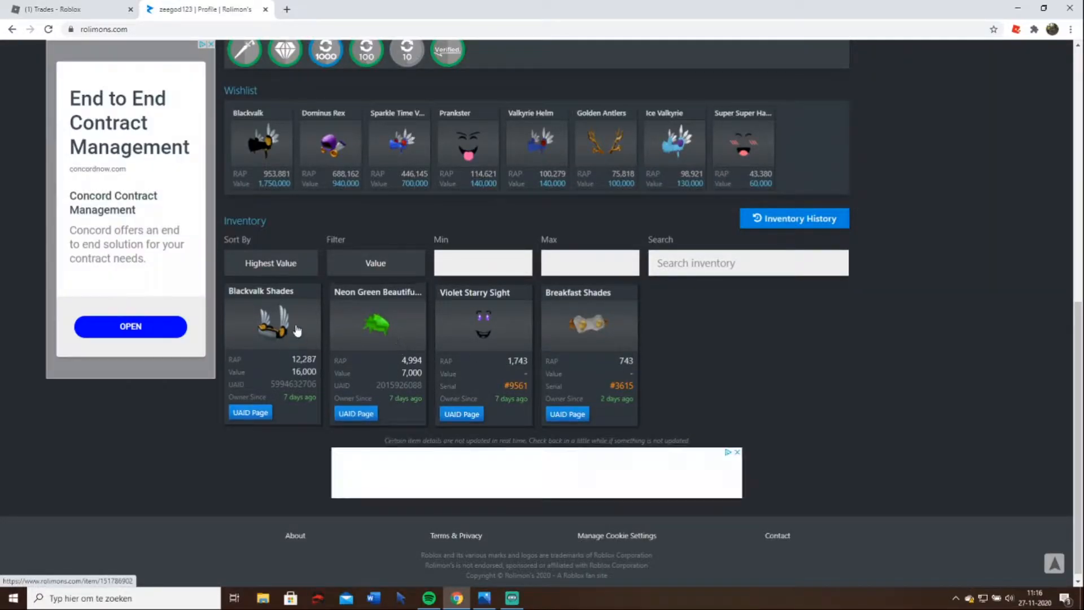
pyautogui.click(270, 325)
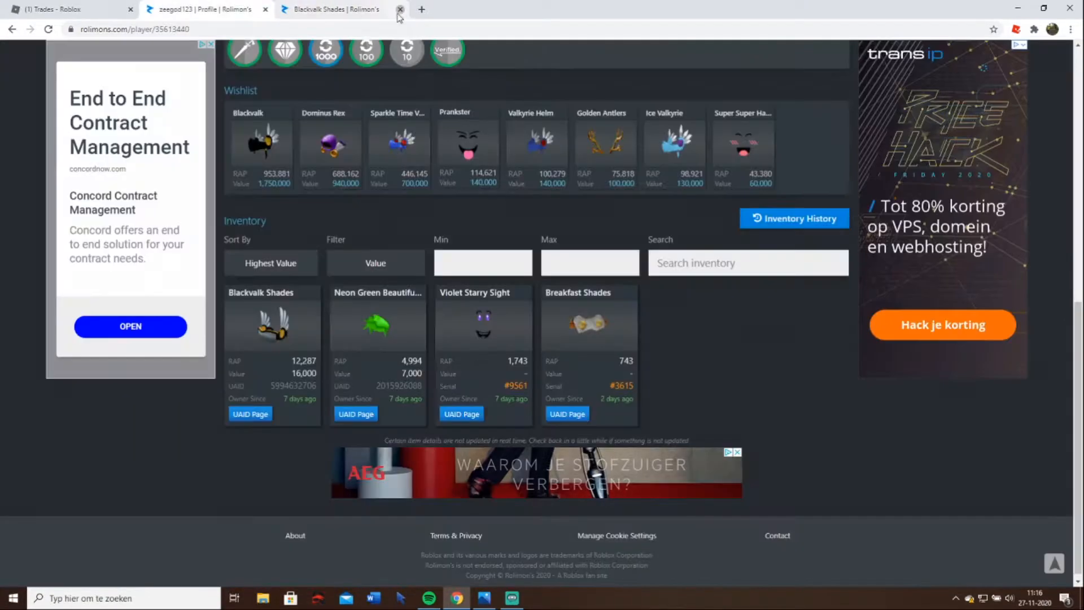
pyautogui.click(399, 9)
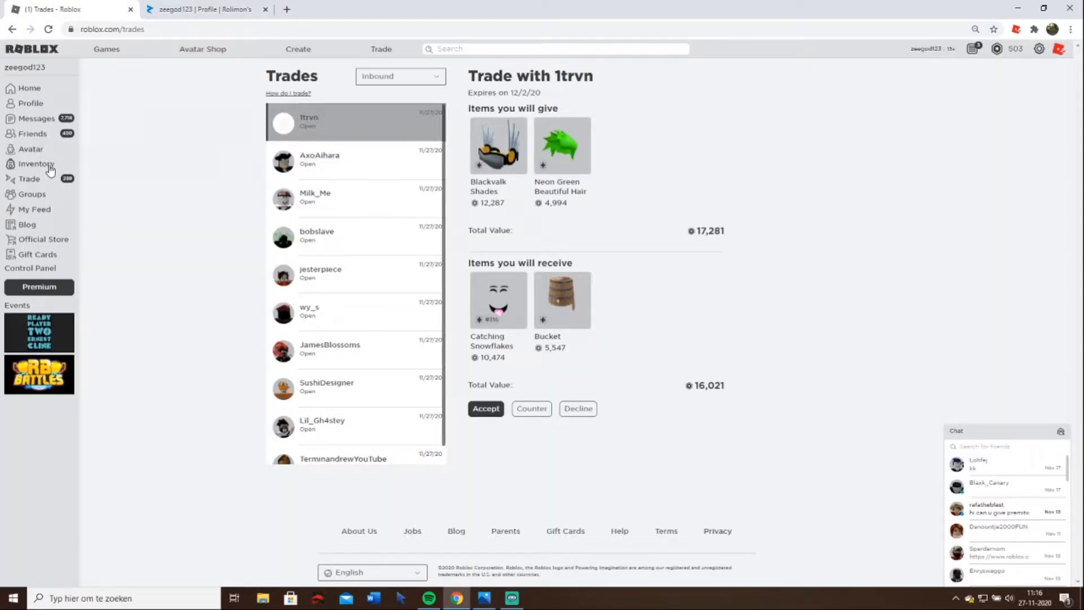
pyautogui.moveTo(68, 178)
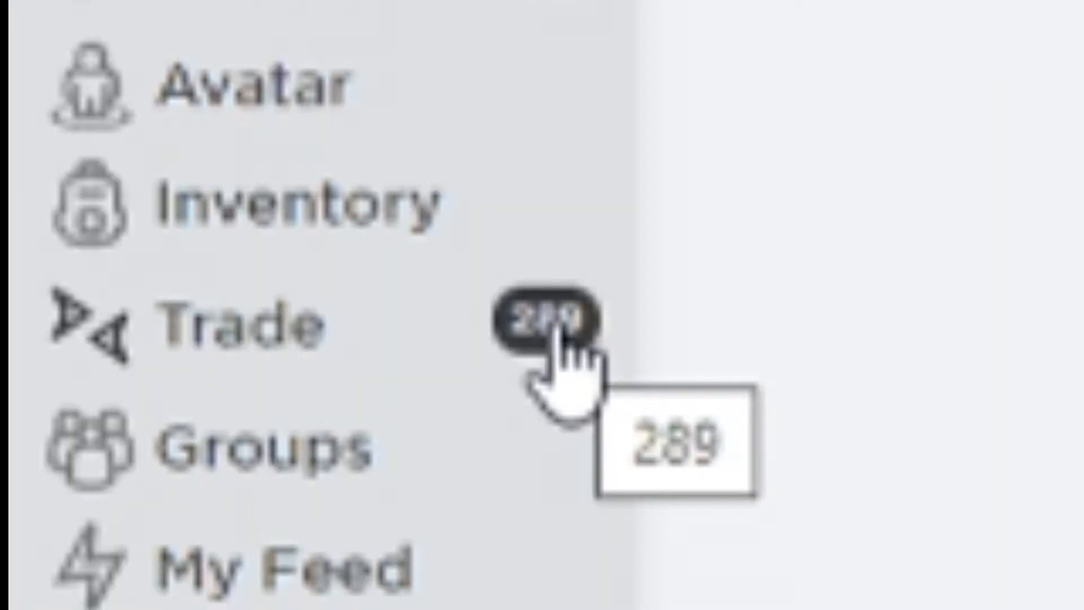
pyautogui.moveTo(691, 94)
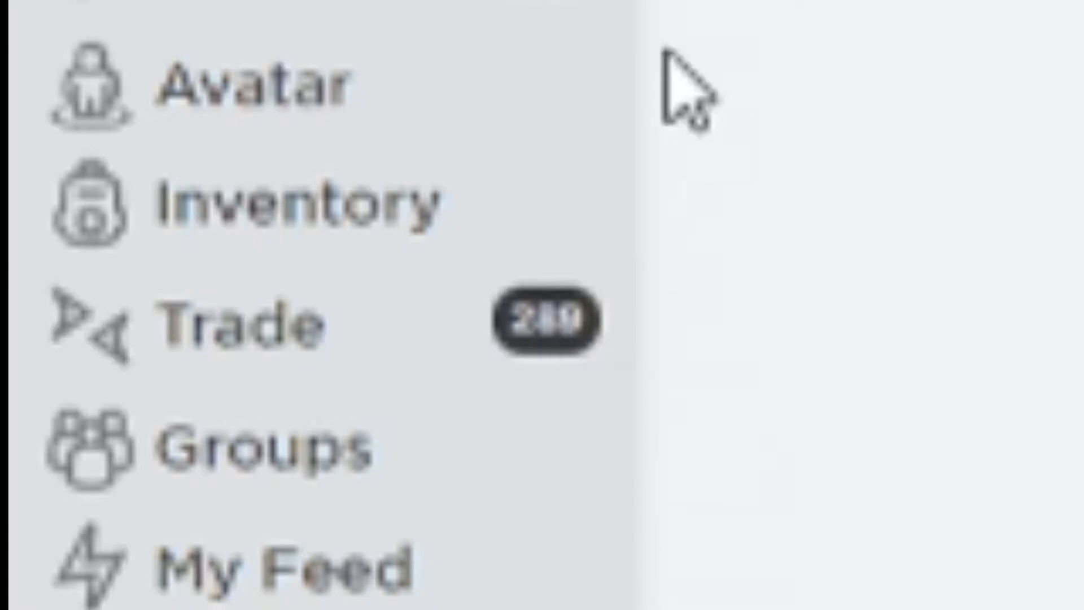
pyautogui.click(29, 179)
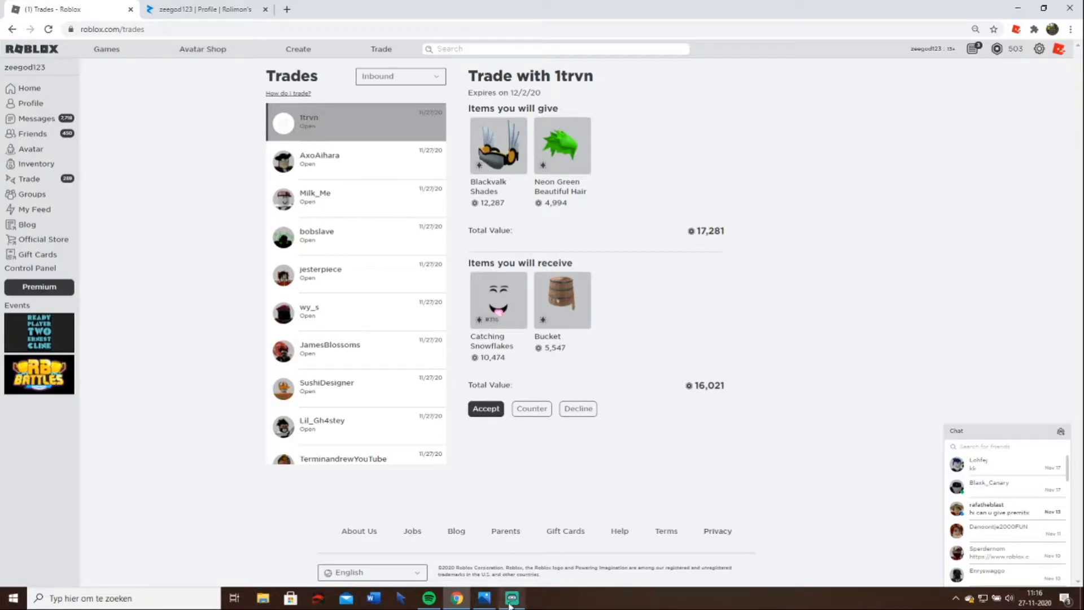
pyautogui.click(484, 599)
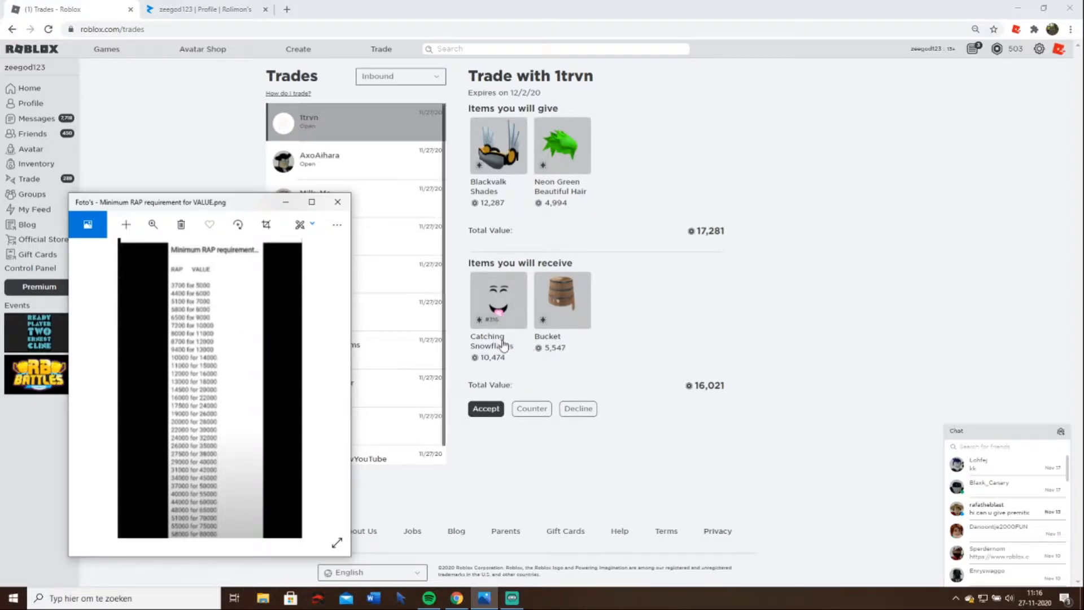
pyautogui.moveTo(573, 268)
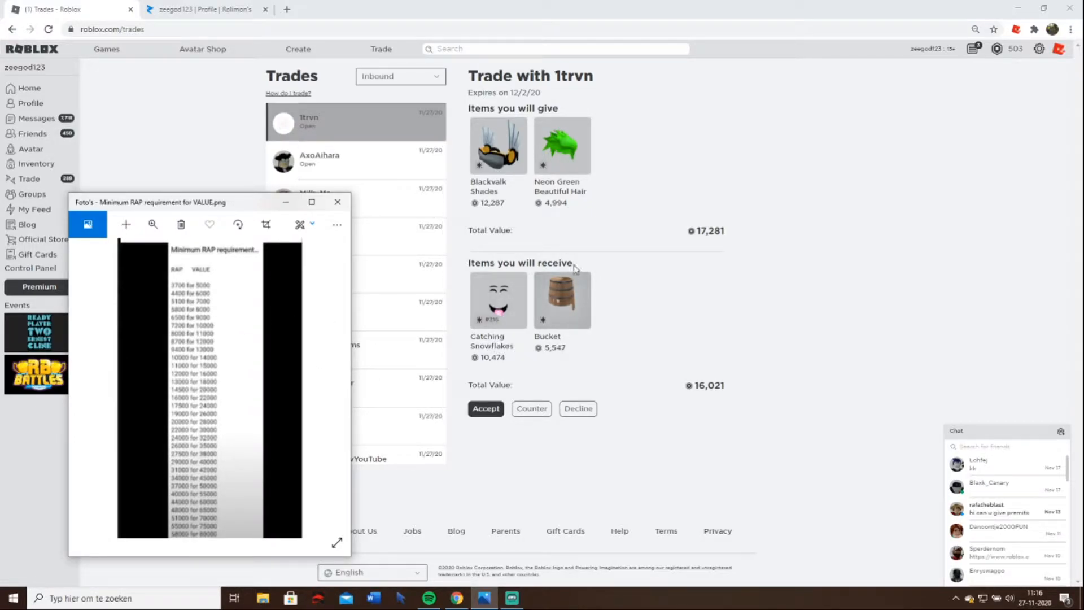
pyautogui.click(338, 202)
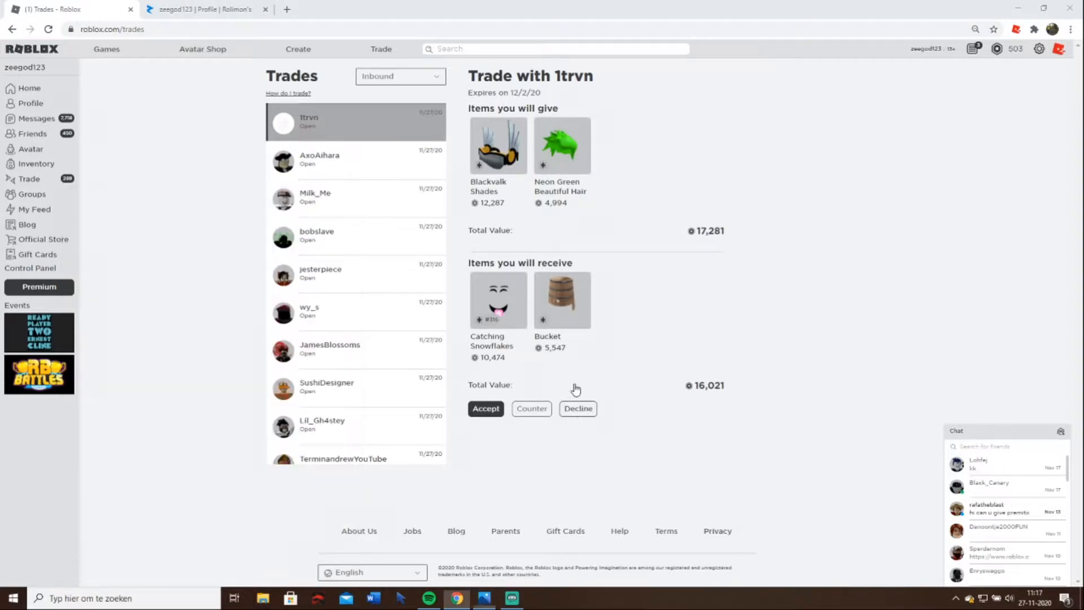
pyautogui.click(576, 408)
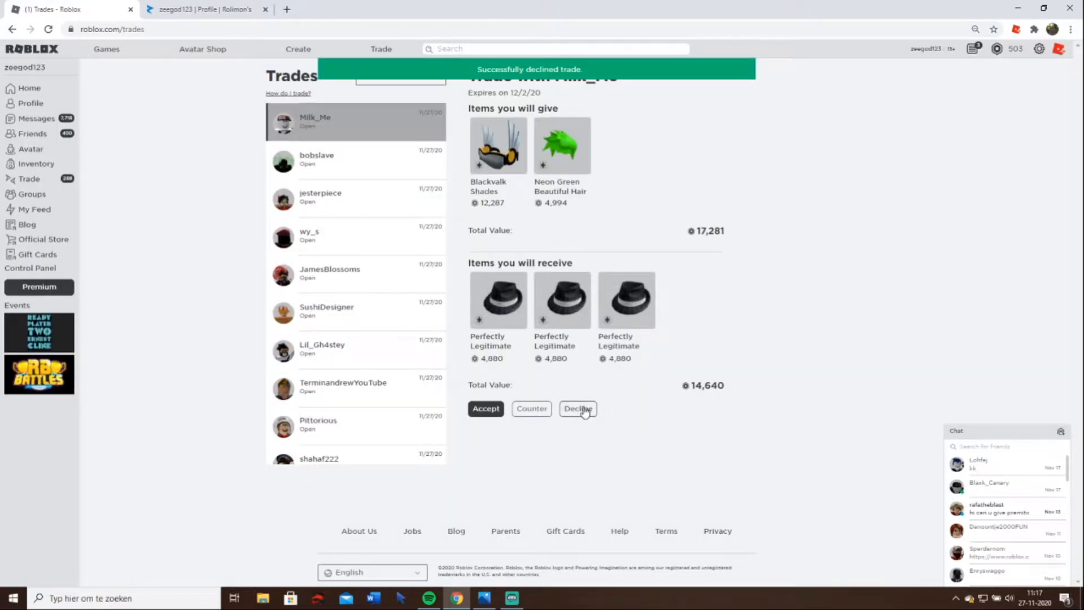
pyautogui.click(578, 407)
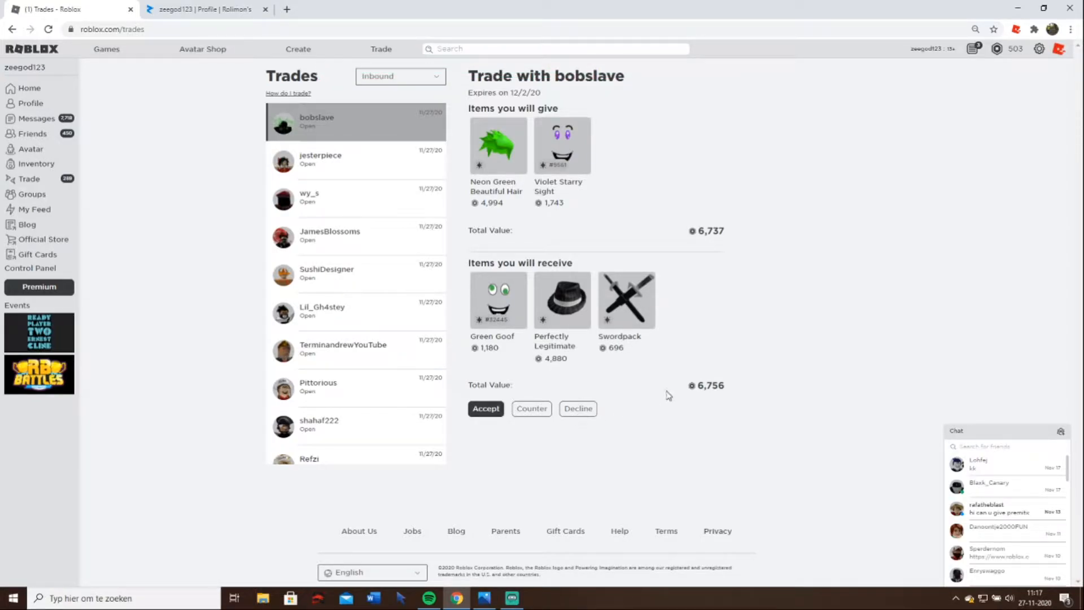
pyautogui.moveTo(652, 390)
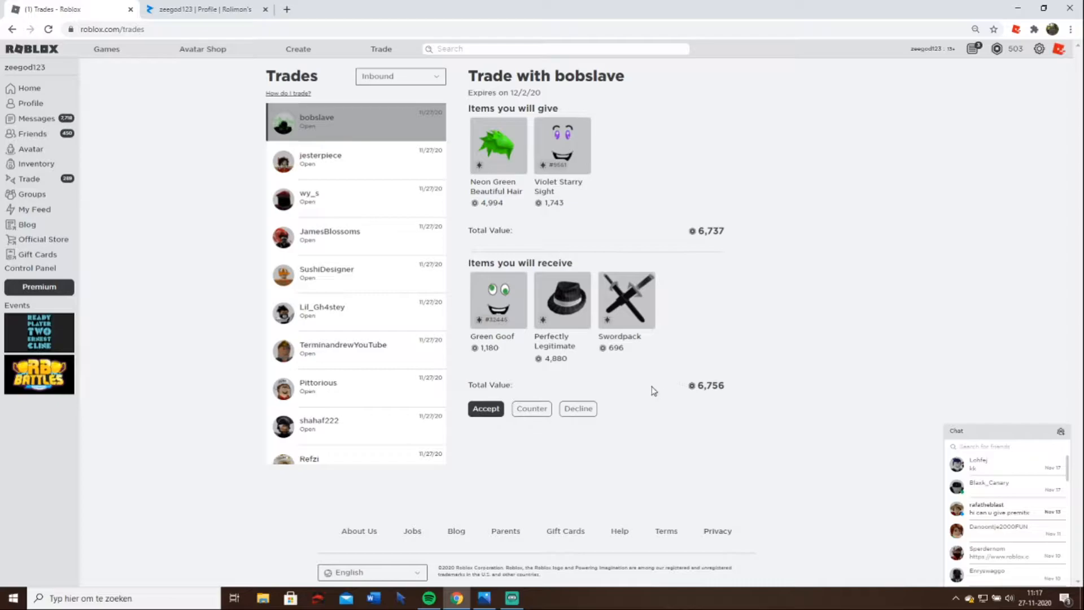
pyautogui.moveTo(605, 413)
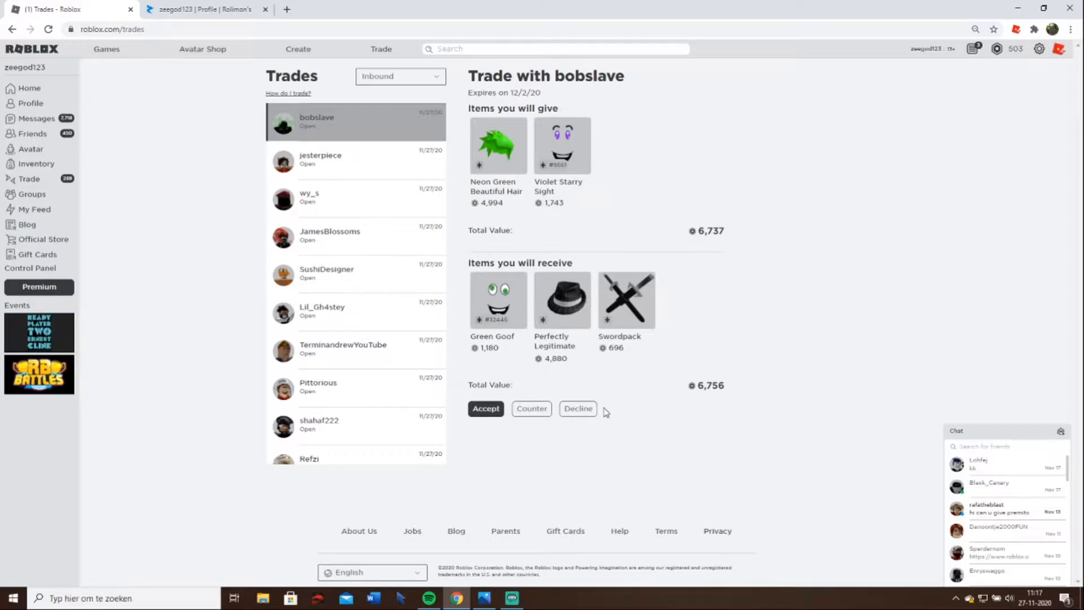
pyautogui.moveTo(611, 400)
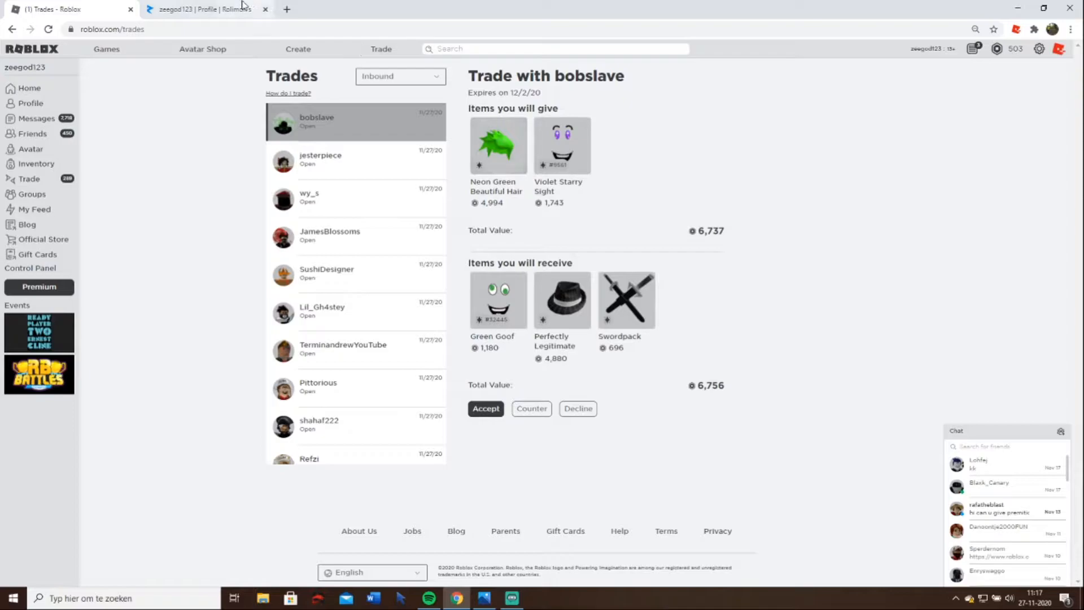
pyautogui.click(205, 9)
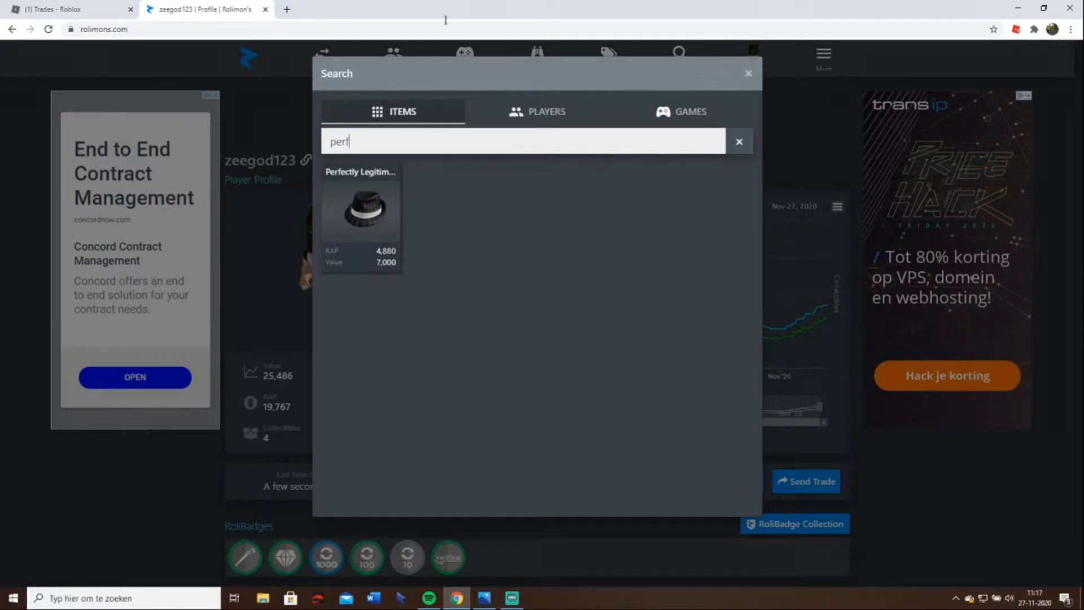
pyautogui.click(69, 9)
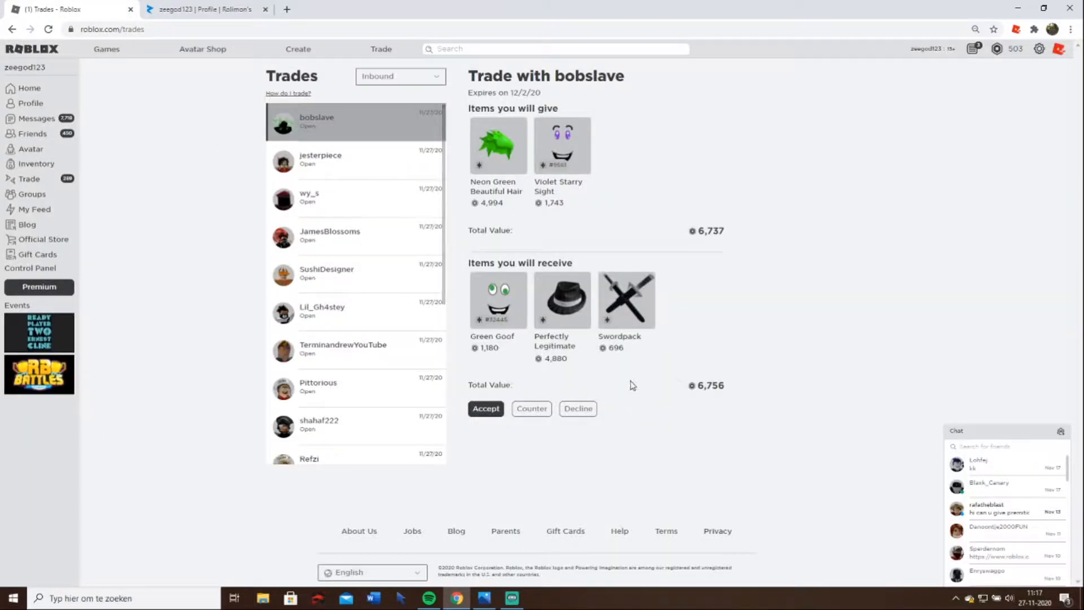
pyautogui.moveTo(729, 212)
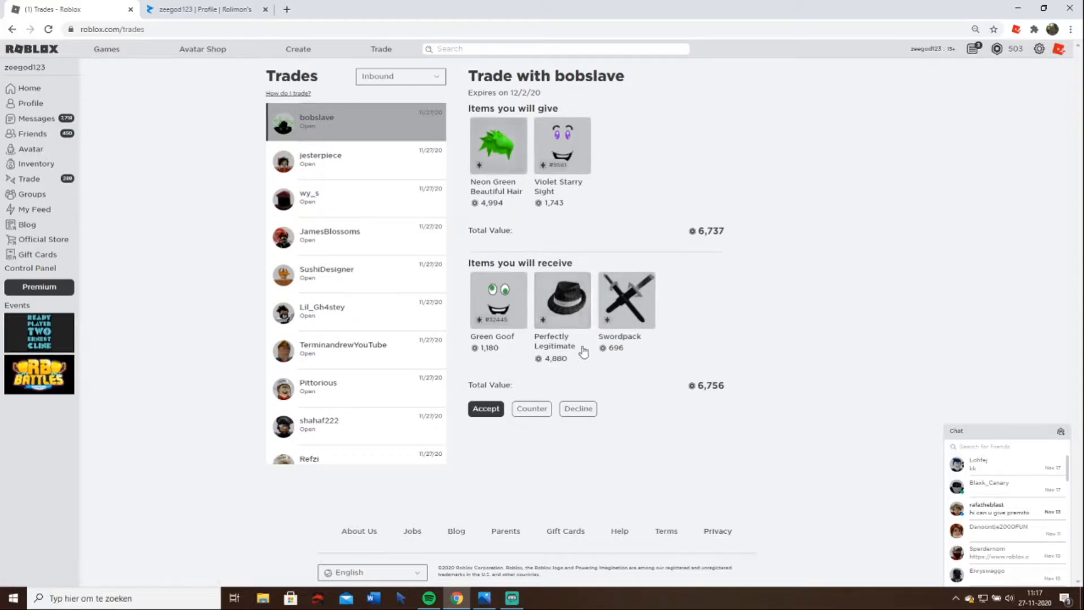
# - Decline the next several inbound trade offers in turn, confirming each decline
pyautogui.click(576, 408)
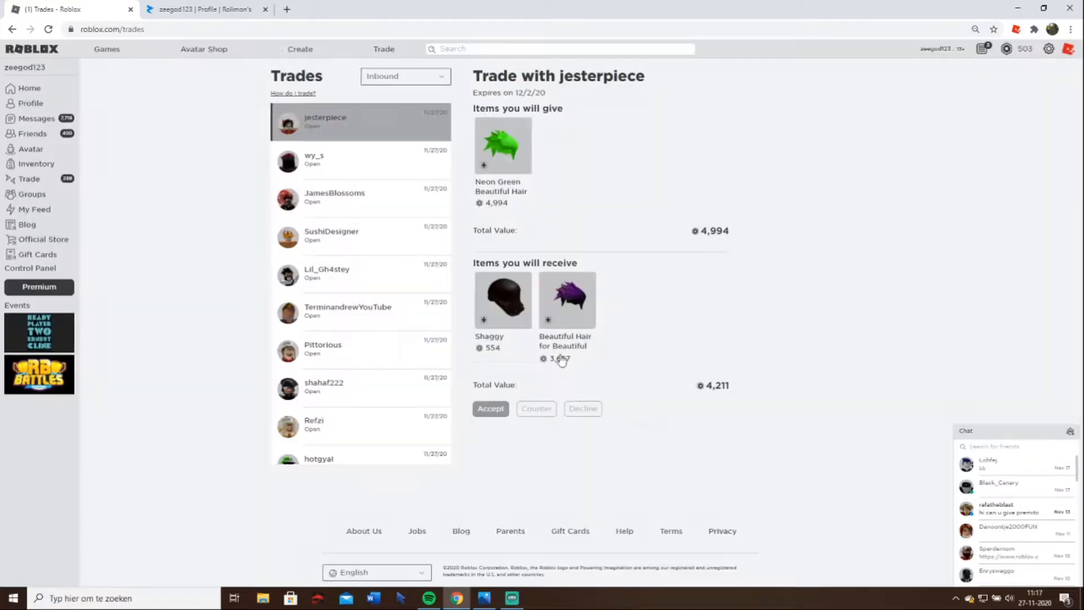
pyautogui.click(334, 197)
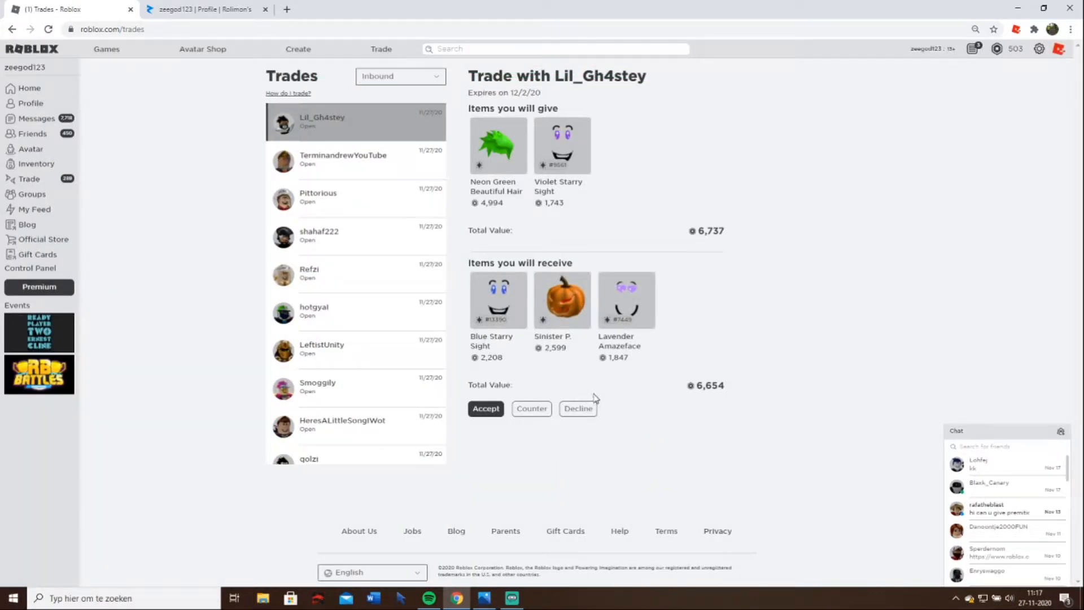
pyautogui.moveTo(709, 303)
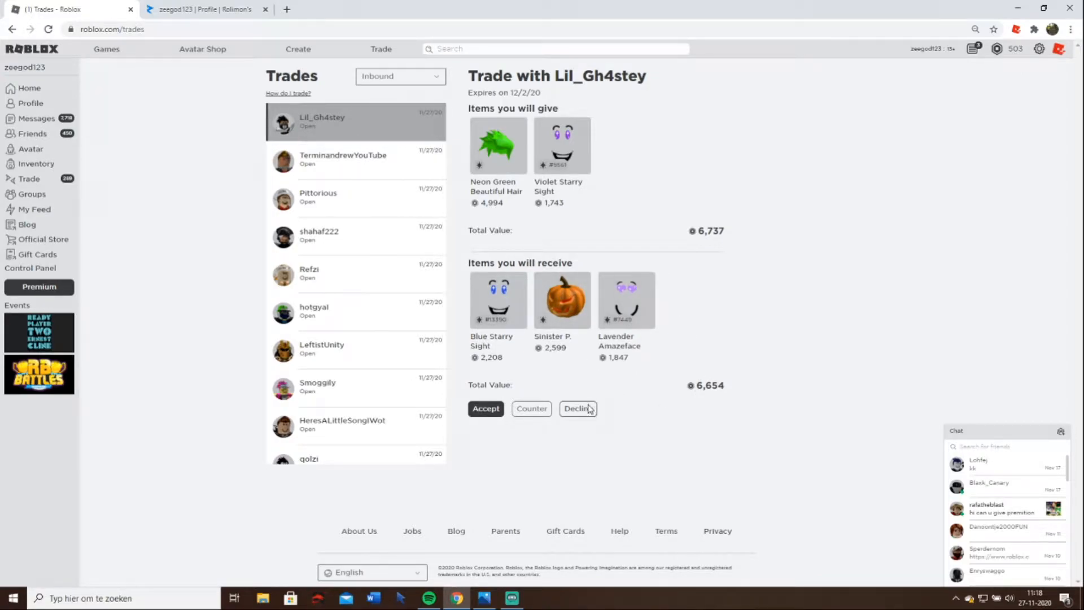
pyautogui.click(577, 408)
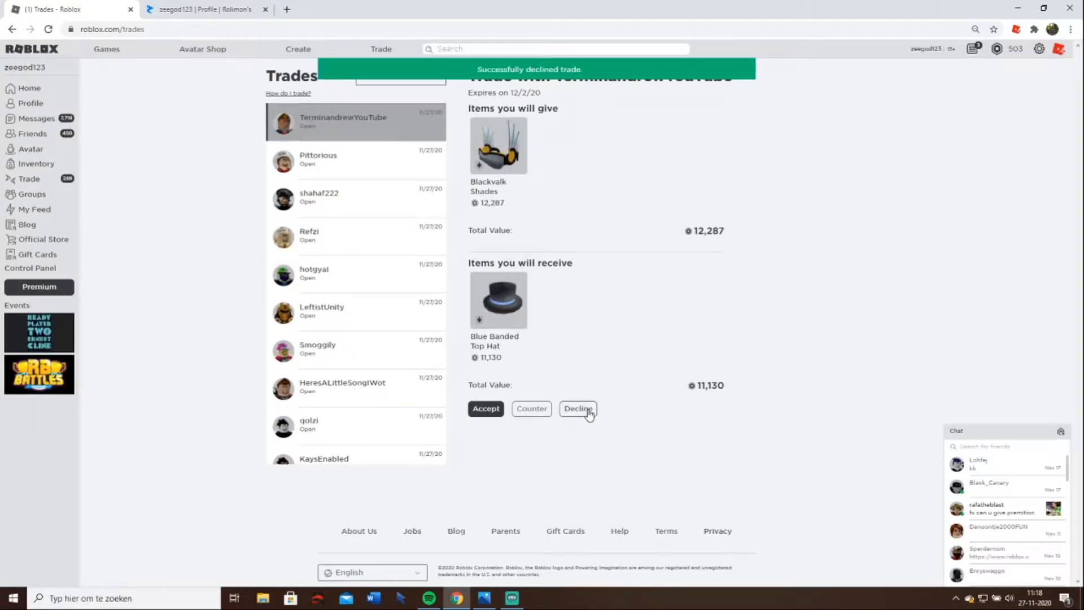
pyautogui.click(577, 408)
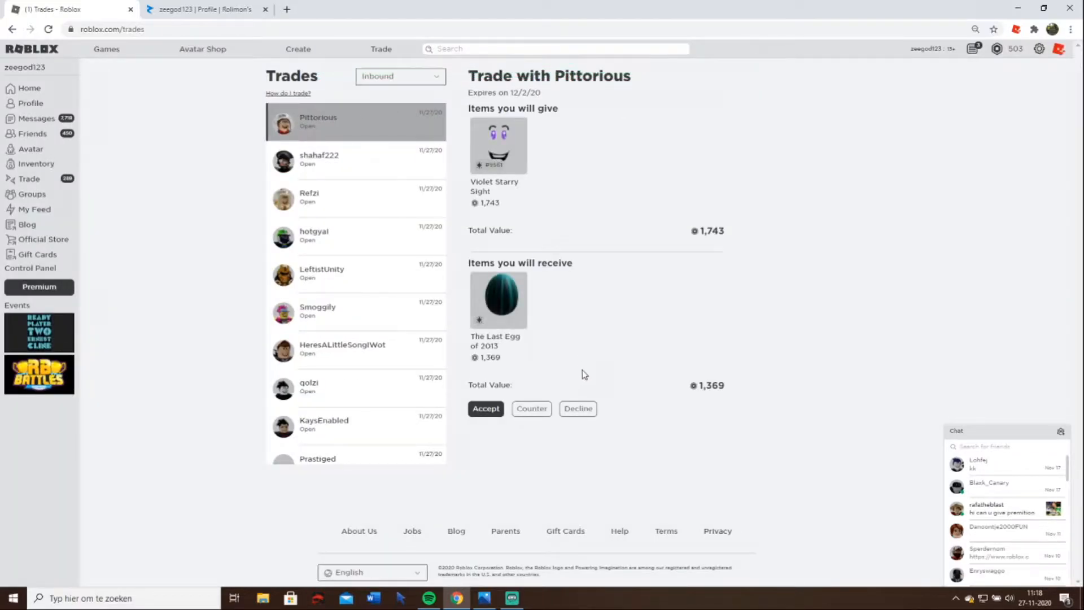
pyautogui.click(577, 408)
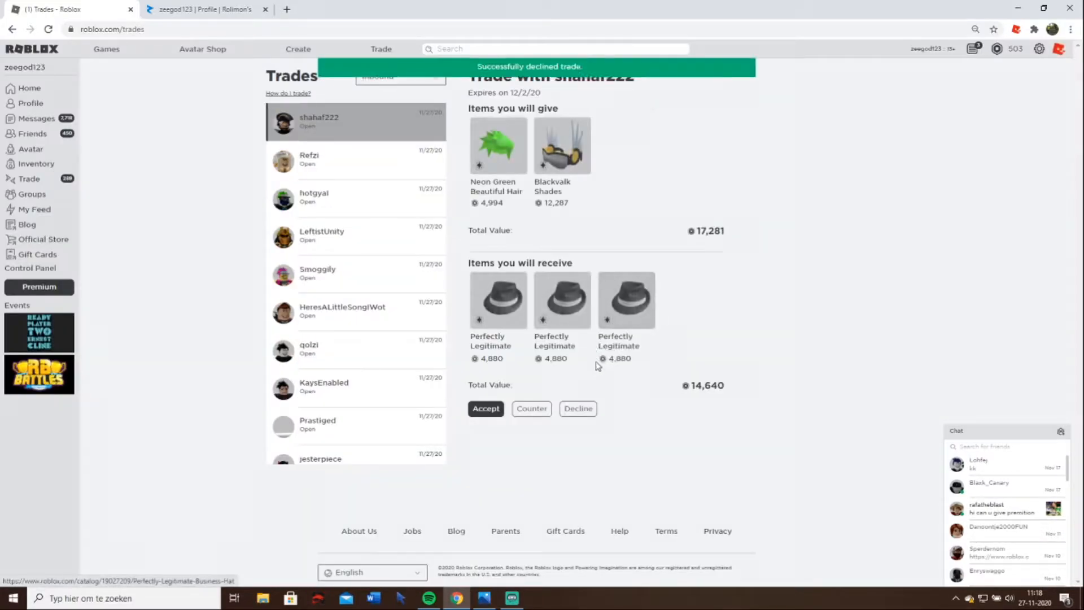
pyautogui.click(576, 407)
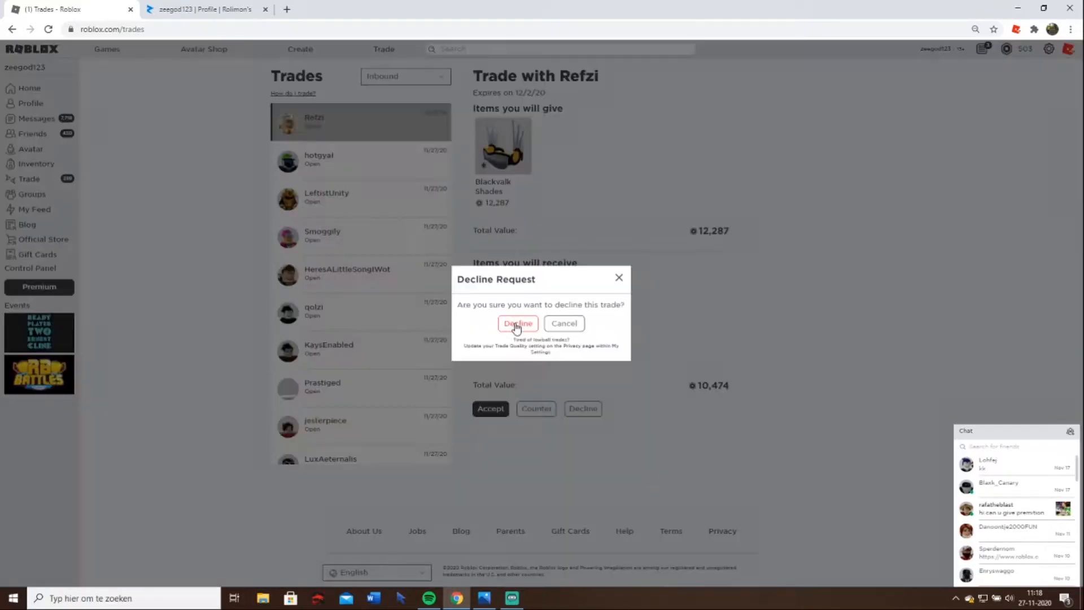
pyautogui.click(517, 323)
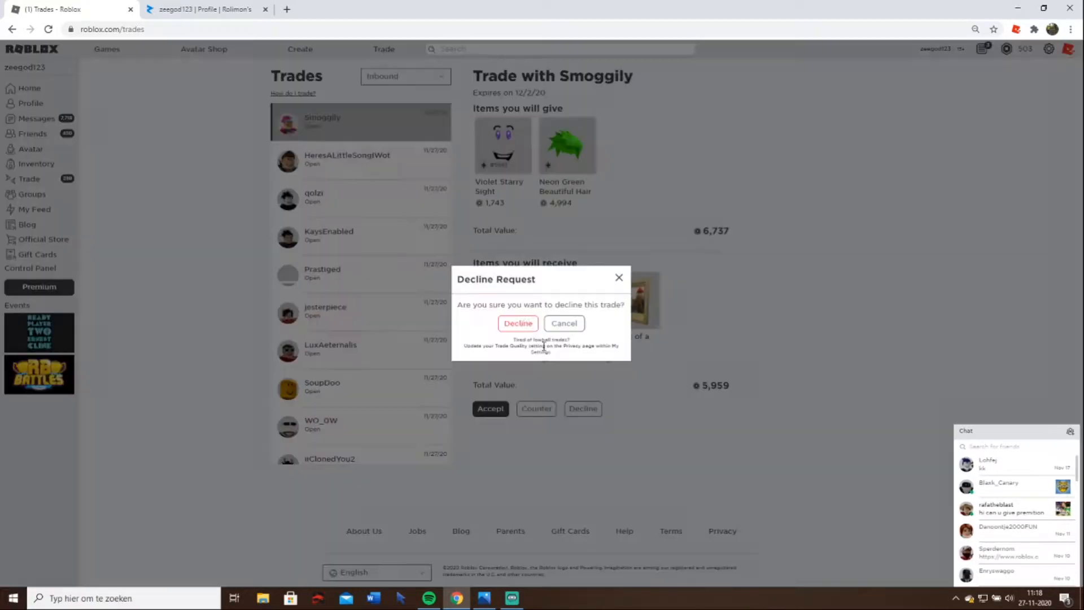
pyautogui.click(517, 323)
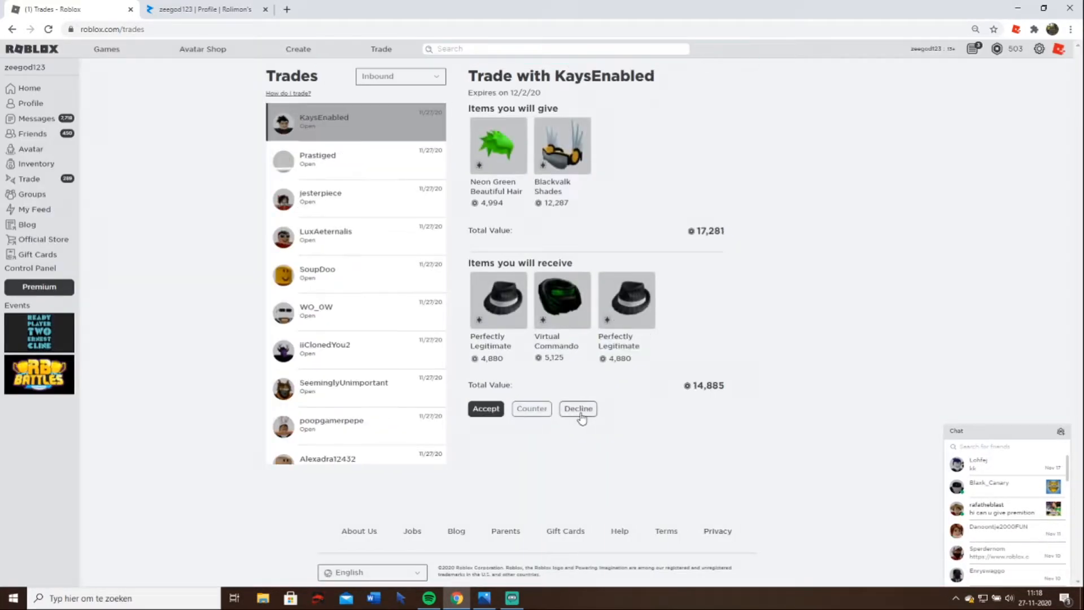
pyautogui.click(578, 407)
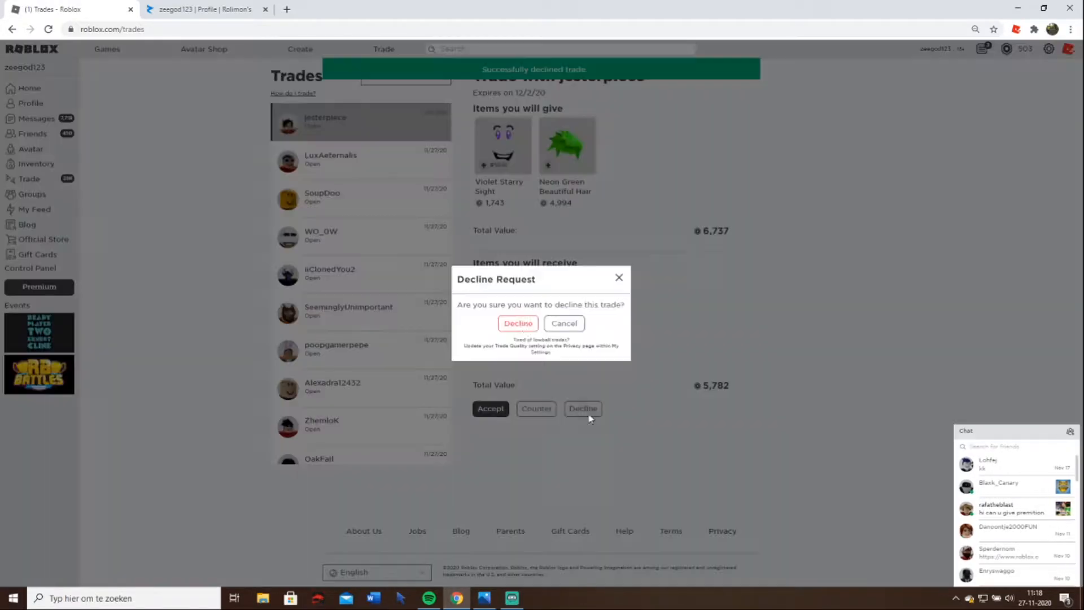
pyautogui.click(517, 323)
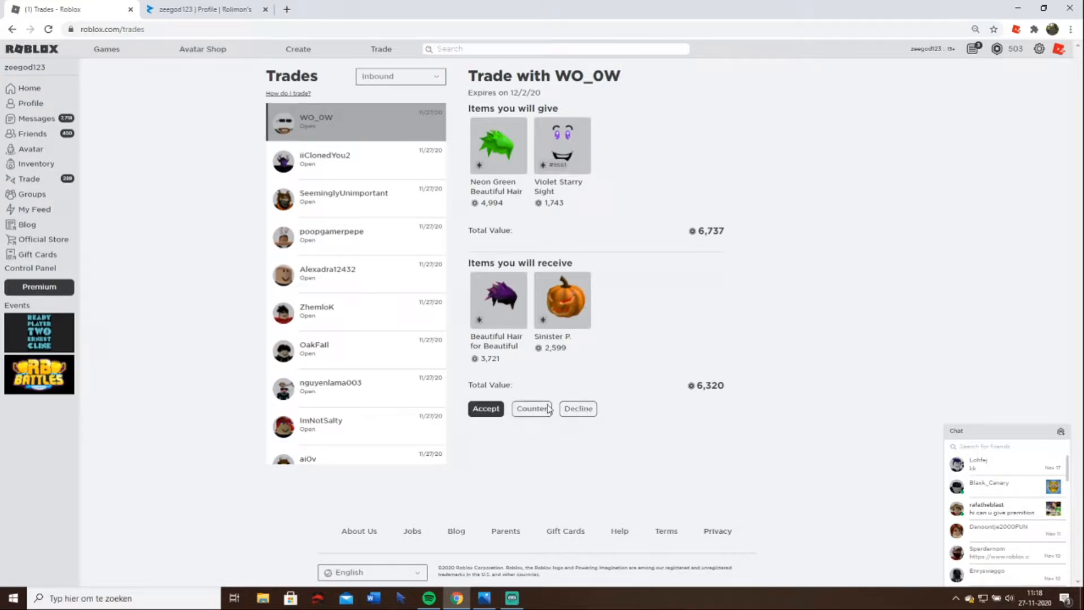
pyautogui.click(531, 407)
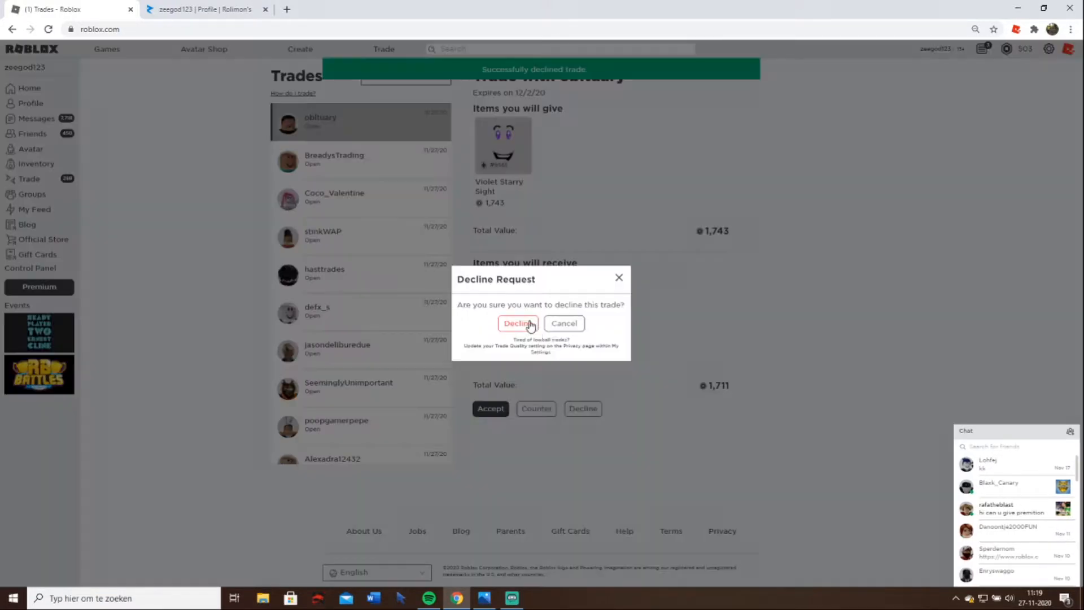
pyautogui.click(518, 323)
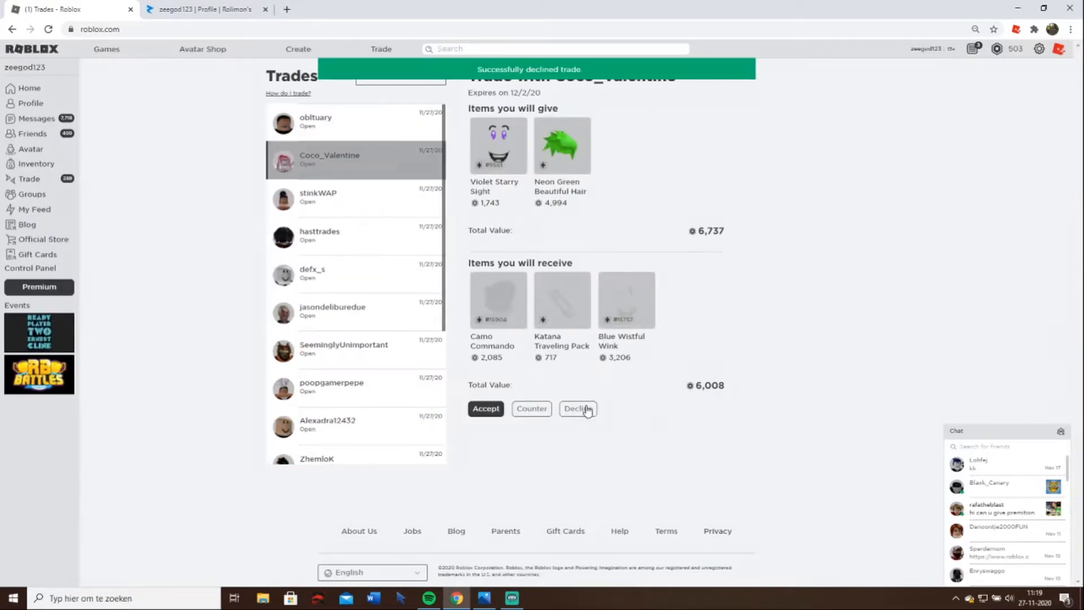
pyautogui.click(578, 408)
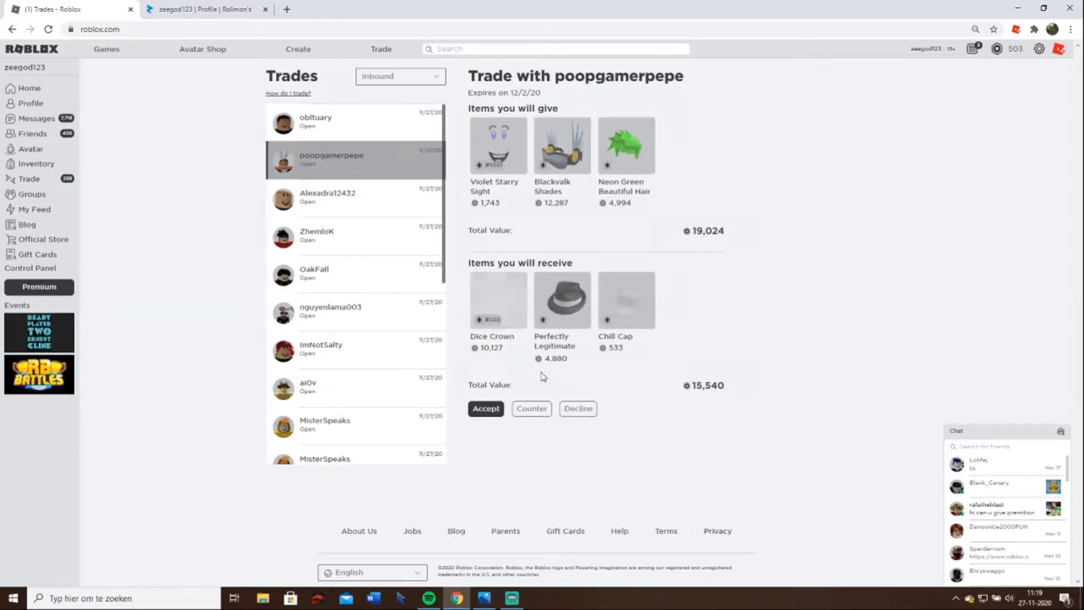
pyautogui.click(577, 407)
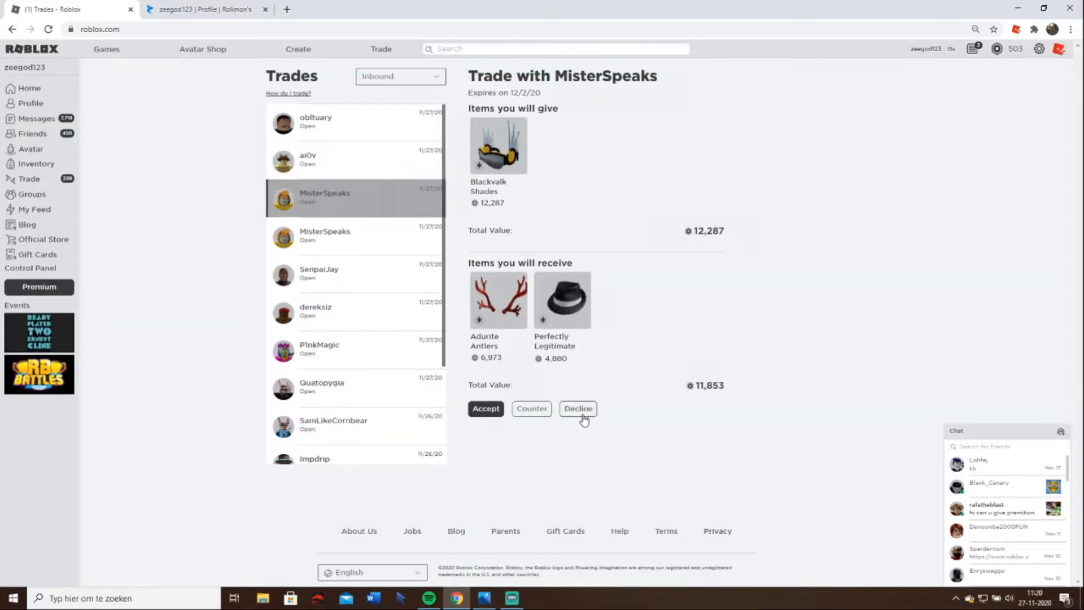
pyautogui.click(307, 160)
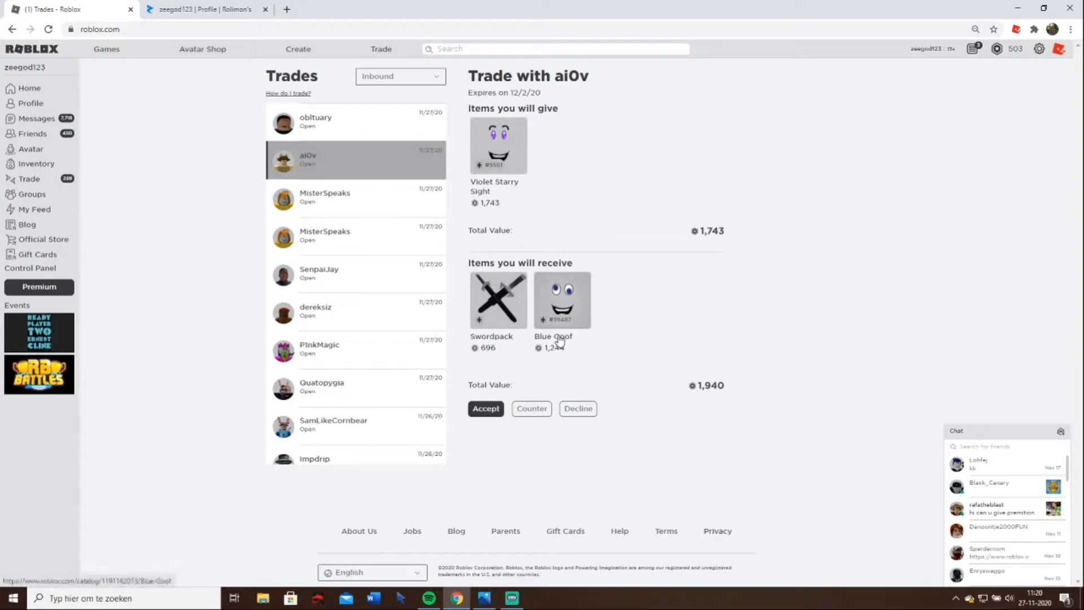
# - View the Swordpack and Blue Goof catalog pages, checking their price charts and resellers
pyautogui.click(554, 300)
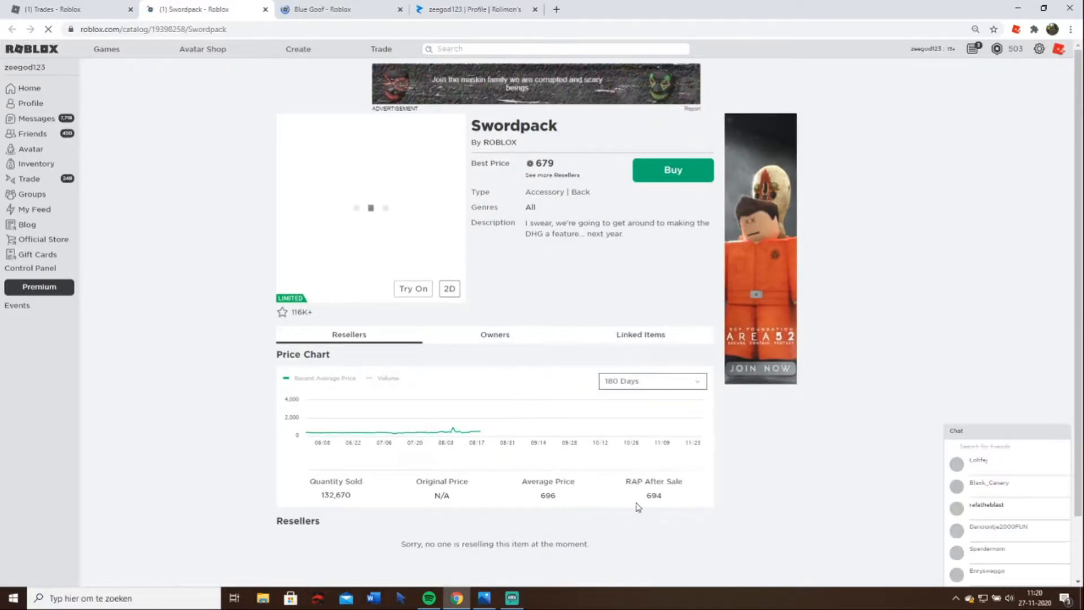
pyautogui.scroll(-3)
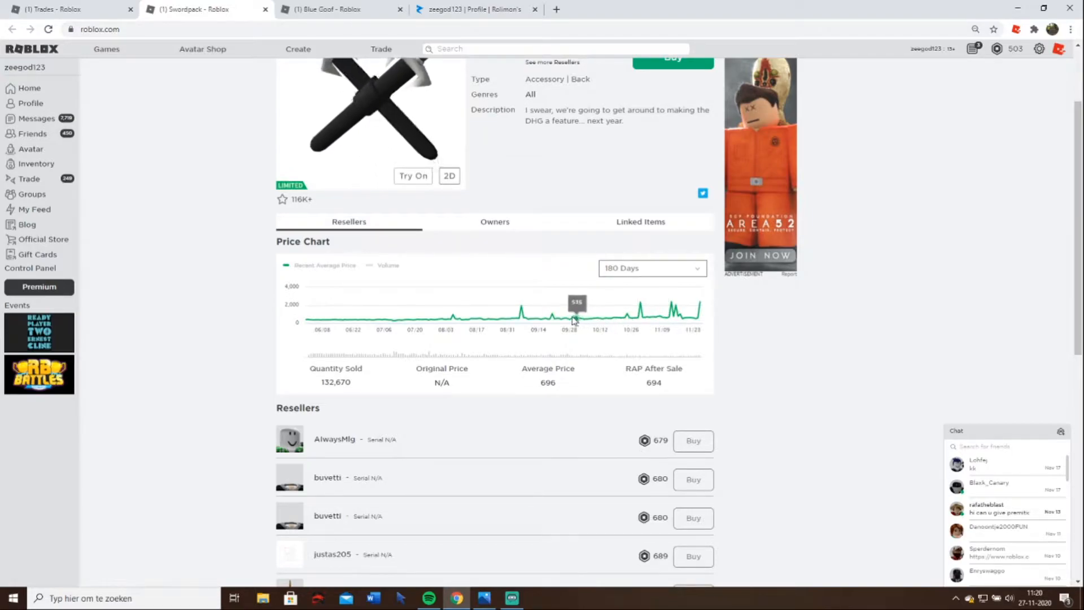
pyautogui.moveTo(334, 319)
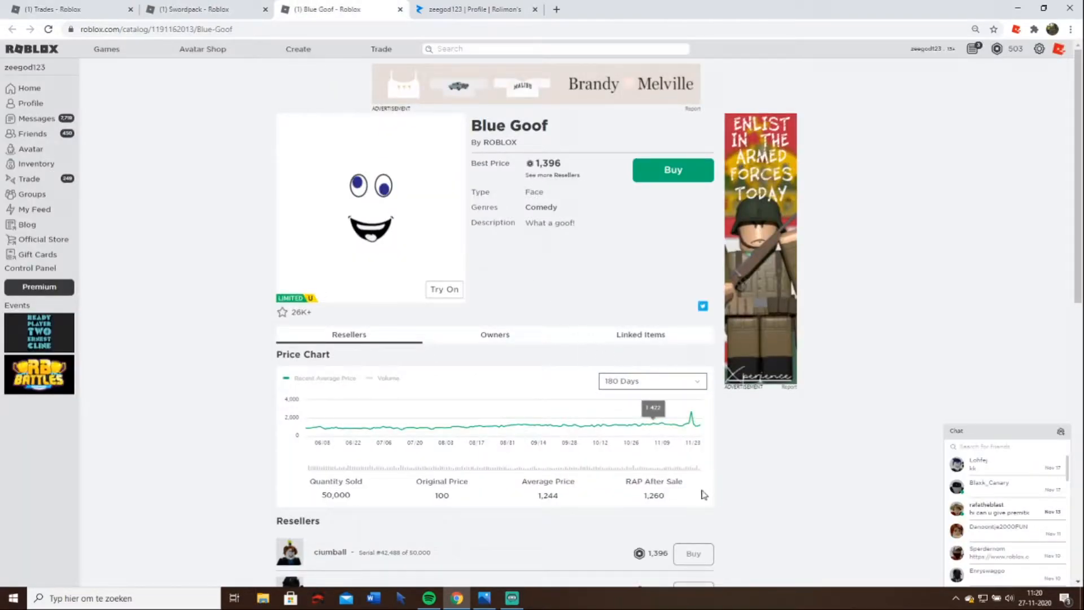
pyautogui.scroll(-3)
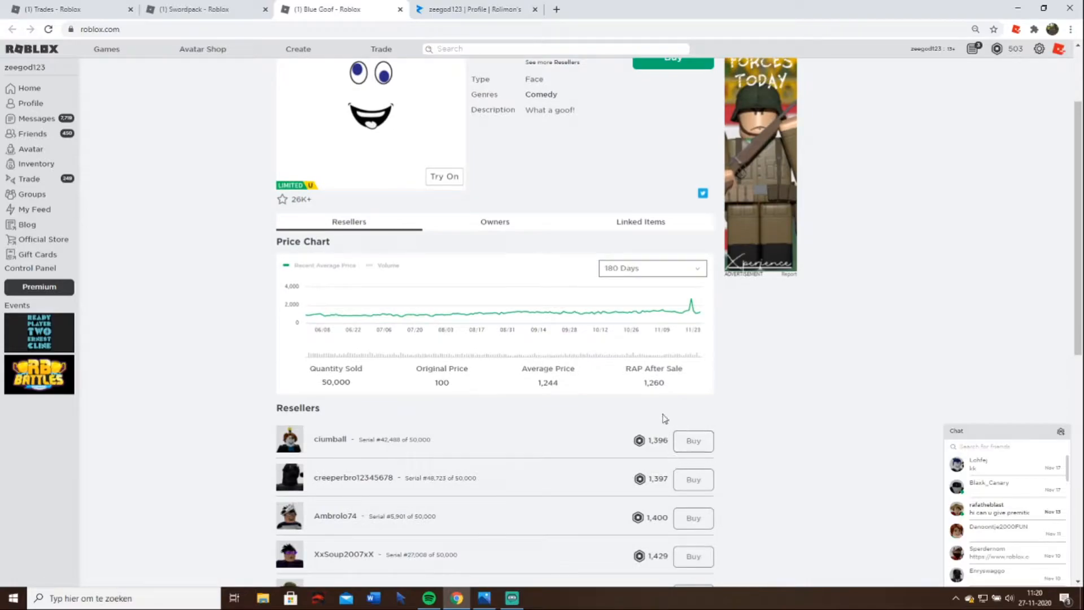
pyautogui.scroll(-3)
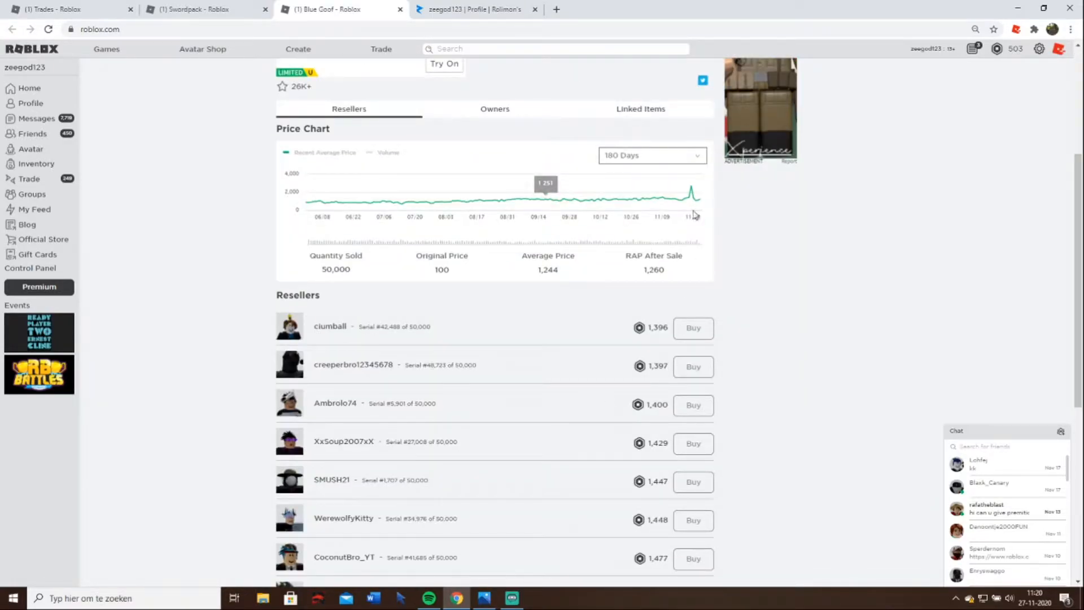
pyautogui.moveTo(698, 263)
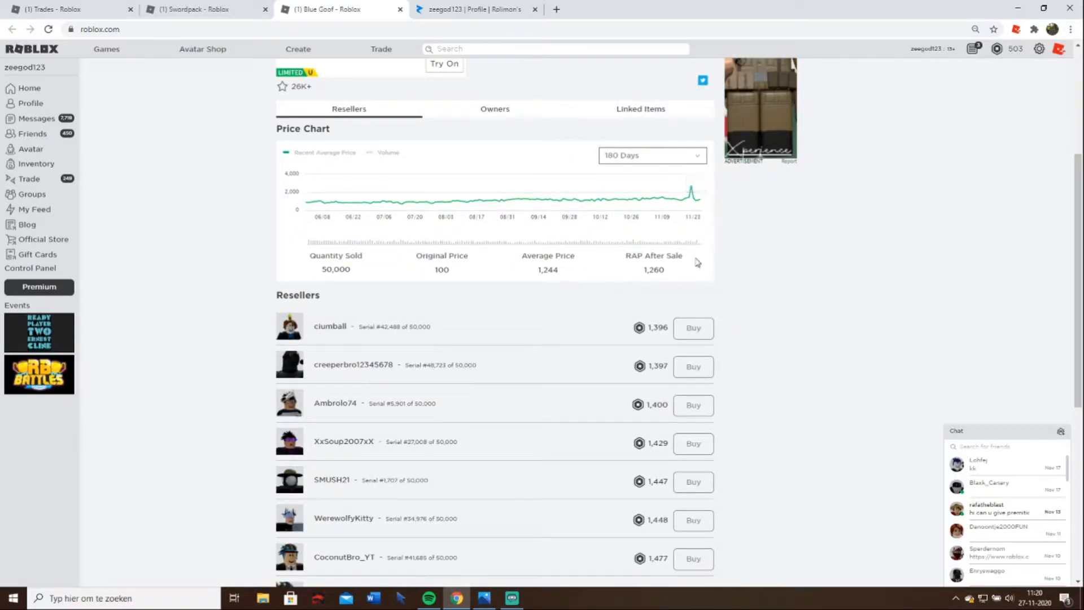
pyautogui.click(201, 9)
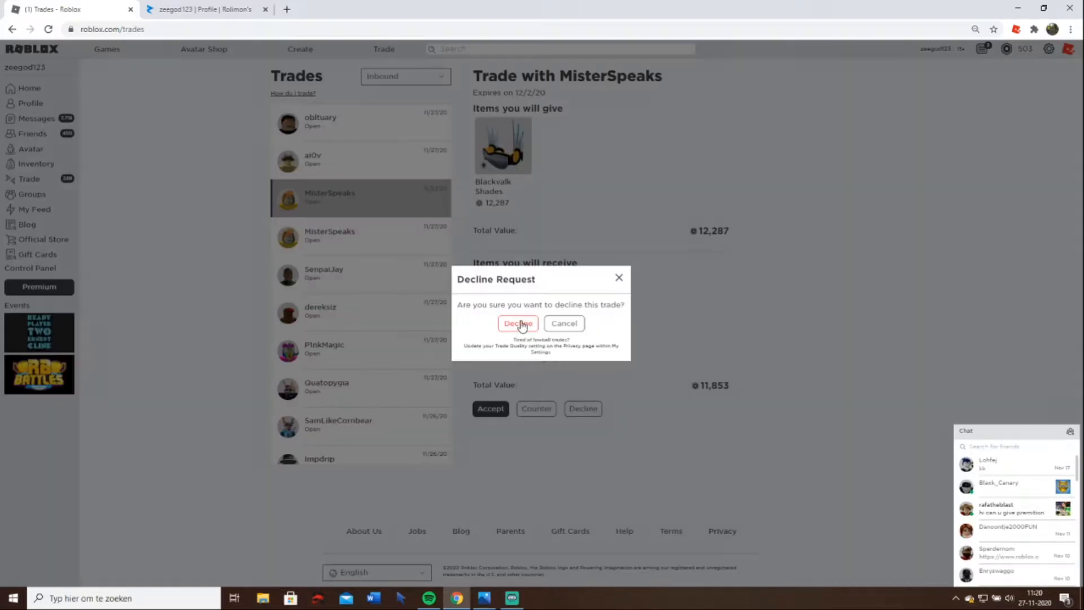
pyautogui.click(563, 323)
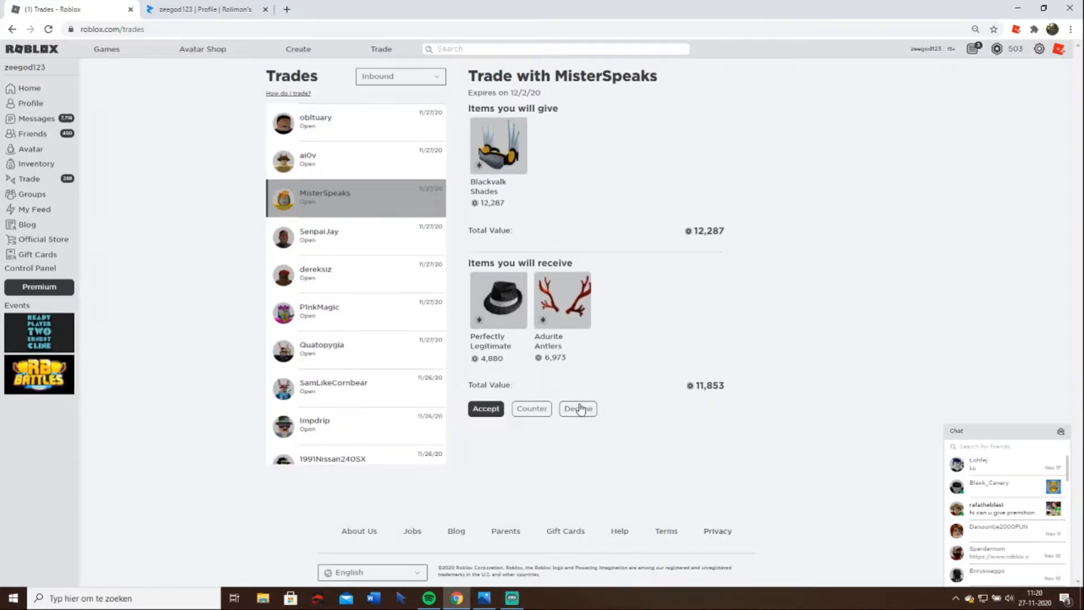
pyautogui.click(578, 408)
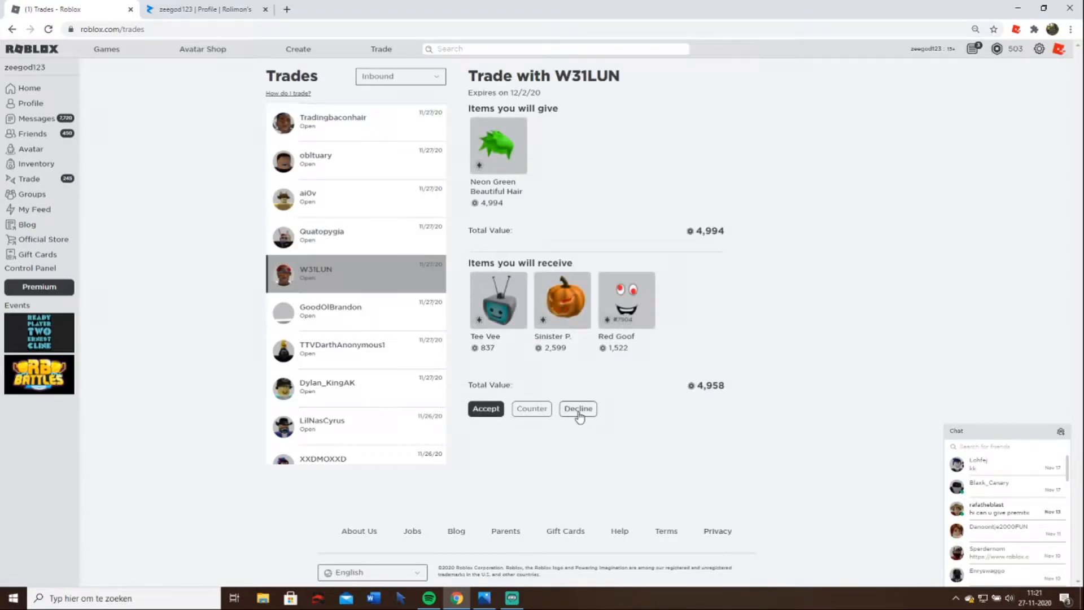
pyautogui.click(577, 407)
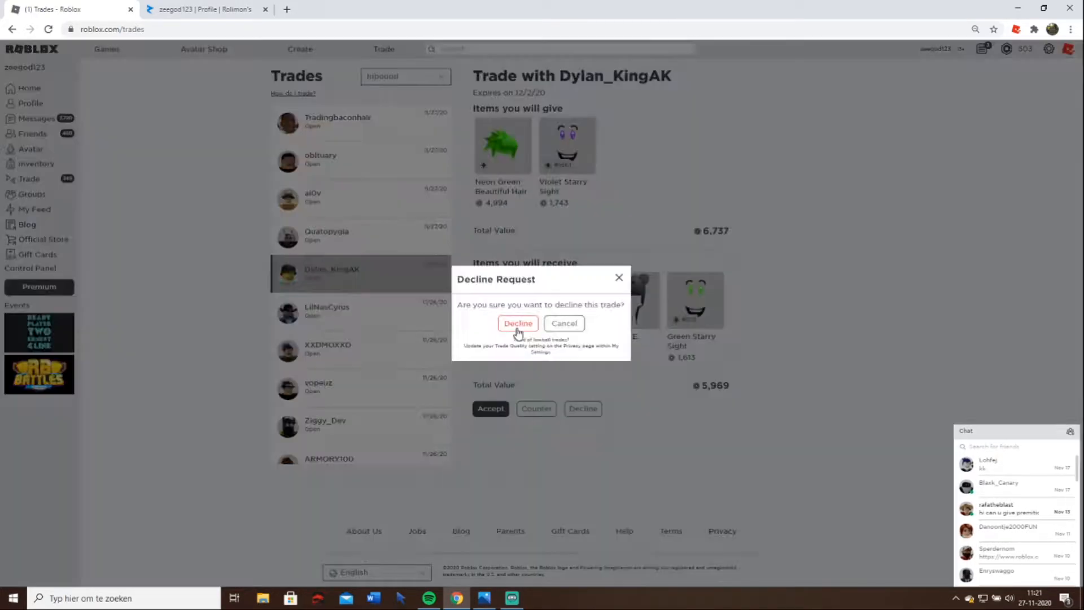
pyautogui.click(517, 323)
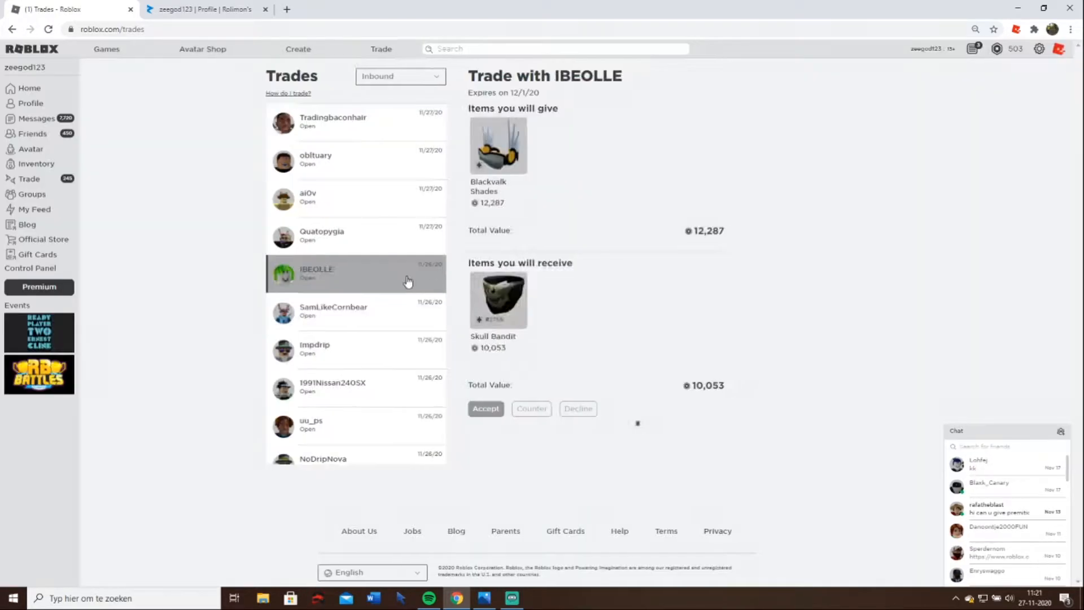
pyautogui.click(577, 407)
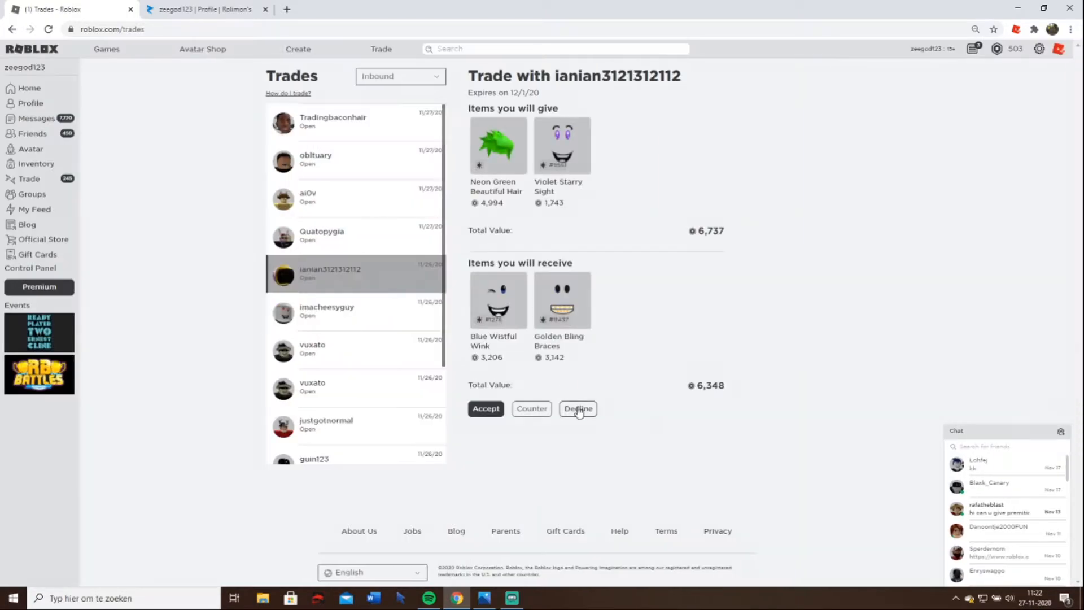
pyautogui.click(578, 407)
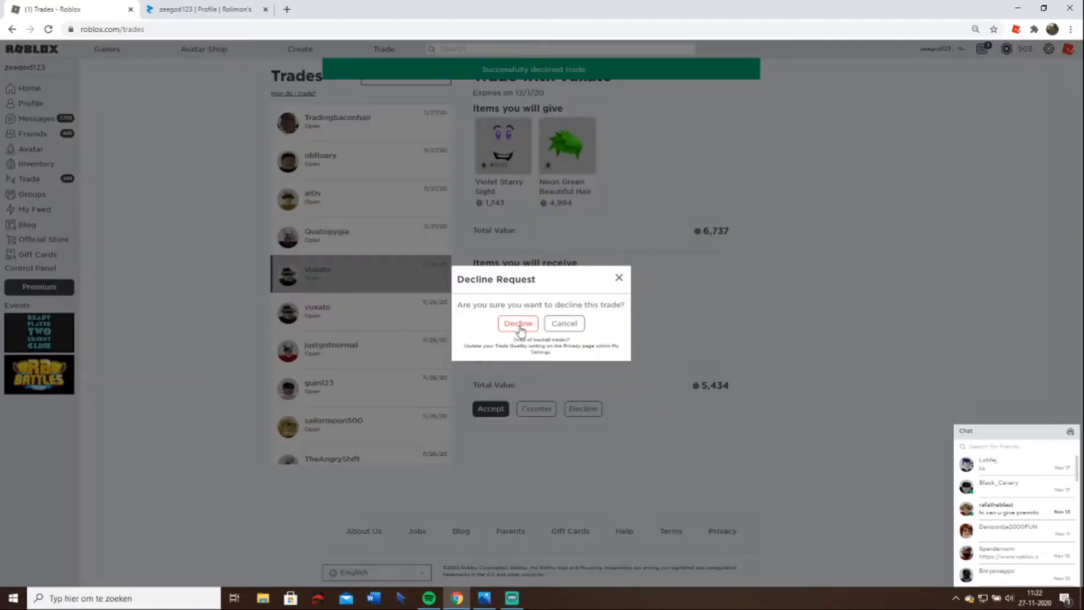
pyautogui.click(518, 324)
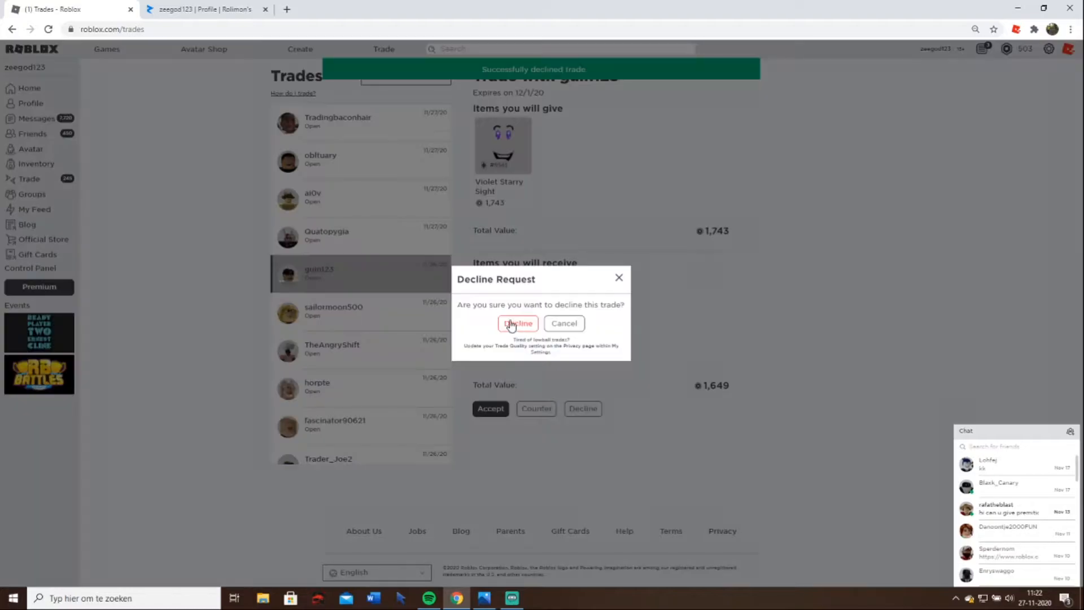
pyautogui.click(517, 324)
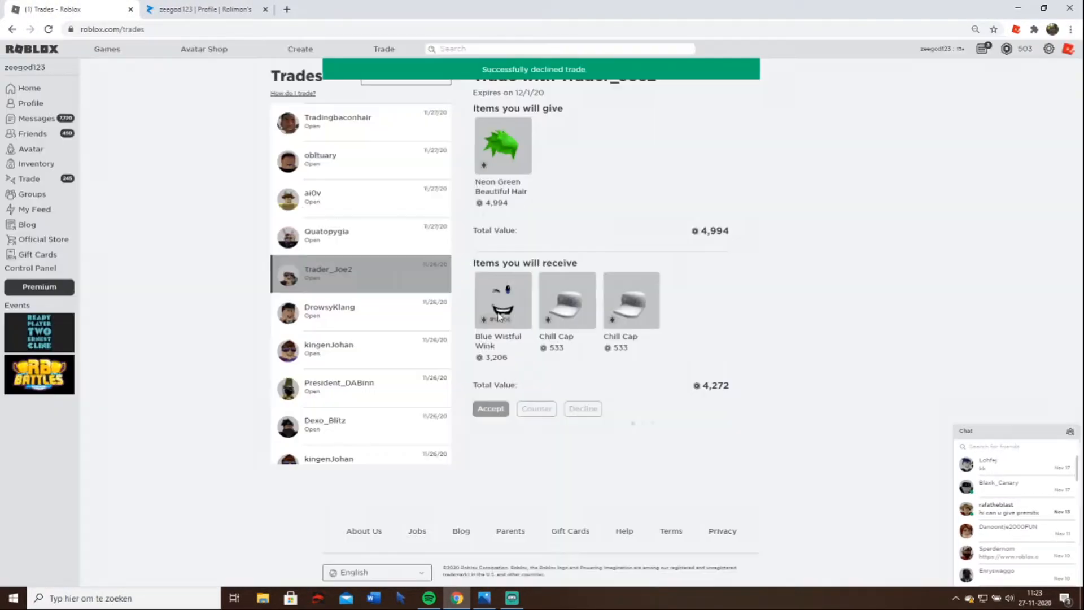
pyautogui.click(359, 273)
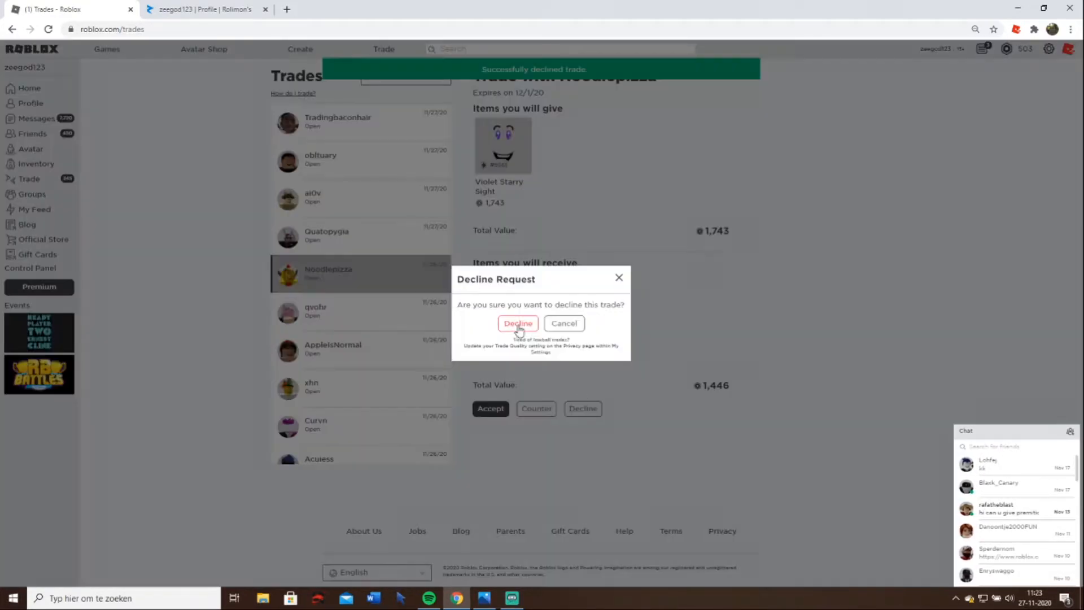
pyautogui.click(517, 323)
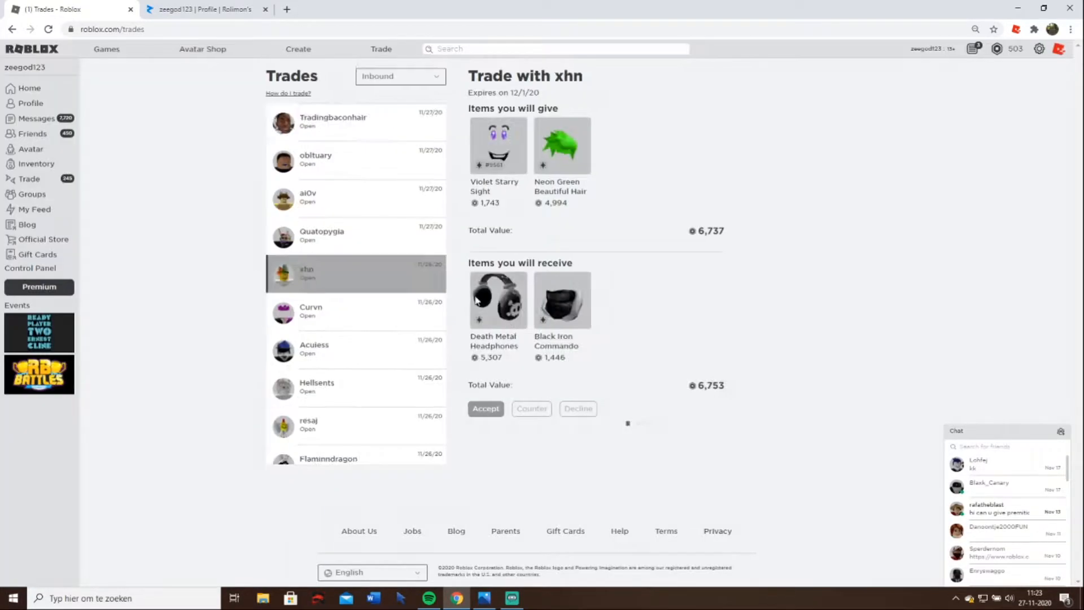
pyautogui.click(577, 407)
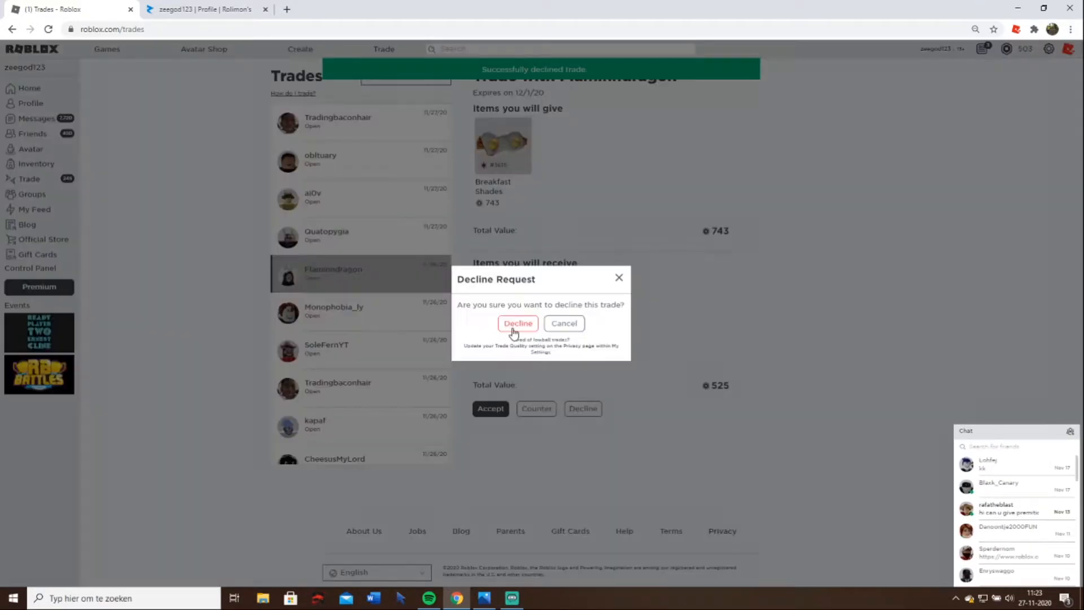
pyautogui.click(517, 322)
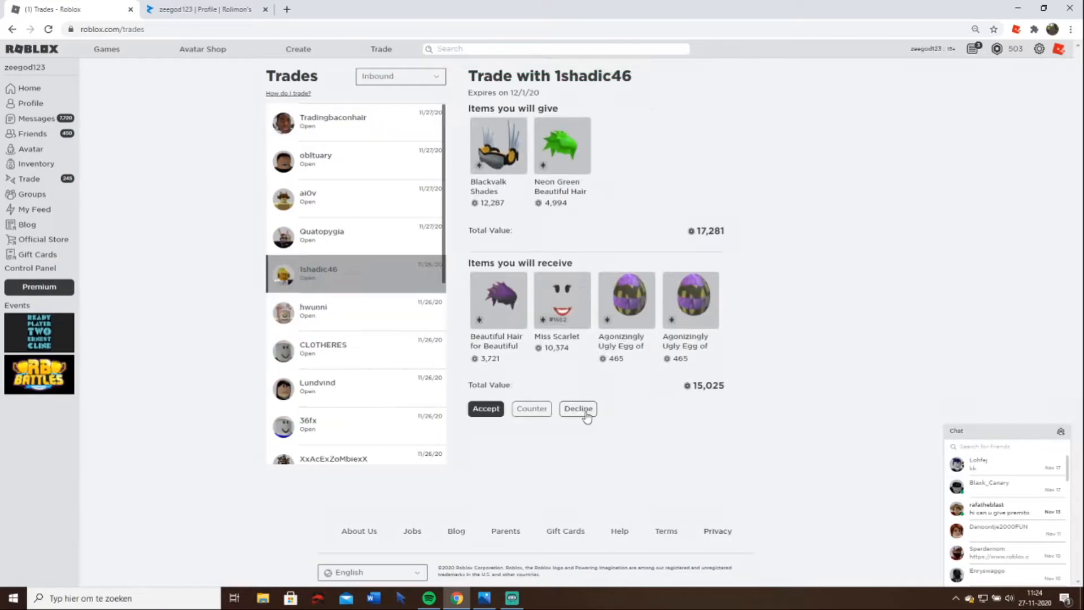
pyautogui.click(577, 407)
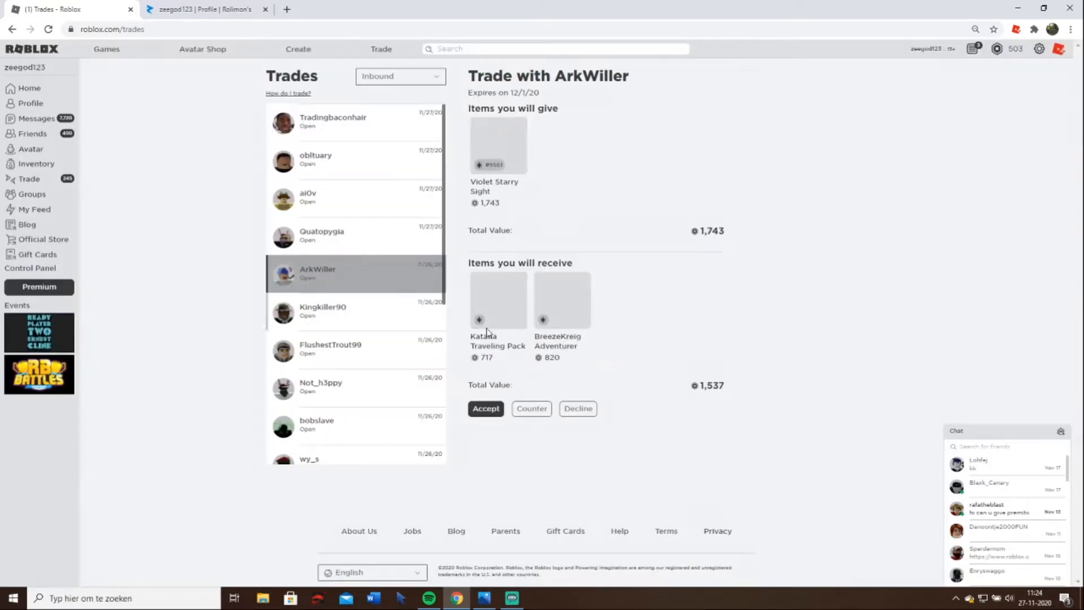
pyautogui.click(577, 407)
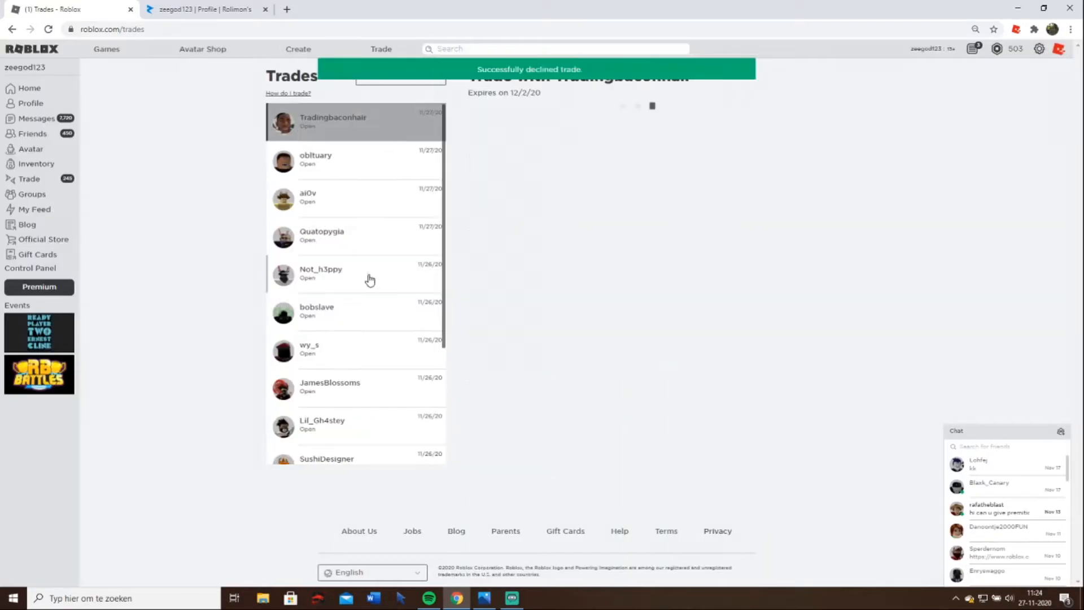
pyautogui.click(330, 272)
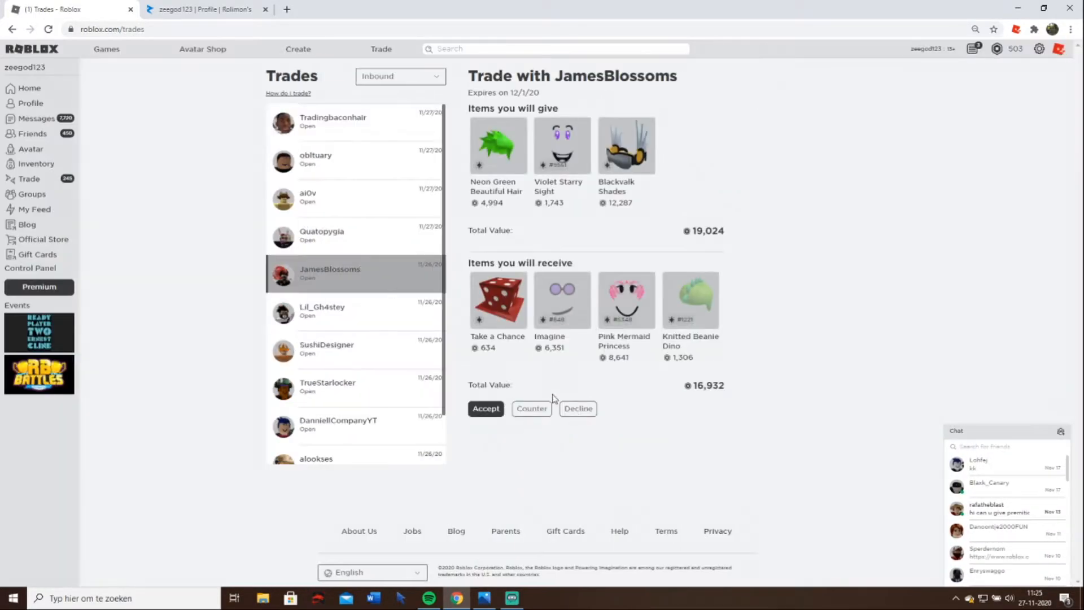
pyautogui.click(577, 407)
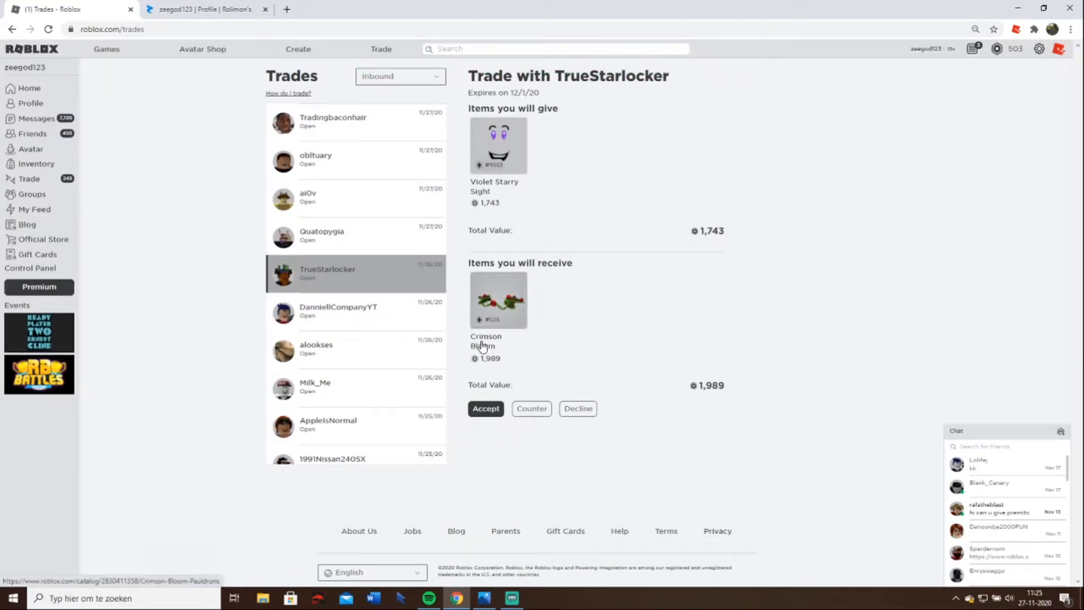
pyautogui.moveTo(438, 328)
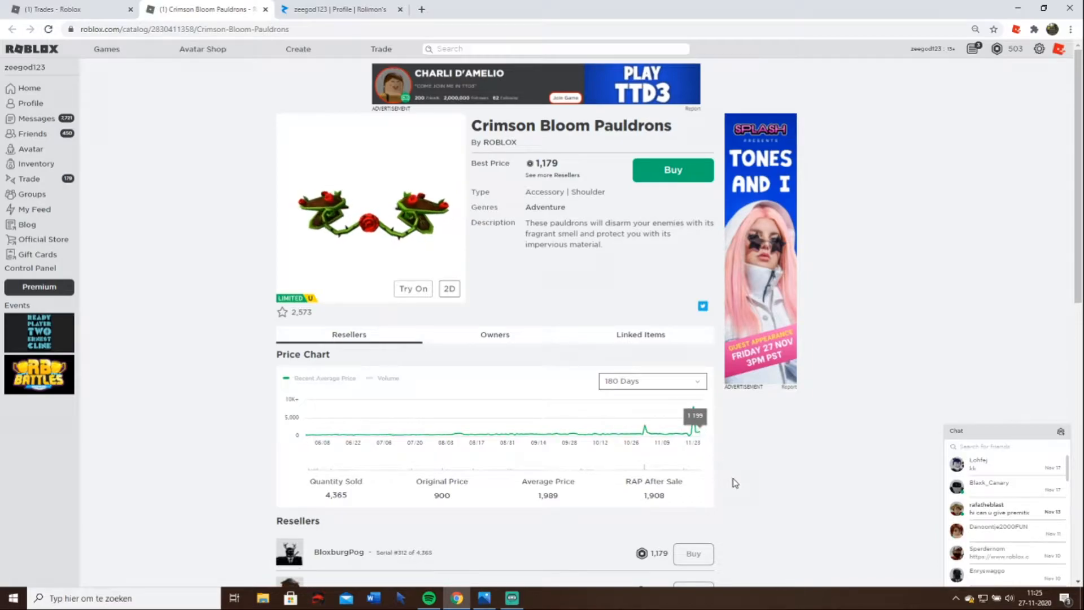
pyautogui.scroll(-3)
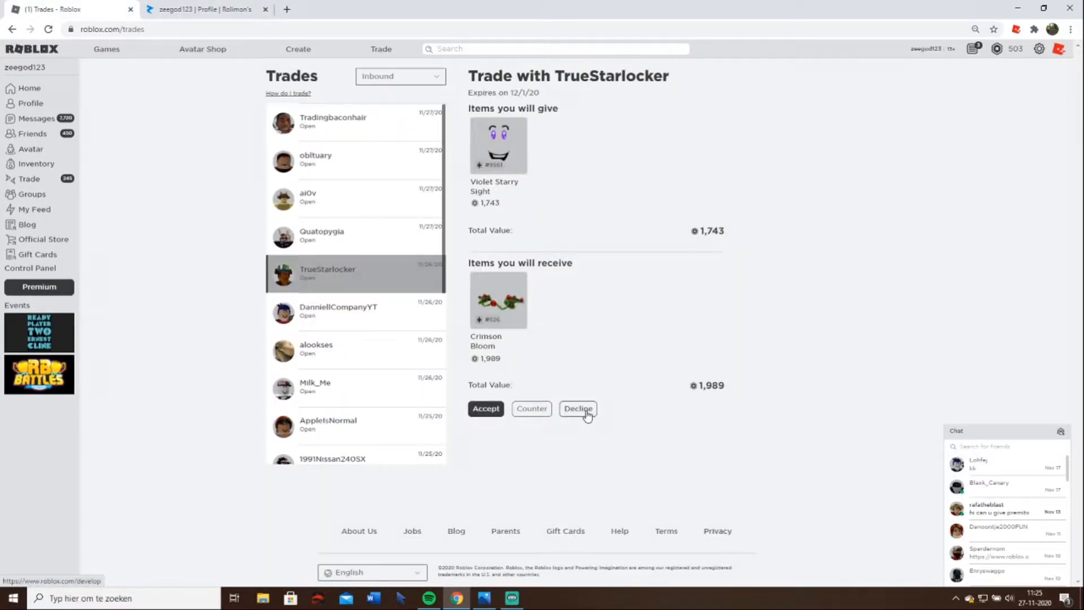
pyautogui.click(577, 408)
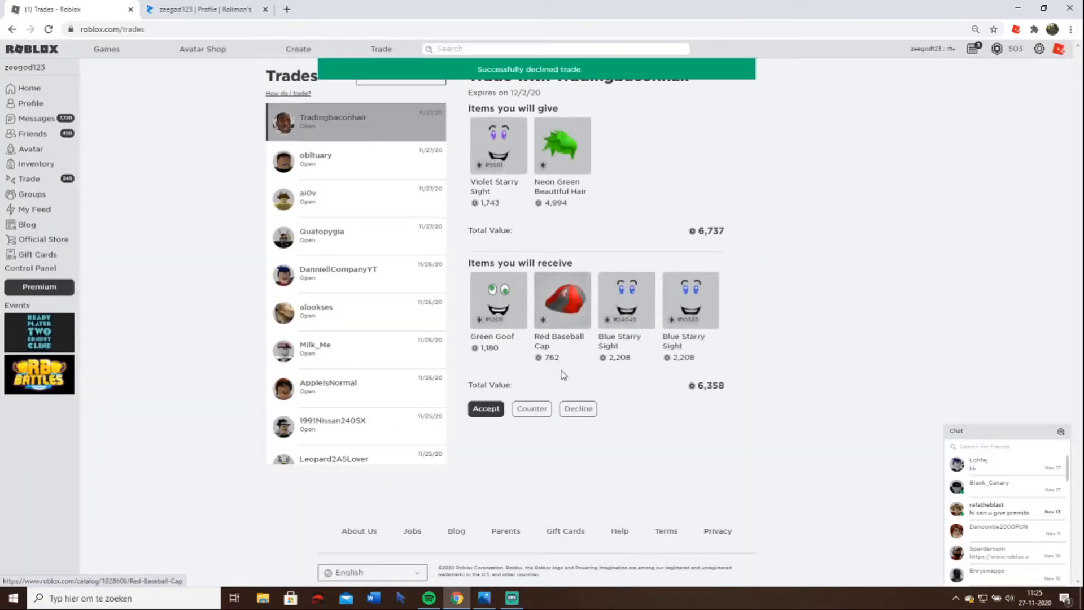
pyautogui.click(577, 407)
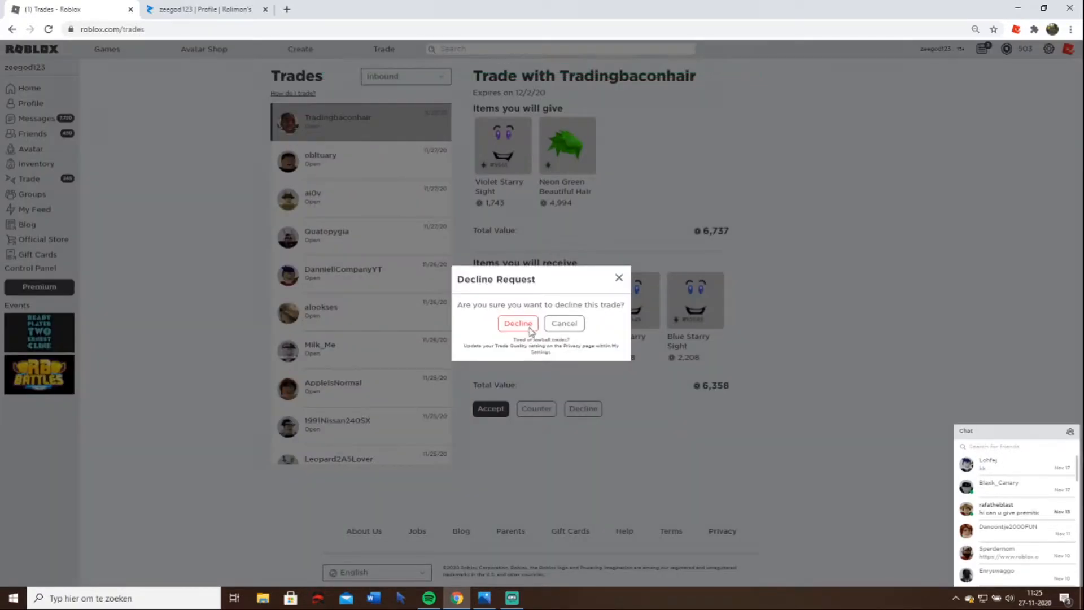
pyautogui.click(517, 322)
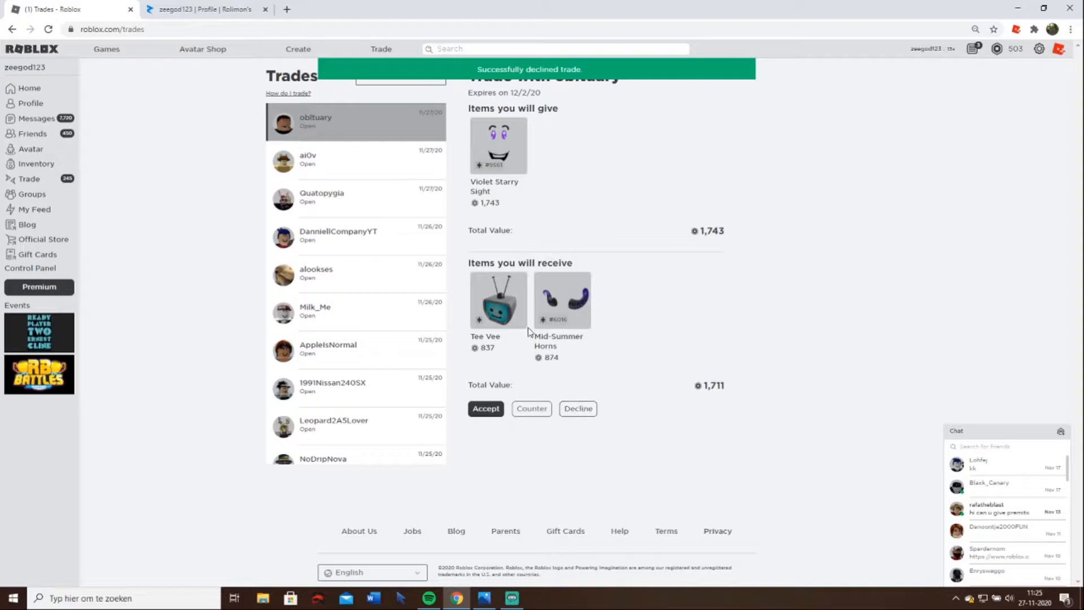
pyautogui.click(355, 273)
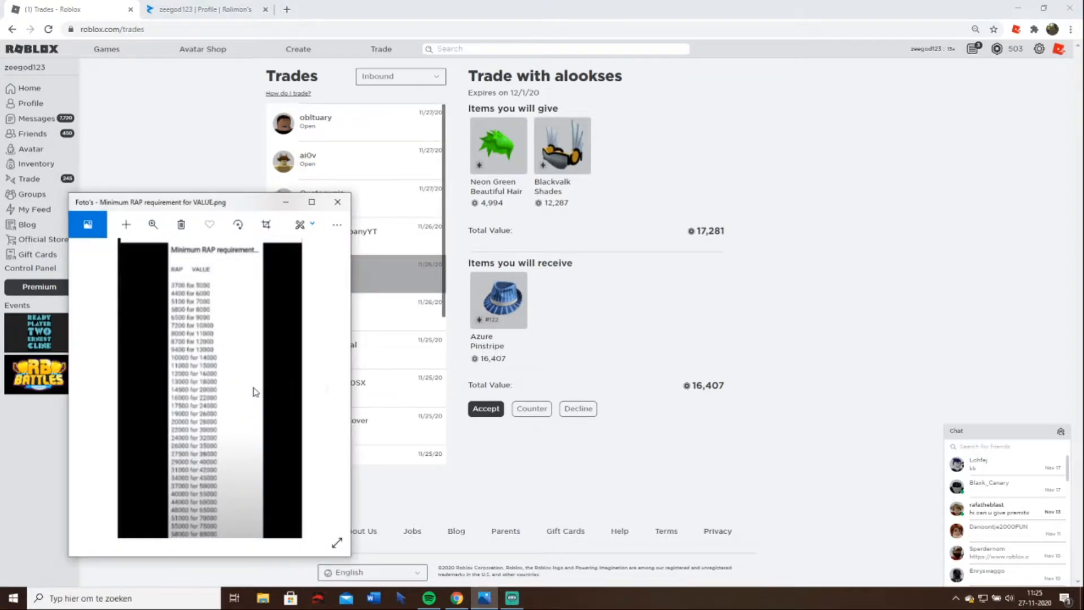
pyautogui.moveTo(528, 257)
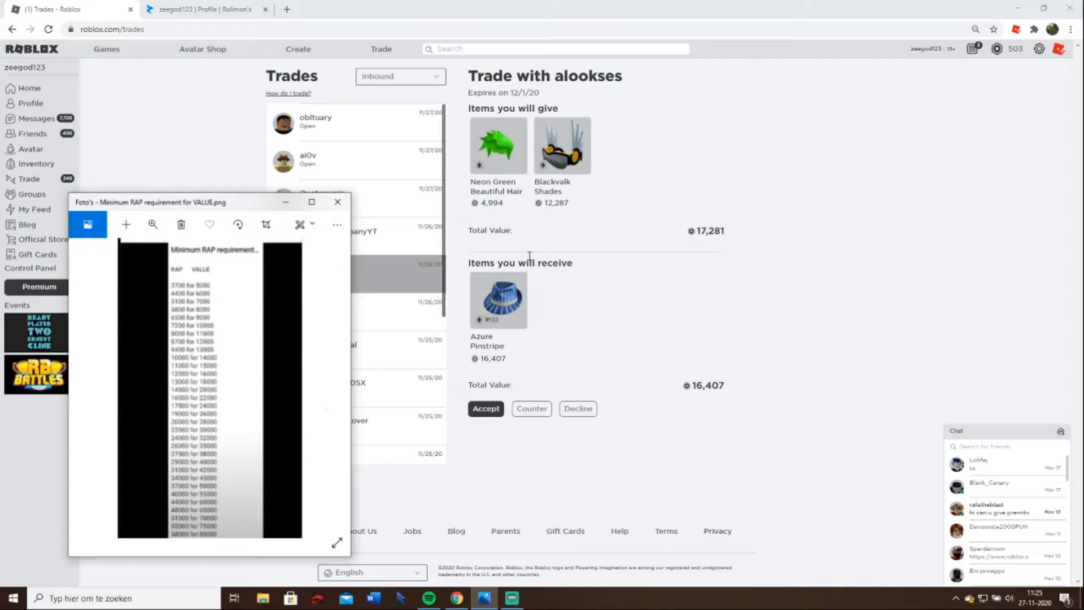
pyautogui.moveTo(556, 201)
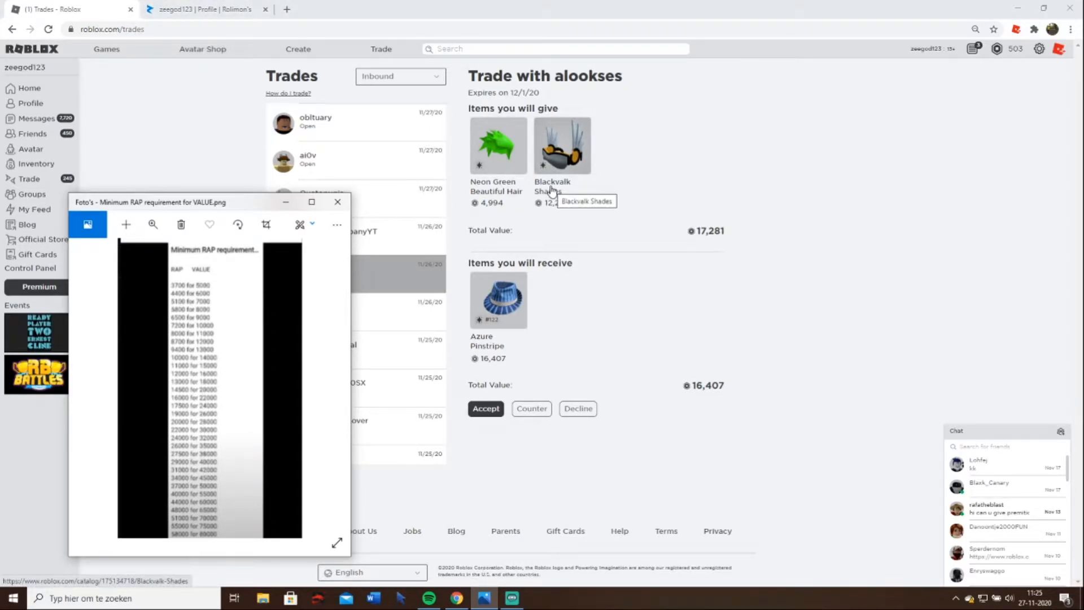
pyautogui.moveTo(608, 186)
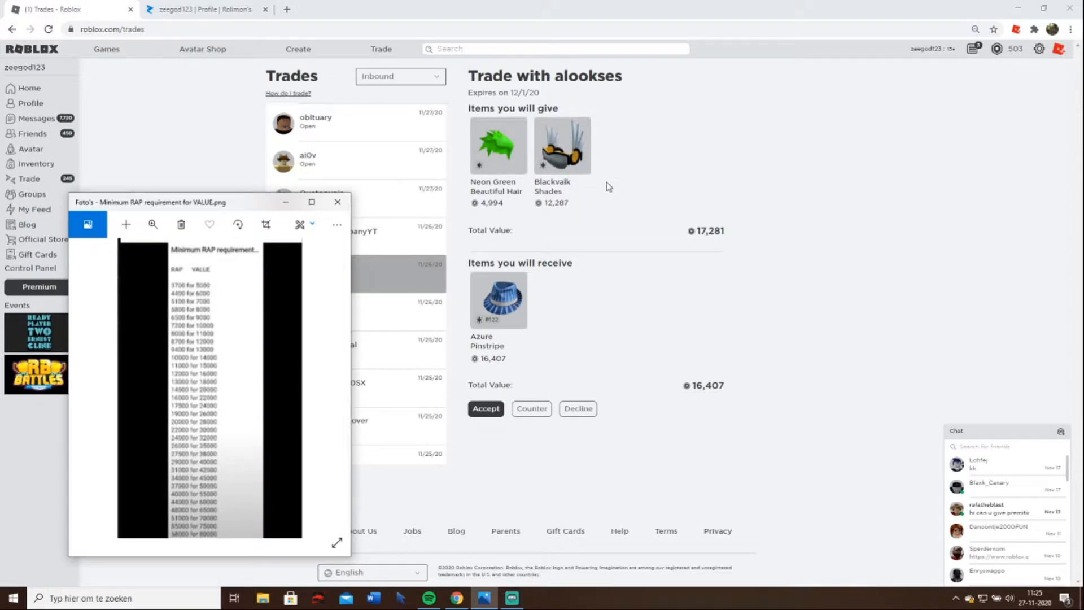
pyautogui.moveTo(541, 354)
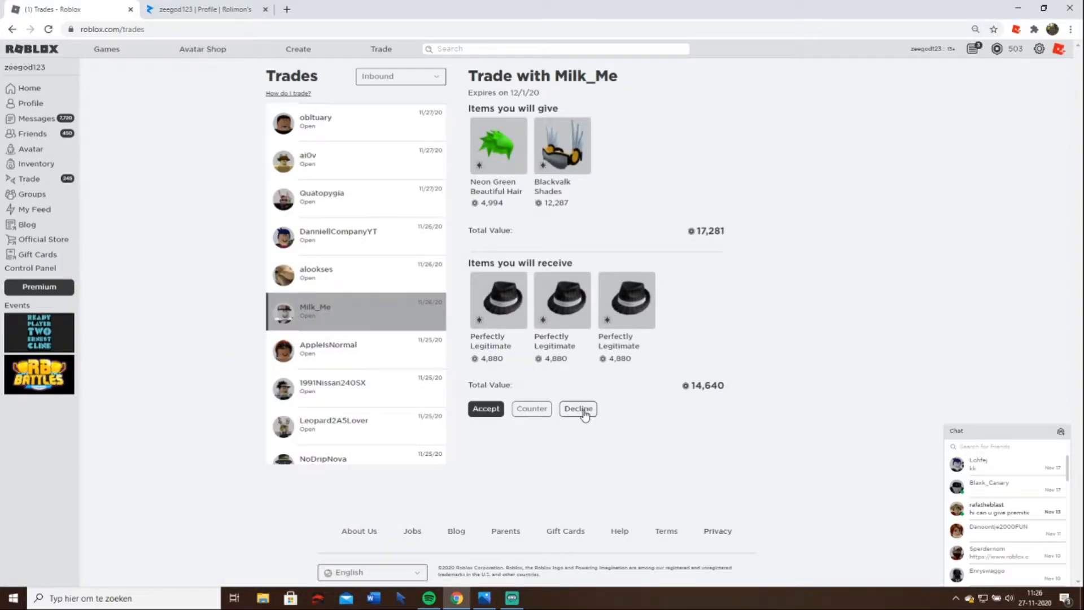
pyautogui.click(577, 408)
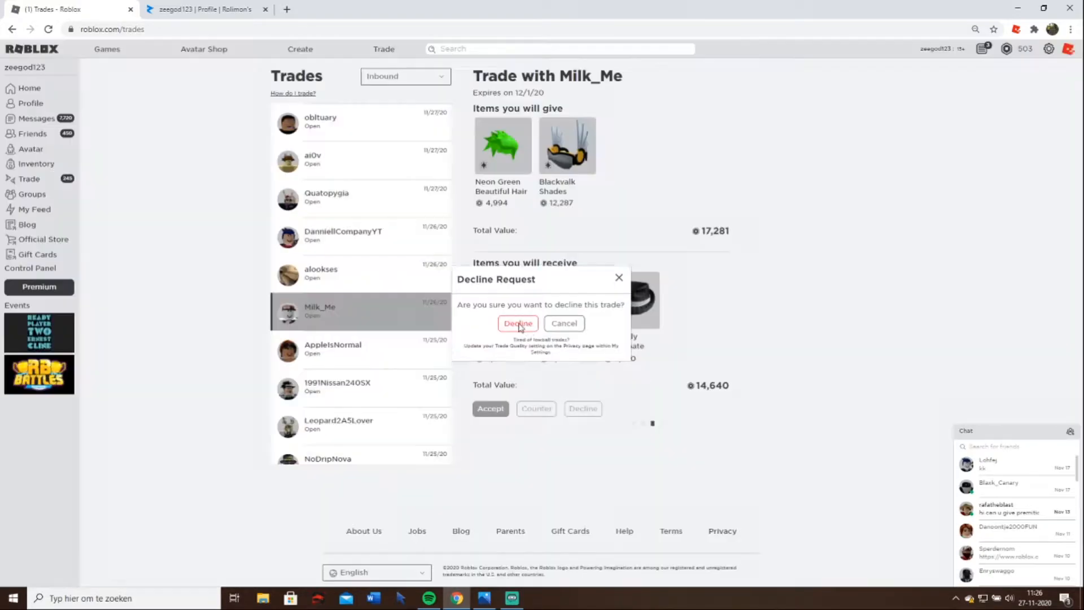
pyautogui.click(517, 322)
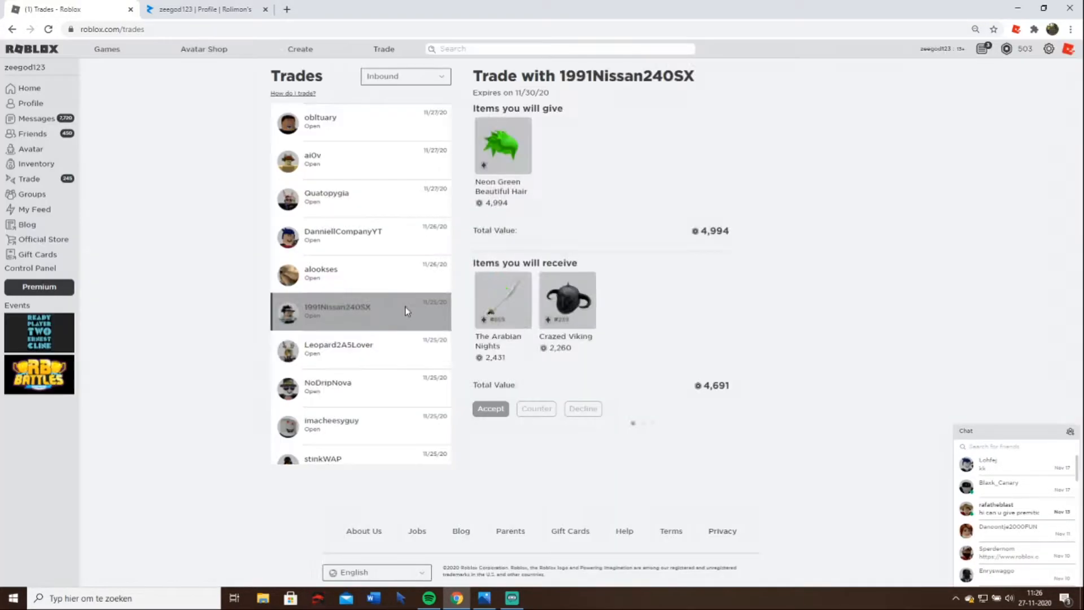
pyautogui.click(582, 407)
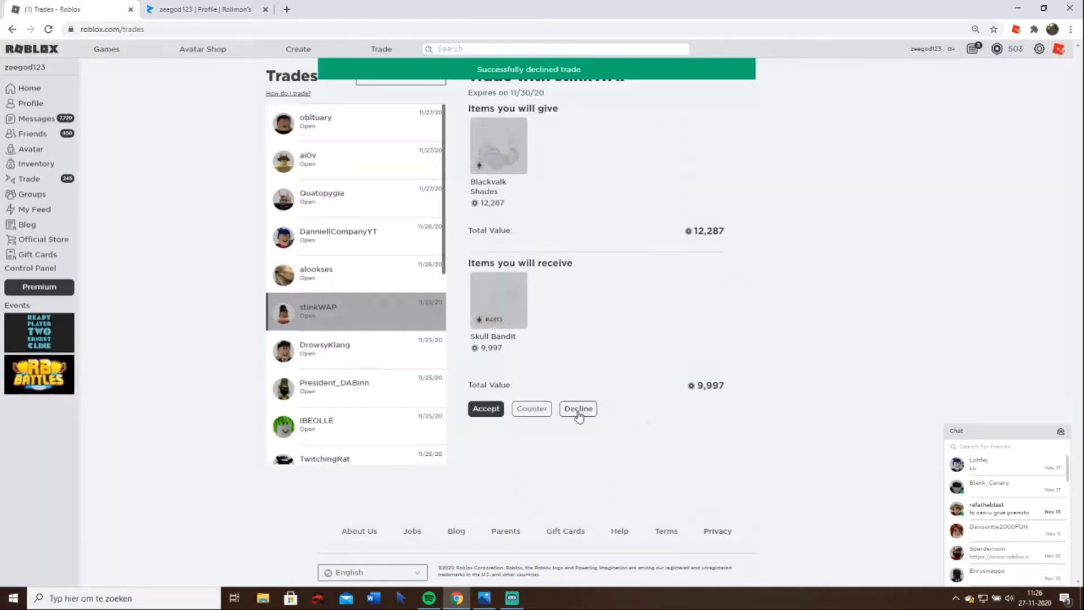
pyautogui.click(578, 407)
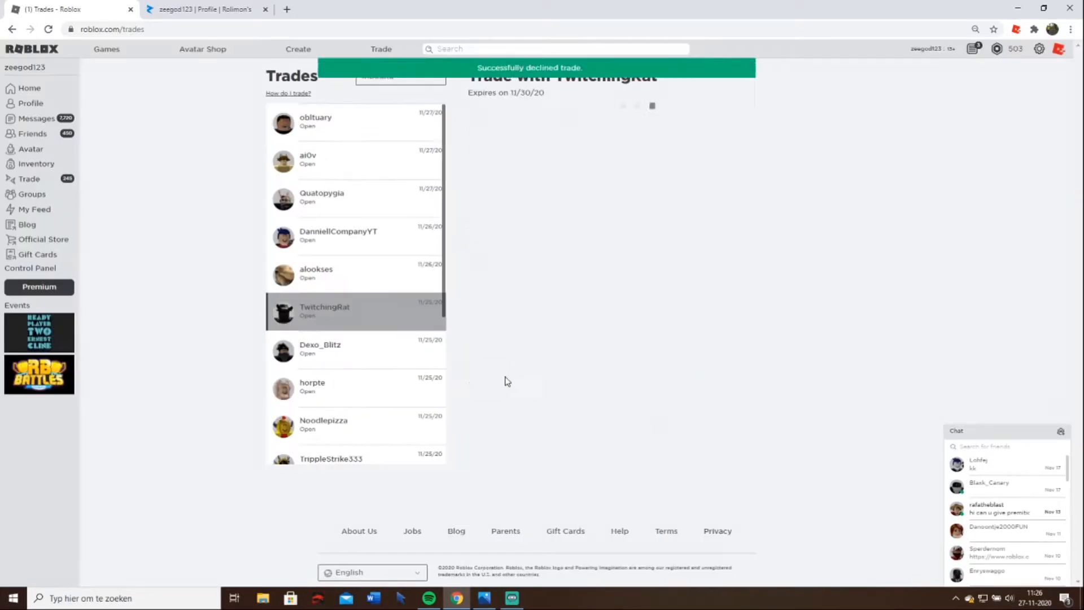
pyautogui.click(312, 309)
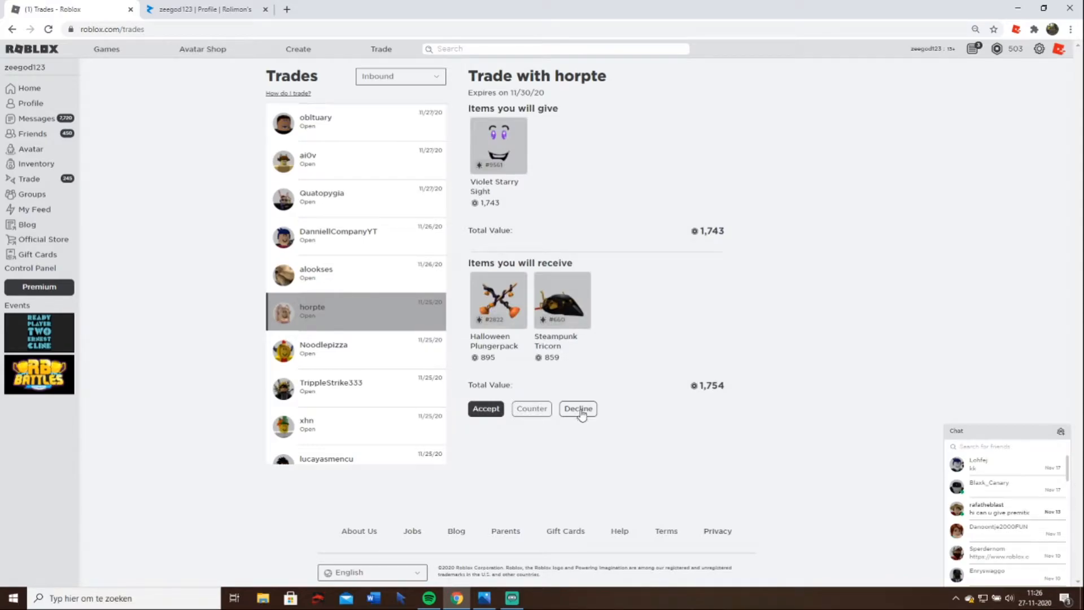
pyautogui.moveTo(561, 223)
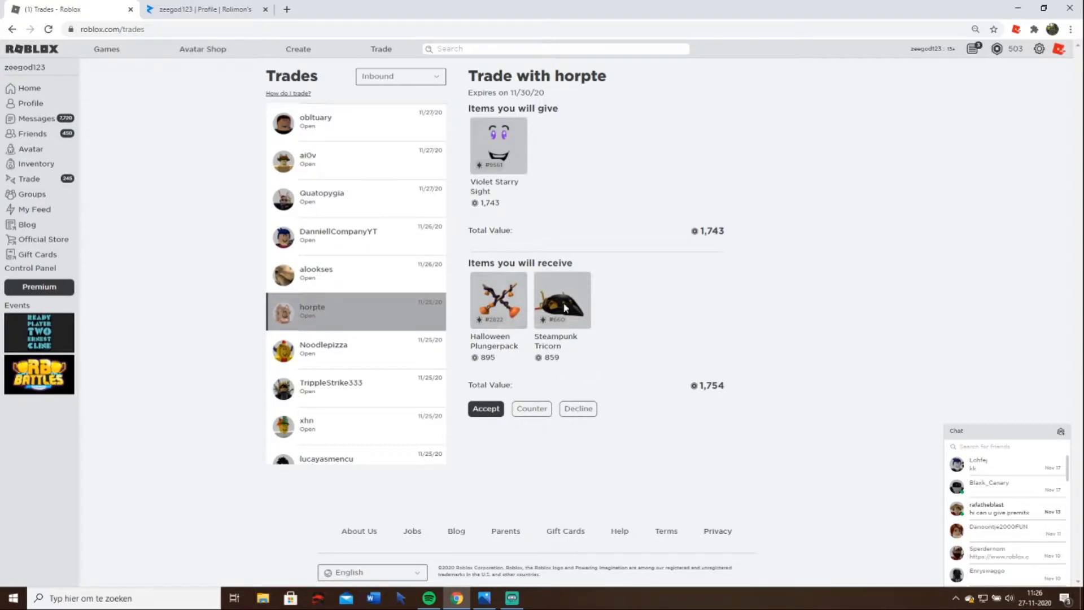
pyautogui.moveTo(488, 335)
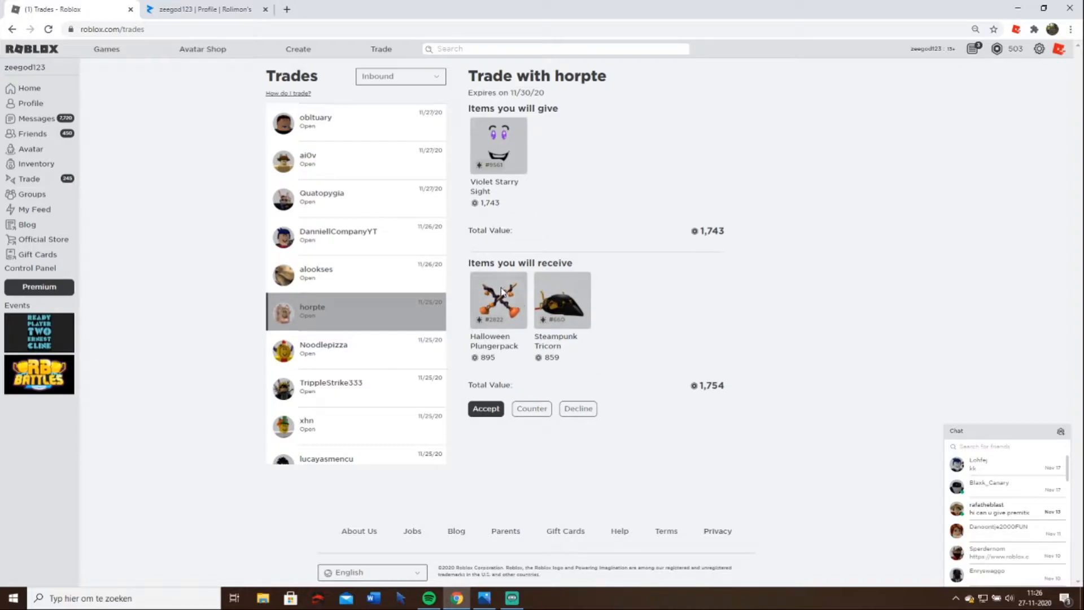
pyautogui.click(561, 300)
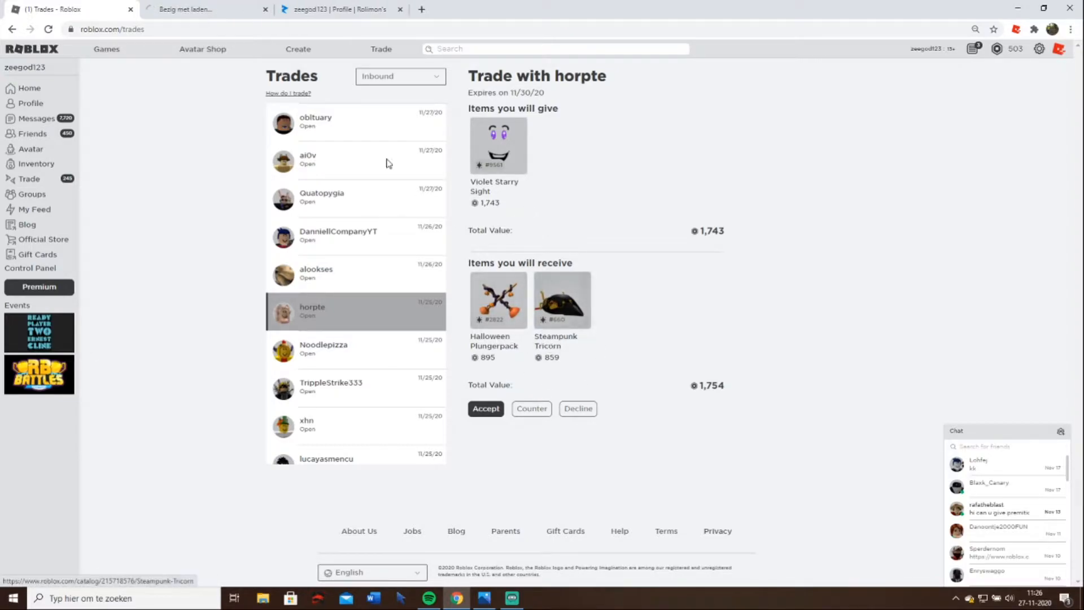
pyautogui.click(498, 299)
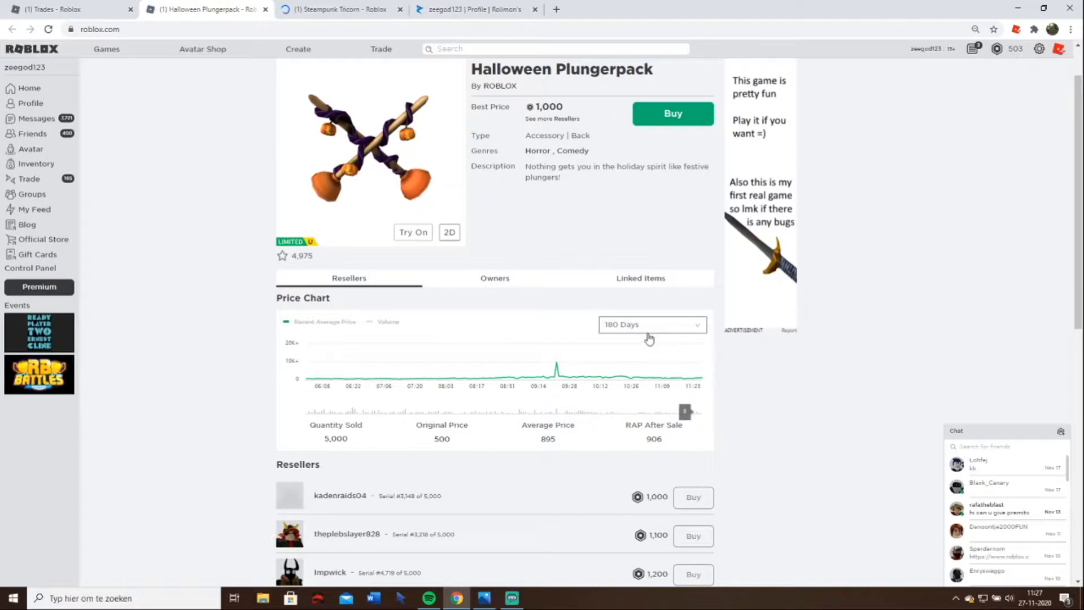
pyautogui.click(650, 324)
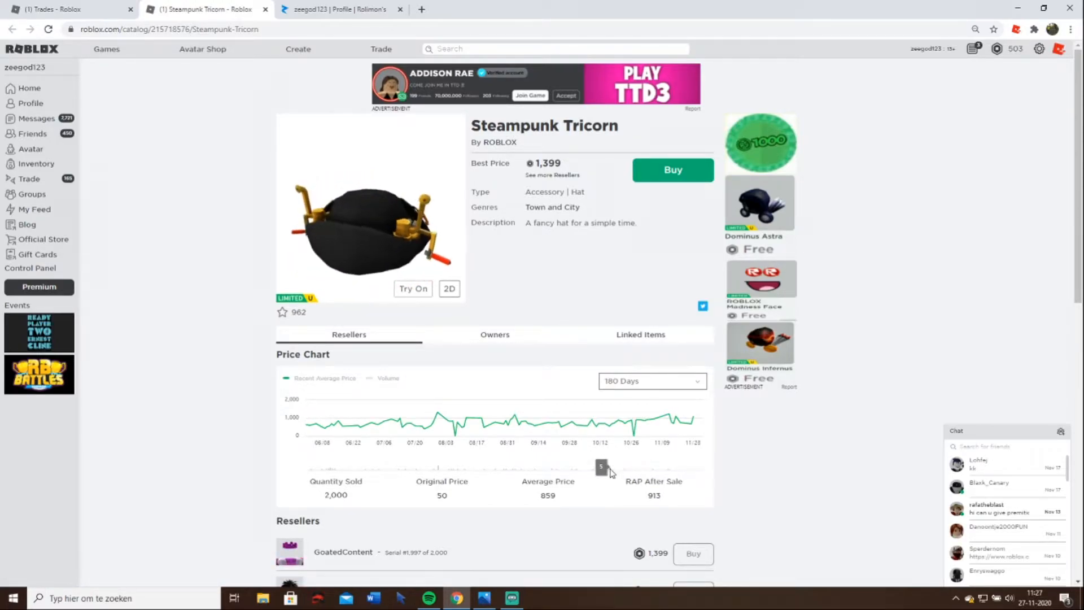
pyautogui.click(651, 380)
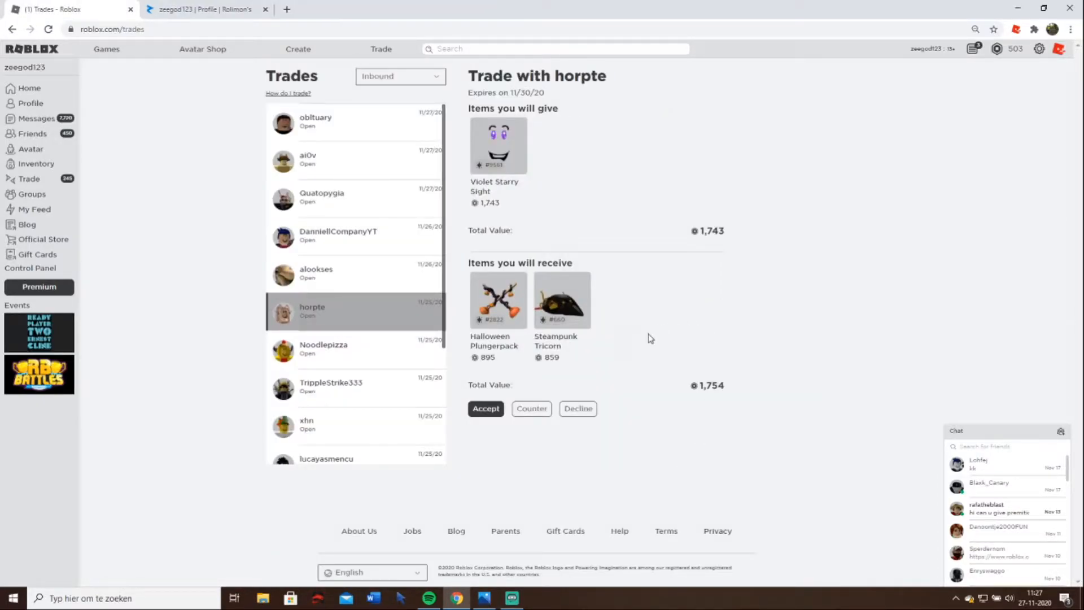
# - Resolve horpte's trade and decline the kingenJohan and NonPlayer06 offers
pyautogui.click(577, 408)
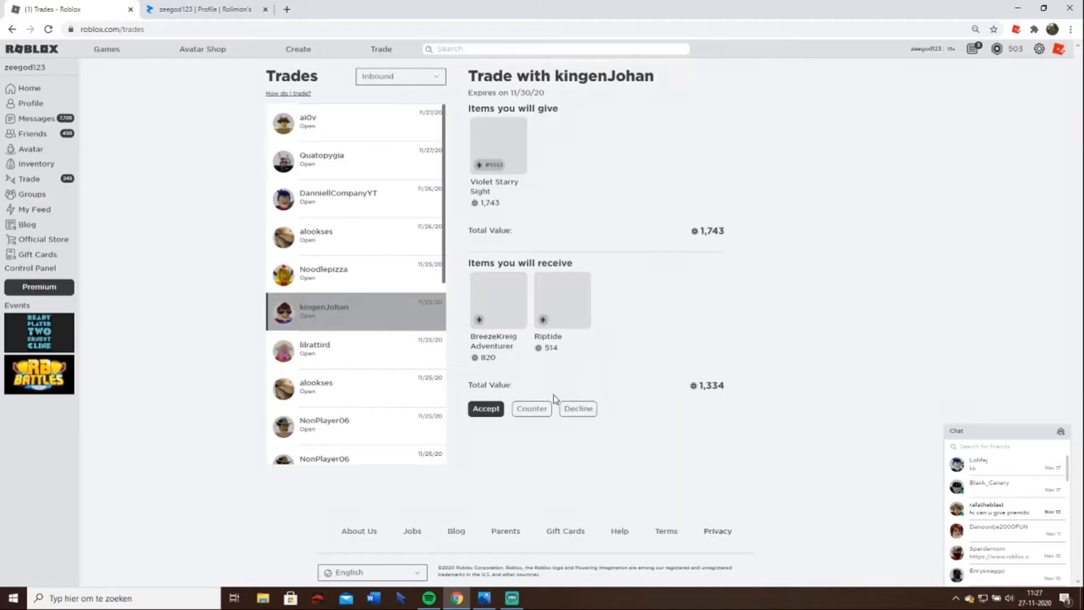
pyautogui.click(324, 349)
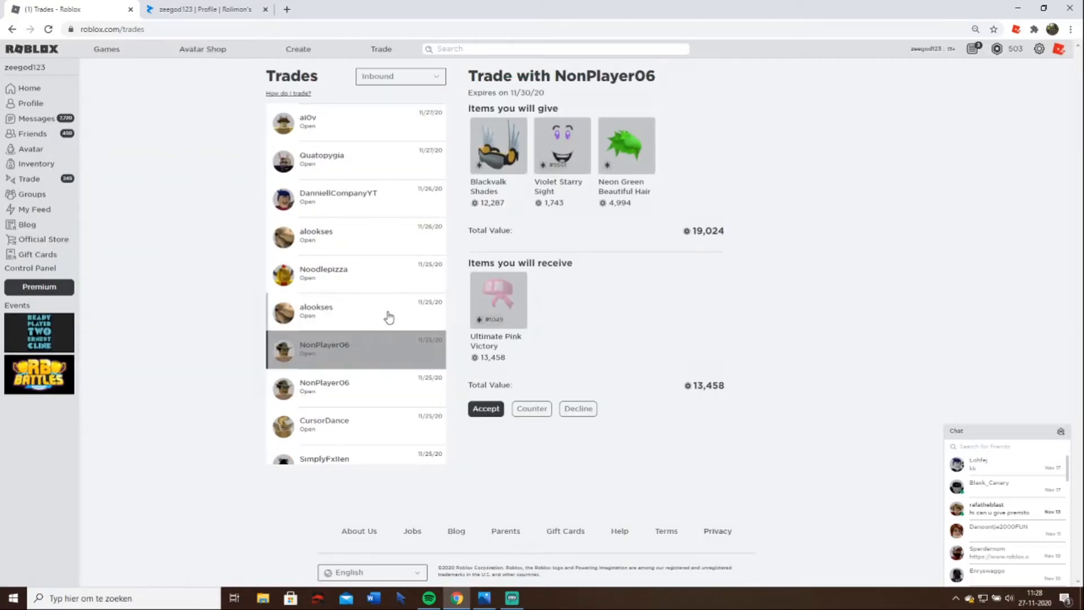
pyautogui.click(324, 348)
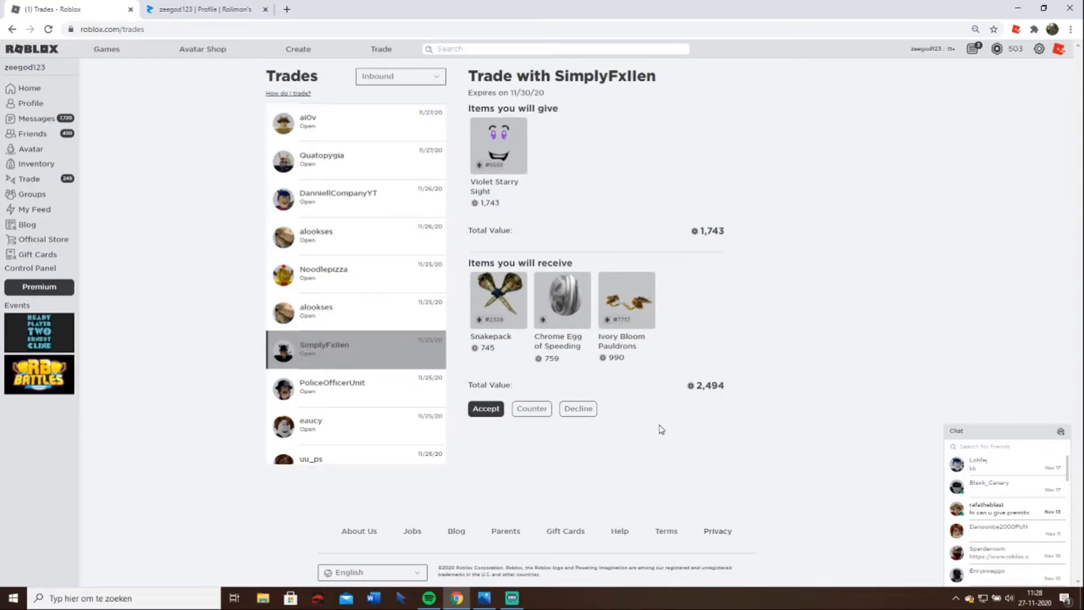
pyautogui.moveTo(668, 422)
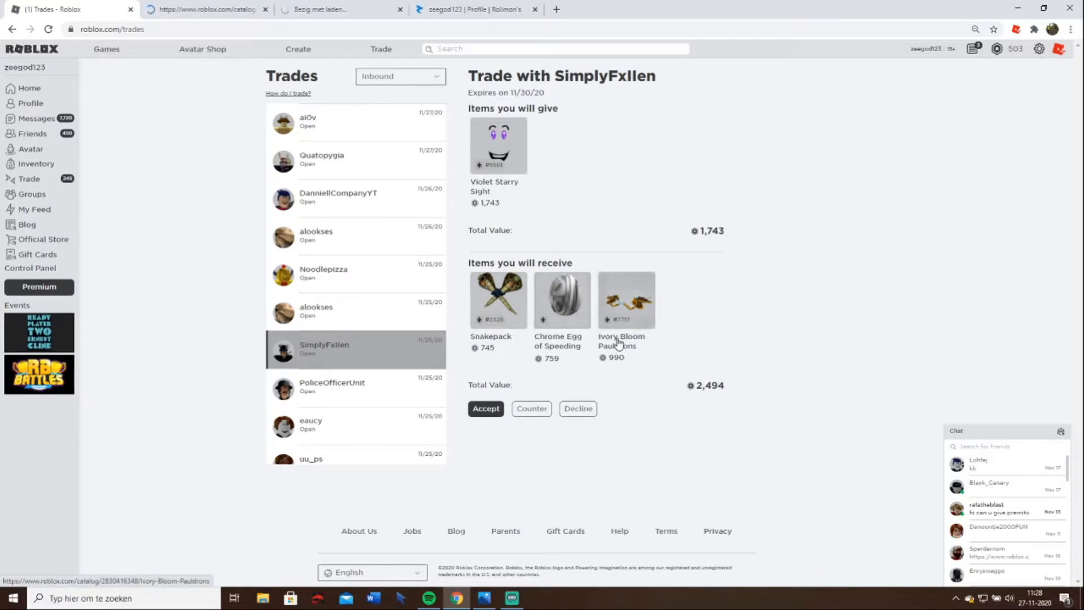
# - View the Ivory Bloom Pauldrons page and switch Snakepack's price chart to the last 30 days
pyautogui.click(497, 299)
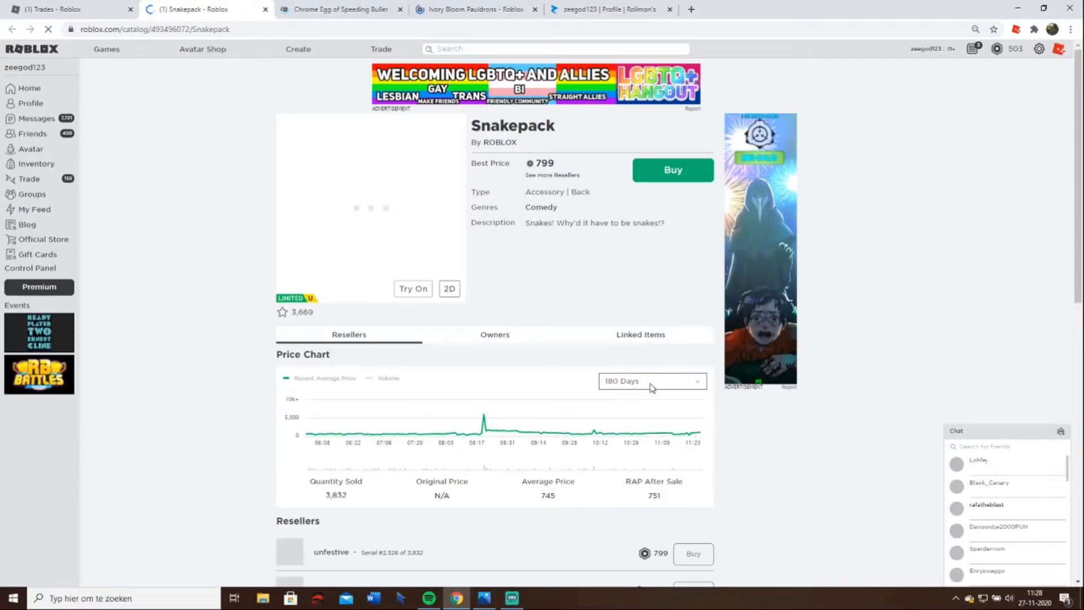
pyautogui.click(650, 381)
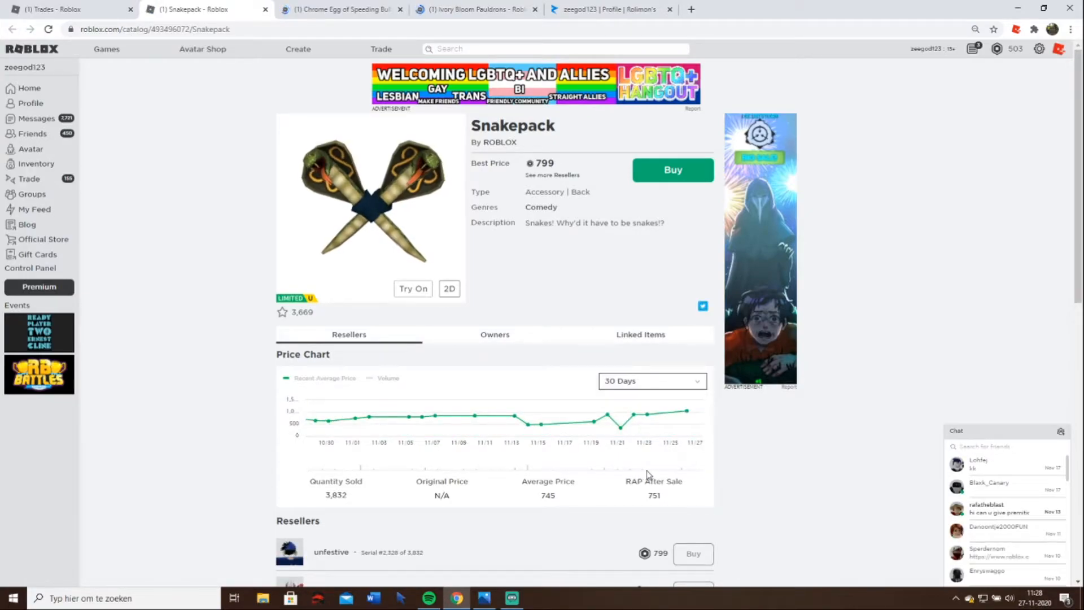
pyautogui.scroll(-3)
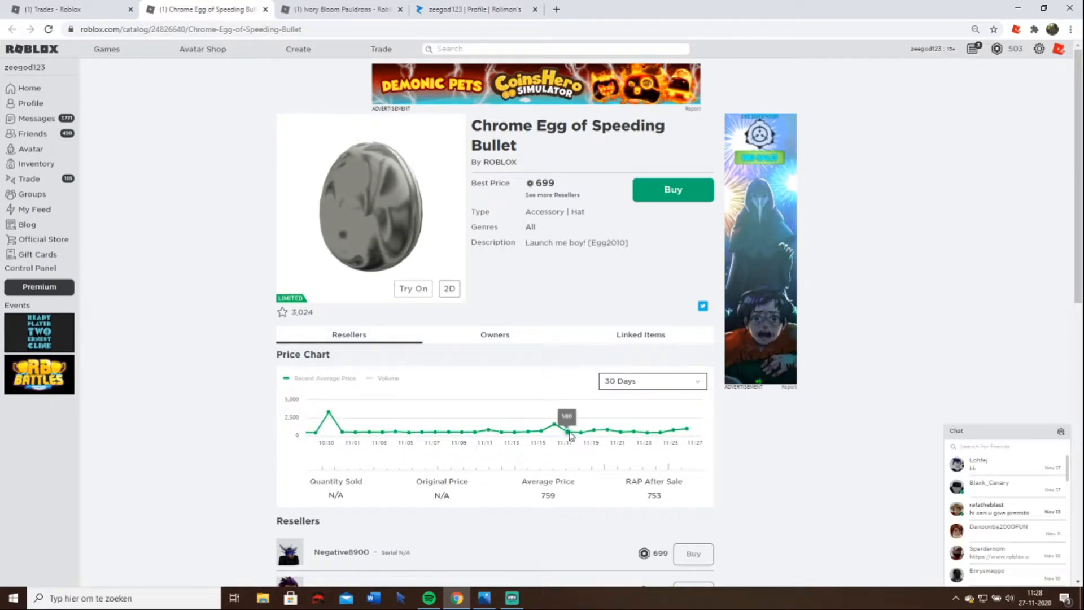
pyautogui.moveTo(646, 437)
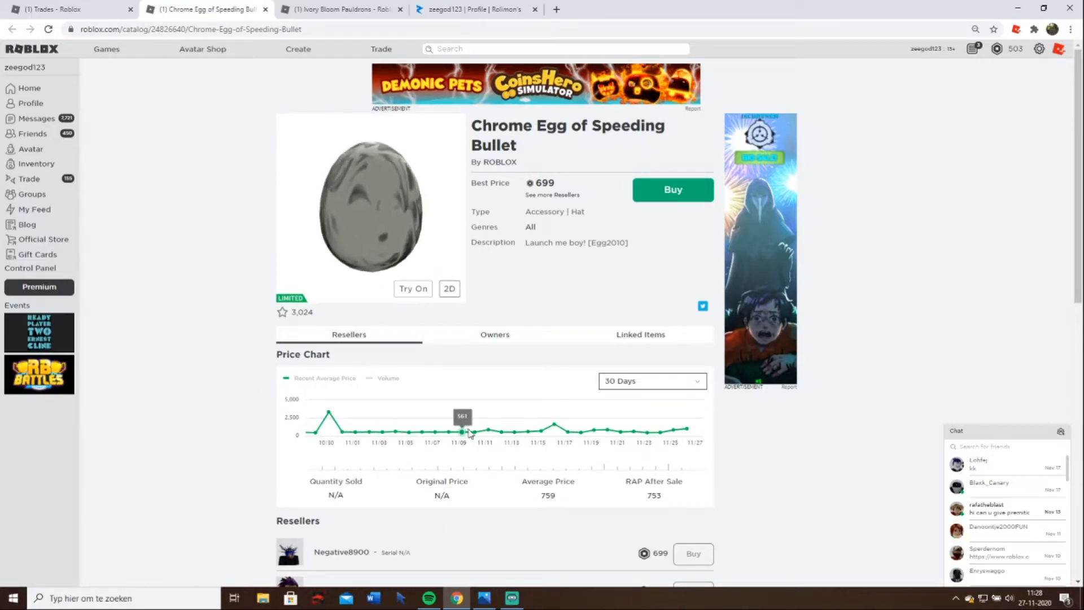
pyautogui.moveTo(528, 433)
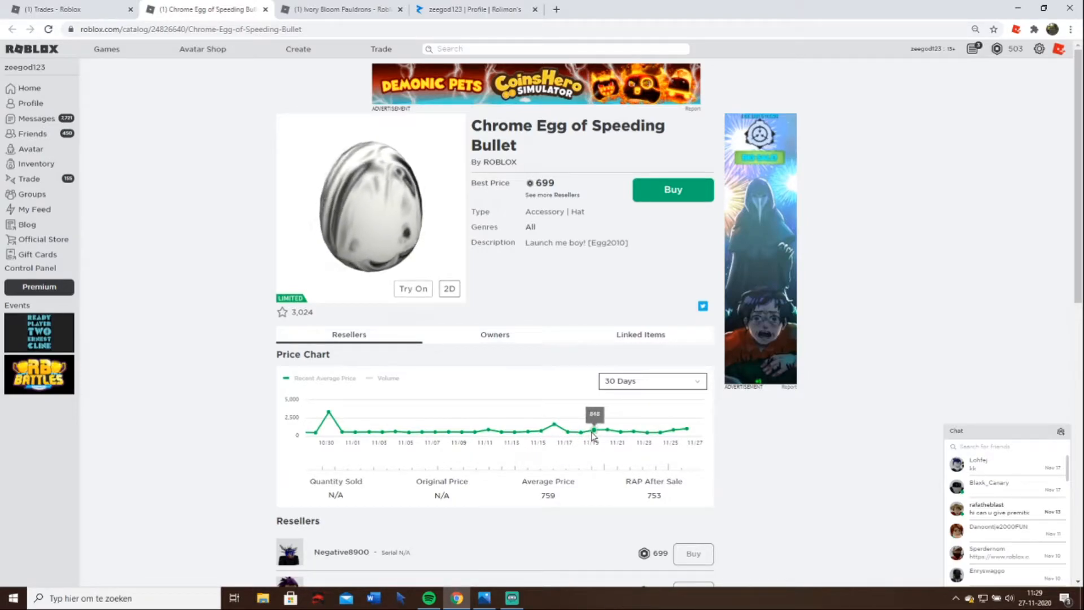
pyautogui.moveTo(654, 433)
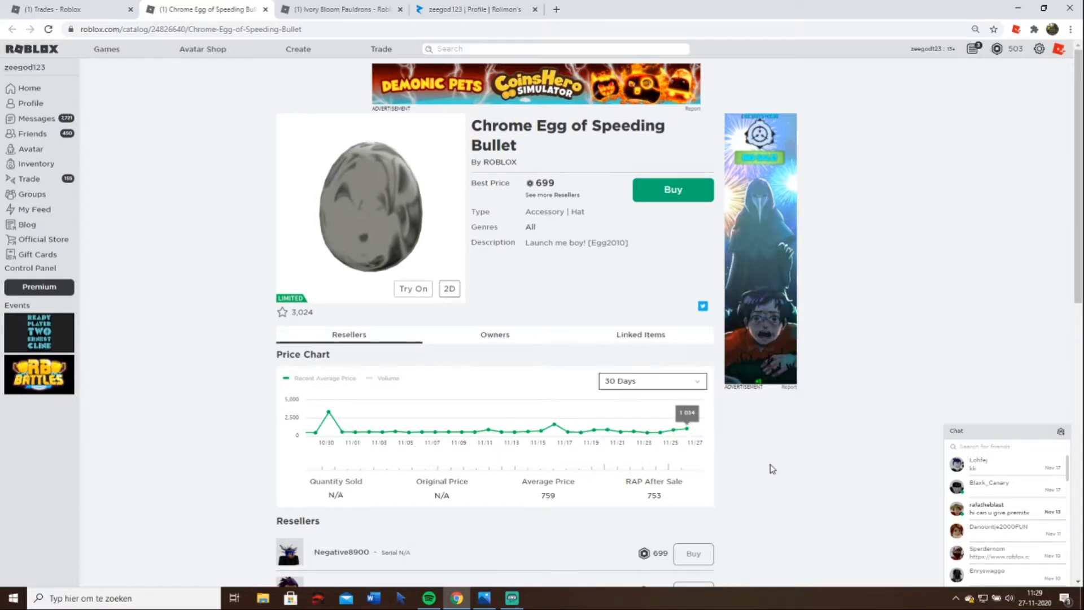
pyautogui.scroll(-3)
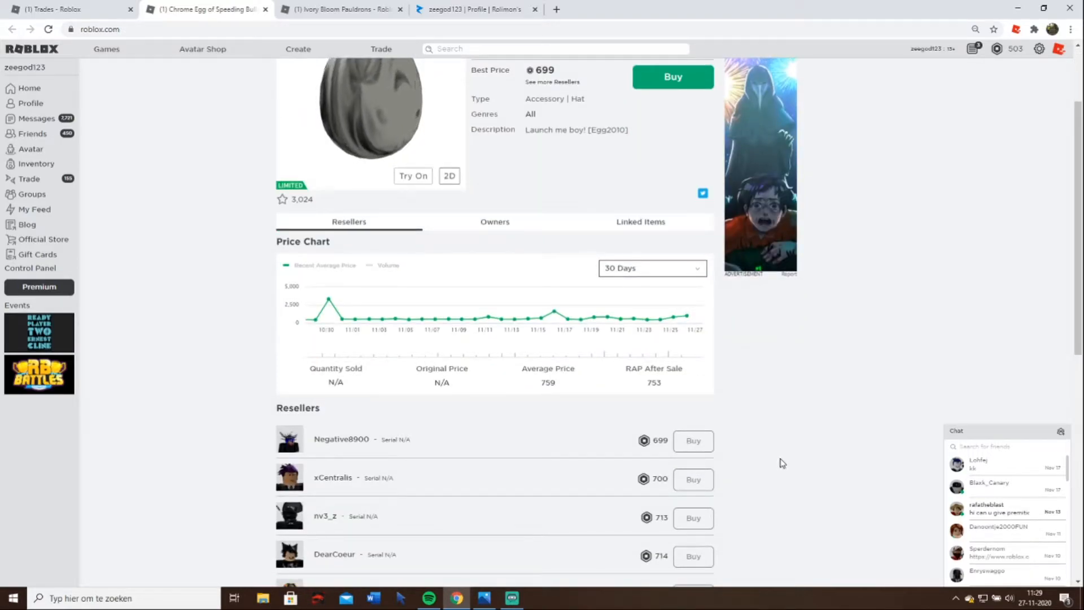
pyautogui.scroll(-3)
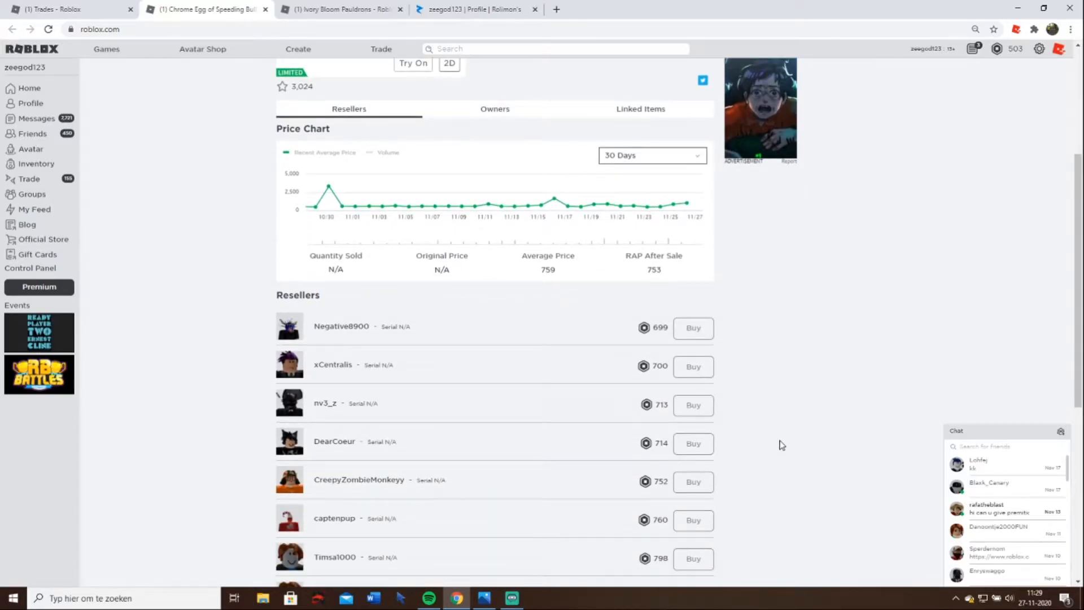
# - Switch the Ivory Bloom Pauldrons price chart to the last 30 days and review it
pyautogui.scroll(3)
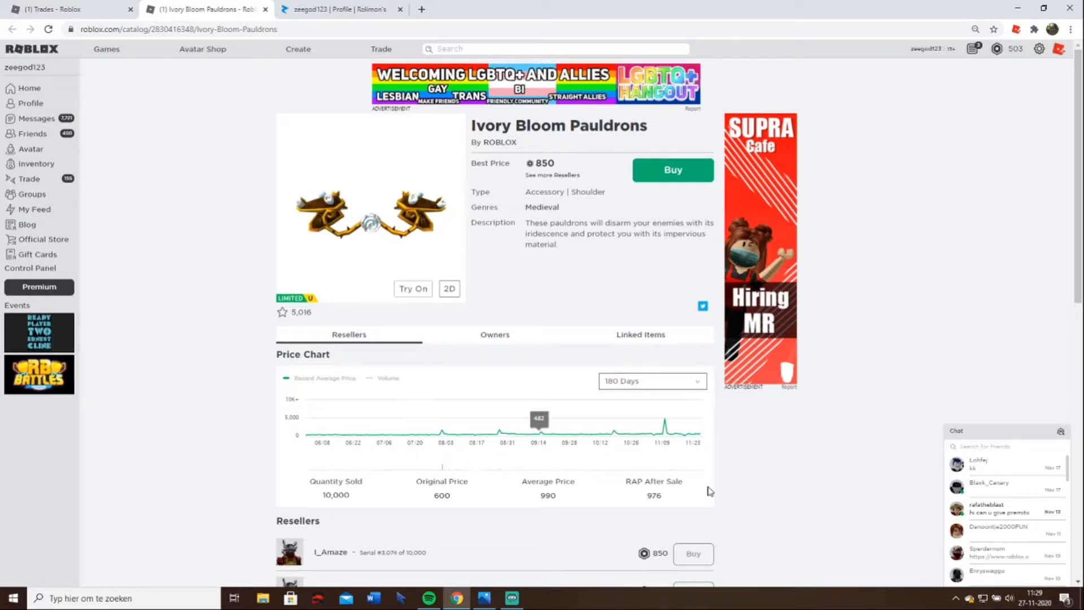
pyautogui.scroll(-3)
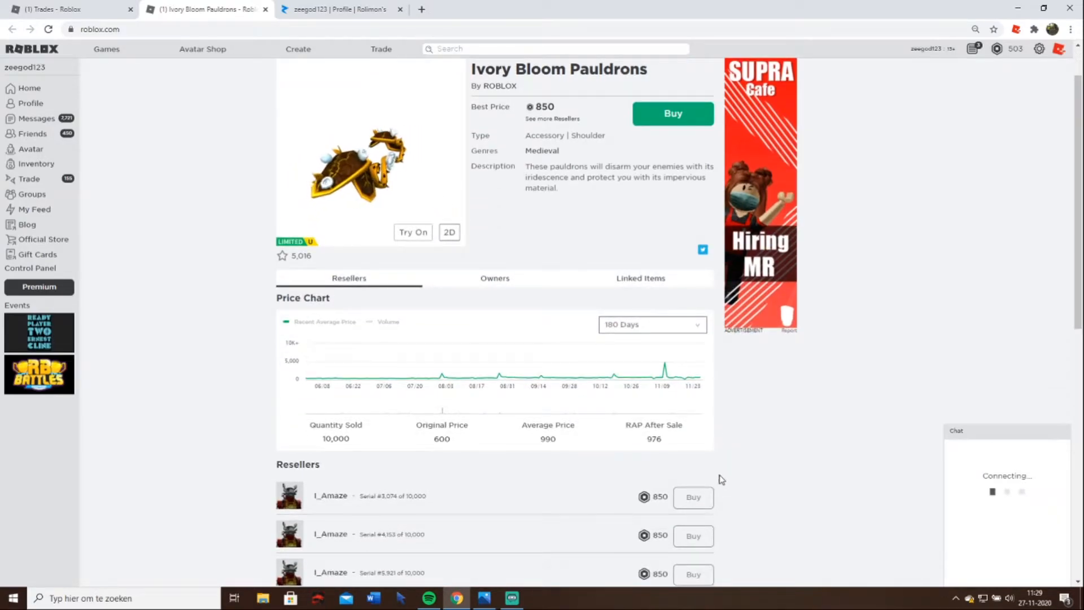
pyautogui.scroll(-3)
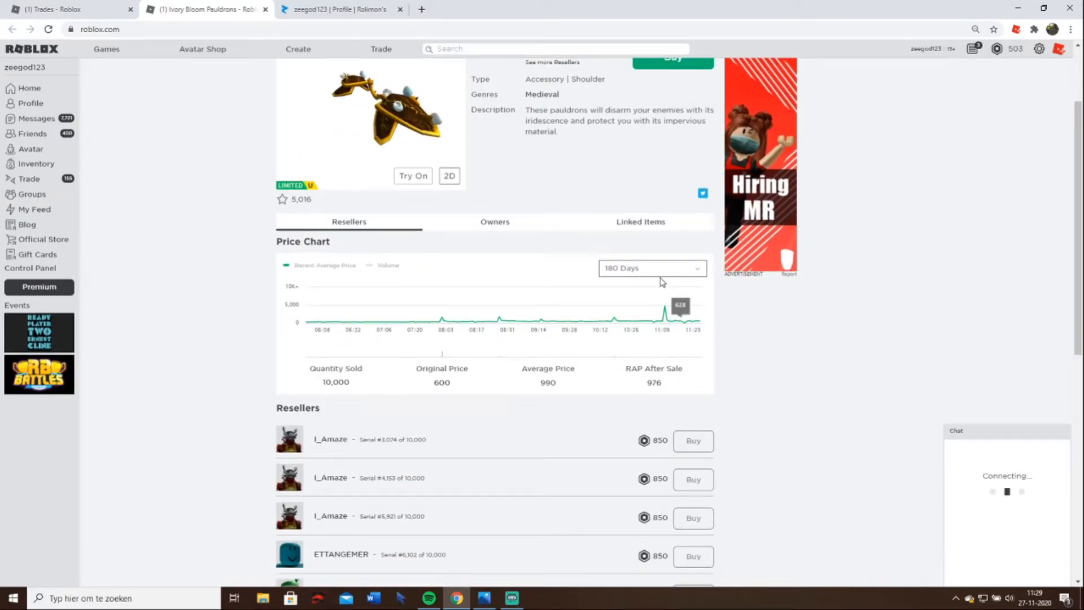
pyautogui.click(650, 267)
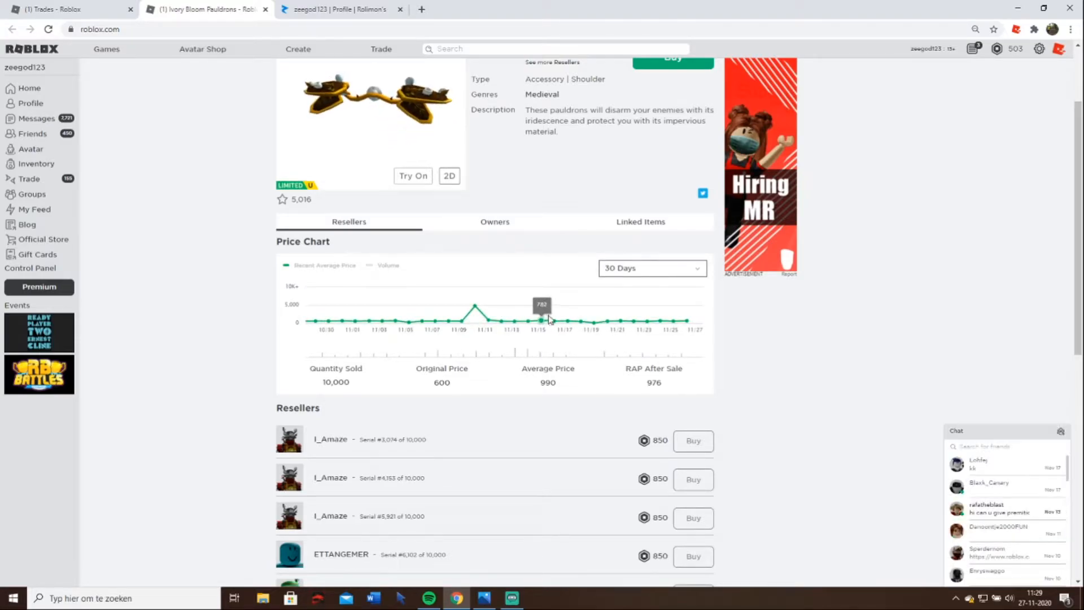
pyautogui.moveTo(668, 321)
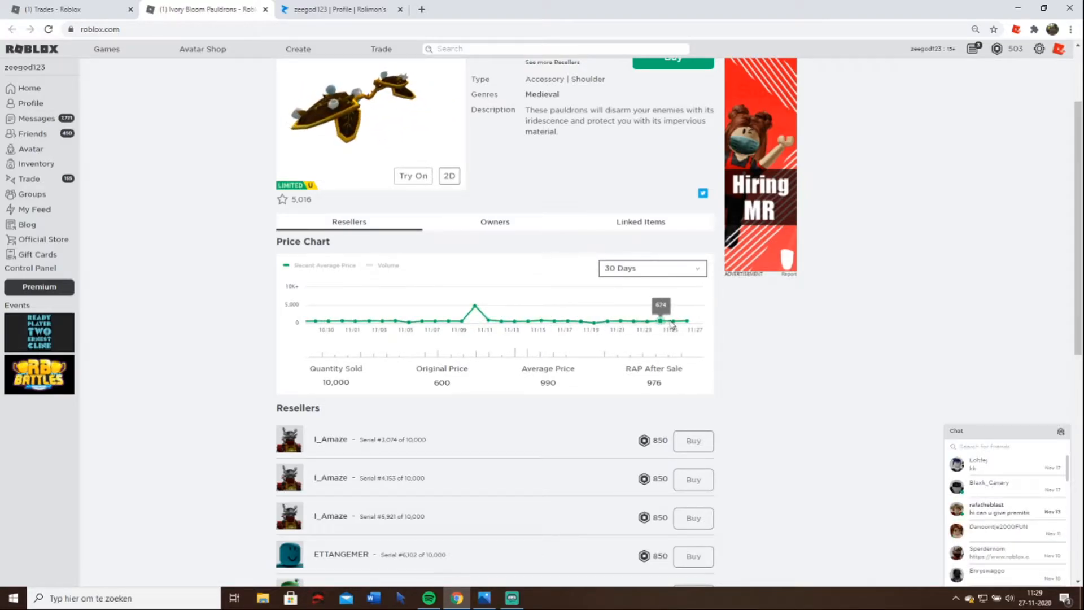
pyautogui.scroll(-3)
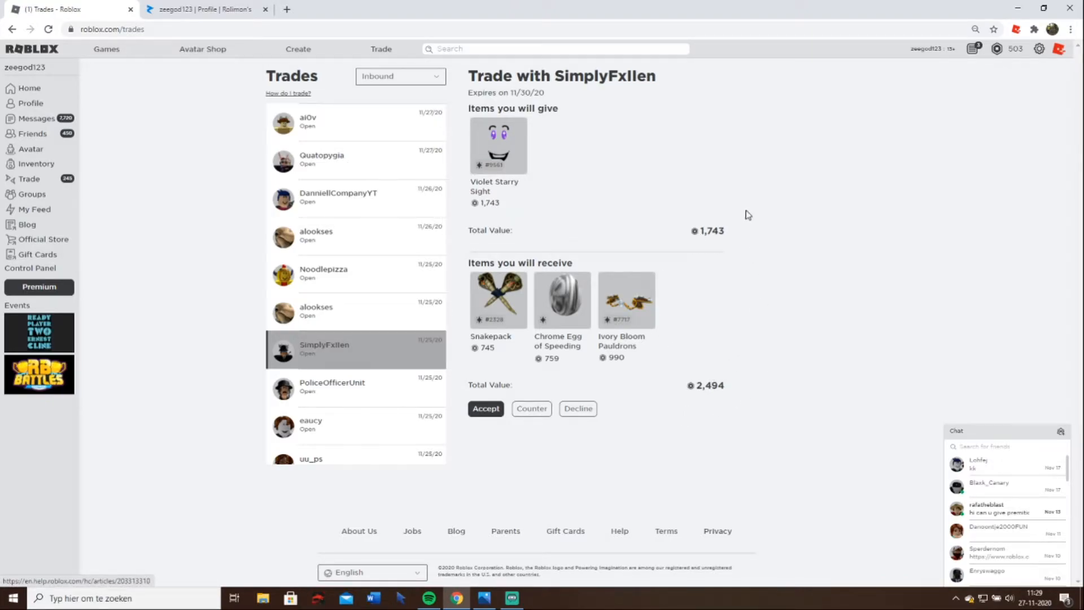
pyautogui.moveTo(619, 371)
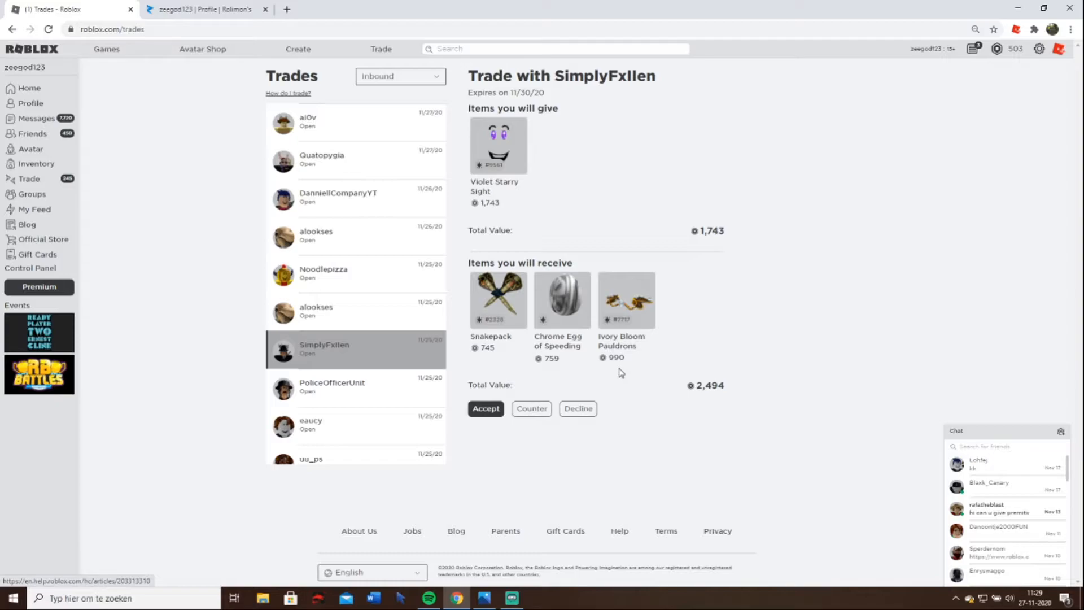
pyautogui.moveTo(531, 409)
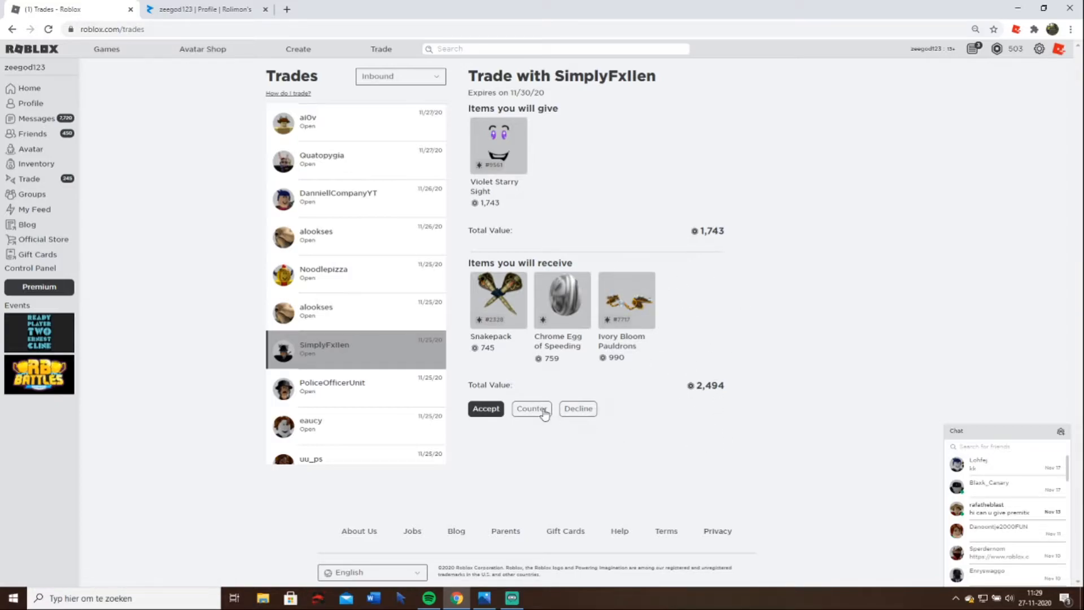
pyautogui.click(531, 409)
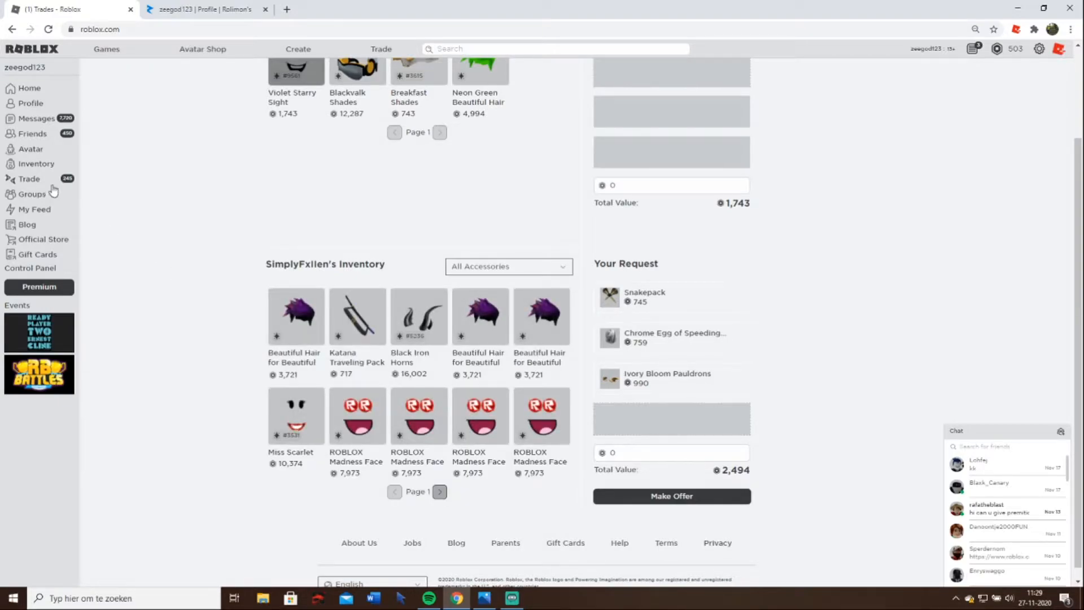
pyautogui.click(28, 178)
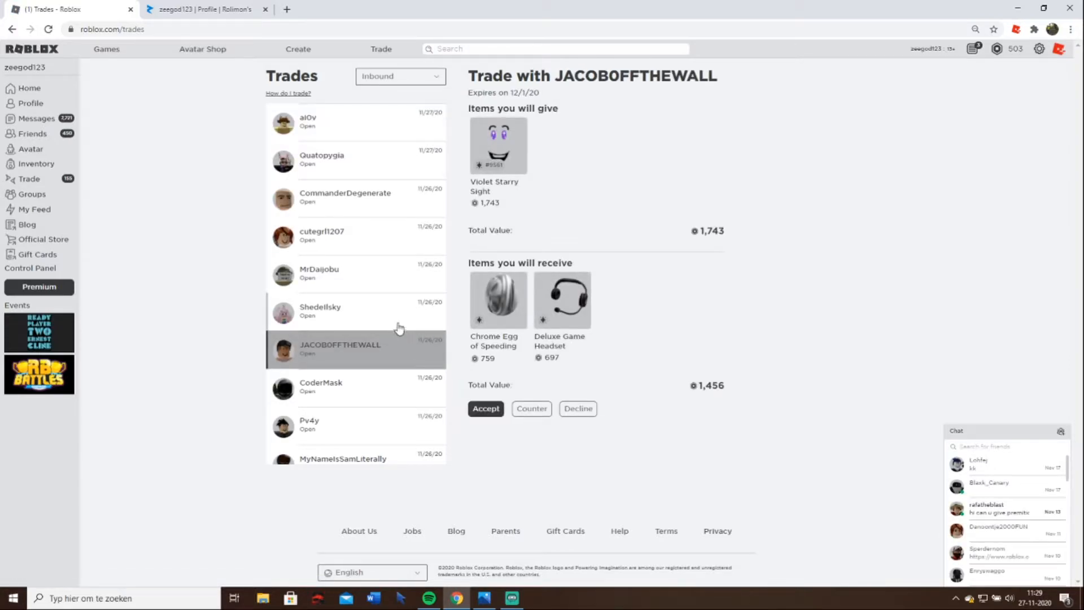
# - Look through several inbound trades and decline the Kind Egg of Sharing, Rubber Duckie and Blue Plaid Fedora offers
pyautogui.click(352, 312)
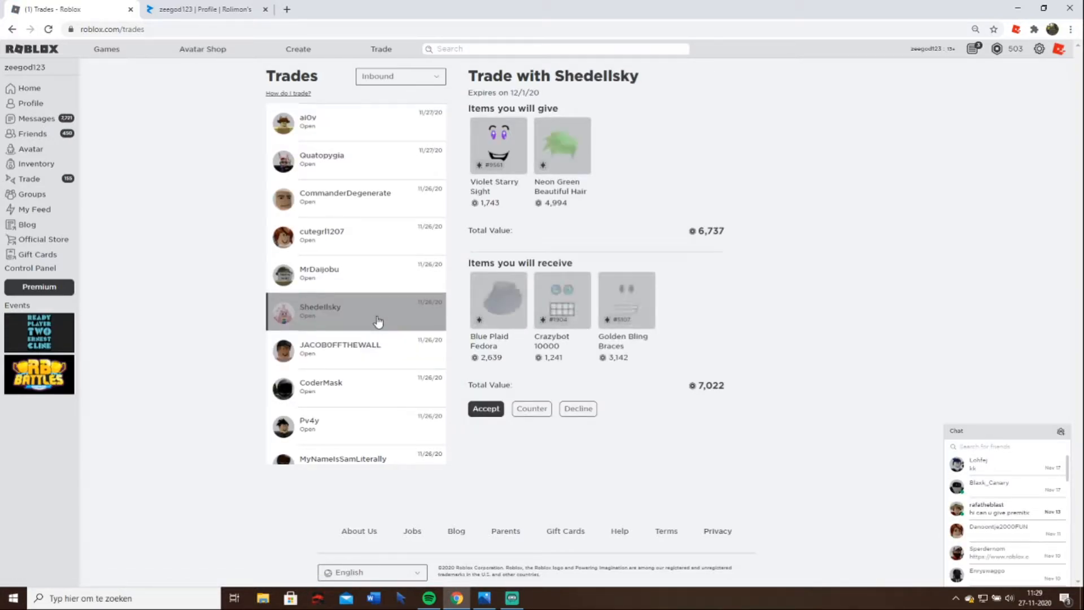
pyautogui.click(320, 386)
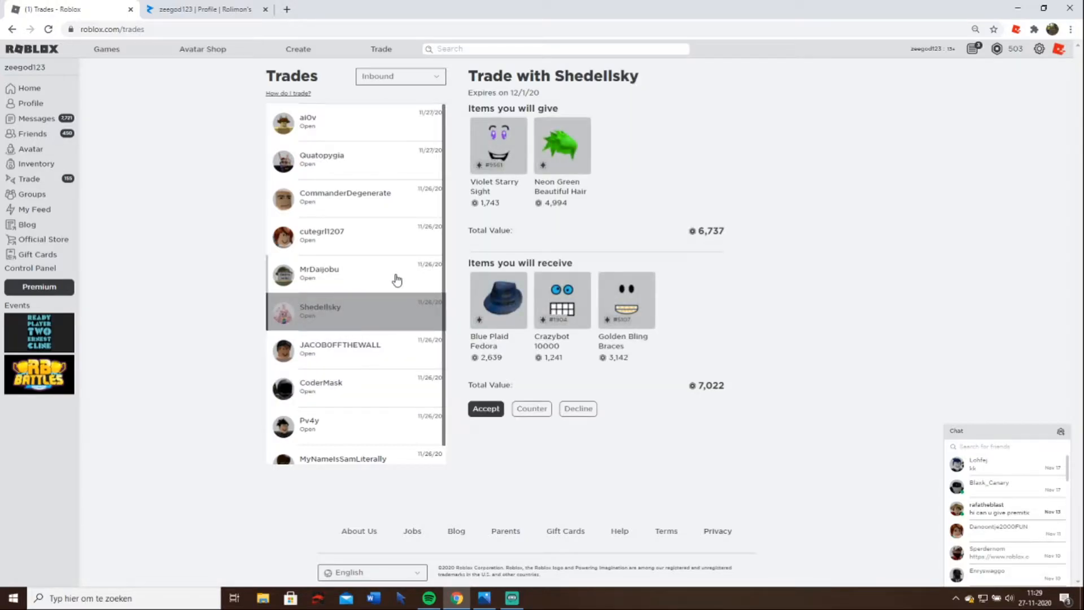
pyautogui.click(321, 234)
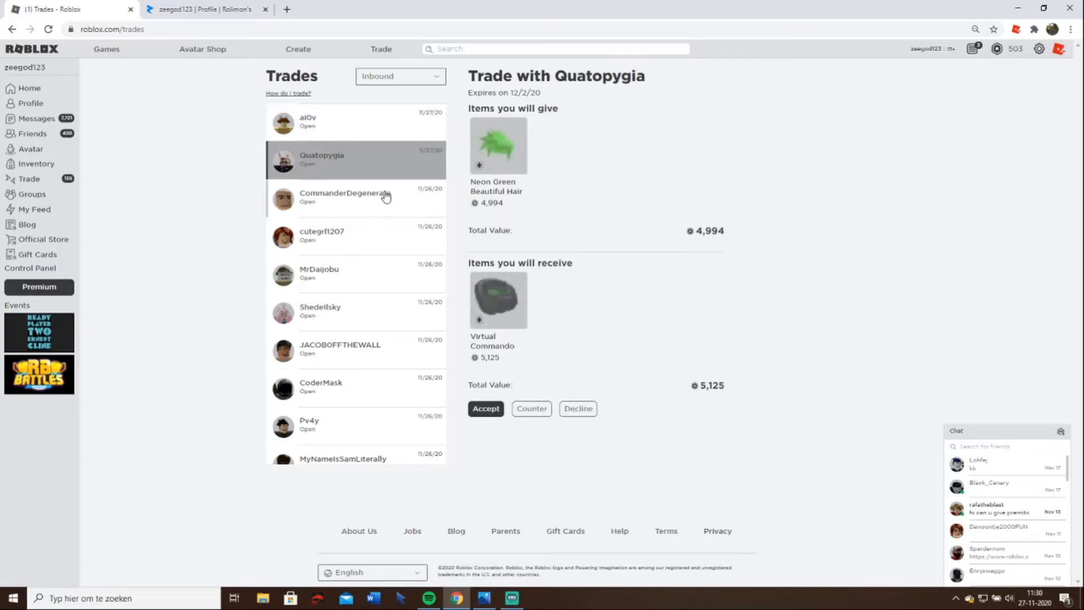
pyautogui.click(345, 196)
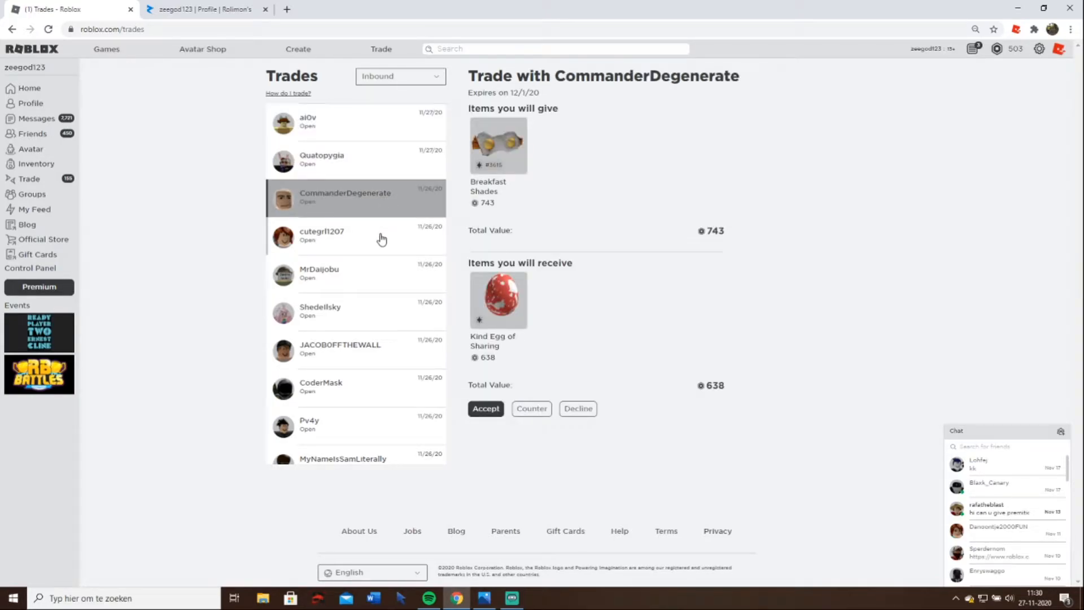
pyautogui.click(576, 407)
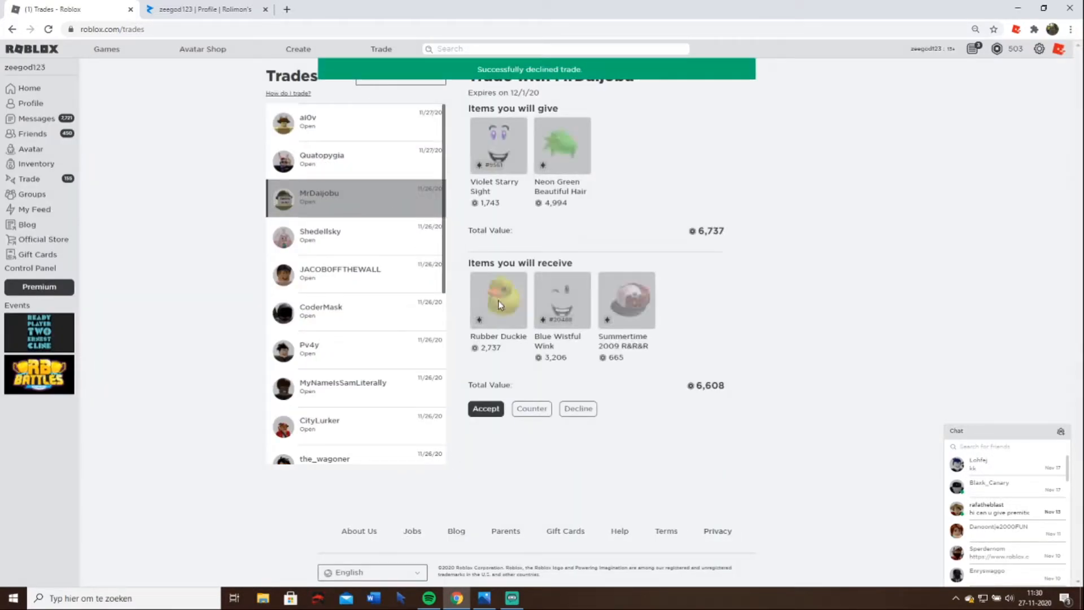
pyautogui.click(577, 408)
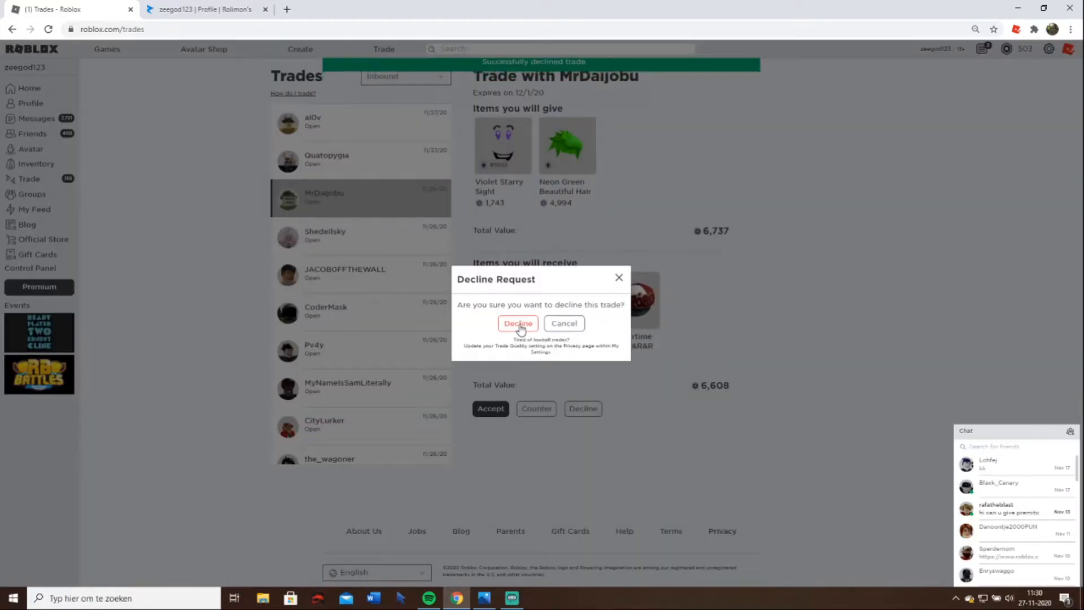
pyautogui.click(517, 323)
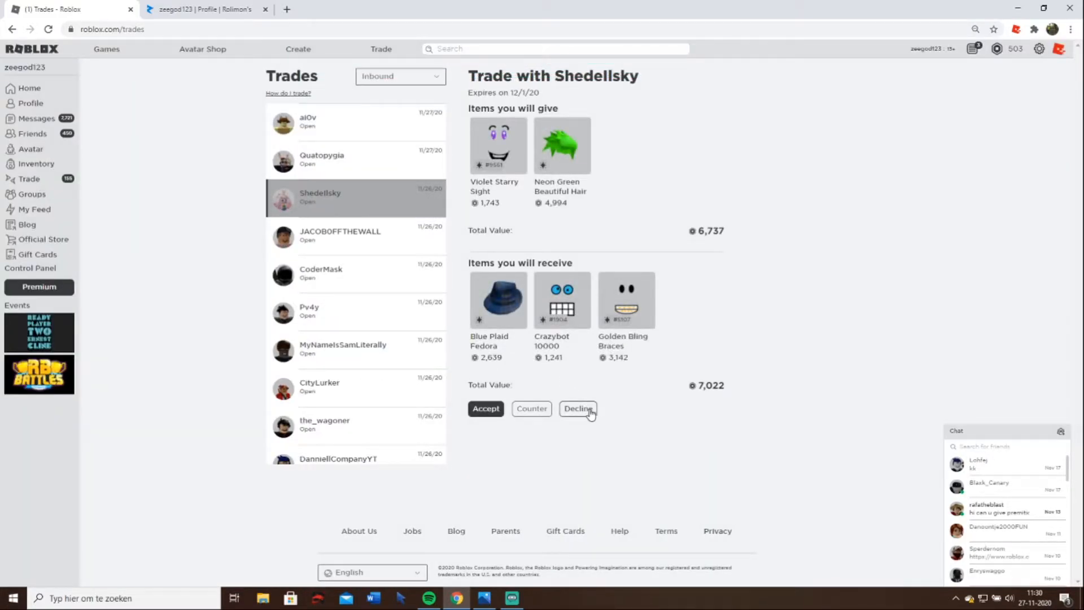
pyautogui.click(577, 408)
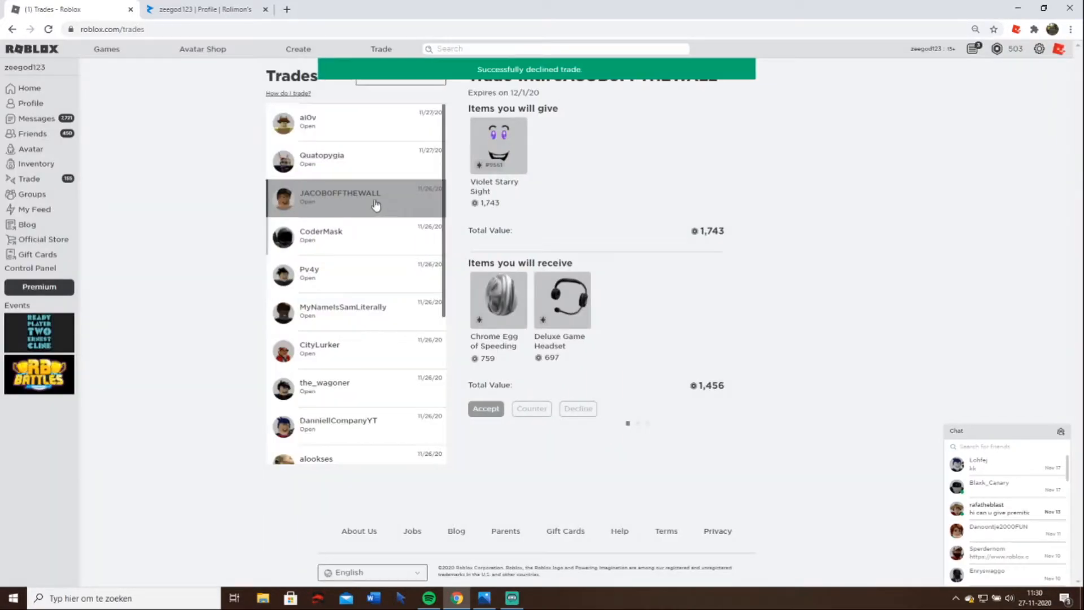
# - Decline JACOBOFFTHEWALL's Chrome Egg offer, then select Pv4y's Cataclysmic Egg trade and view its item page
pyautogui.click(321, 196)
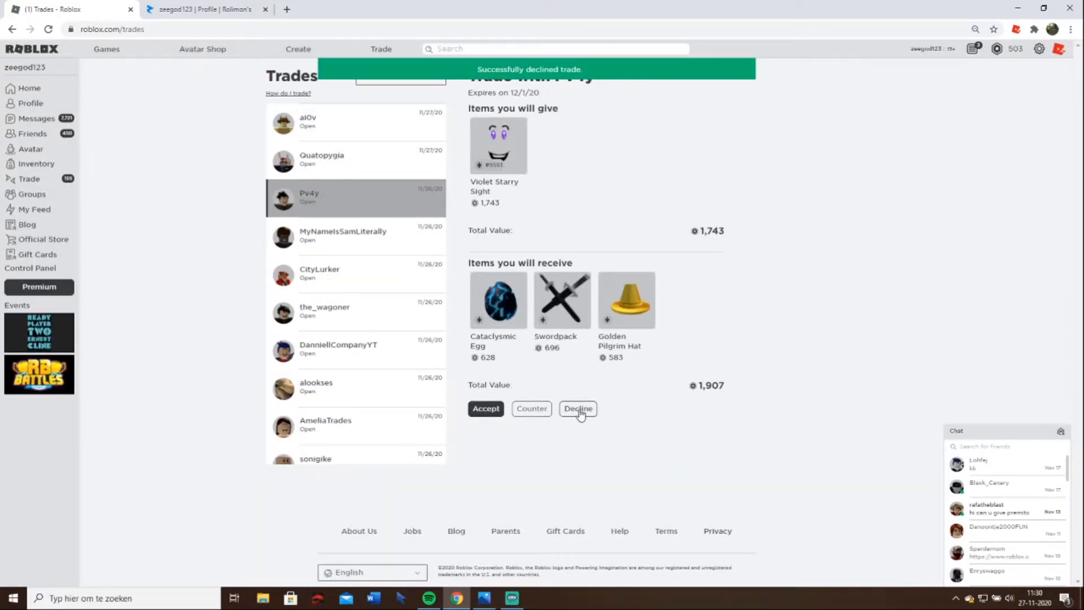
pyautogui.click(577, 408)
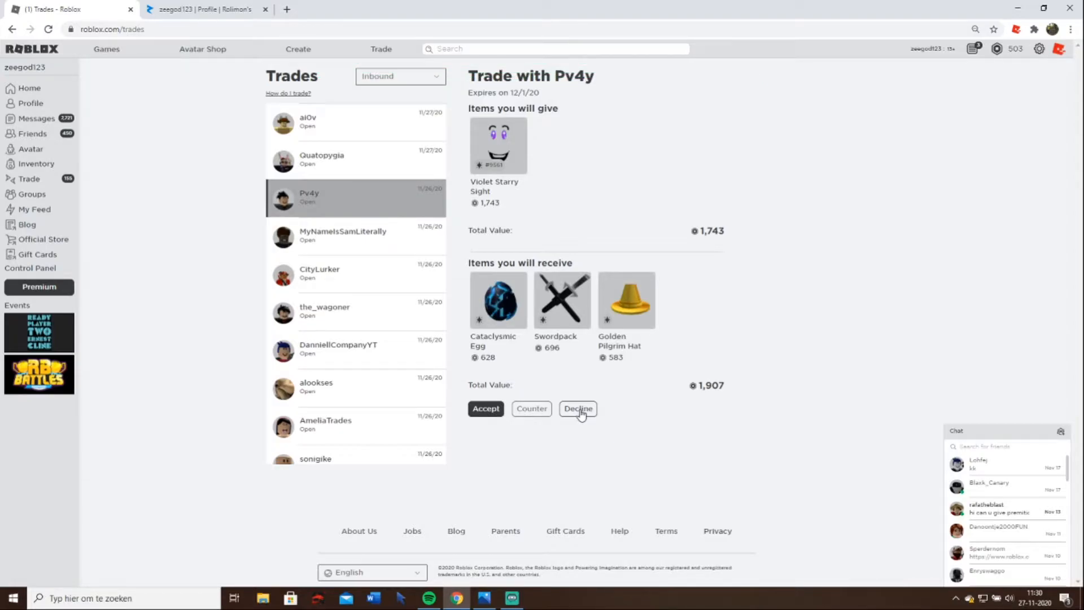
pyautogui.click(342, 235)
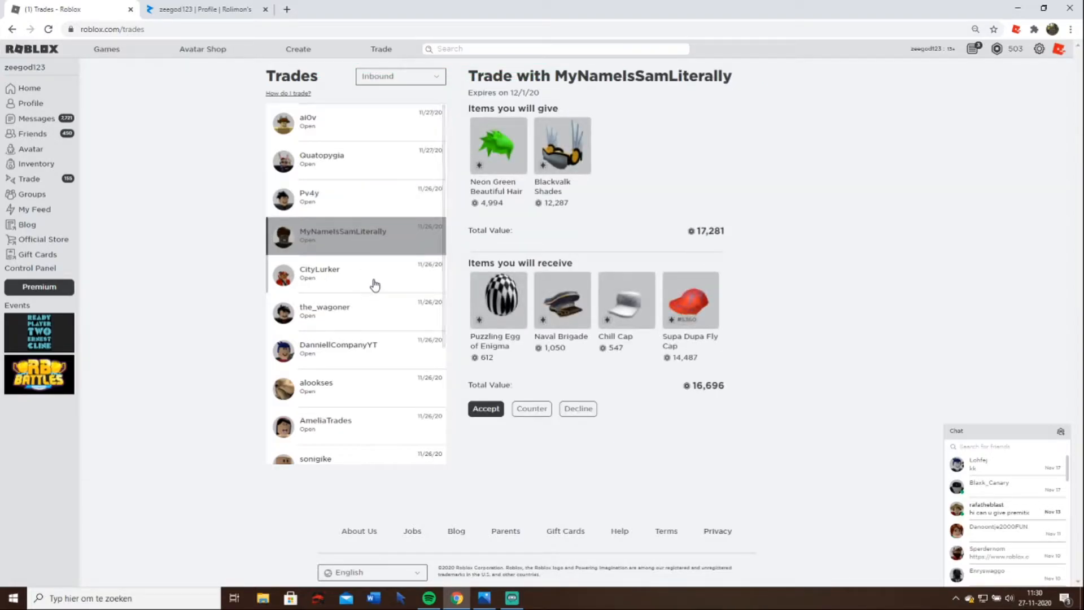
pyautogui.click(324, 311)
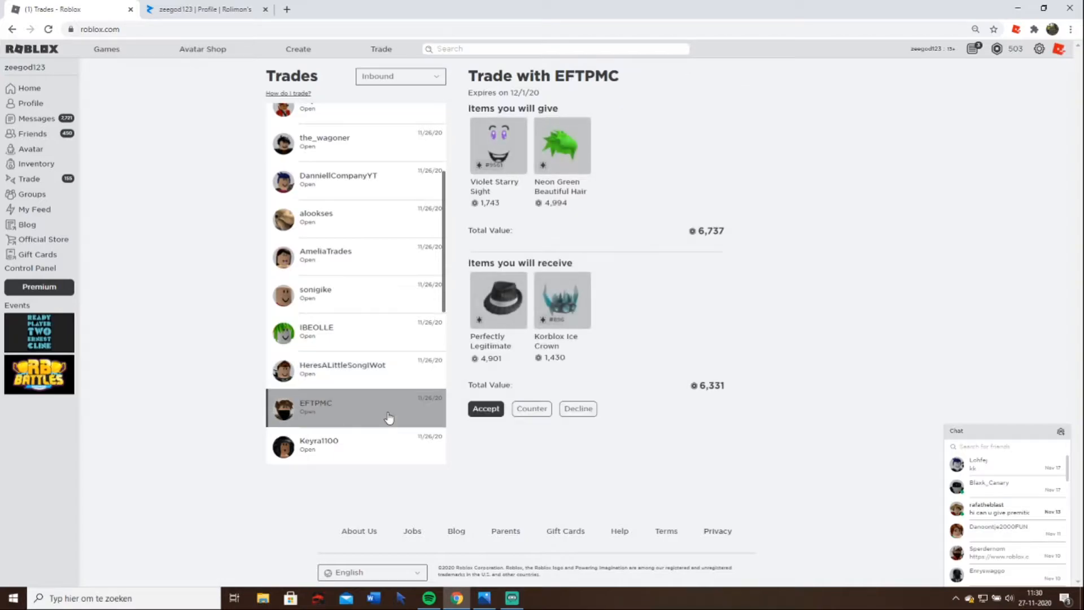
pyautogui.click(356, 427)
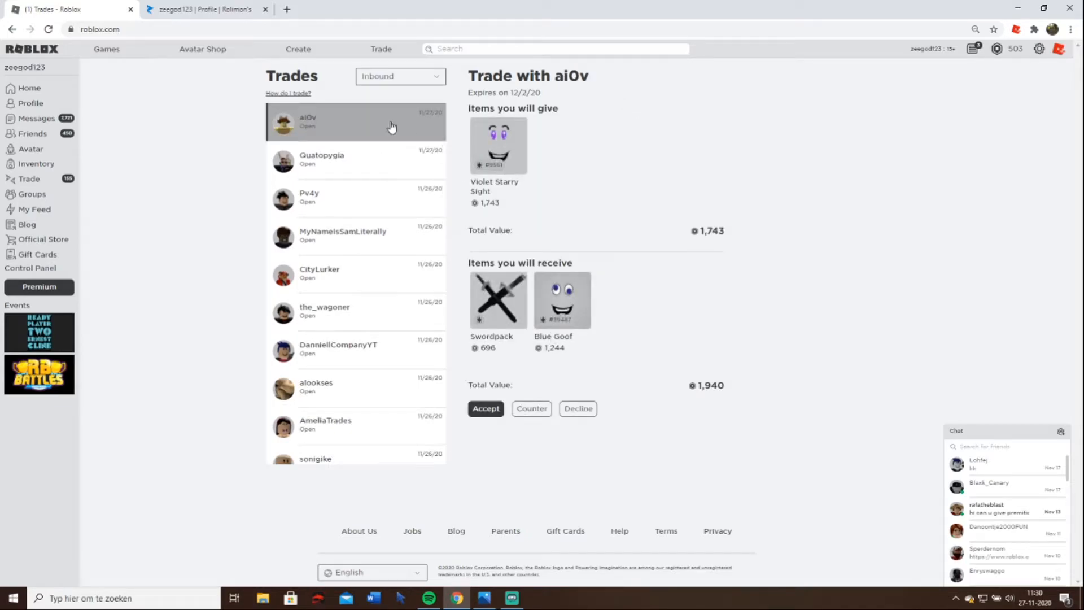
pyautogui.click(356, 196)
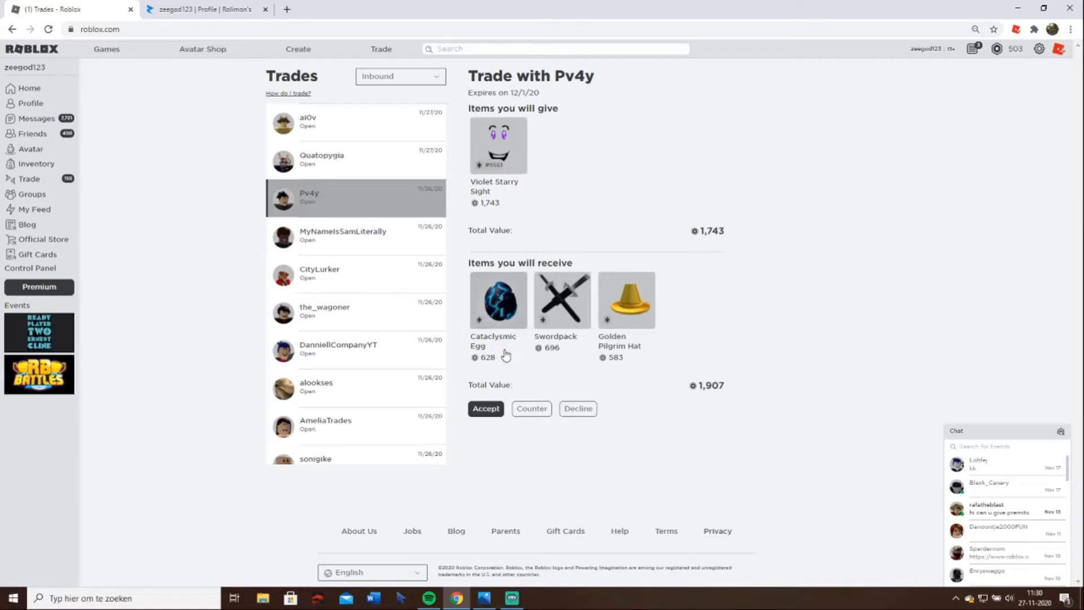
pyautogui.click(497, 299)
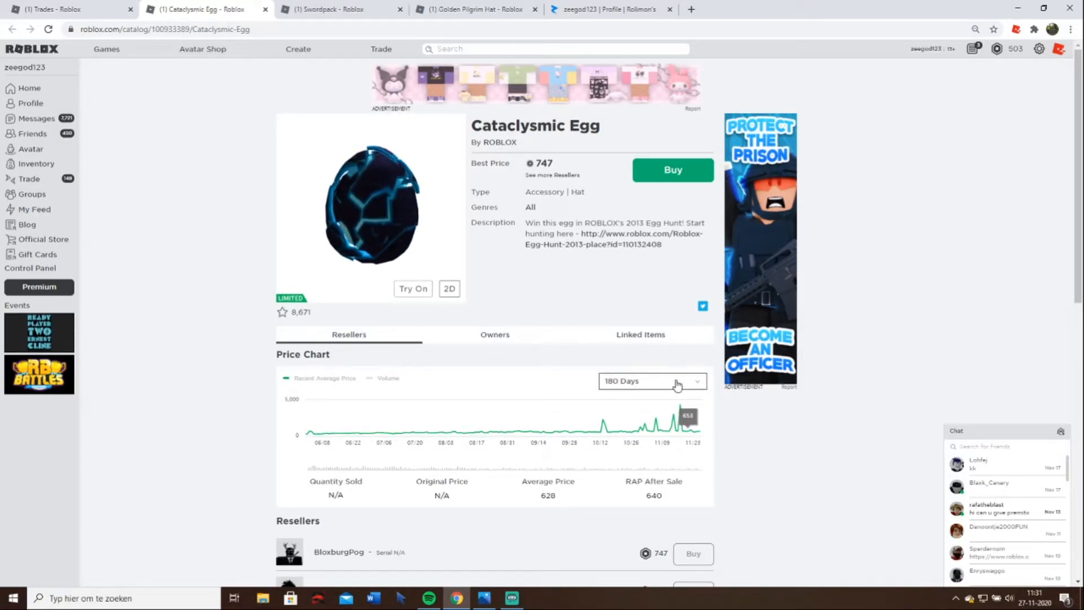
# - Switch the Cataclysmic Egg, Swordpack and Golden Pilgrim Hat price charts from 180 Days to 30 Days
pyautogui.click(650, 380)
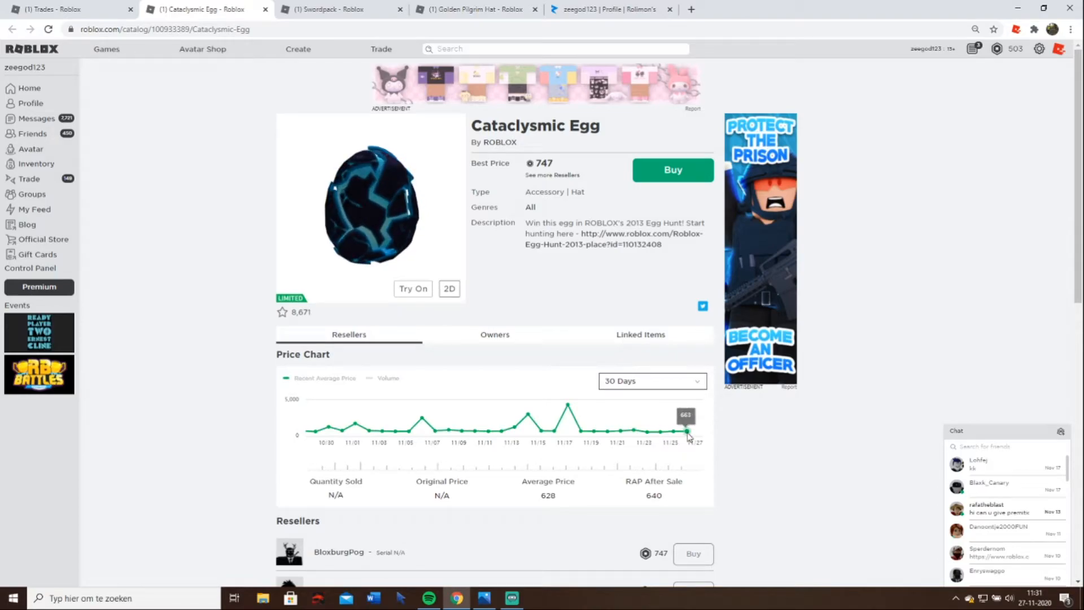
pyautogui.scroll(-3)
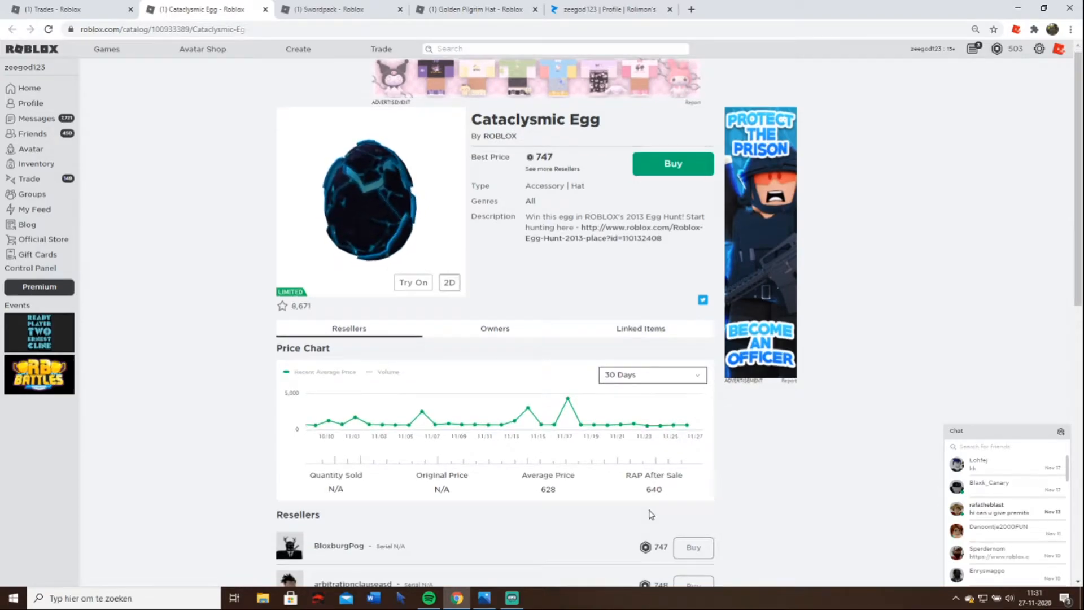
pyautogui.scroll(-3)
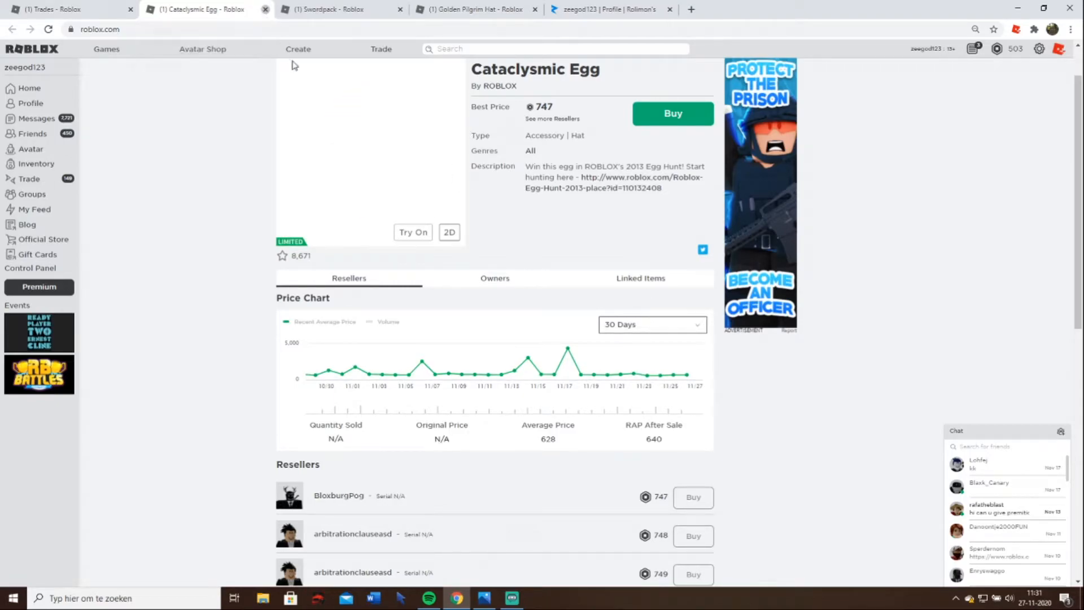
pyautogui.click(201, 9)
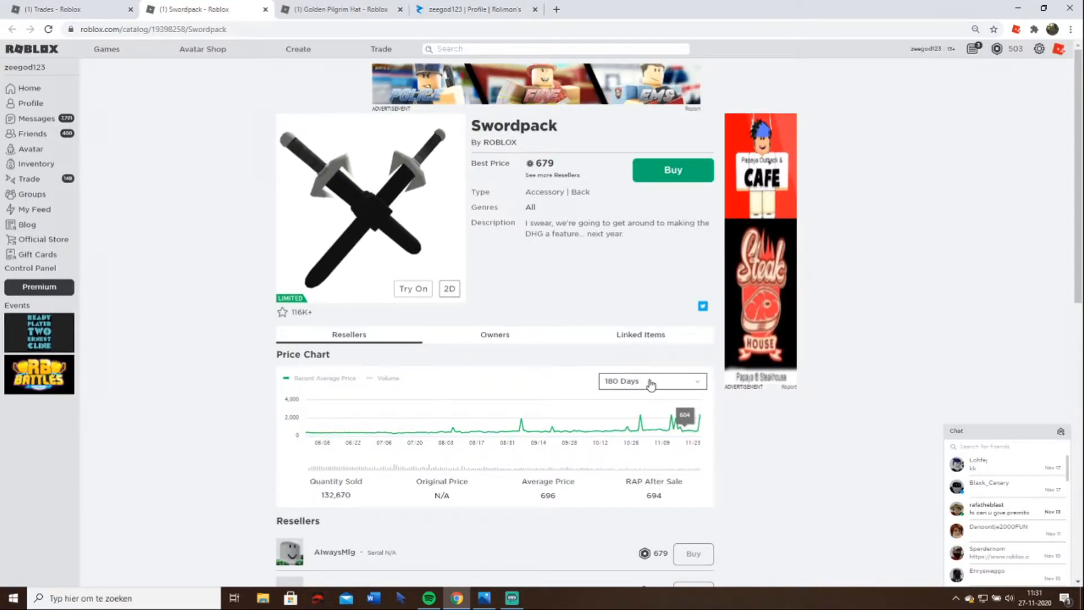
pyautogui.click(650, 381)
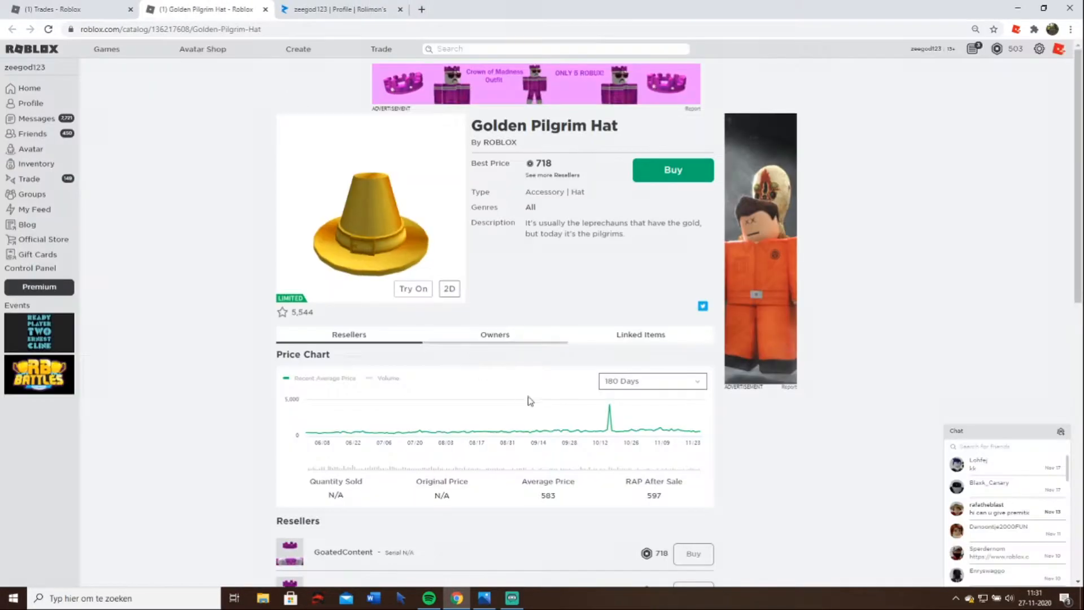
pyautogui.click(650, 380)
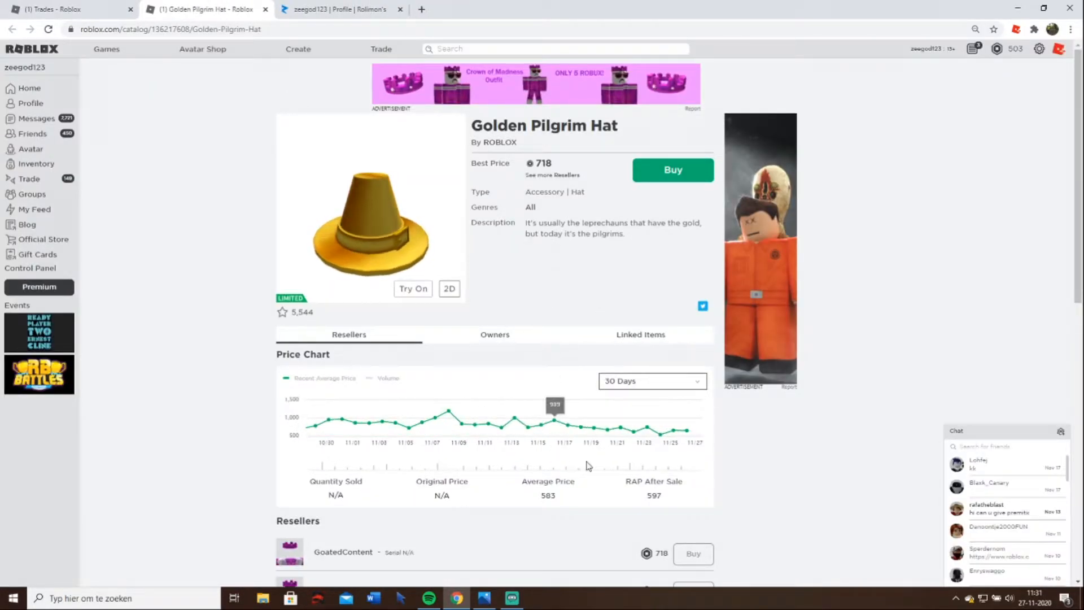
pyautogui.moveTo(680, 431)
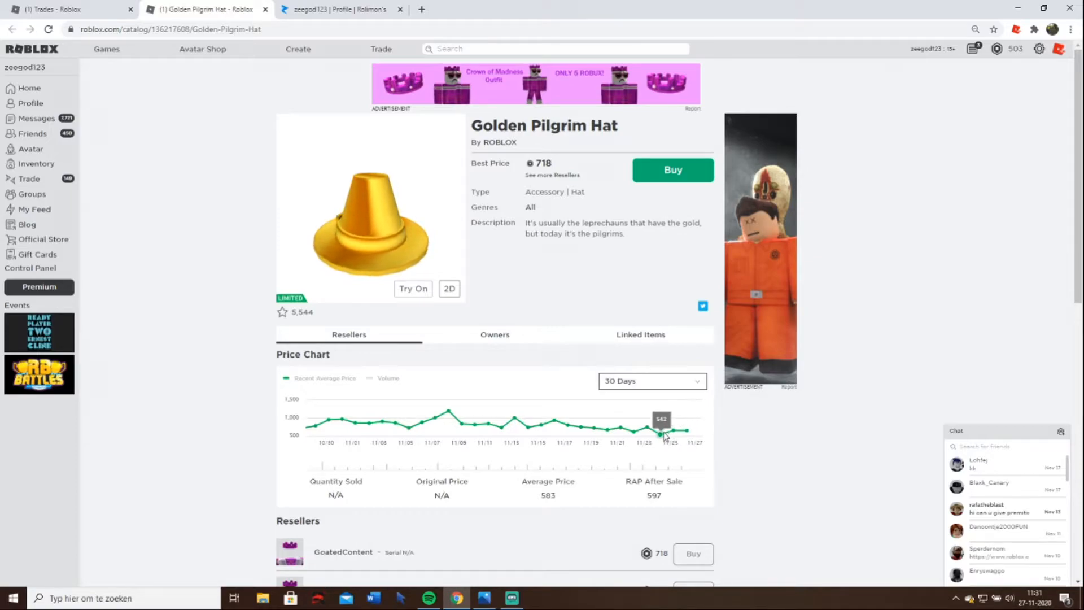
pyautogui.moveTo(553, 514)
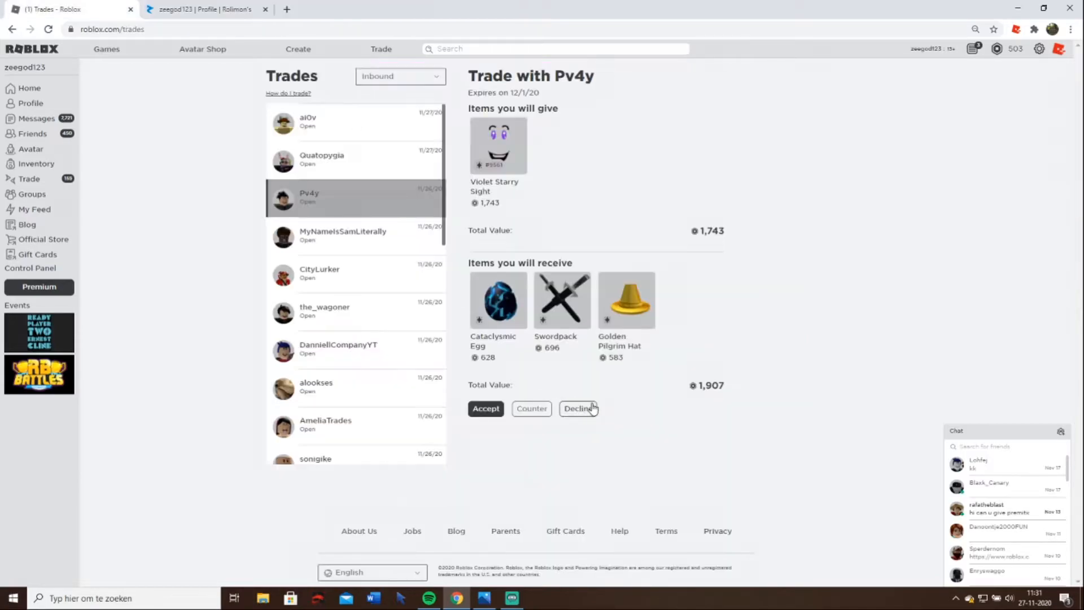
pyautogui.moveTo(591, 352)
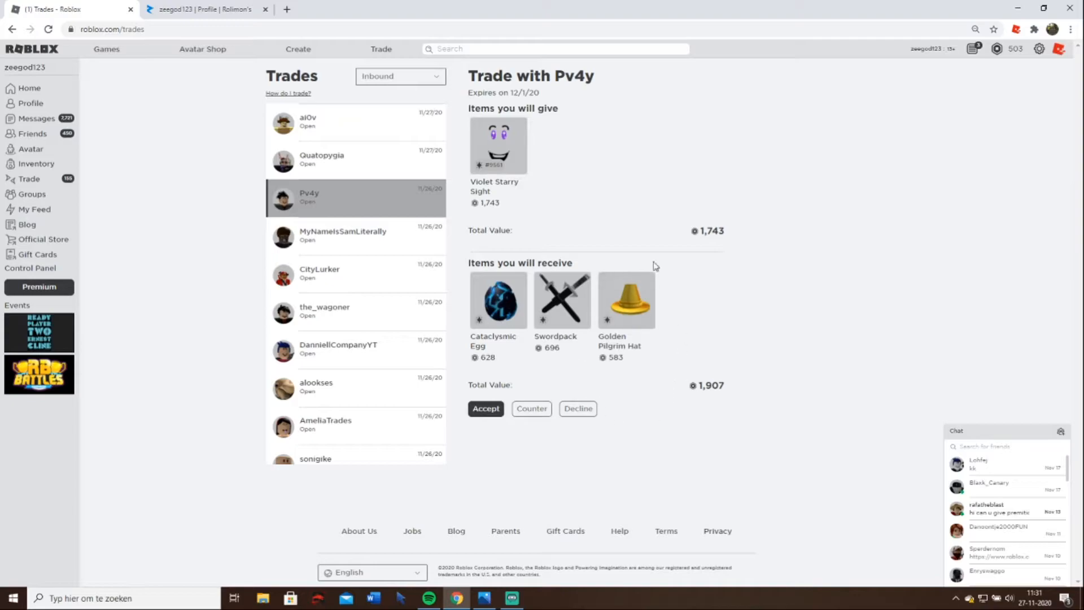
pyautogui.moveTo(493, 193)
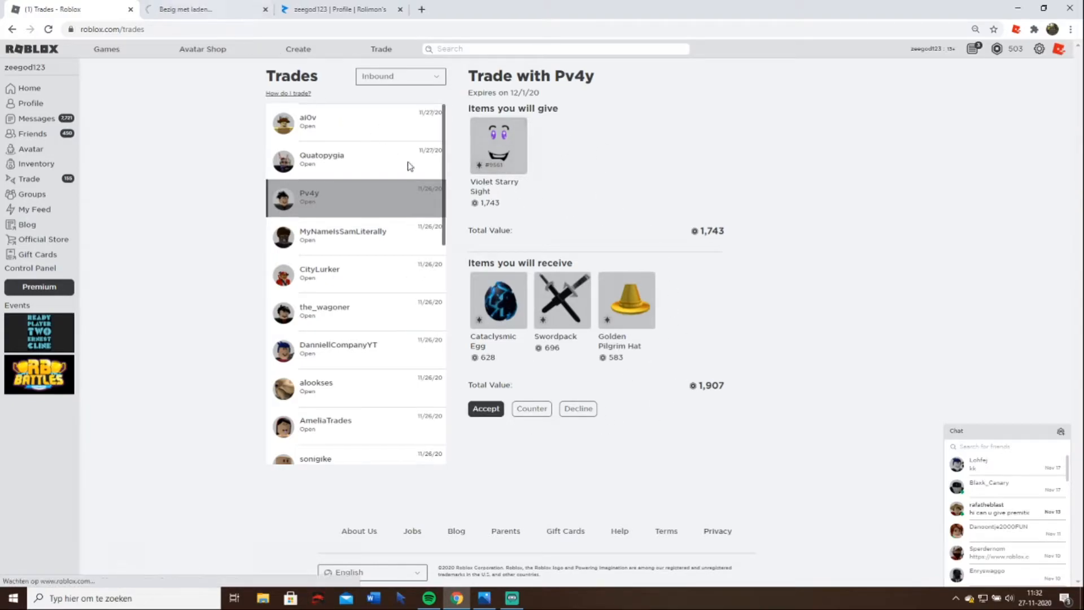
pyautogui.click(498, 146)
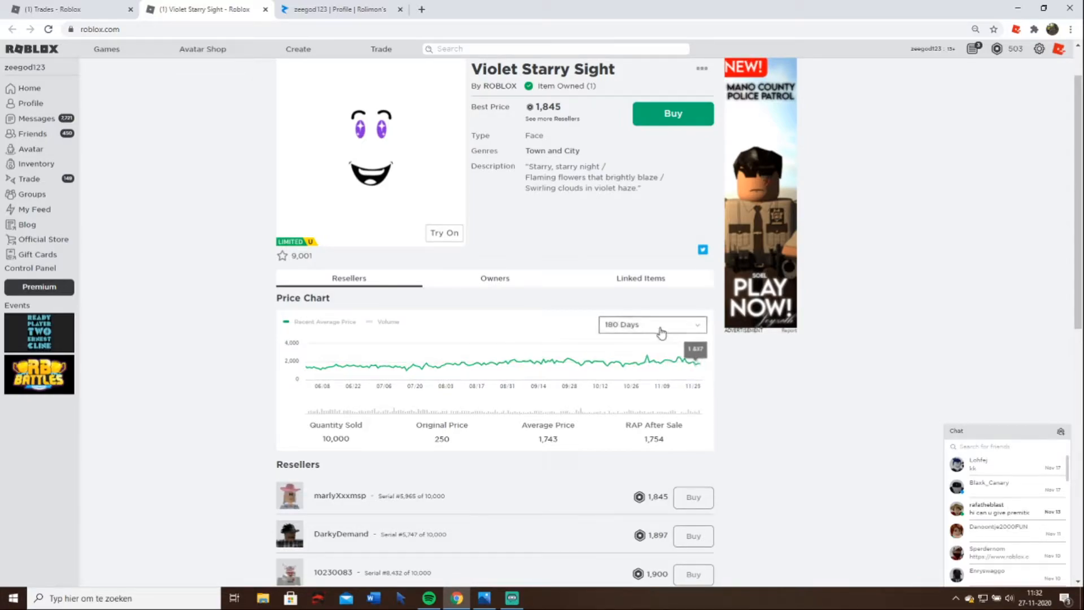
pyautogui.scroll(-3)
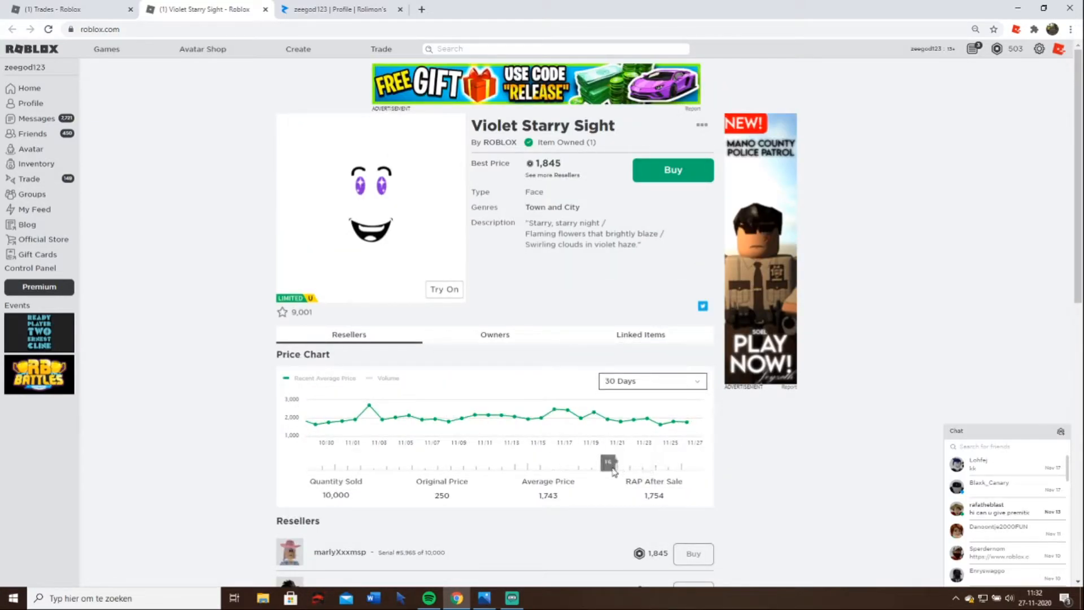
pyautogui.moveTo(565, 472)
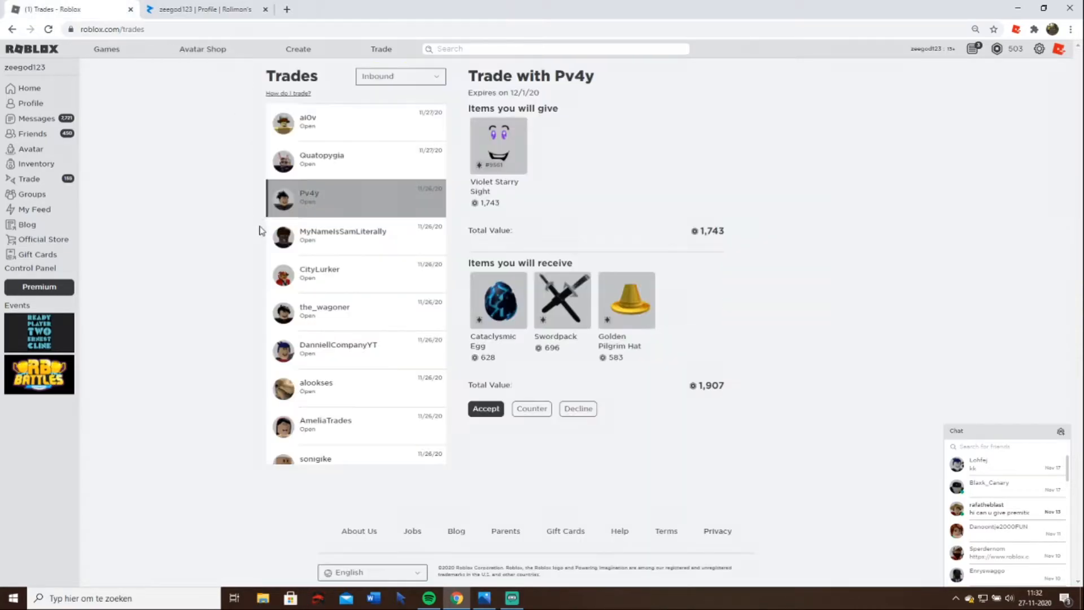
# - Decline Pv4y's, MyNameIsSamLiterally's, sonigike's and EFTPMC's trades, keeping HCYX's and opening its Bronze ROBLOX item
pyautogui.click(577, 408)
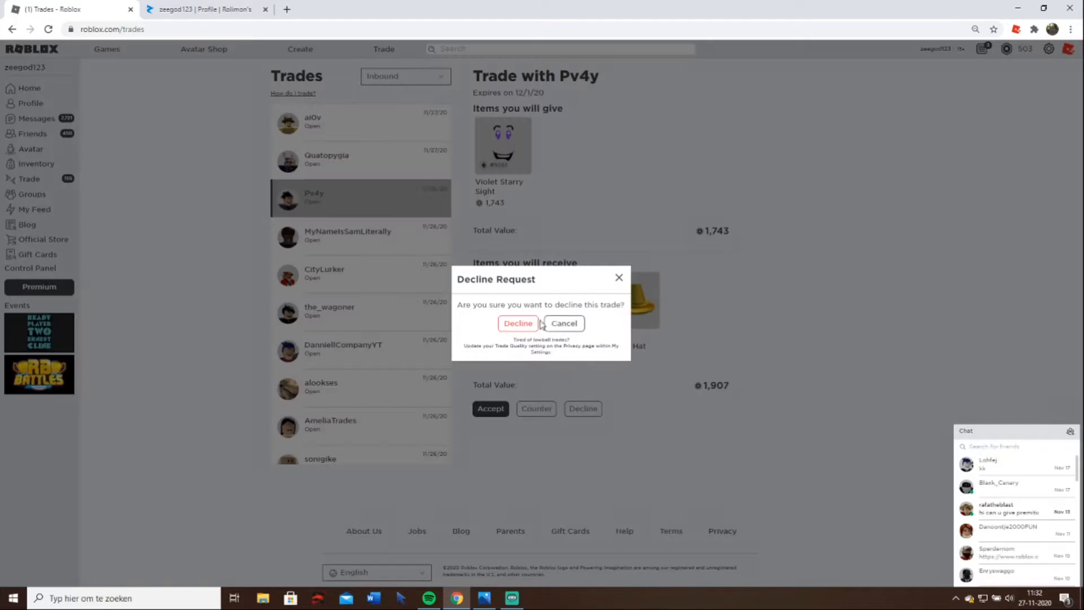
pyautogui.click(518, 323)
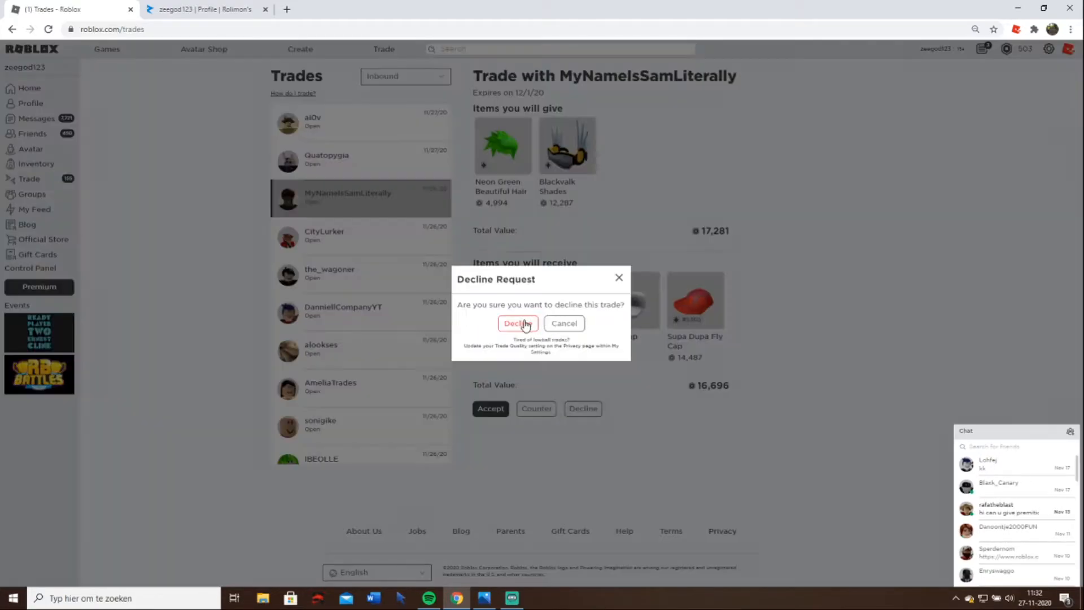
pyautogui.click(517, 322)
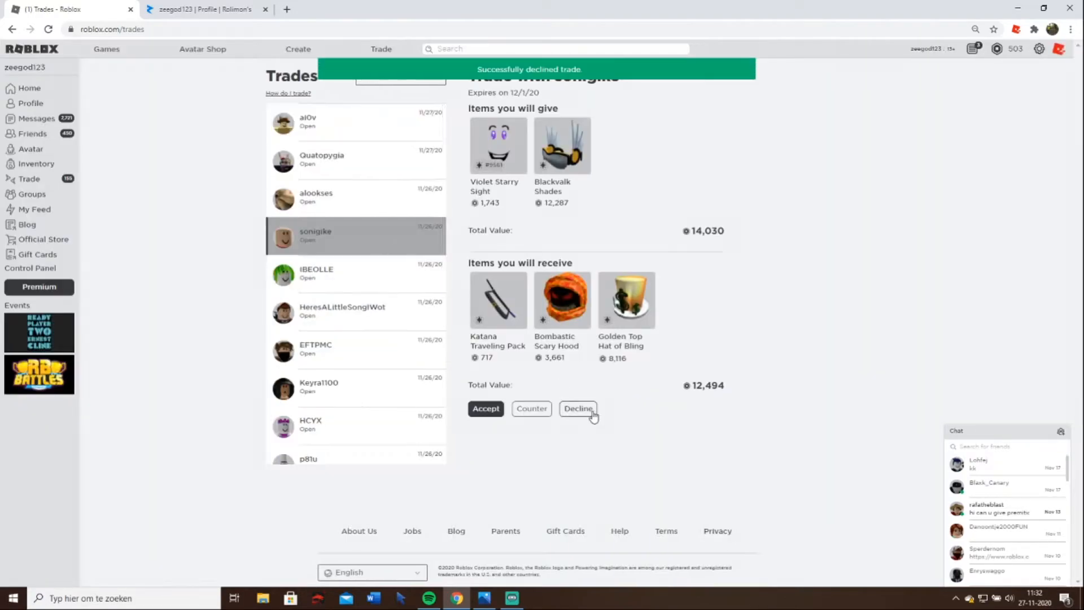
pyautogui.click(577, 407)
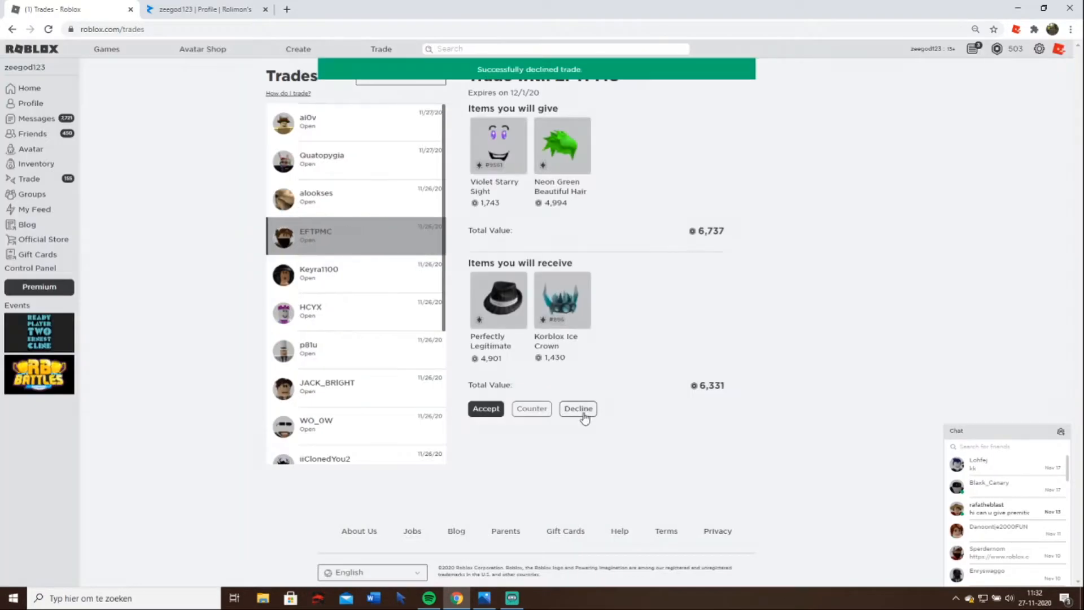
pyautogui.click(578, 407)
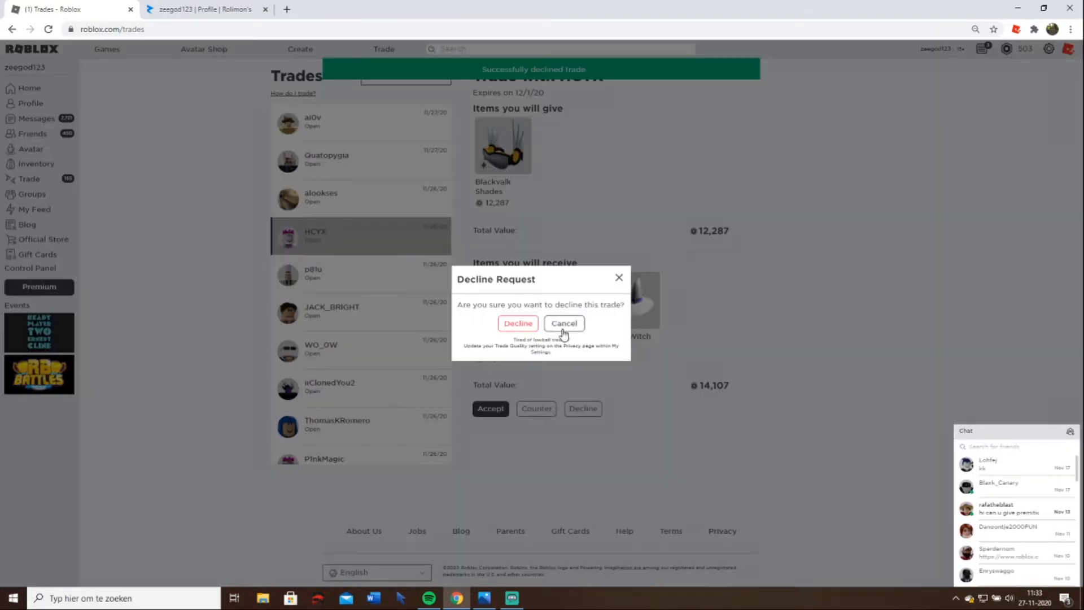
pyautogui.click(564, 323)
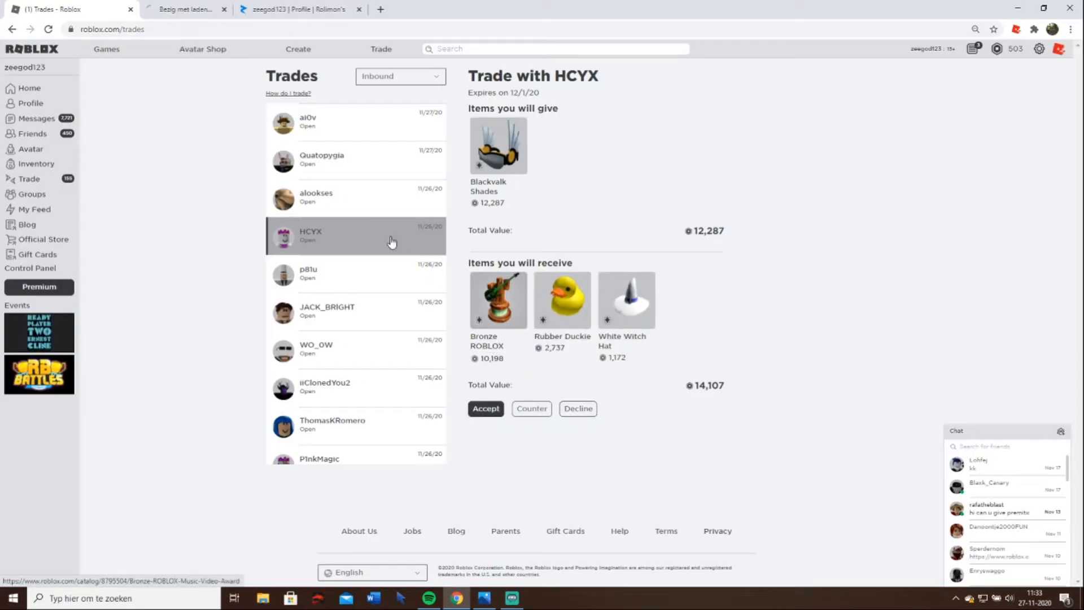
pyautogui.click(498, 300)
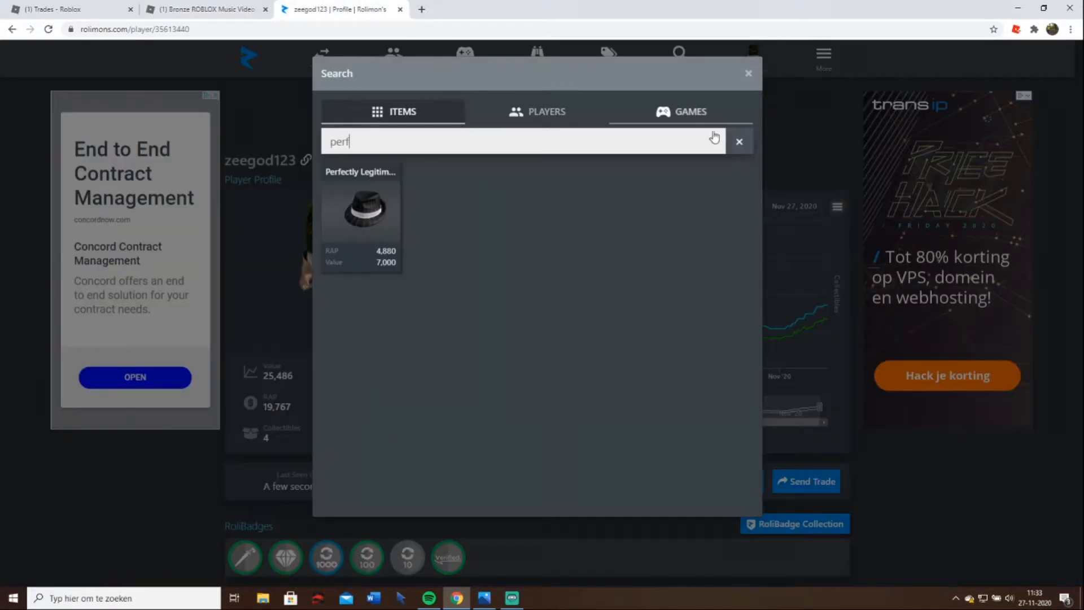
# - Look up Bronze ROBLOX Music Video Award on Rolimons (RAP 10,198) and return to the inbound trades
pyautogui.write('Bronze ROBLOX Music Video Award')
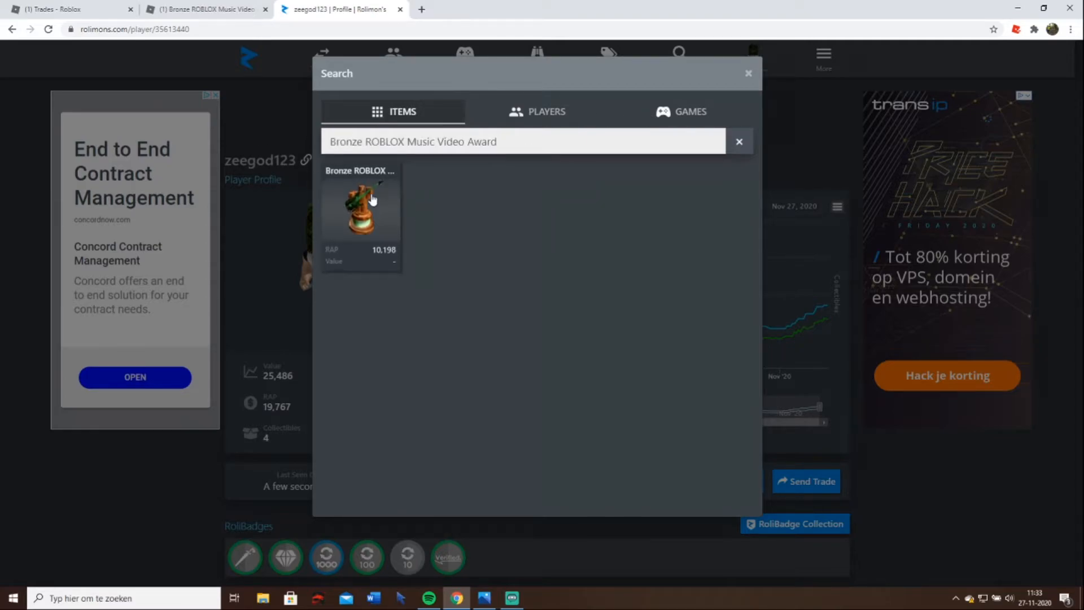
pyautogui.click(360, 213)
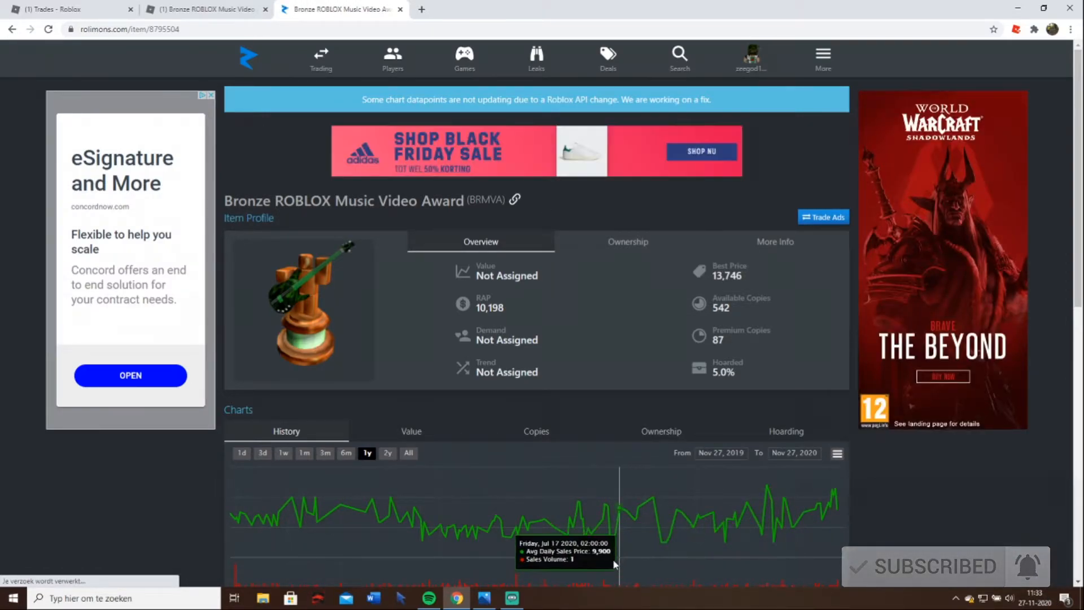
pyautogui.moveTo(667, 557)
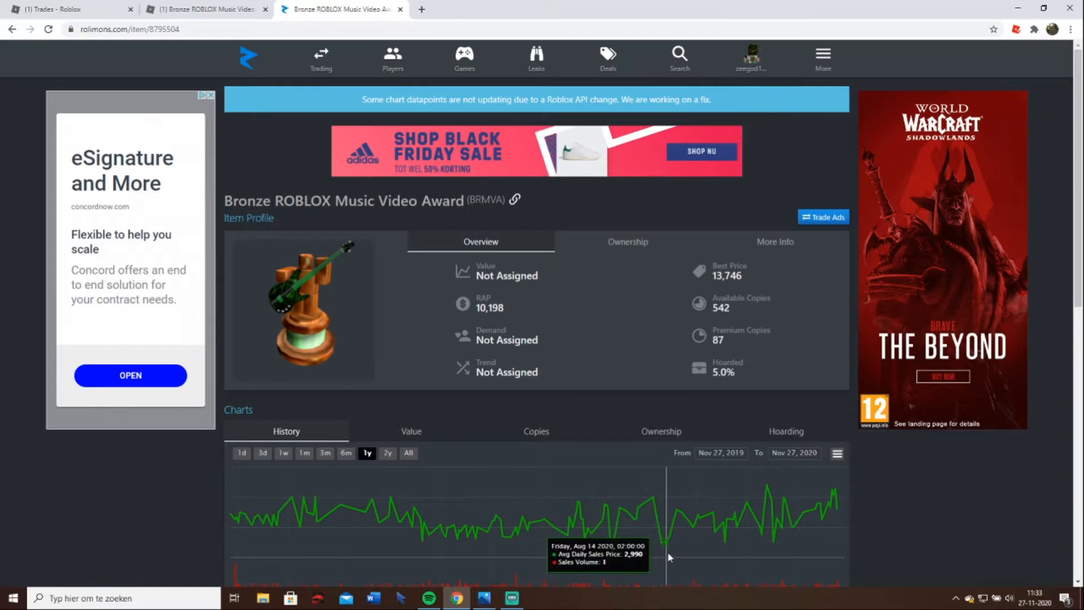
pyautogui.moveTo(835, 501)
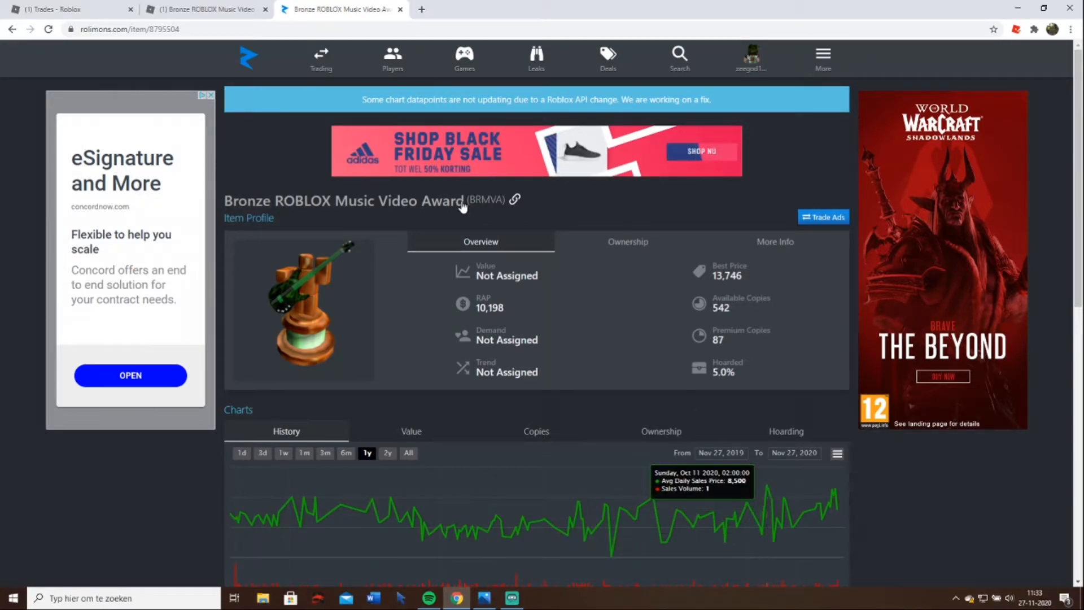
pyautogui.click(69, 9)
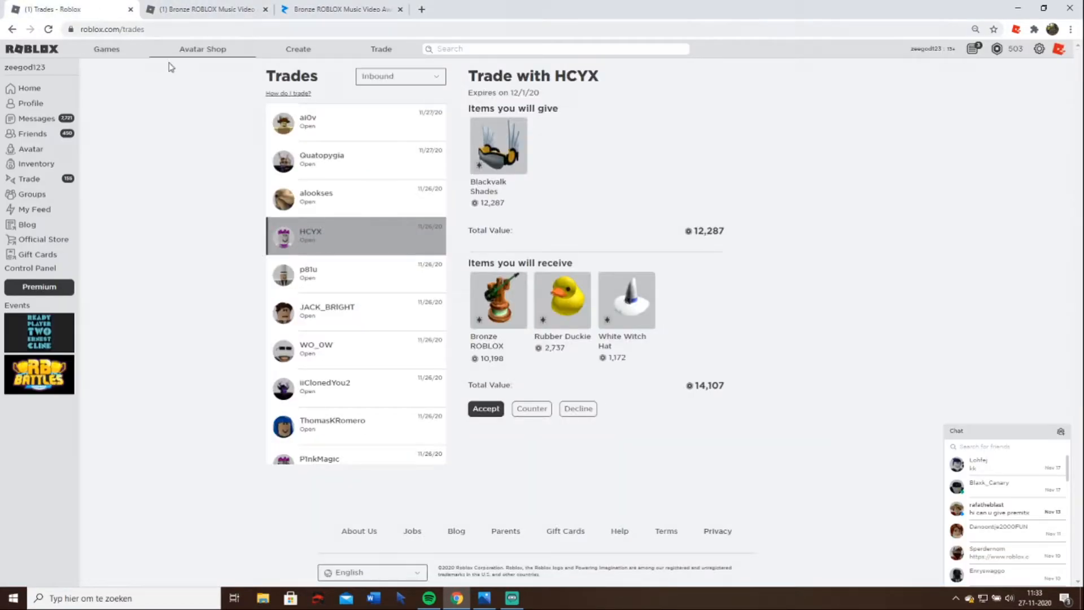
pyautogui.moveTo(505, 173)
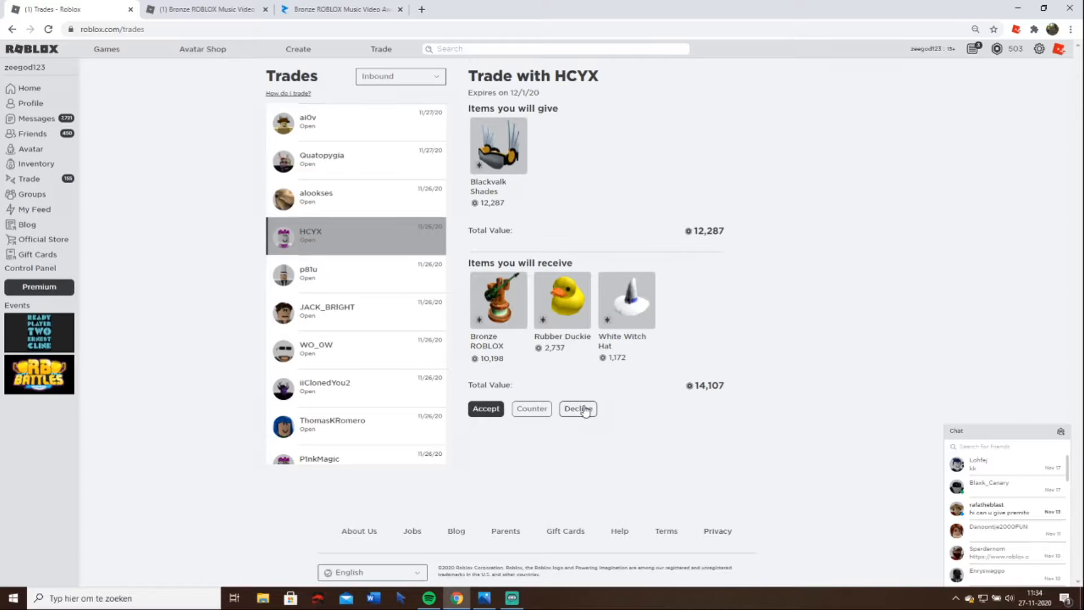
# - Decline HCYX's and p81u's trade offers
pyautogui.click(577, 407)
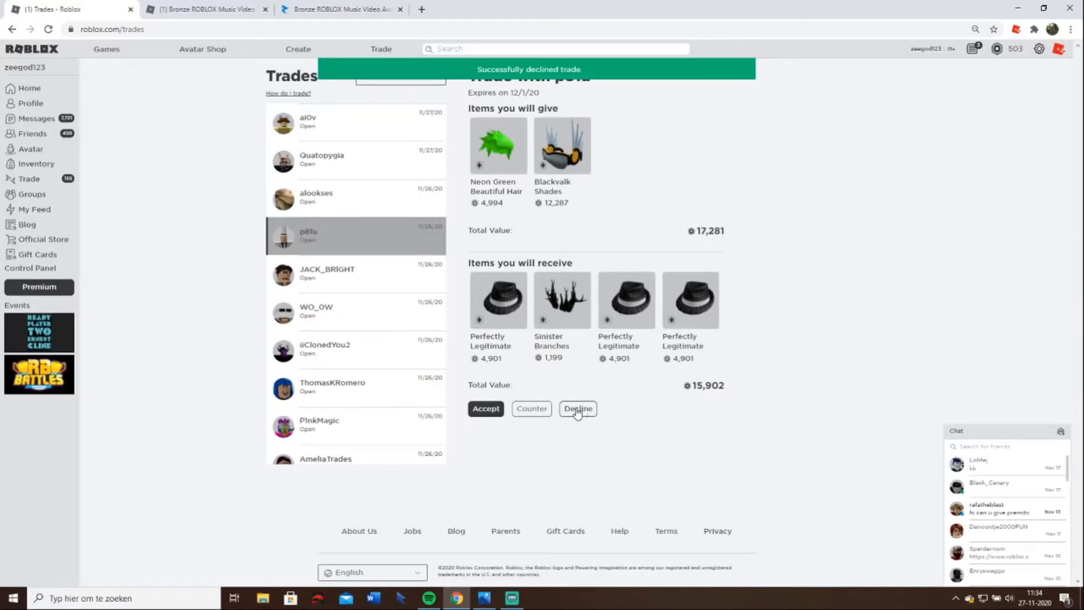
pyautogui.click(577, 407)
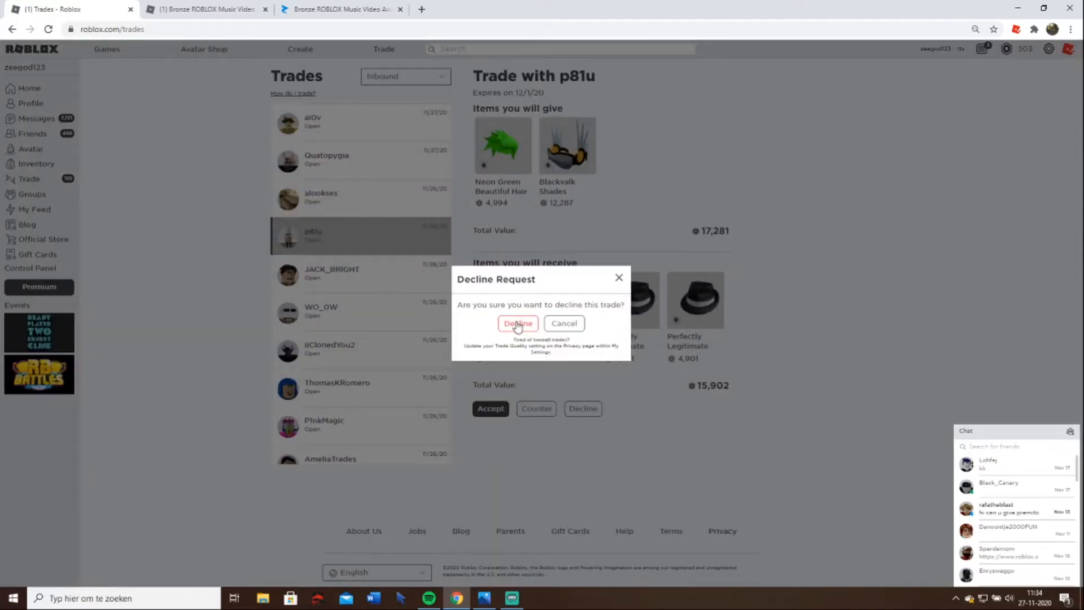
pyautogui.click(516, 322)
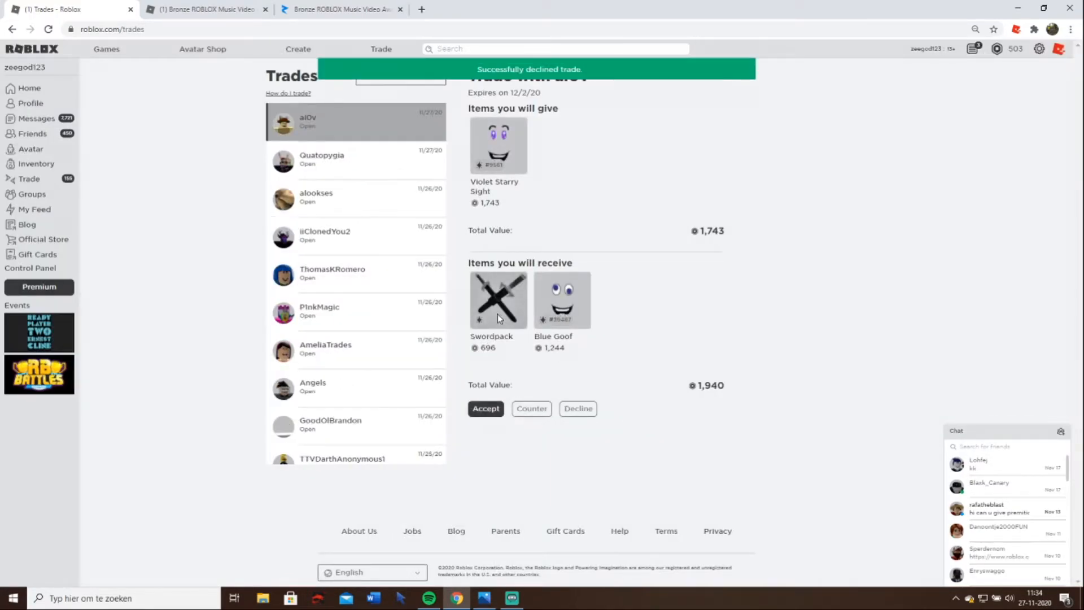
pyautogui.click(325, 235)
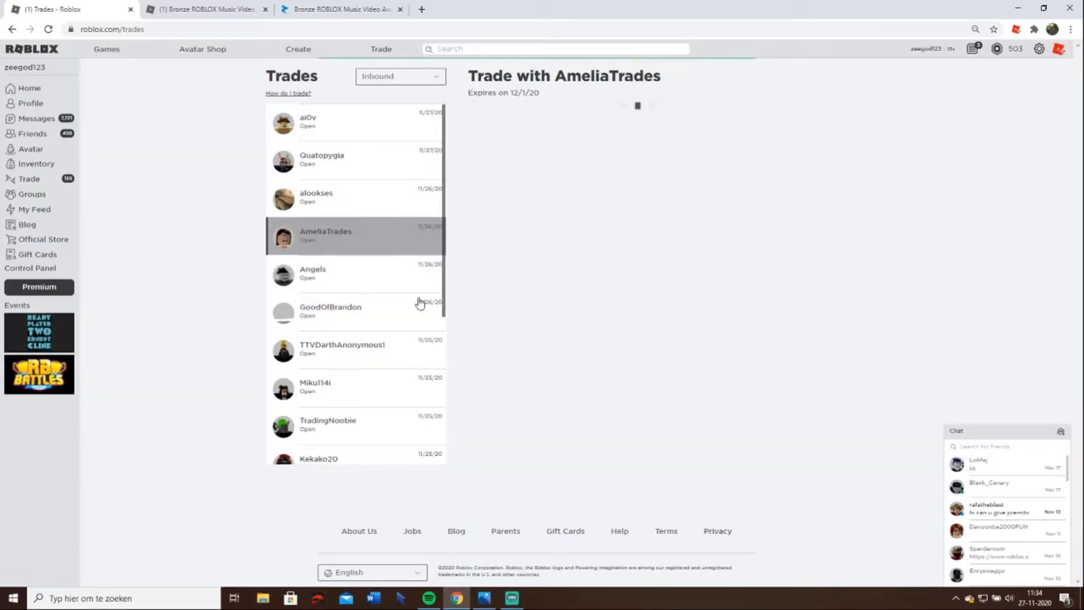
pyautogui.click(341, 349)
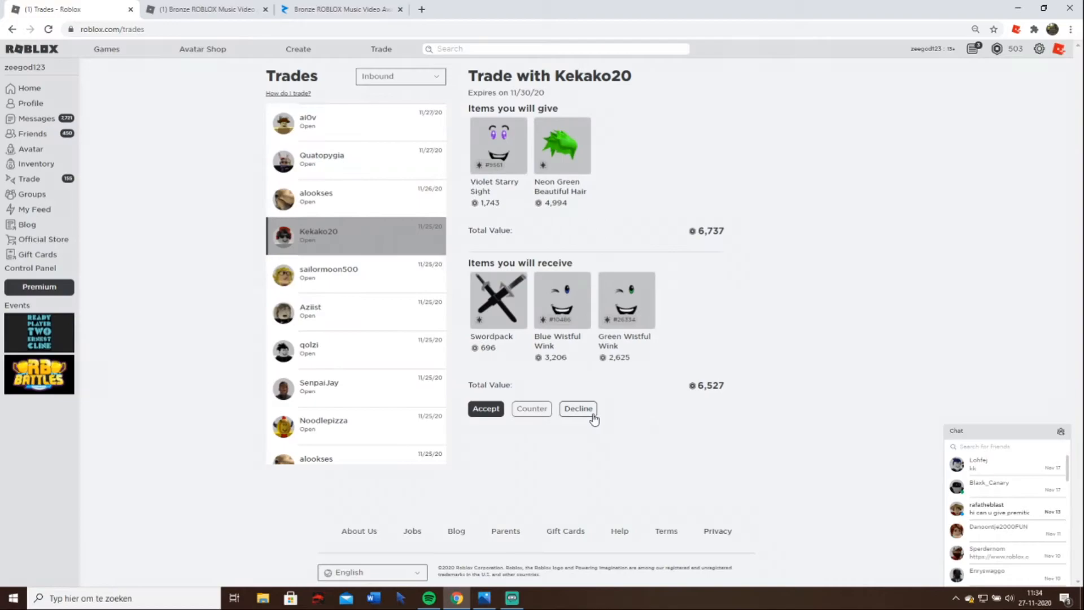
pyautogui.click(577, 408)
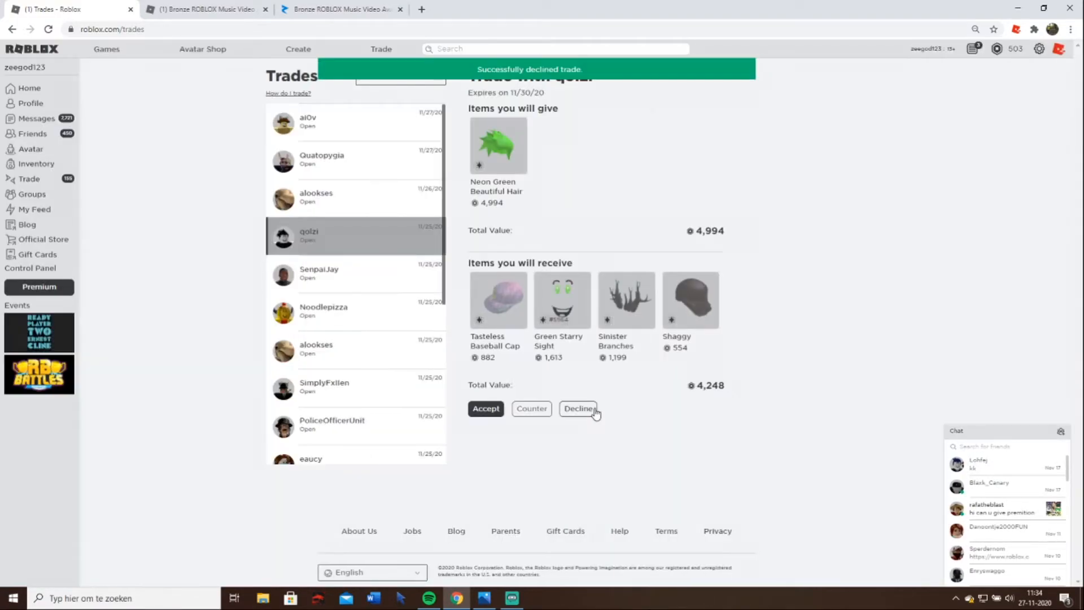
pyautogui.click(577, 407)
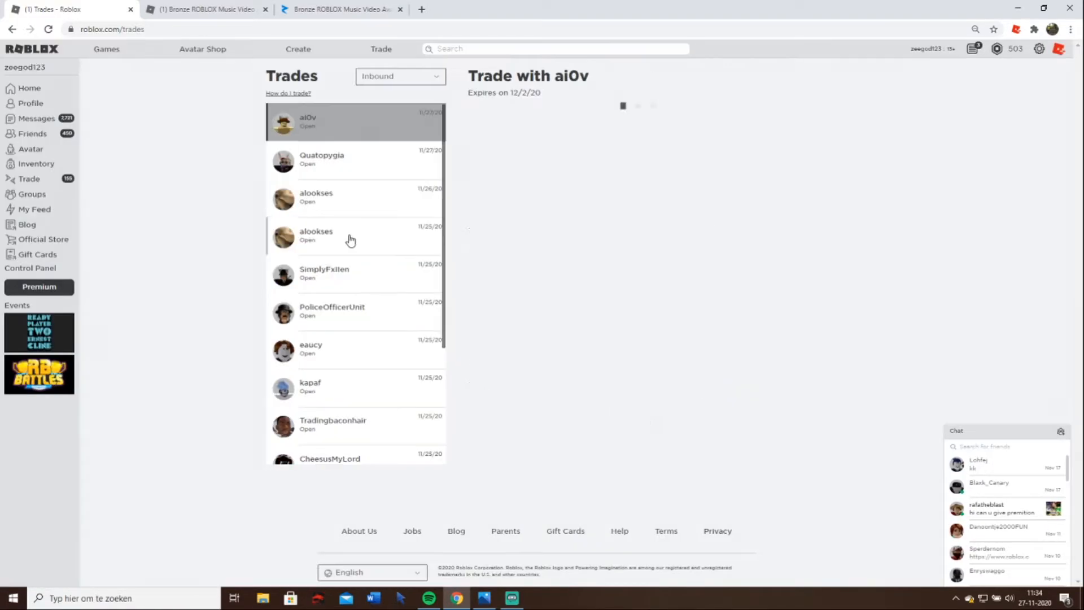
pyautogui.click(324, 273)
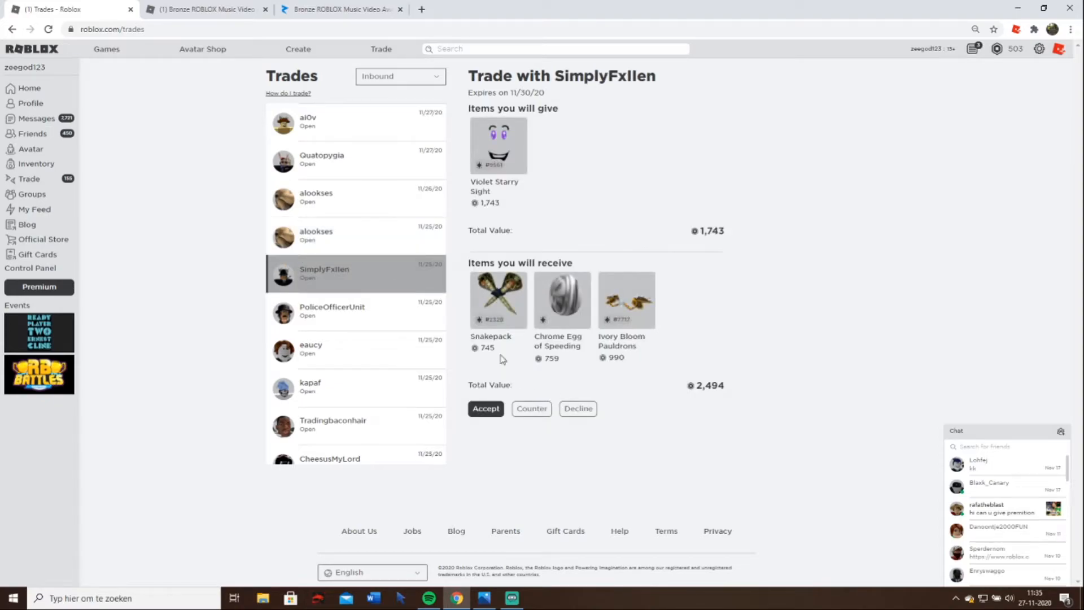
pyautogui.moveTo(505, 364)
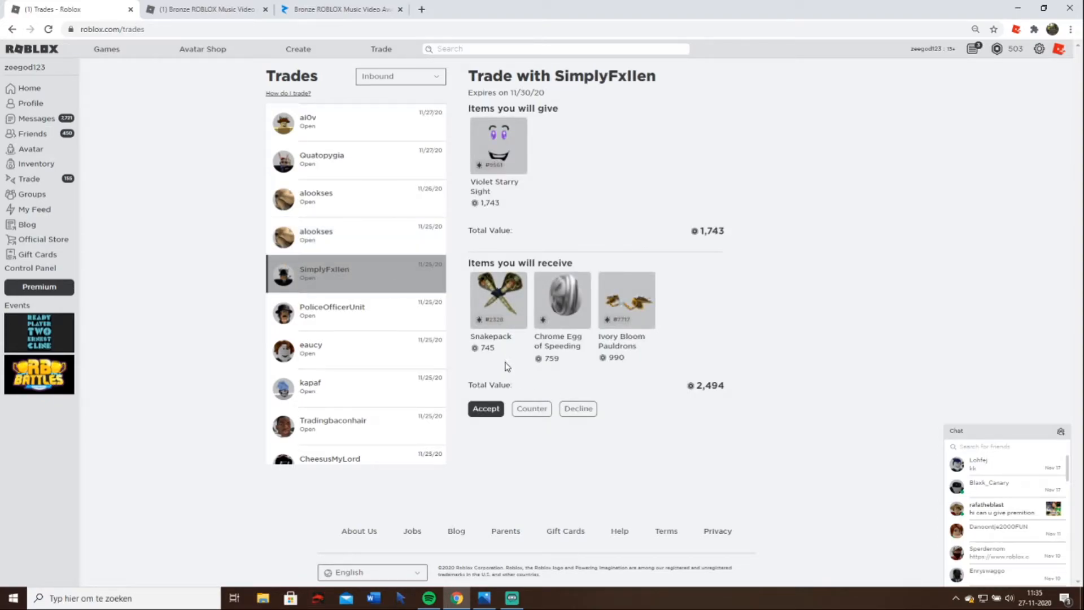
pyautogui.moveTo(566, 325)
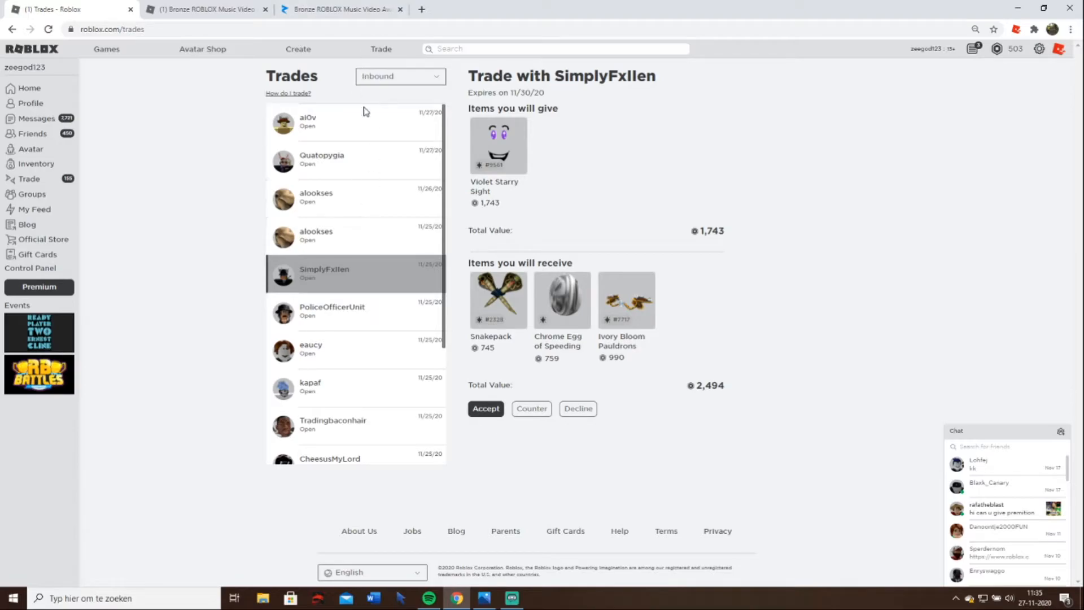
pyautogui.moveTo(608, 419)
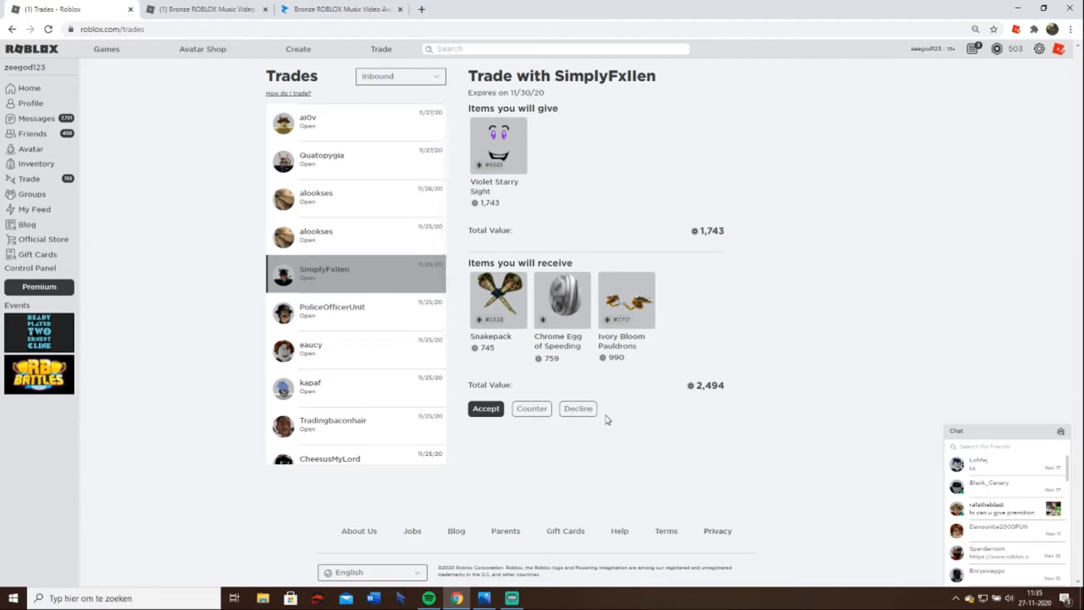
pyautogui.moveTo(451, 355)
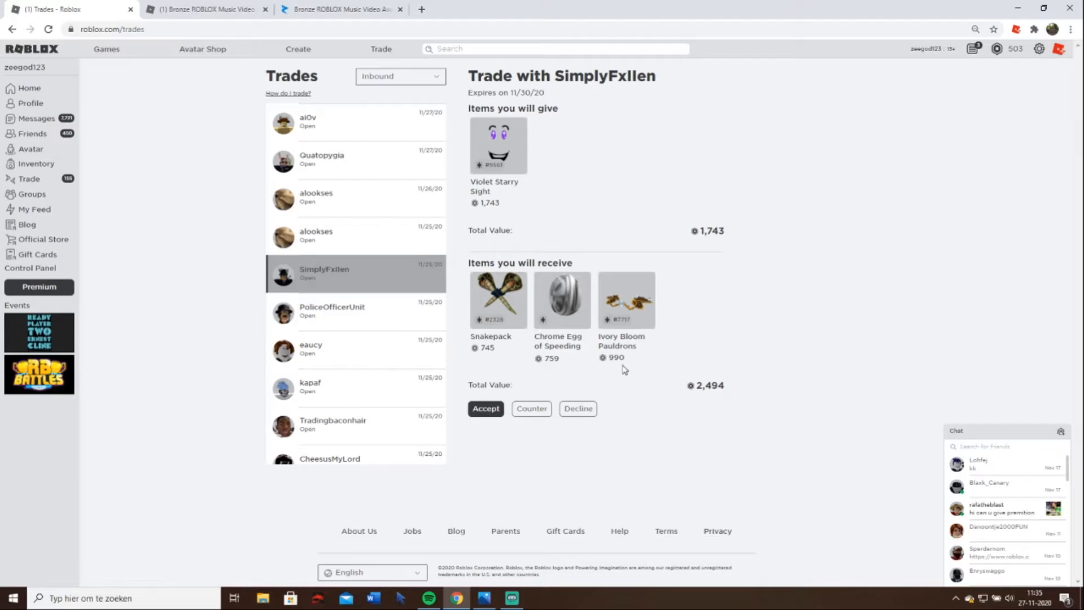
# - Decline the Snakepack/Chrome Egg, Riptide/Rubber Duckie, Black Iron Commando and Skull of Robloxians offers
pyautogui.click(577, 408)
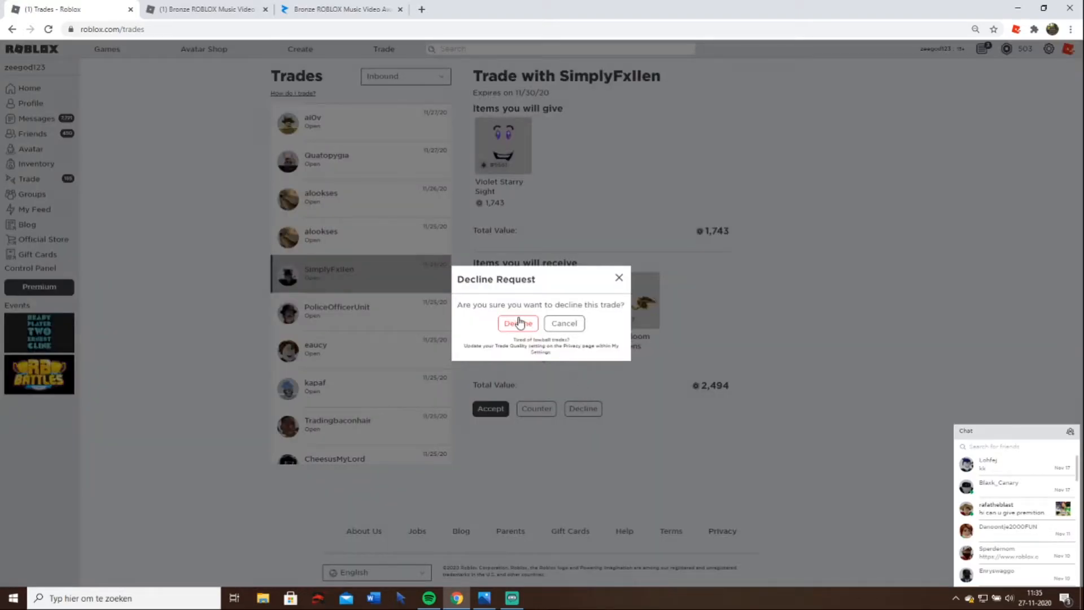
pyautogui.click(517, 322)
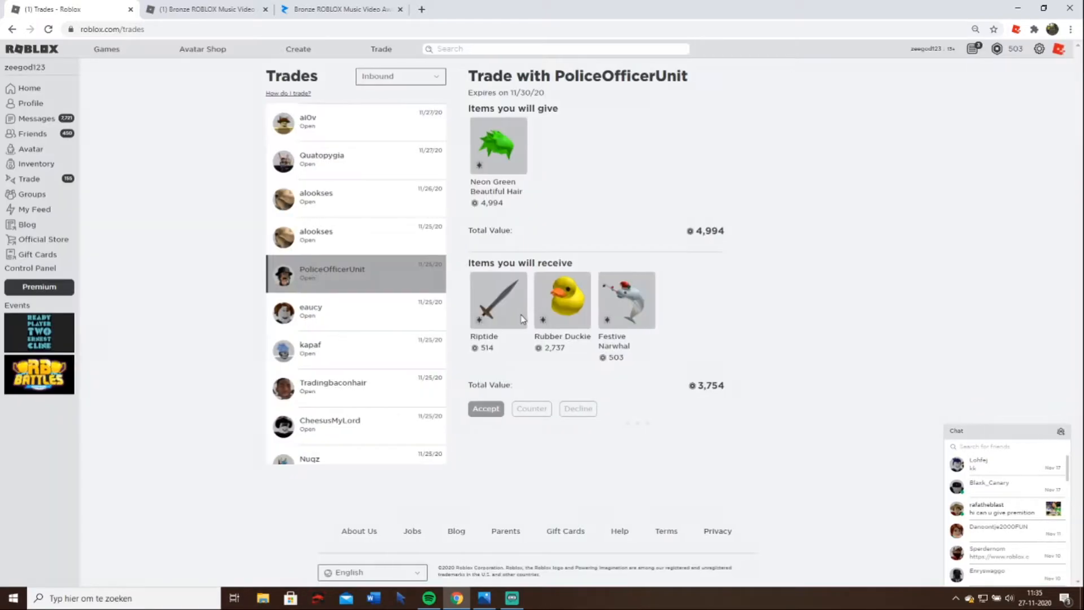
pyautogui.click(577, 408)
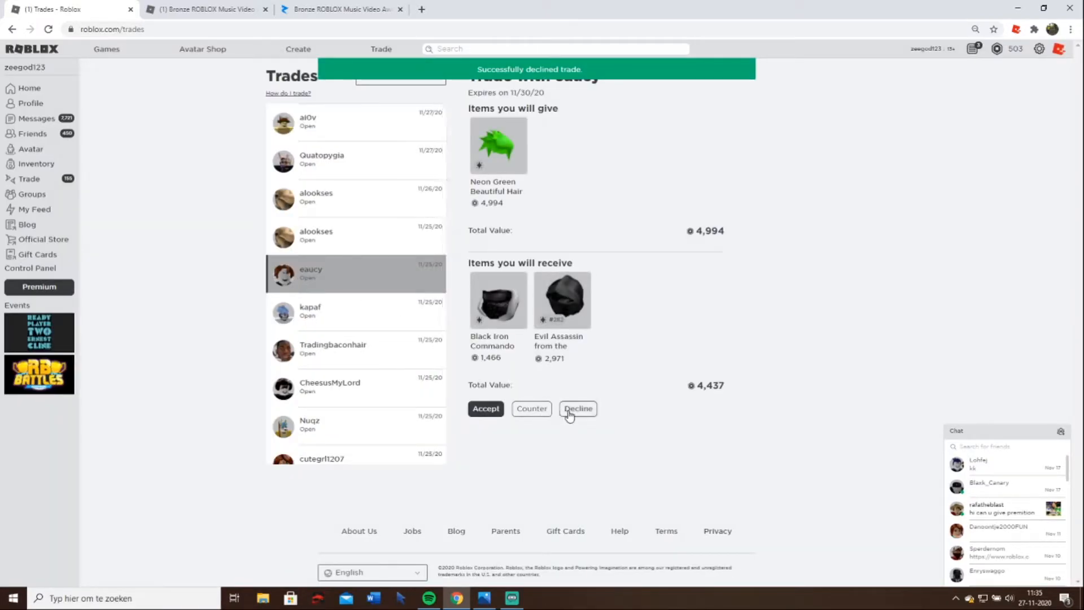
pyautogui.click(577, 407)
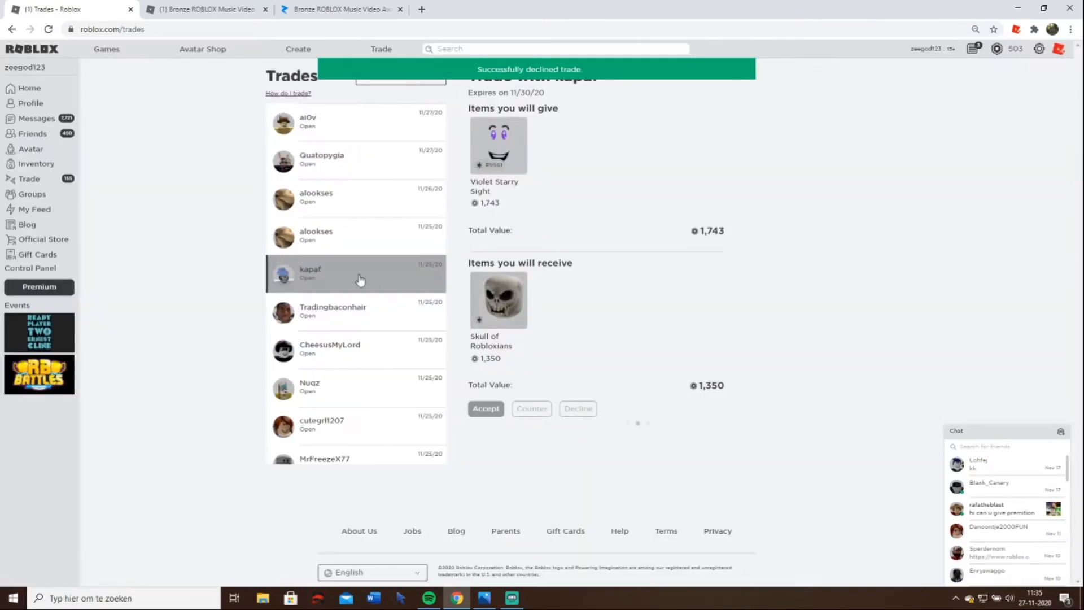
pyautogui.click(332, 270)
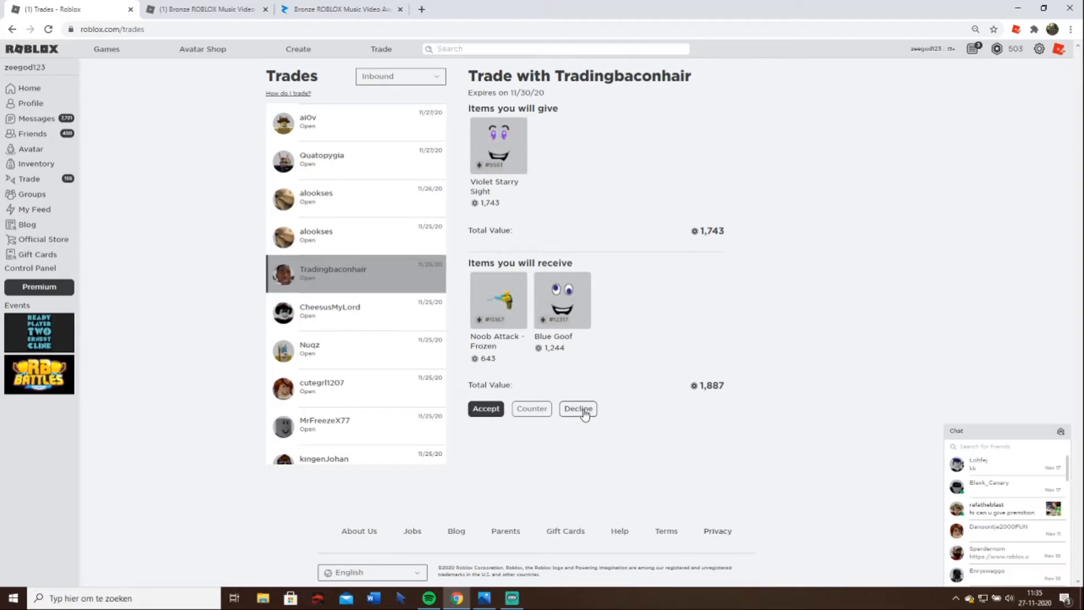
pyautogui.moveTo(138, 184)
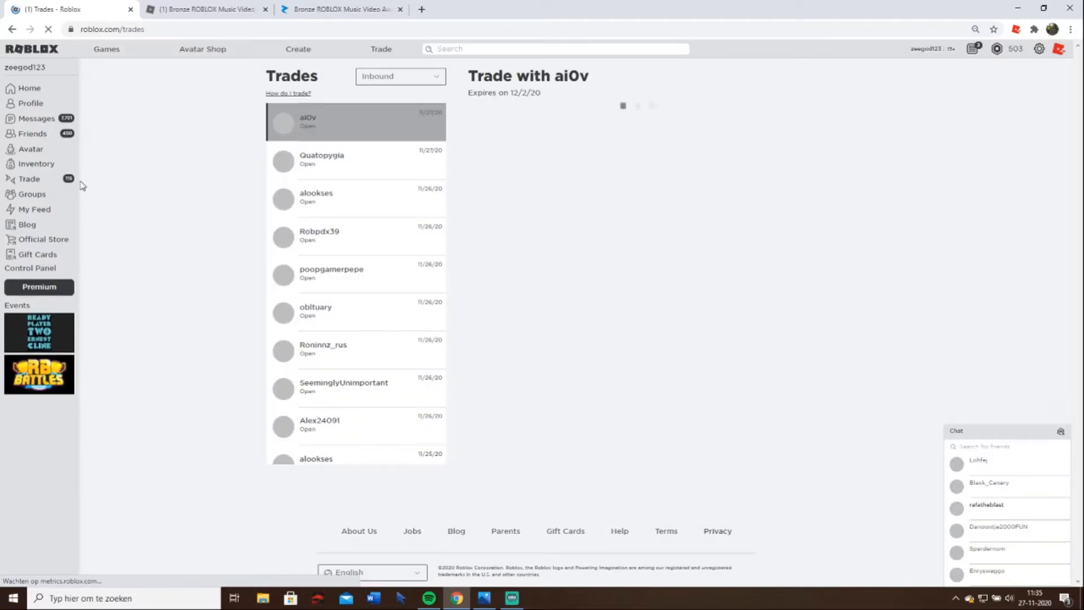
# - Decline the Perfectly Legitimate-only offer and the Sailing Hat offer
pyautogui.click(331, 272)
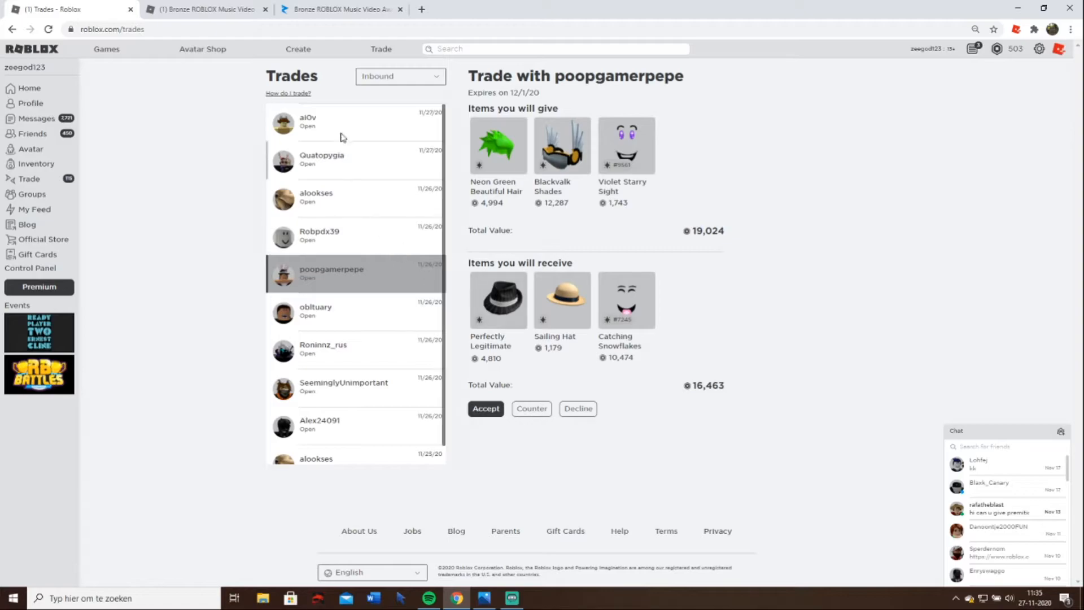
pyautogui.click(345, 159)
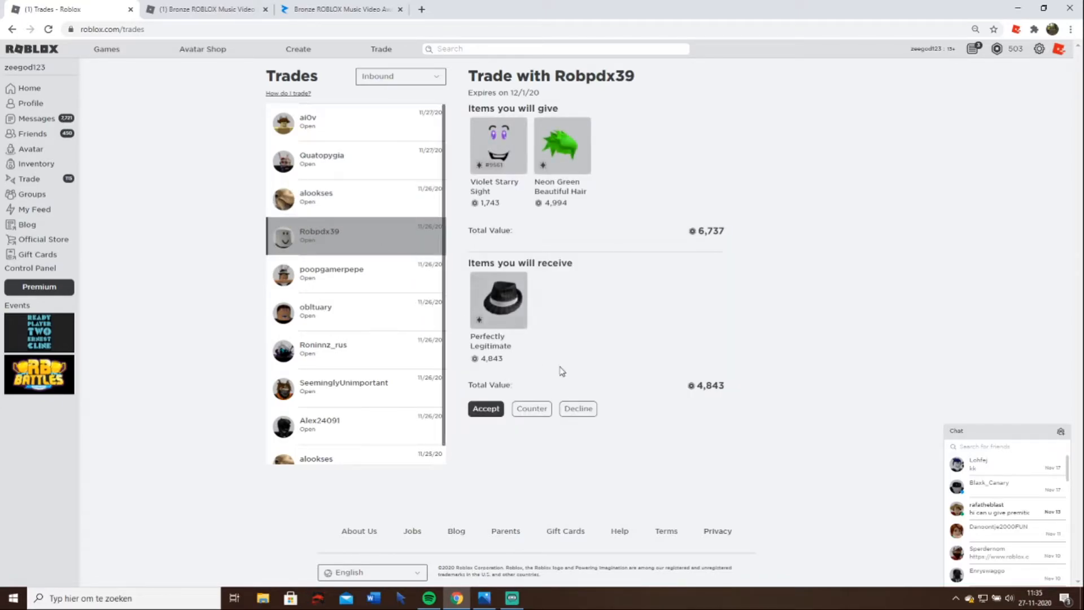
pyautogui.click(307, 120)
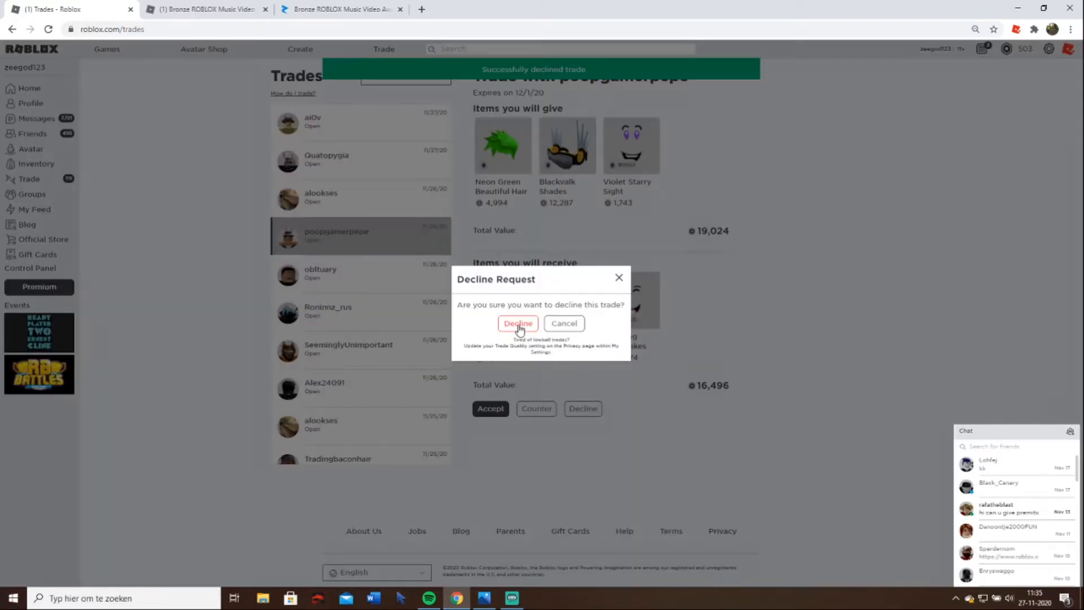
pyautogui.click(517, 323)
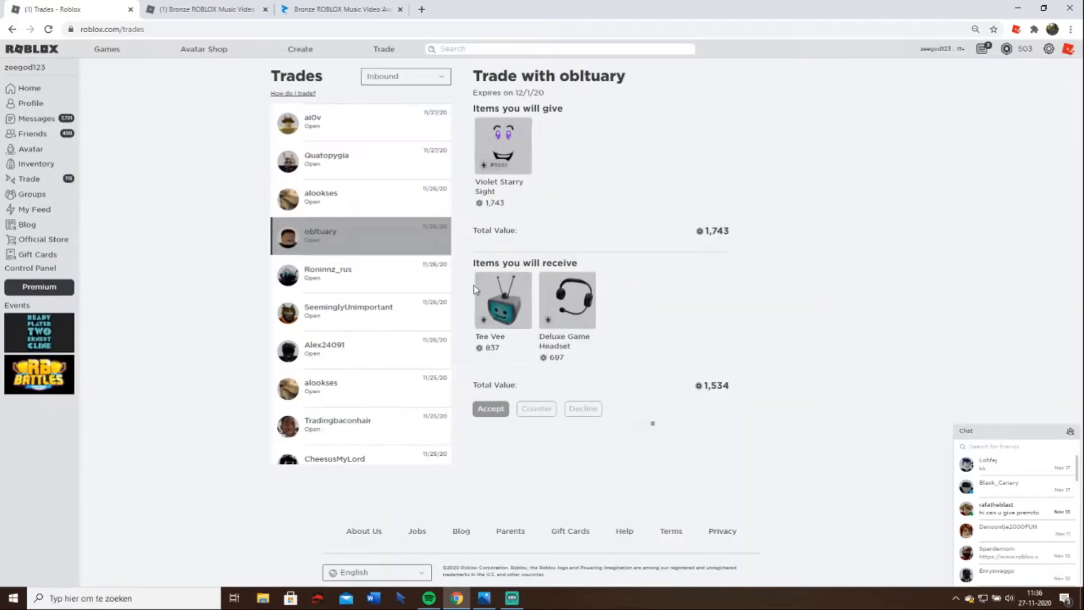
# - Decline the Tee Vee/Deluxe Game Headset, Chill Cap/Red Baseball Cap and Blackvalk Shades offers
pyautogui.click(582, 408)
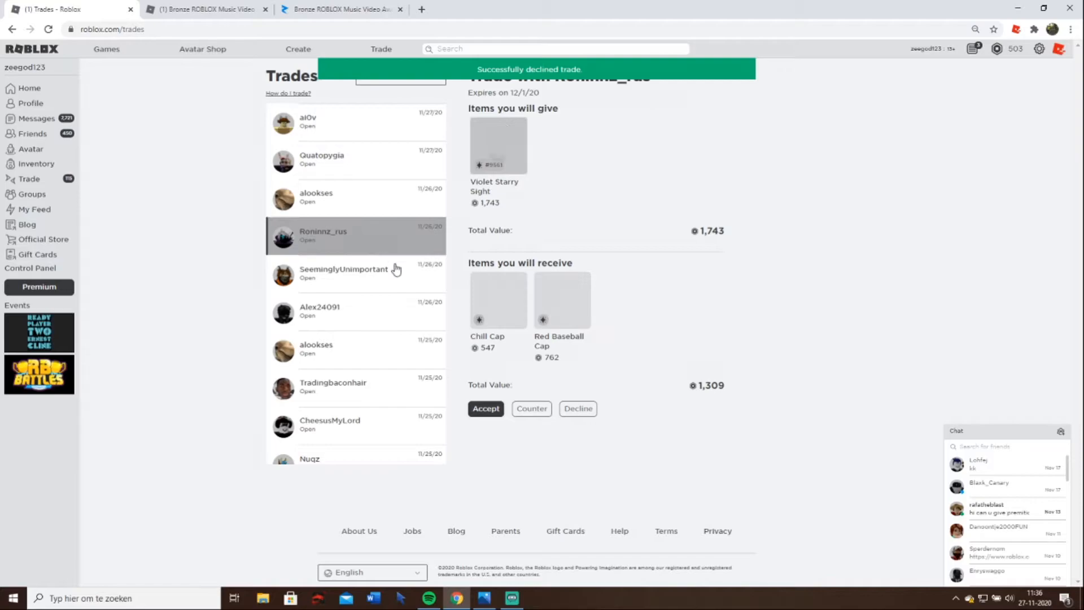
pyautogui.click(583, 408)
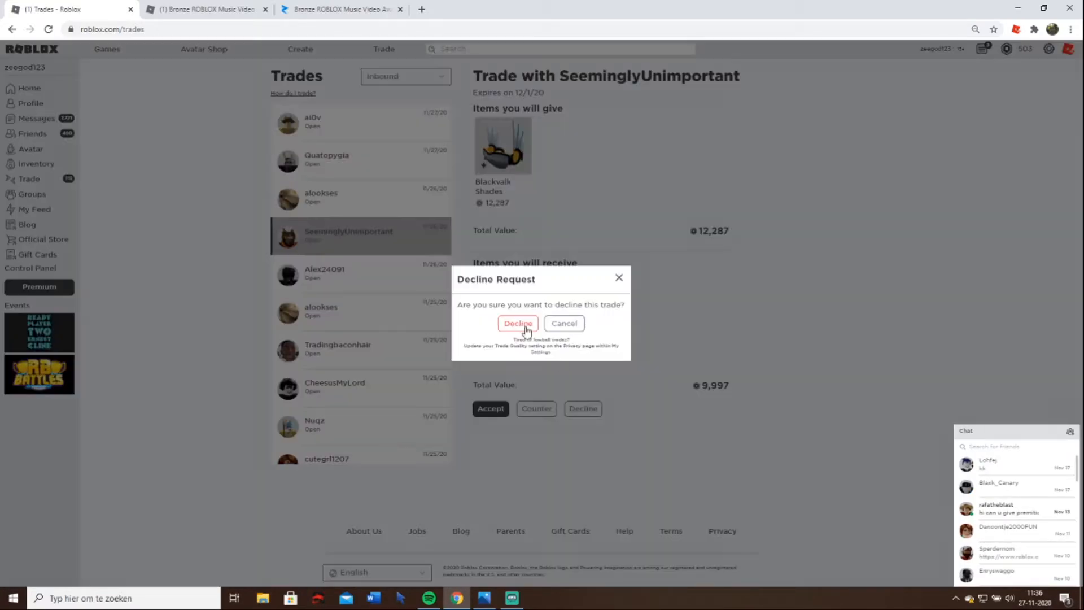
pyautogui.click(517, 323)
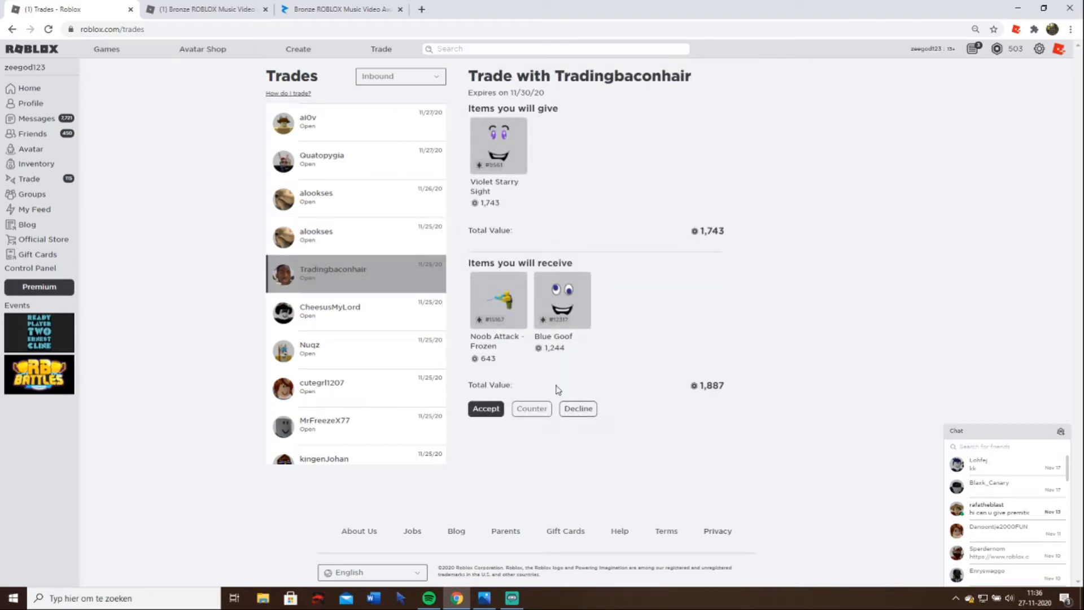
pyautogui.click(577, 407)
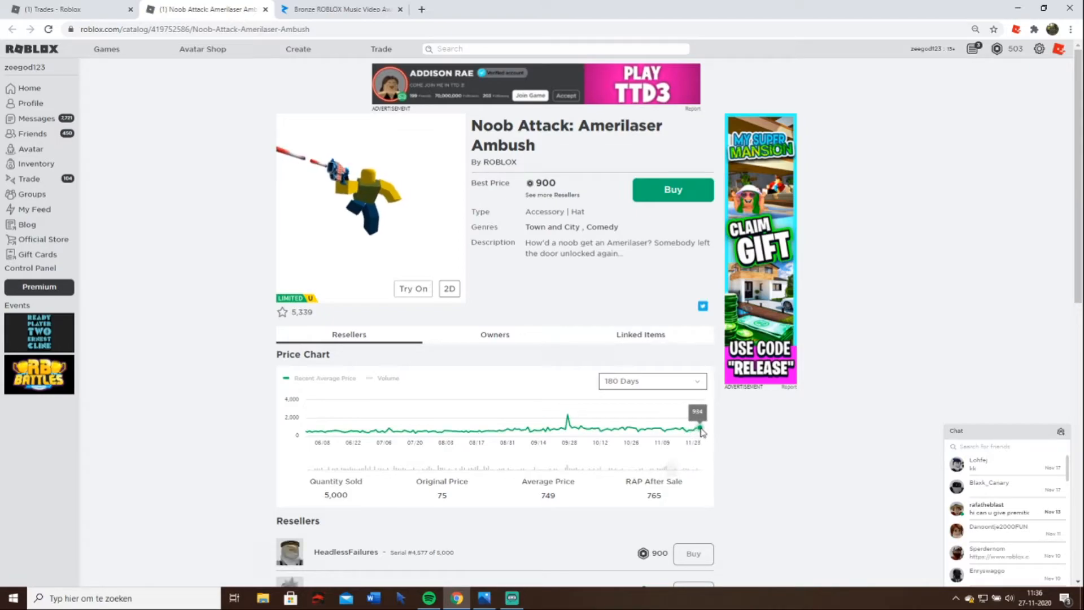
# - View Breakfast Shades' price chart over 30 Days
pyautogui.scroll(-3)
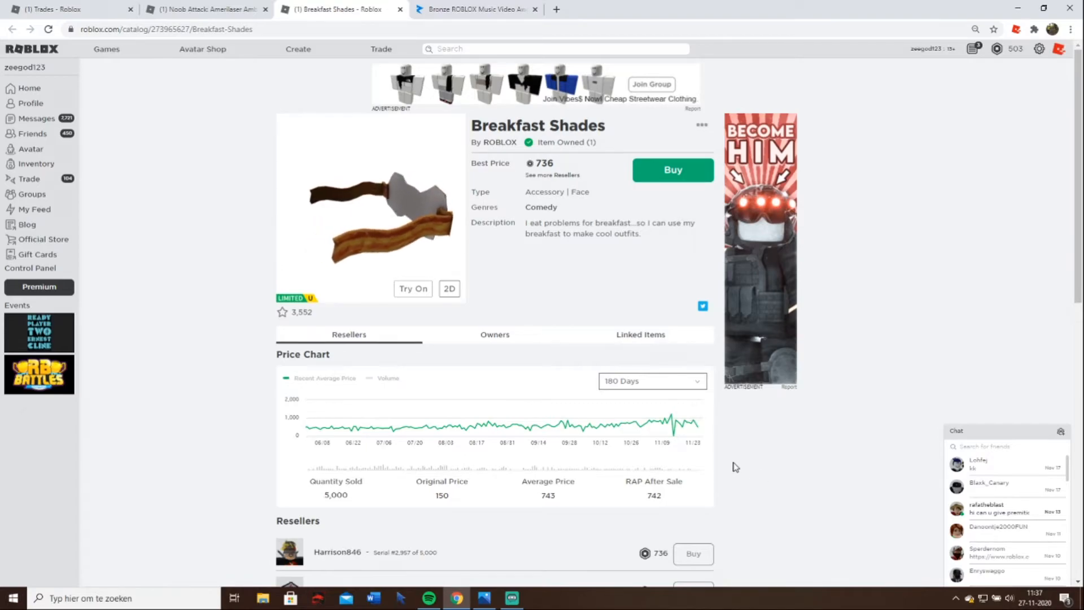
pyautogui.scroll(-3)
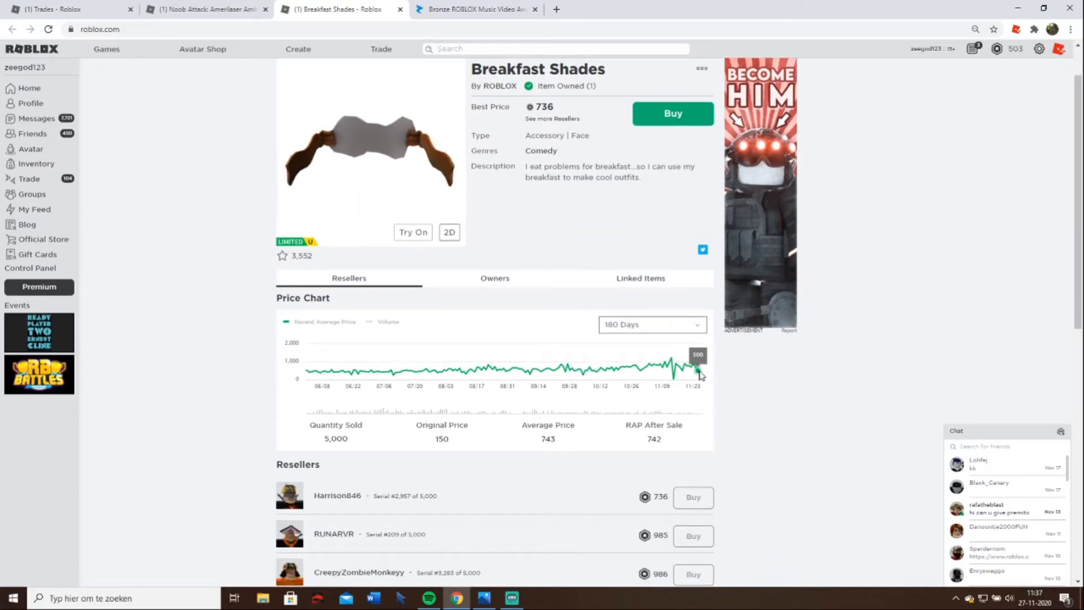
pyautogui.click(649, 324)
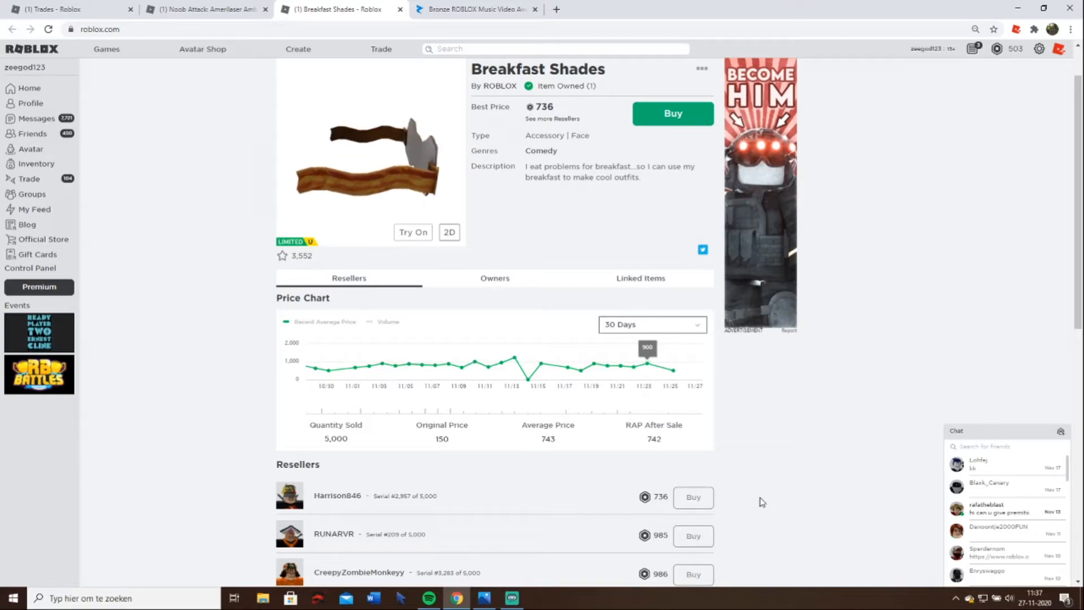
pyautogui.click(206, 9)
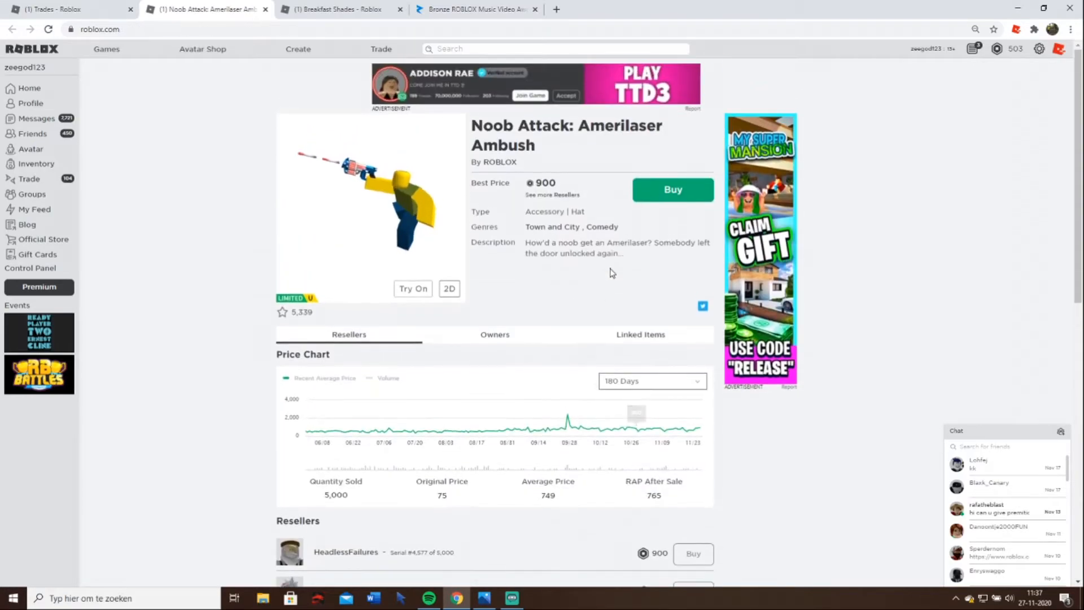
pyautogui.click(338, 9)
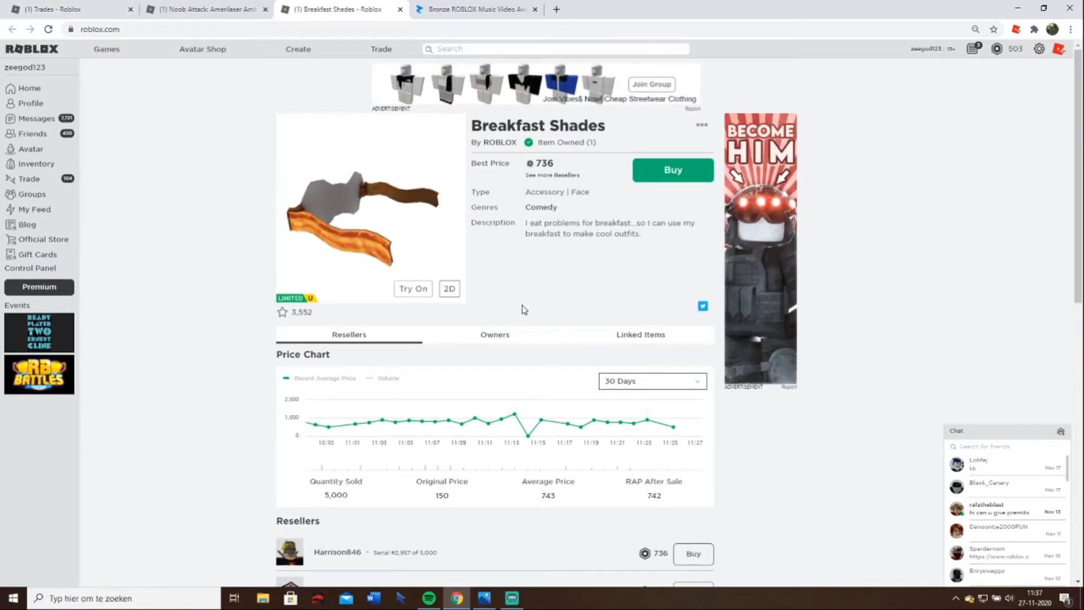
pyautogui.click(205, 9)
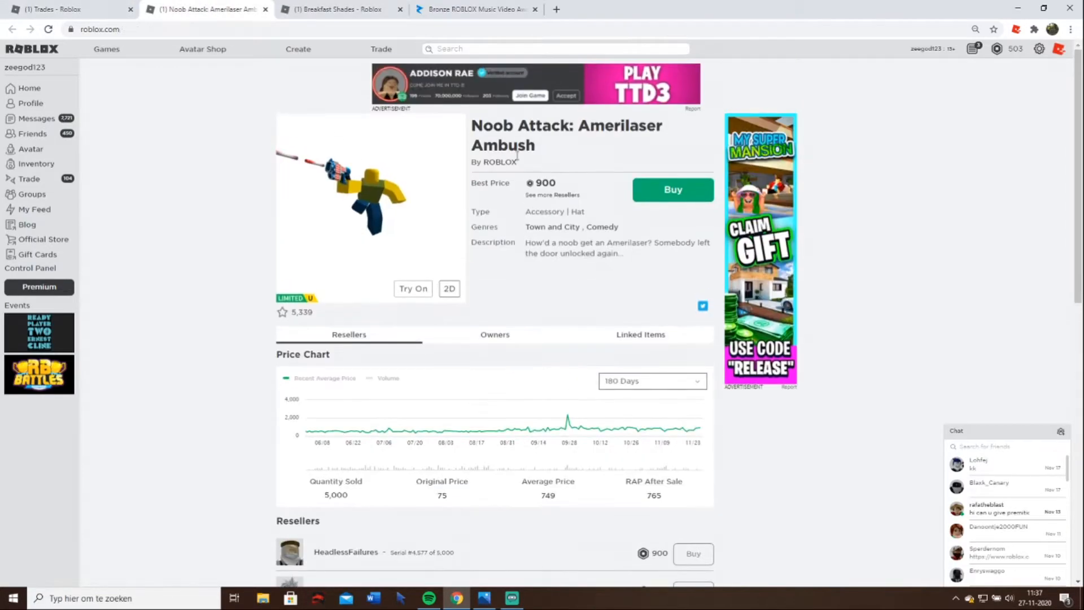
pyautogui.click(339, 9)
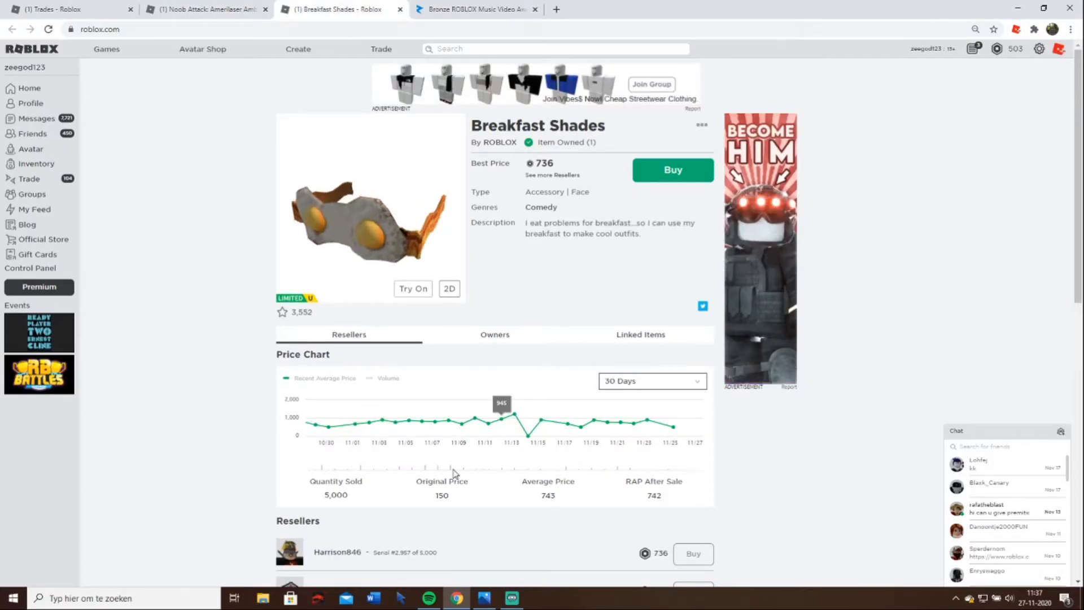
pyautogui.click(204, 10)
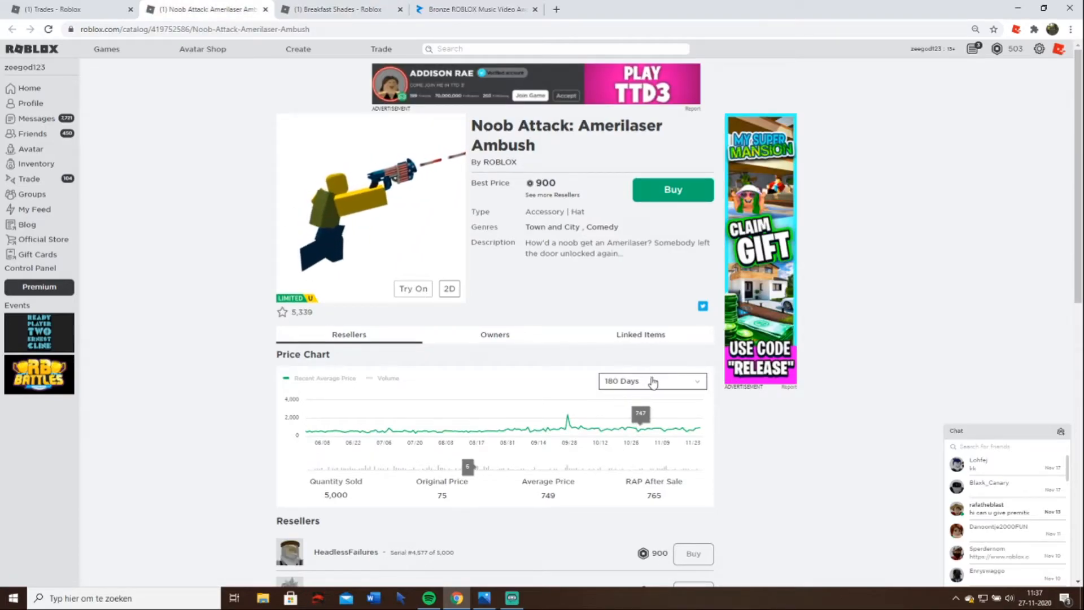
pyautogui.click(650, 380)
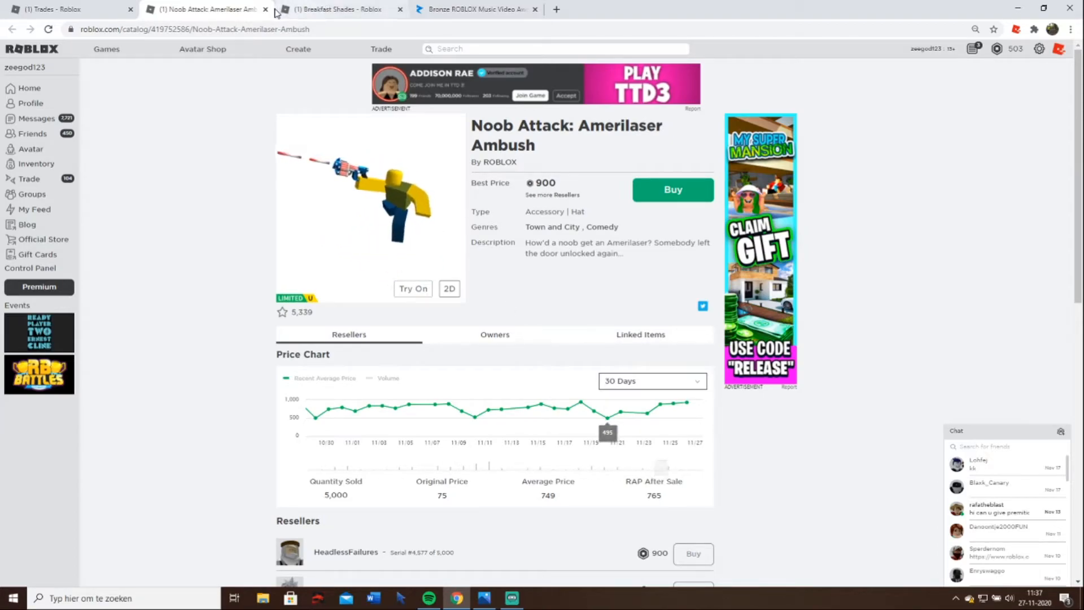
pyautogui.click(66, 9)
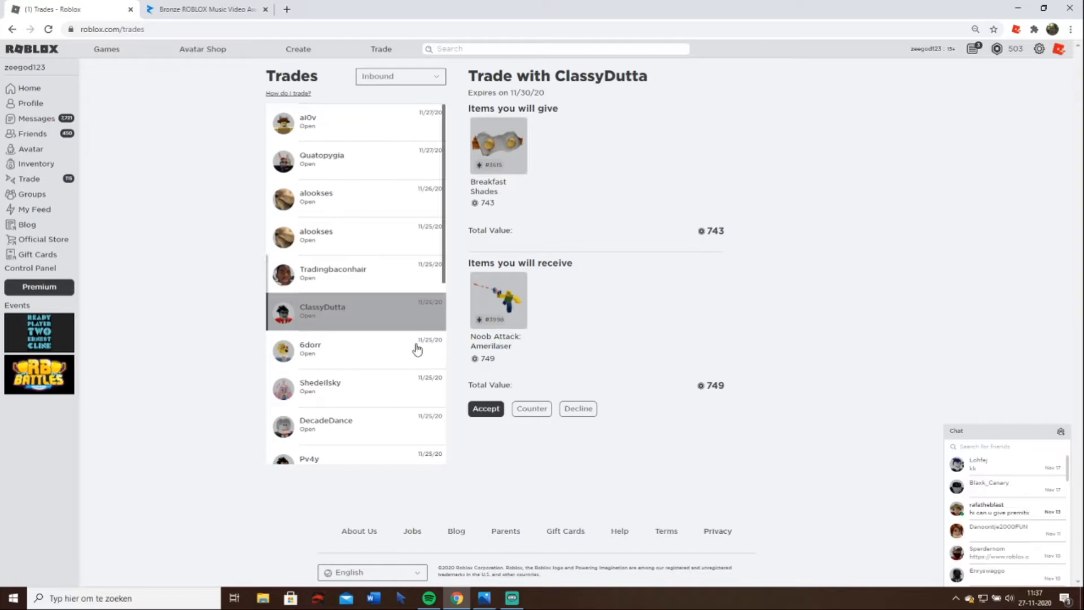
# - Decline 6dorr's Neon Green Beautiful Hair trade and bring up the offer containing Tee Vee
pyautogui.click(309, 348)
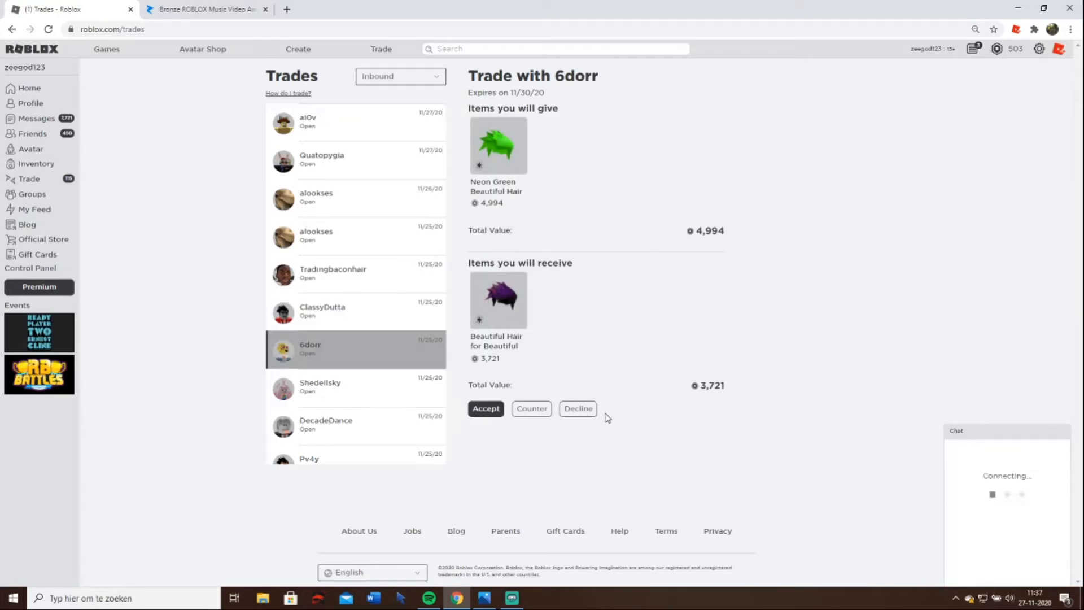
pyautogui.click(577, 408)
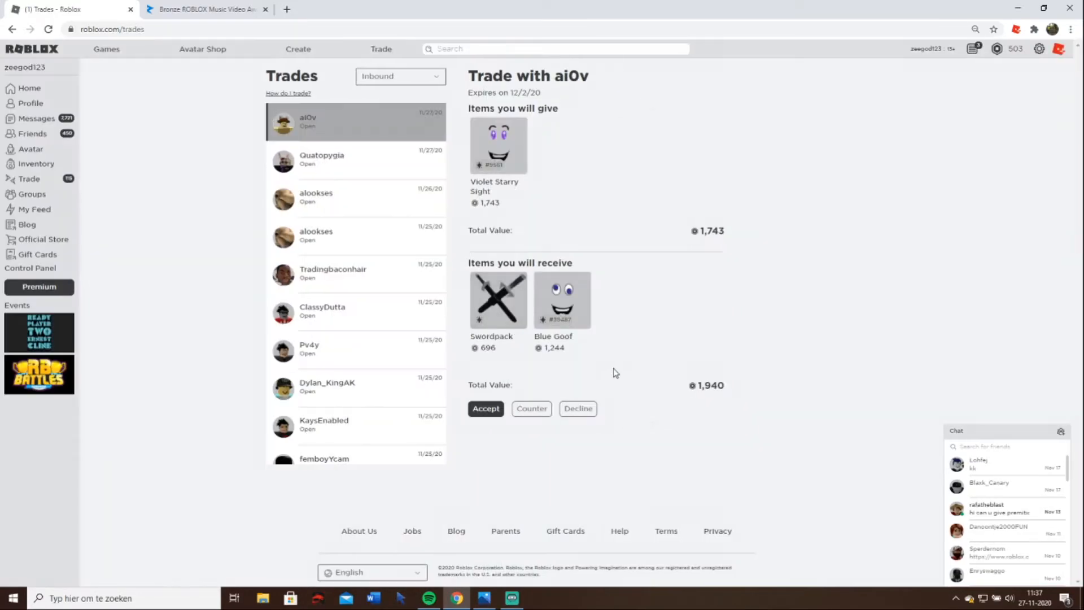
pyautogui.click(355, 349)
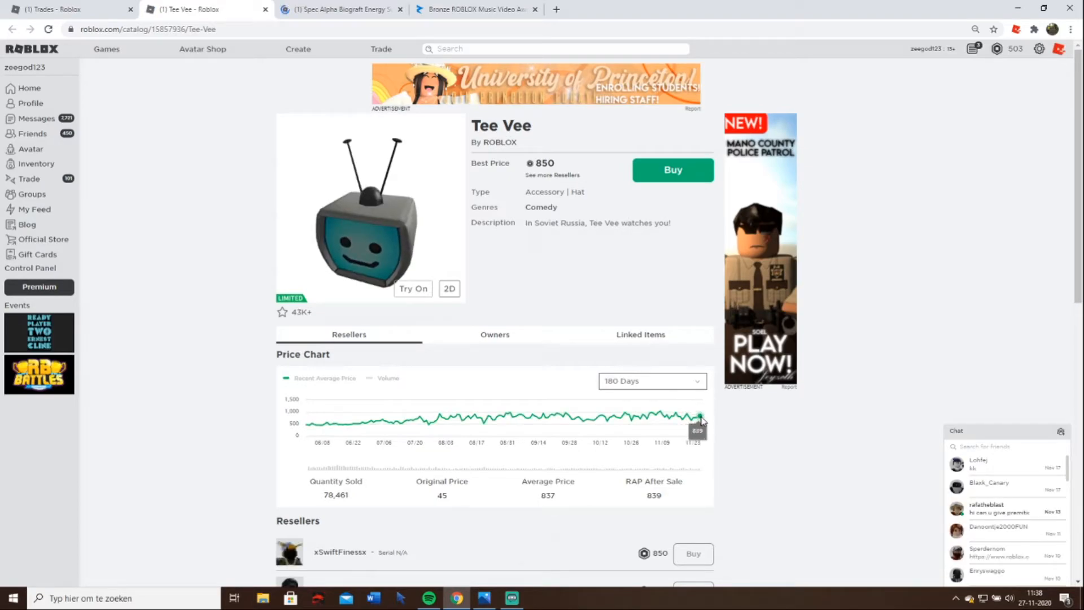
# - Review Tee Vee's 180-day price chart before returning to Pv4y's trade
pyautogui.scroll(-3)
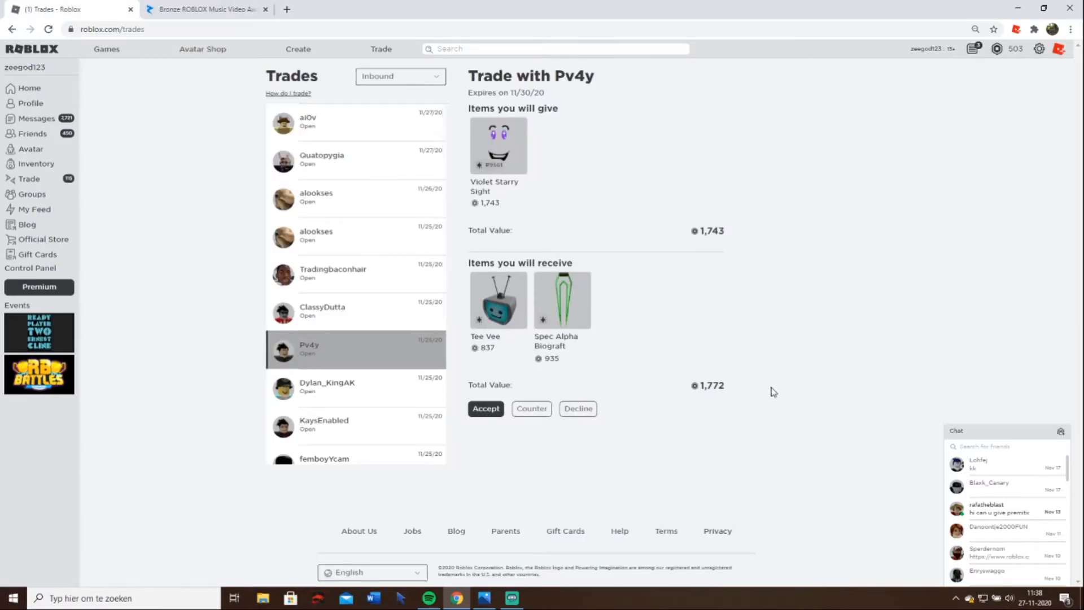
# - Decline the next three inbound trade offers in turn
pyautogui.click(485, 407)
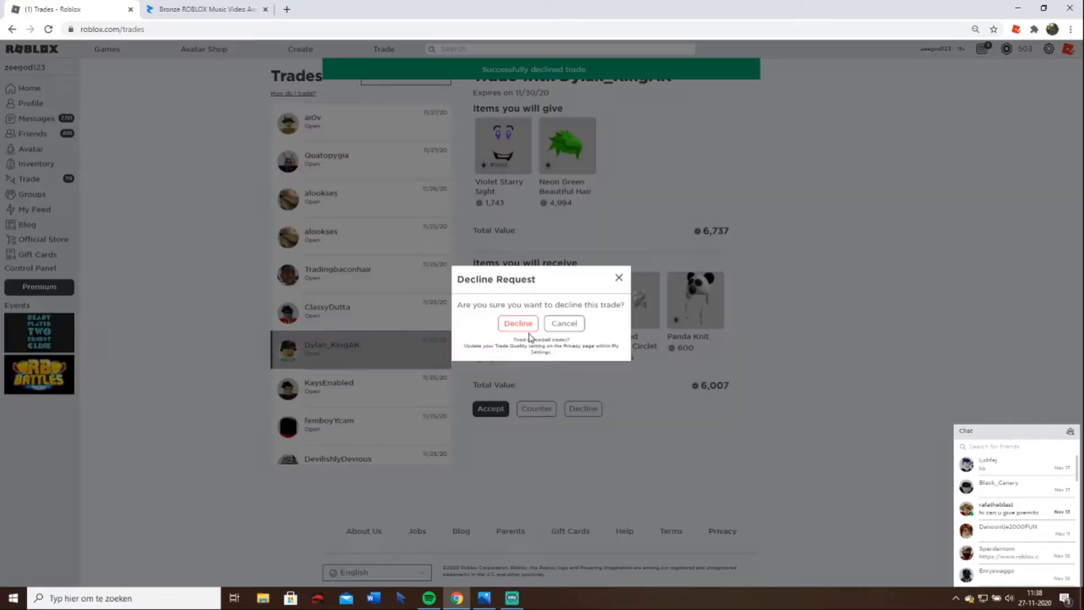
pyautogui.click(518, 323)
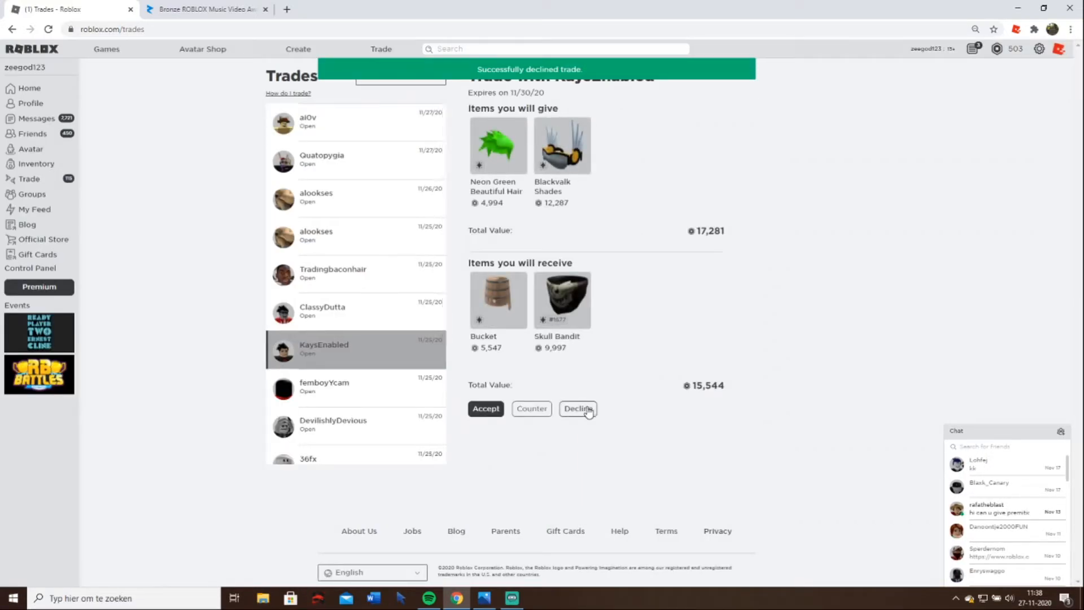
pyautogui.click(577, 407)
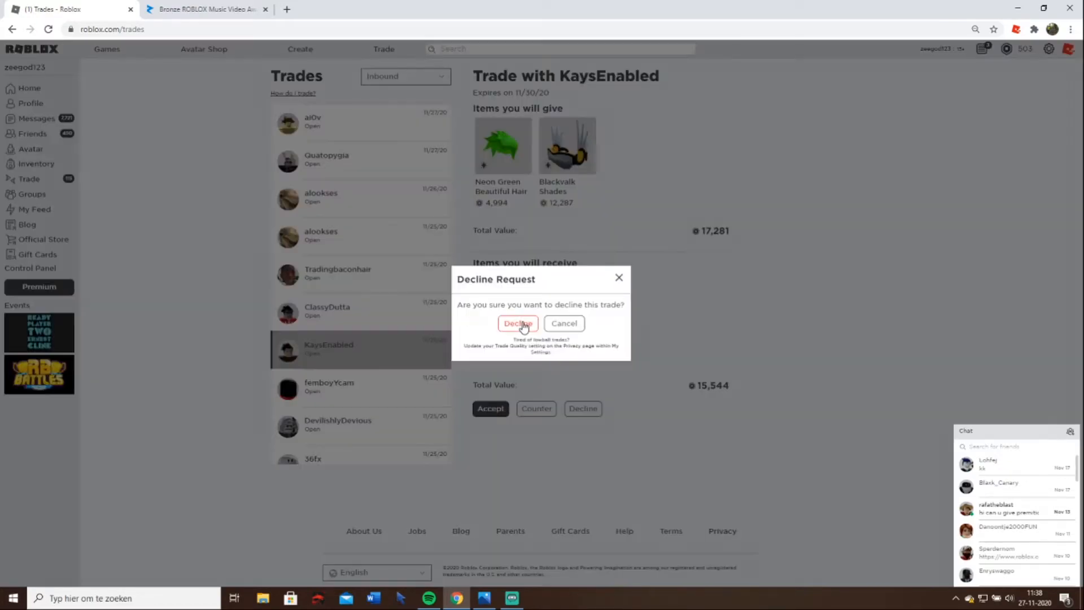
pyautogui.click(517, 323)
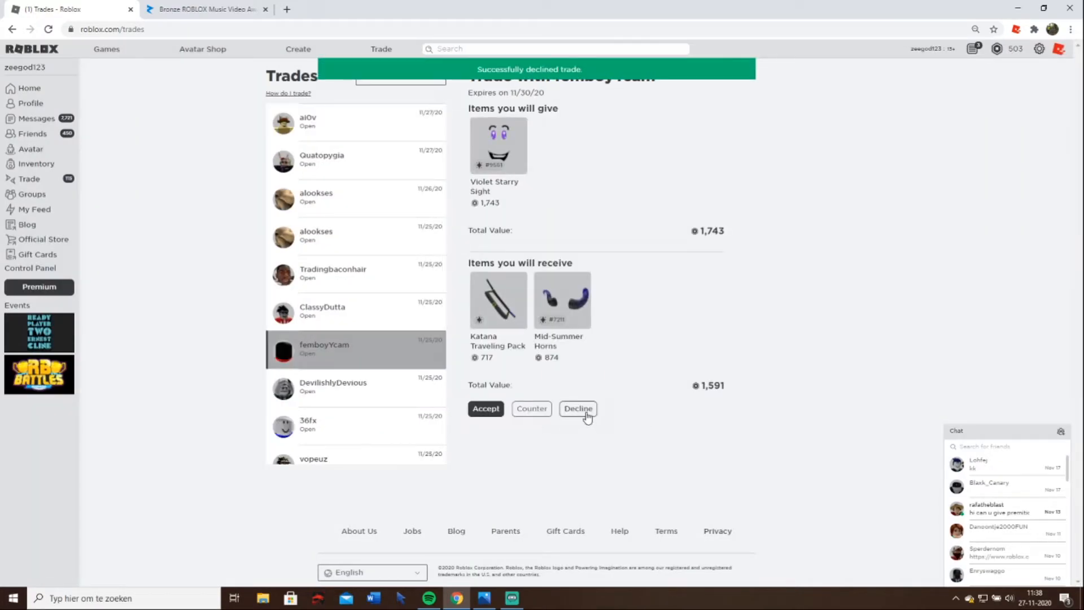
pyautogui.click(578, 409)
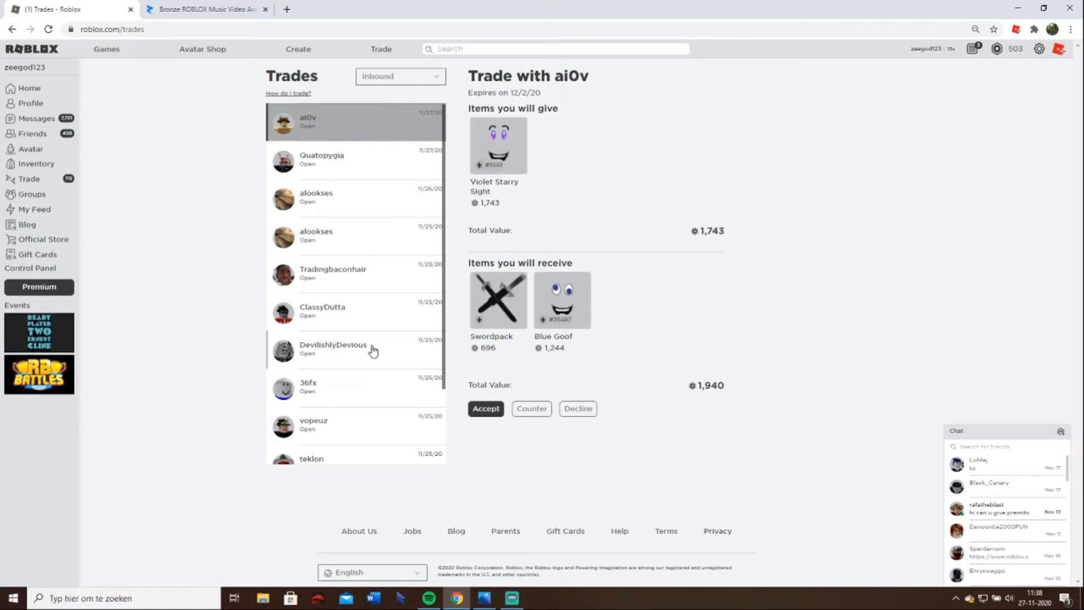
# - Decline four more offers down to BkTrader's Katana Traveling Pack offer and bring up one of its items
pyautogui.click(332, 348)
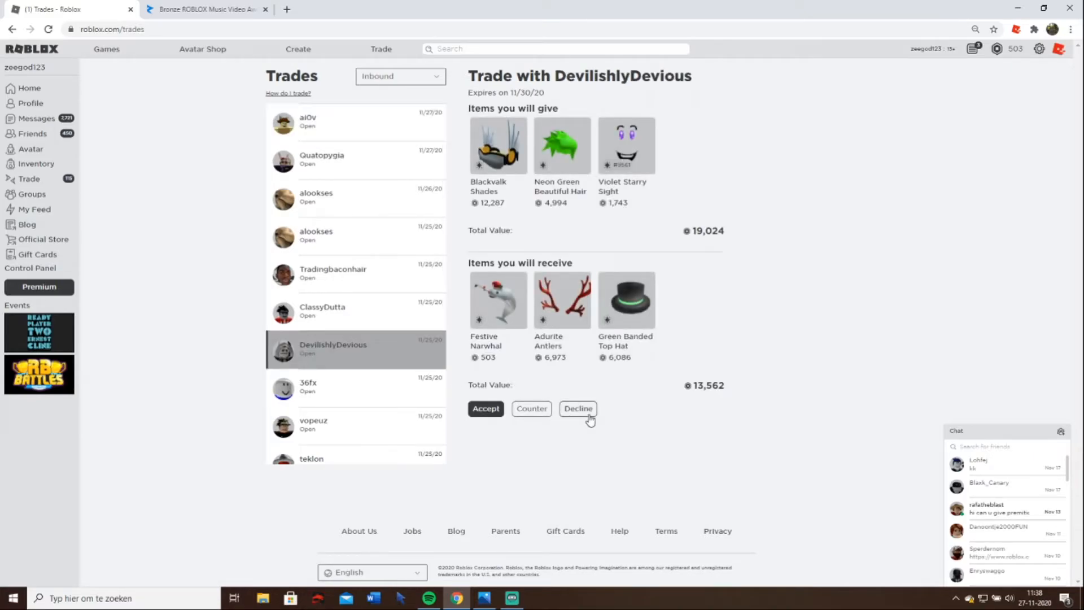
pyautogui.click(577, 407)
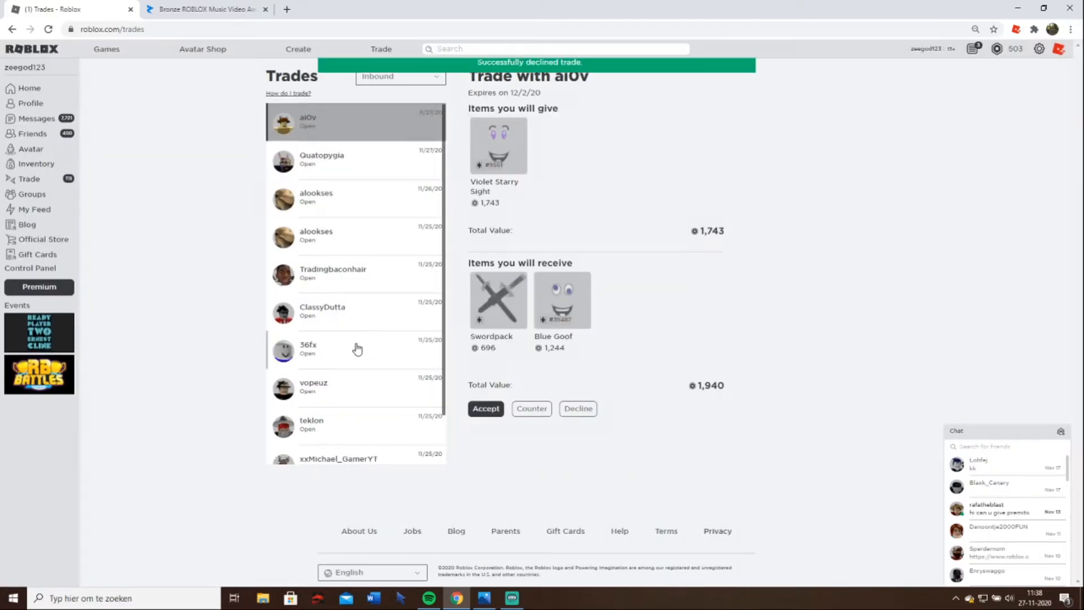
pyautogui.click(355, 349)
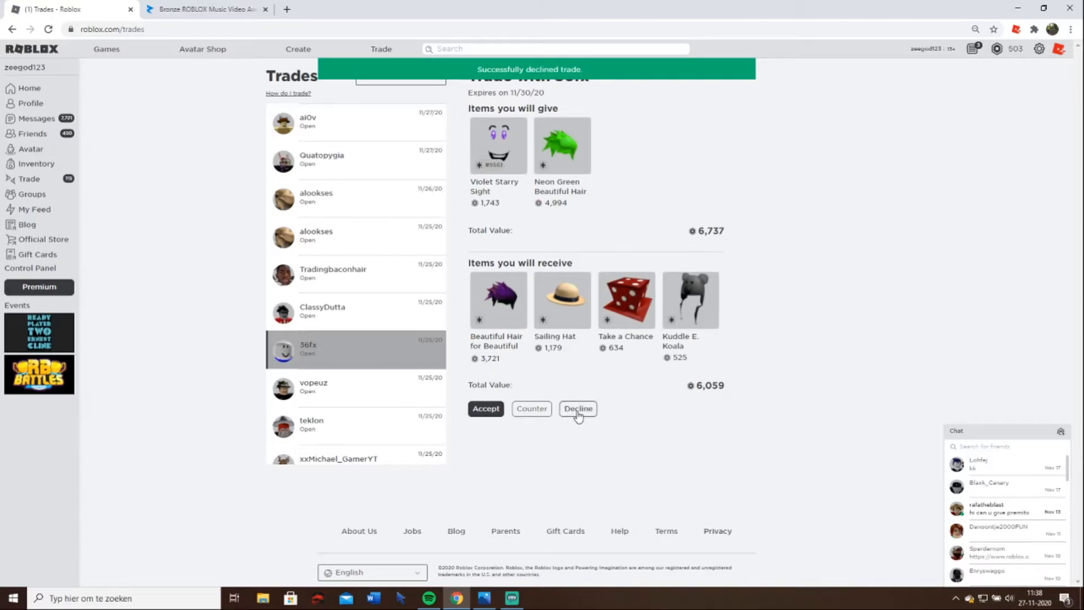
pyautogui.click(578, 408)
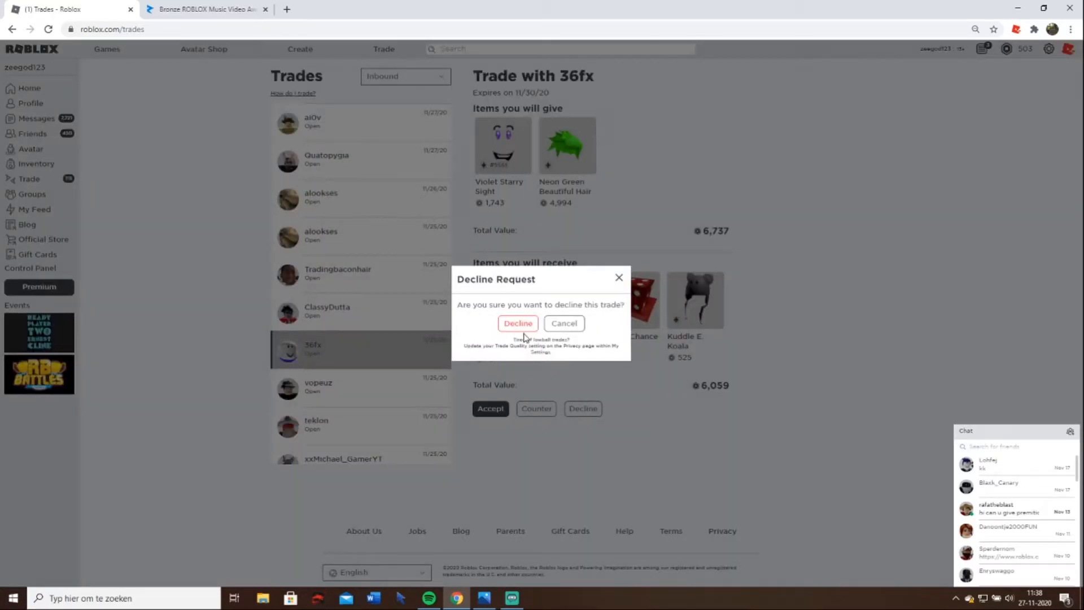
pyautogui.click(517, 323)
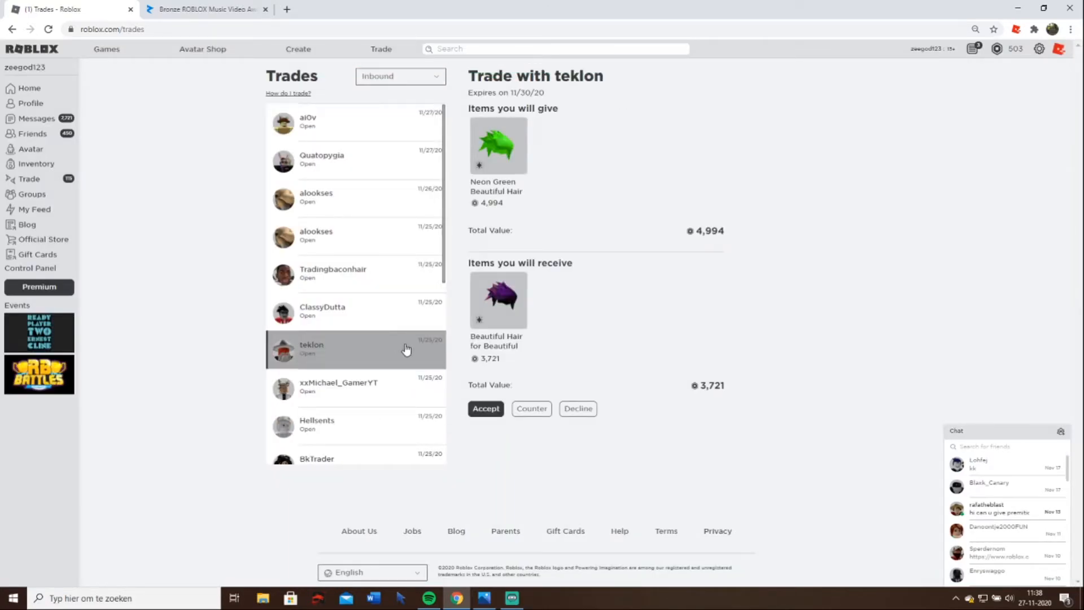
pyautogui.click(577, 408)
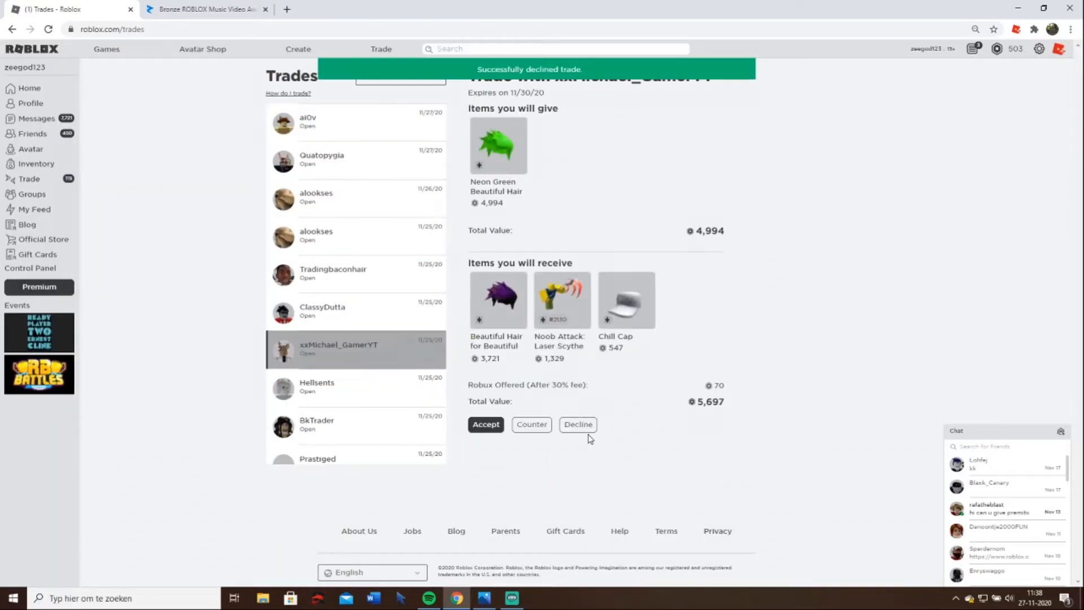
pyautogui.click(316, 349)
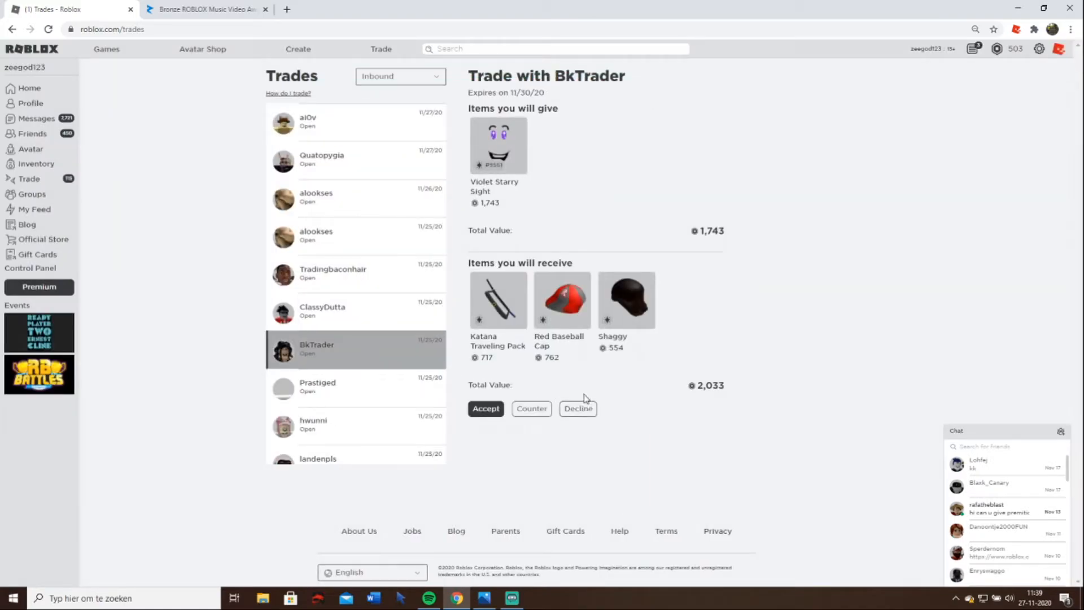
pyautogui.click(562, 299)
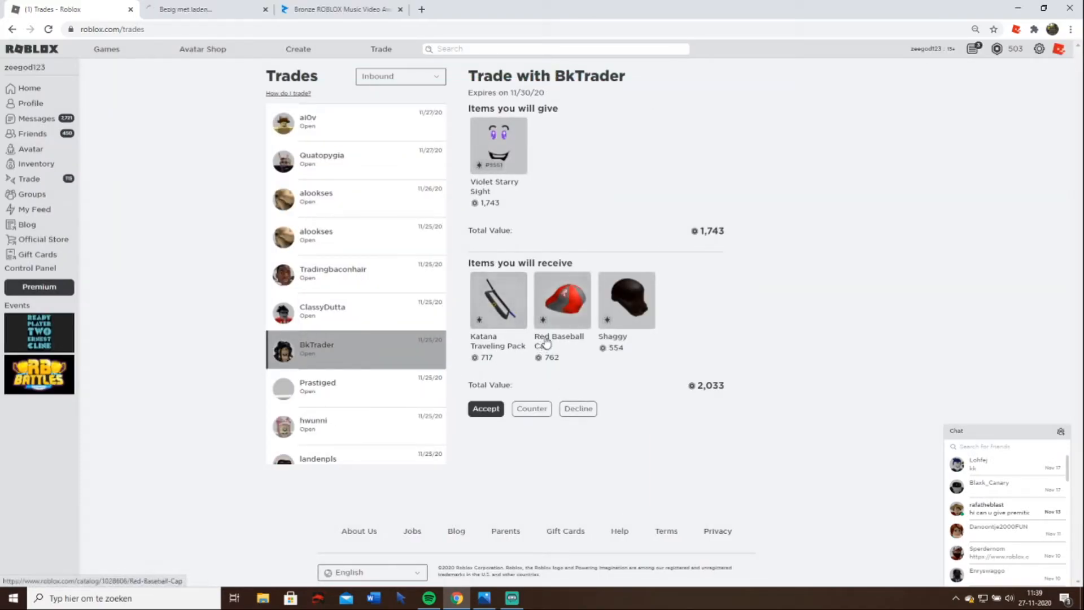
# - Check the Katana Traveling Pack's 30-day price chart and close its page
pyautogui.click(498, 299)
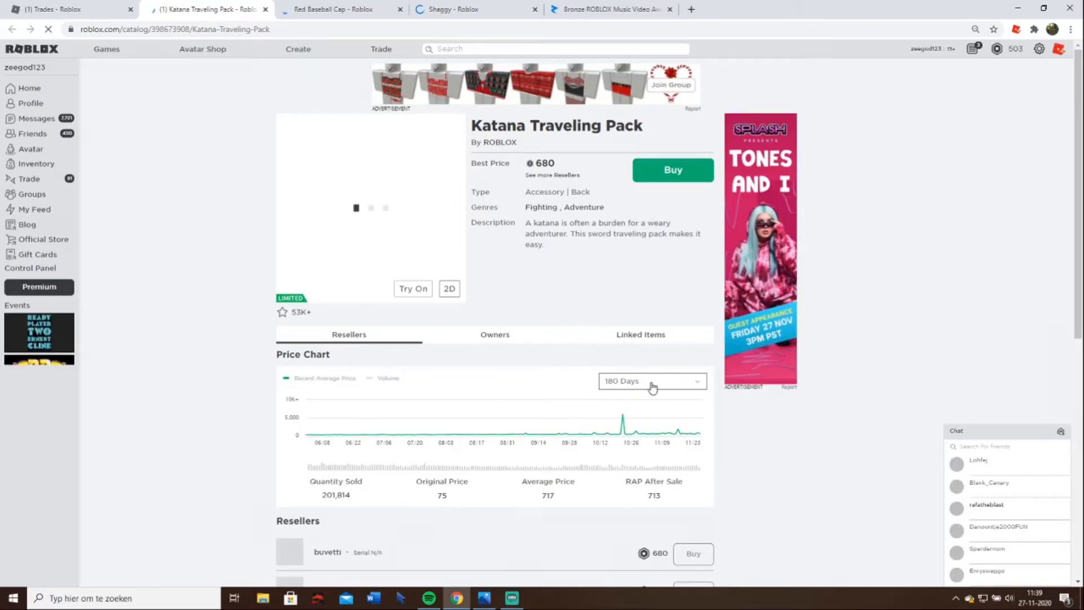
pyautogui.click(650, 381)
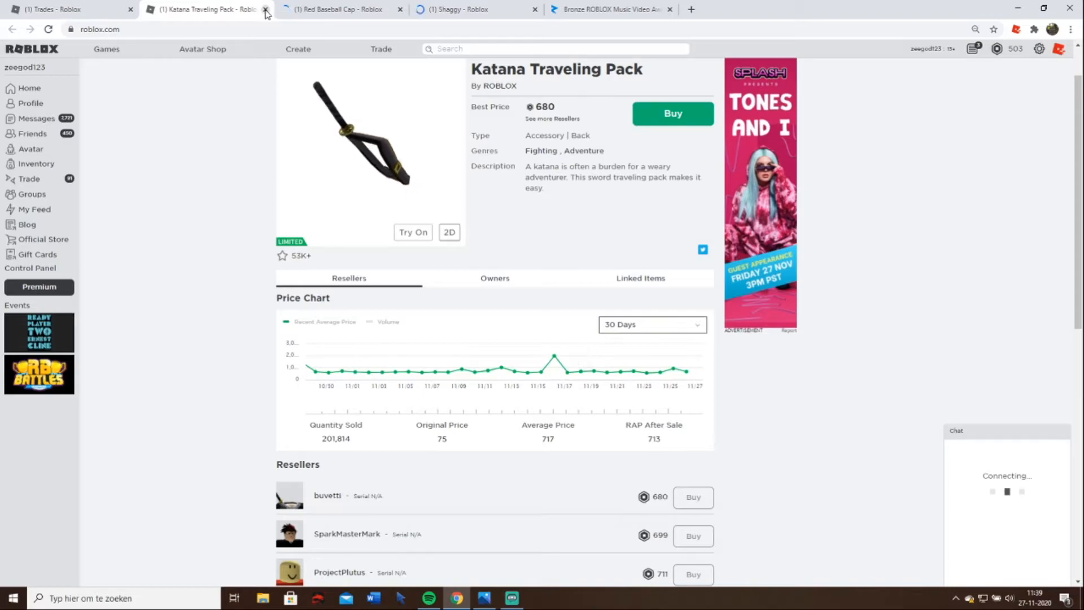
pyautogui.click(265, 9)
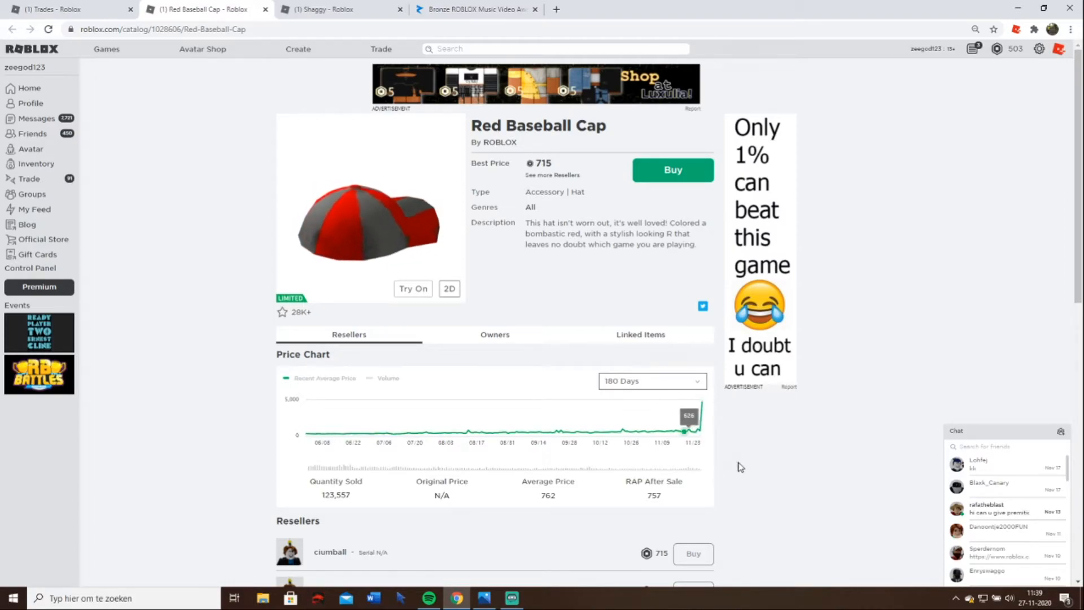
# - Check the Red Baseball Cap and Shaggy 30-day price charts, then decline Prastiged's offer
pyautogui.scroll(-3)
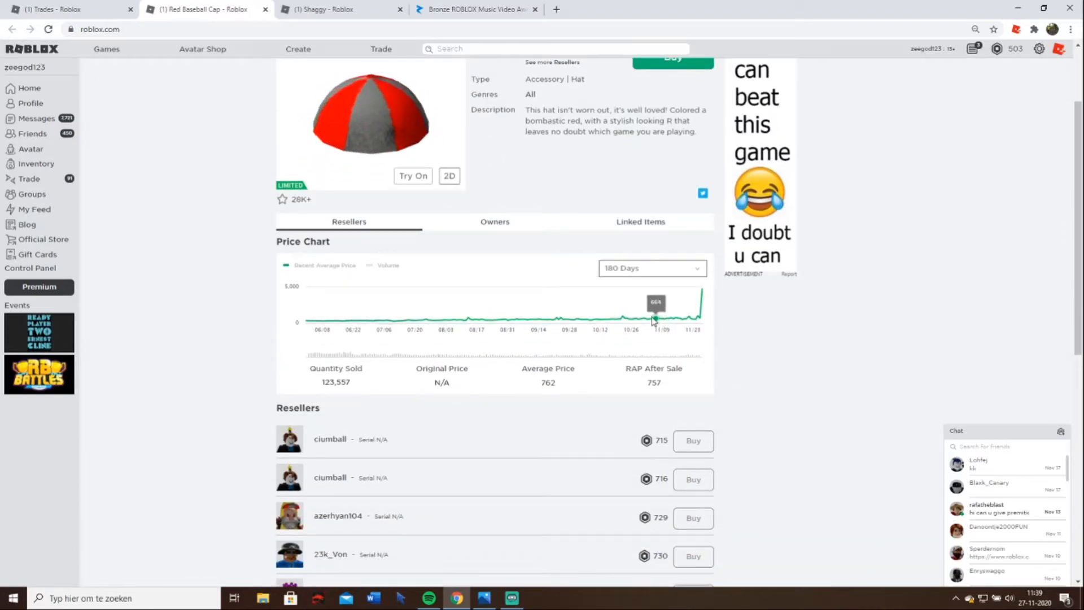
pyautogui.click(650, 269)
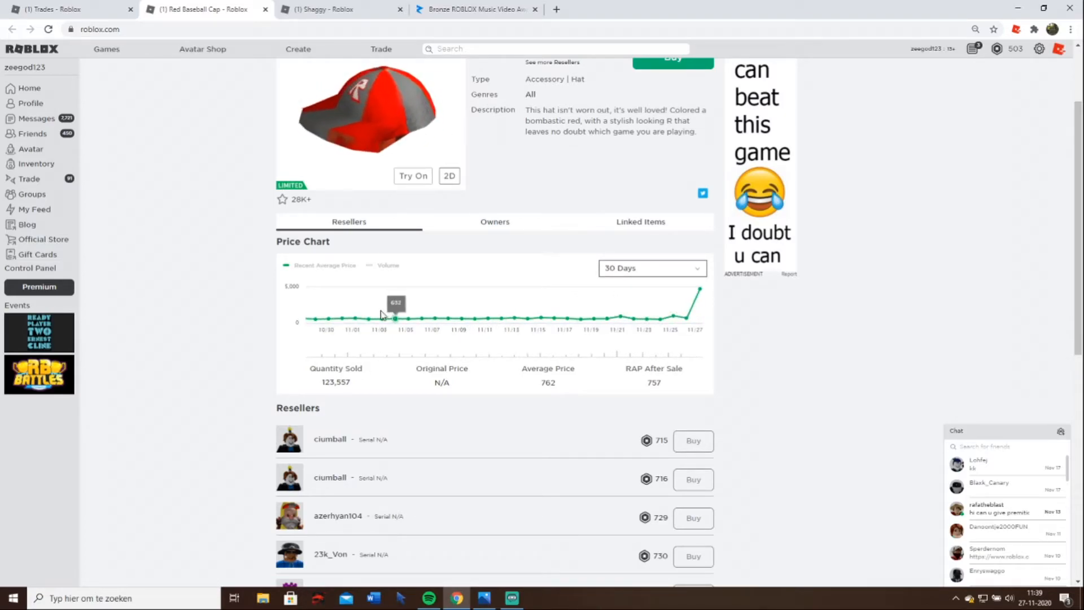
pyautogui.moveTo(584, 390)
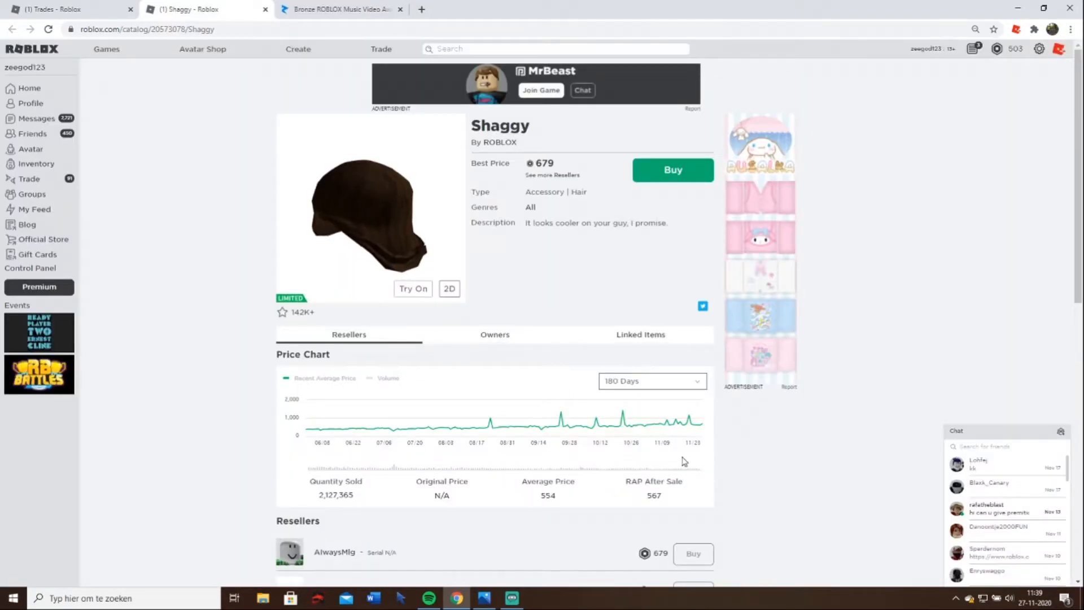
pyautogui.click(651, 381)
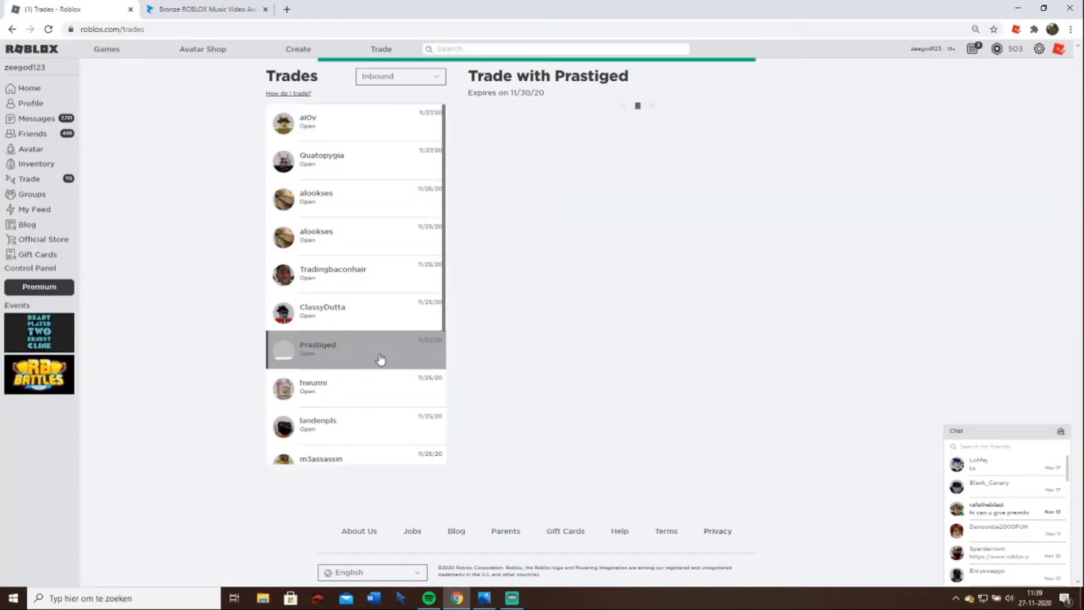
pyautogui.click(577, 407)
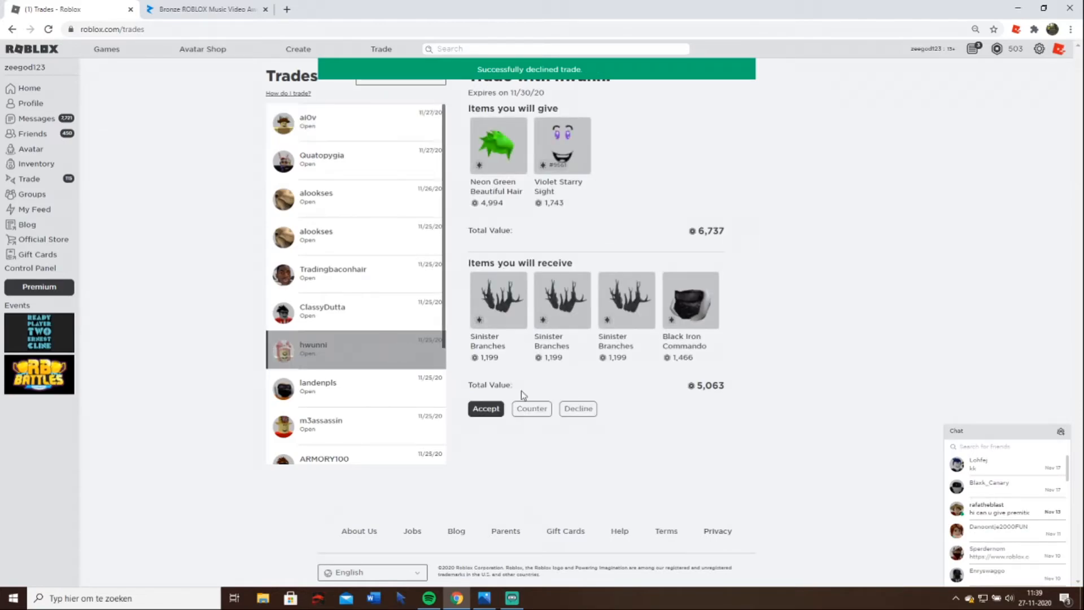
pyautogui.click(577, 408)
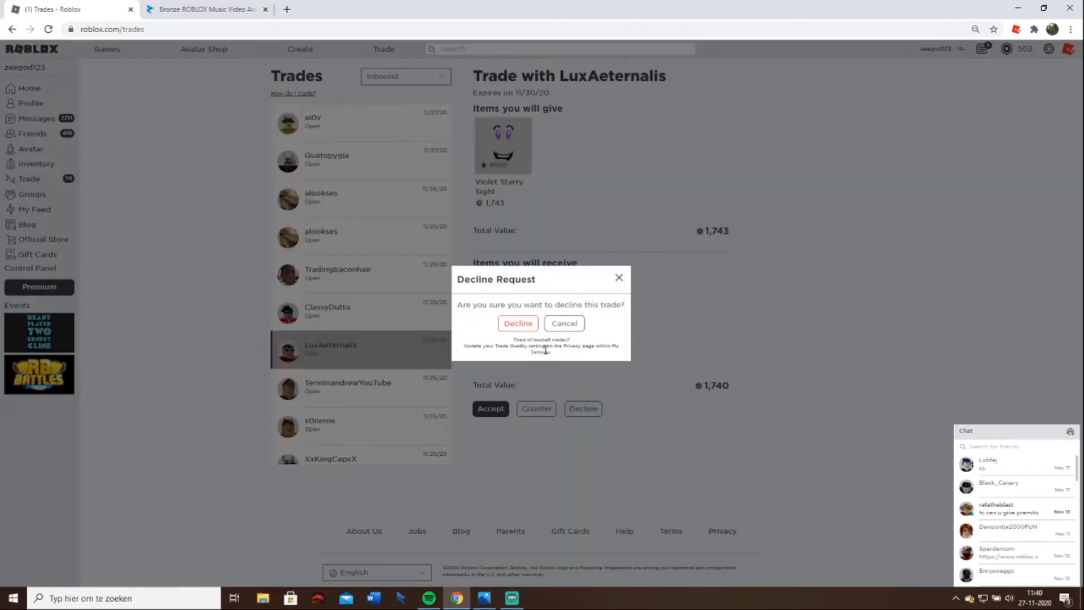
pyautogui.click(517, 323)
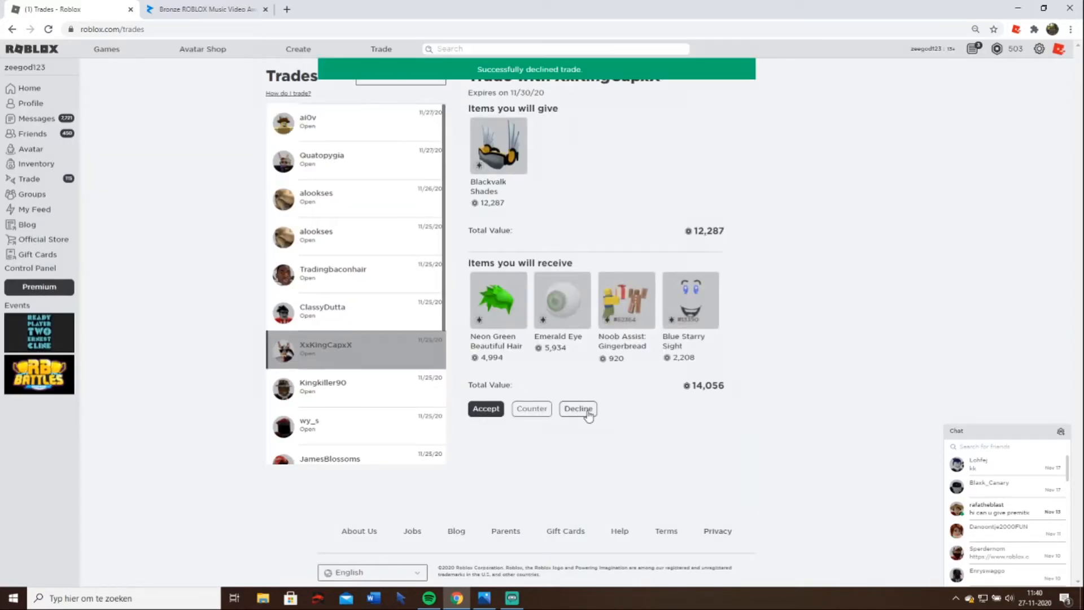
pyautogui.click(578, 409)
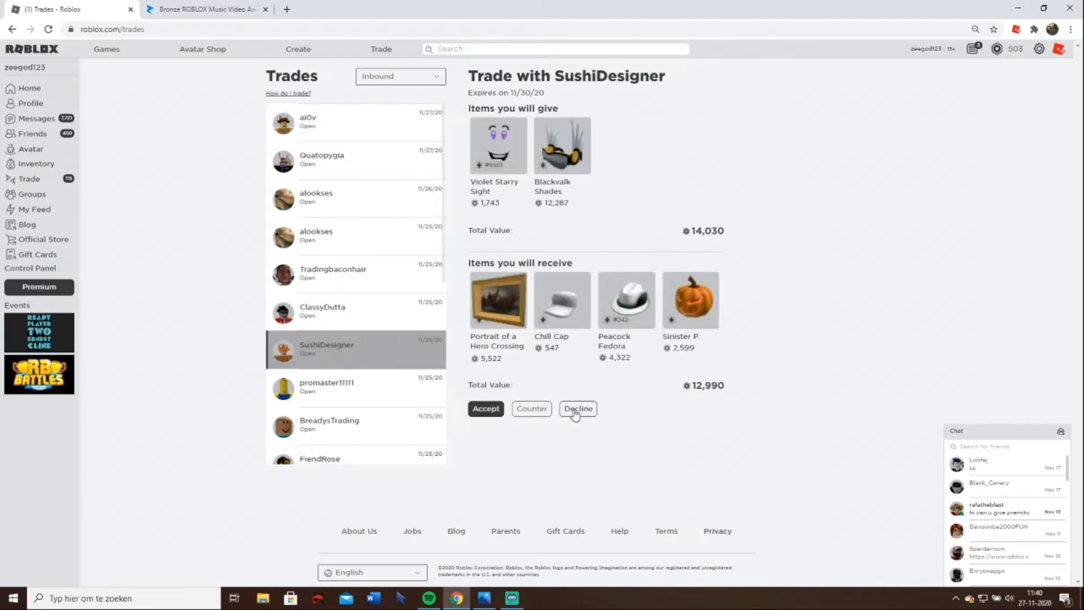
pyautogui.click(578, 408)
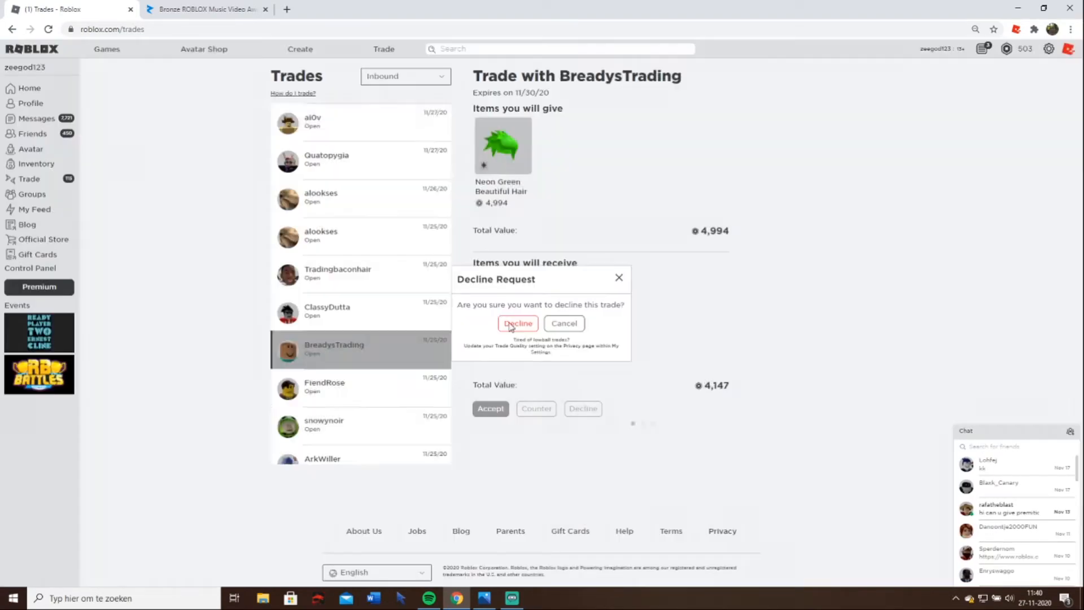
pyautogui.click(517, 323)
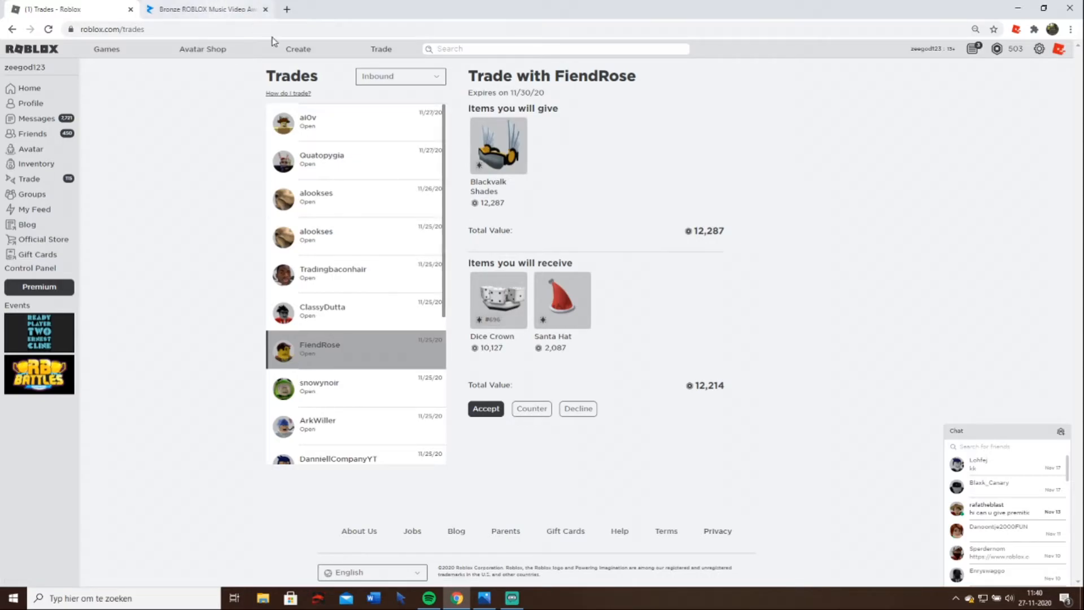
pyautogui.moveTo(562, 346)
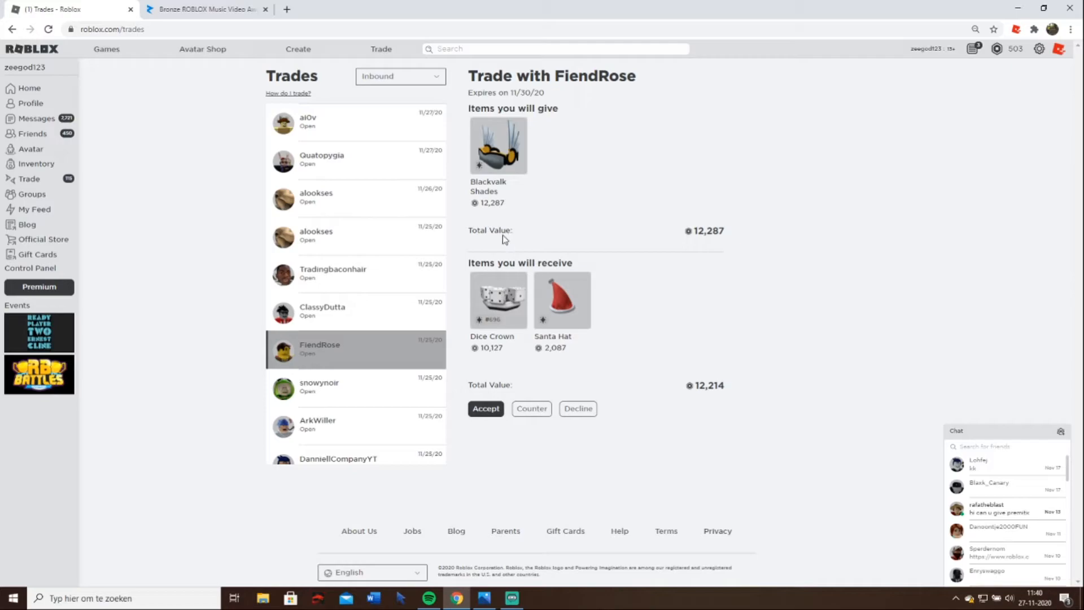
pyautogui.moveTo(627, 425)
pyautogui.write('dice')
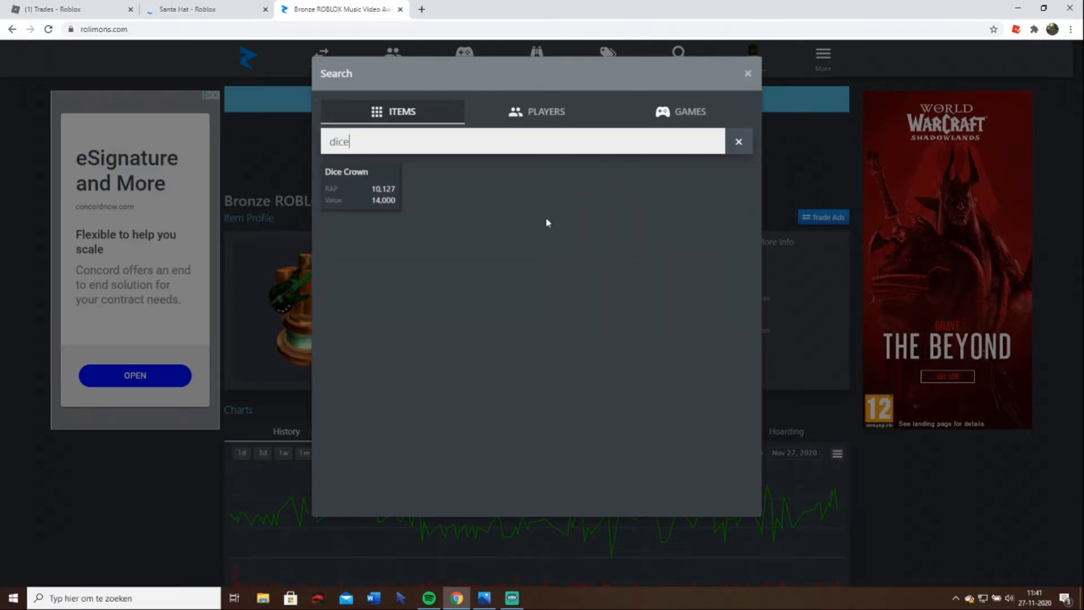
# - Review the Santa Hat catalog page's prices, then return to the Trades tab
pyautogui.click(201, 9)
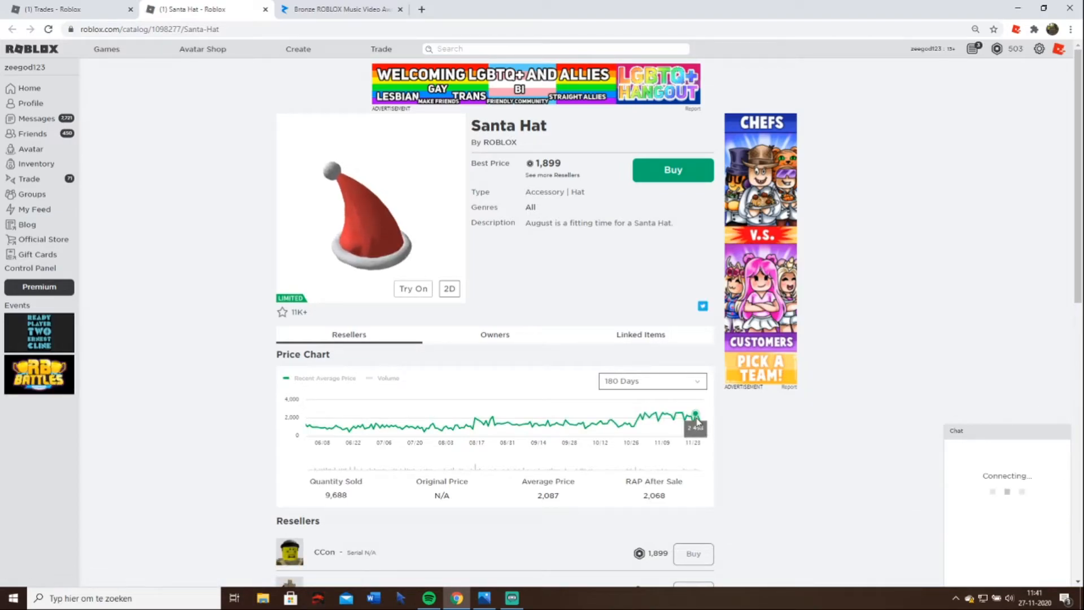
pyautogui.scroll(-3)
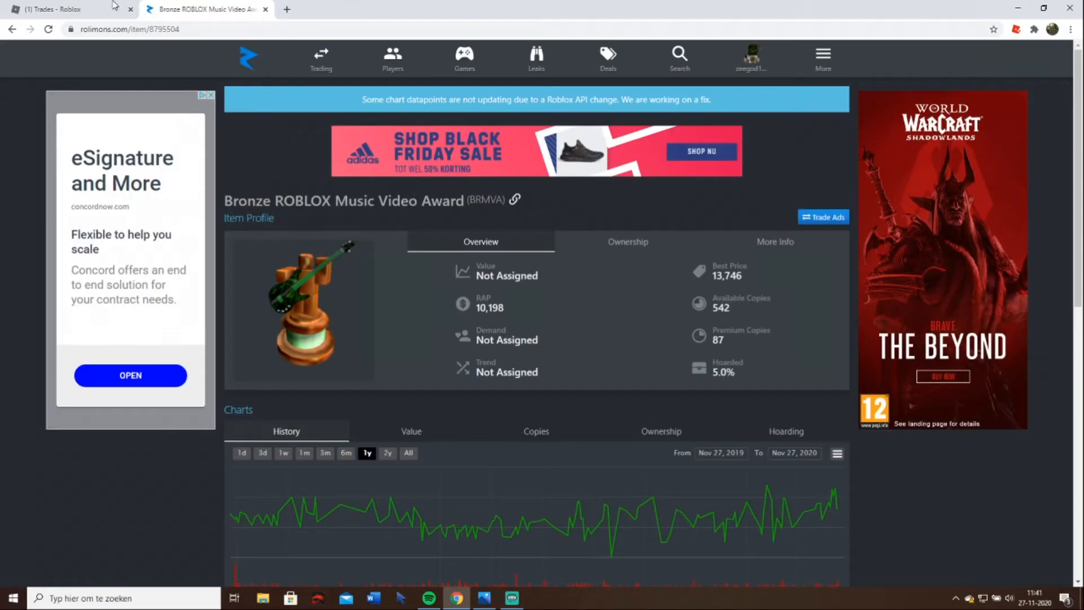
pyautogui.click(69, 9)
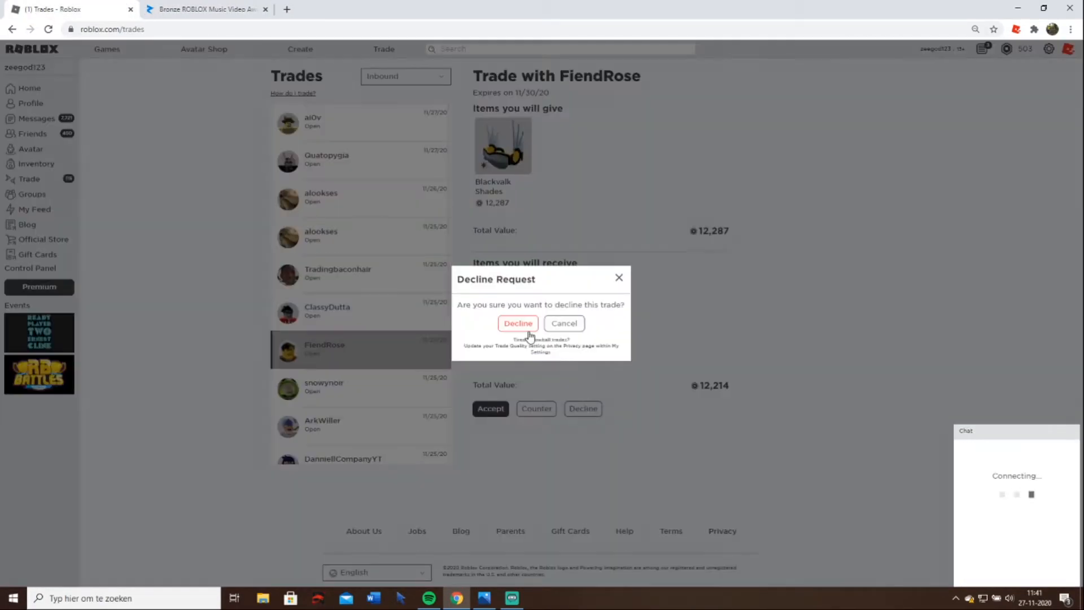
pyautogui.click(518, 323)
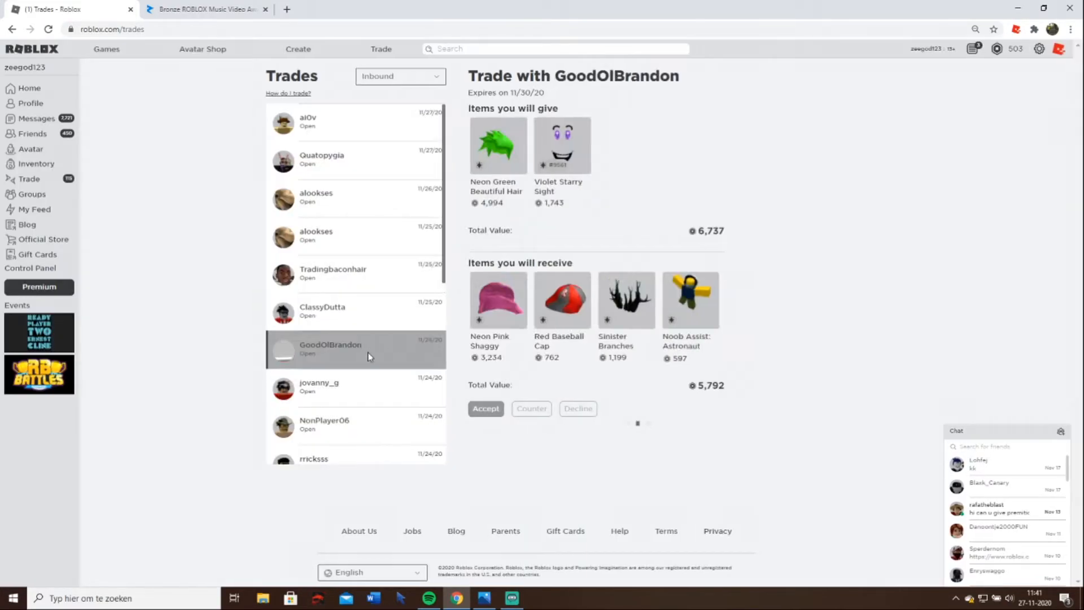
pyautogui.click(577, 409)
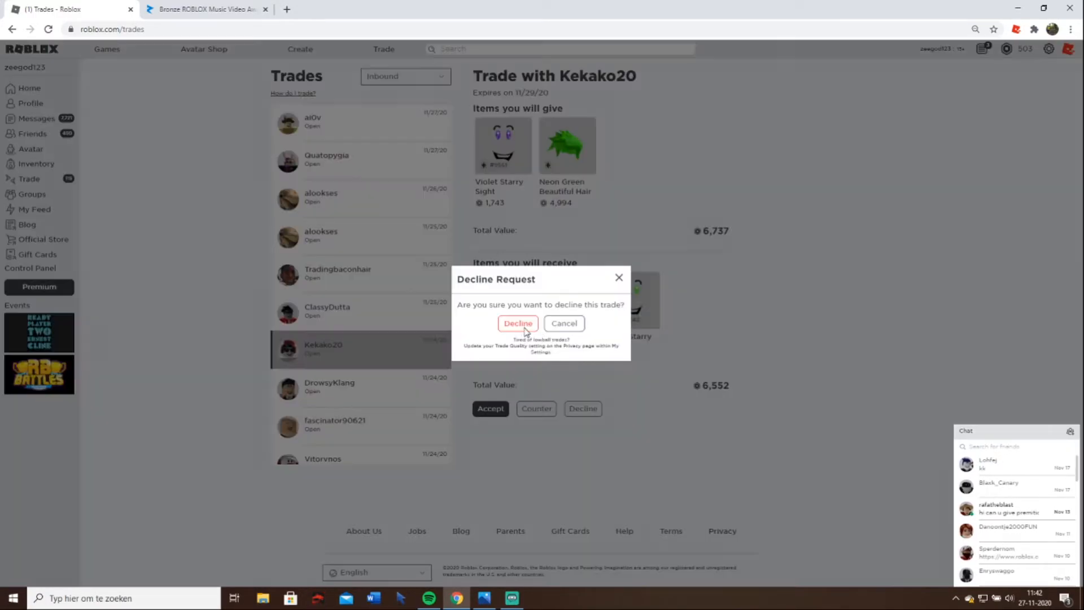
pyautogui.click(518, 323)
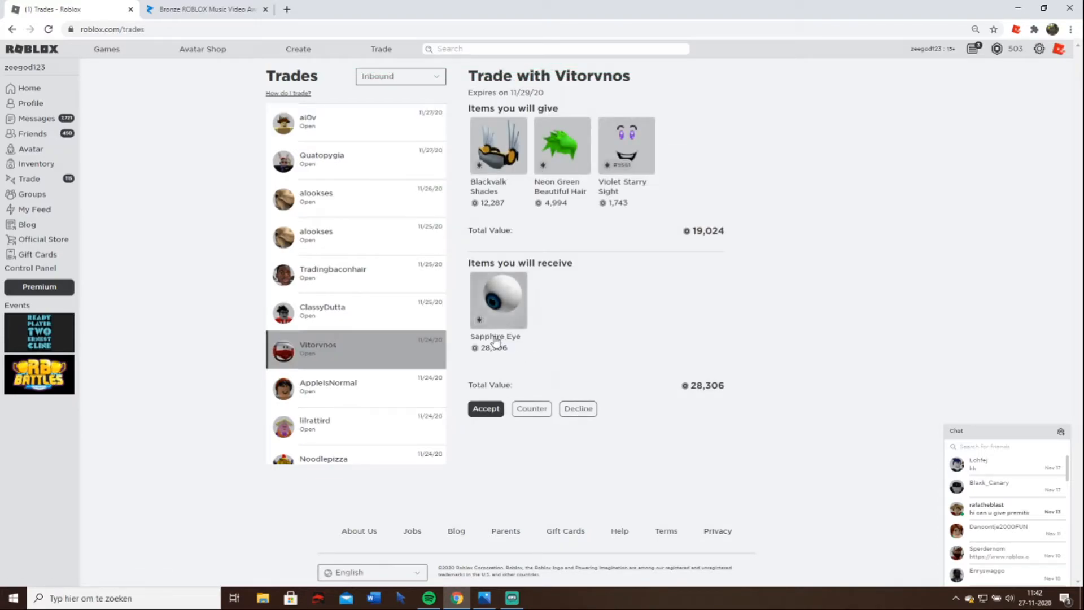
pyautogui.click(498, 298)
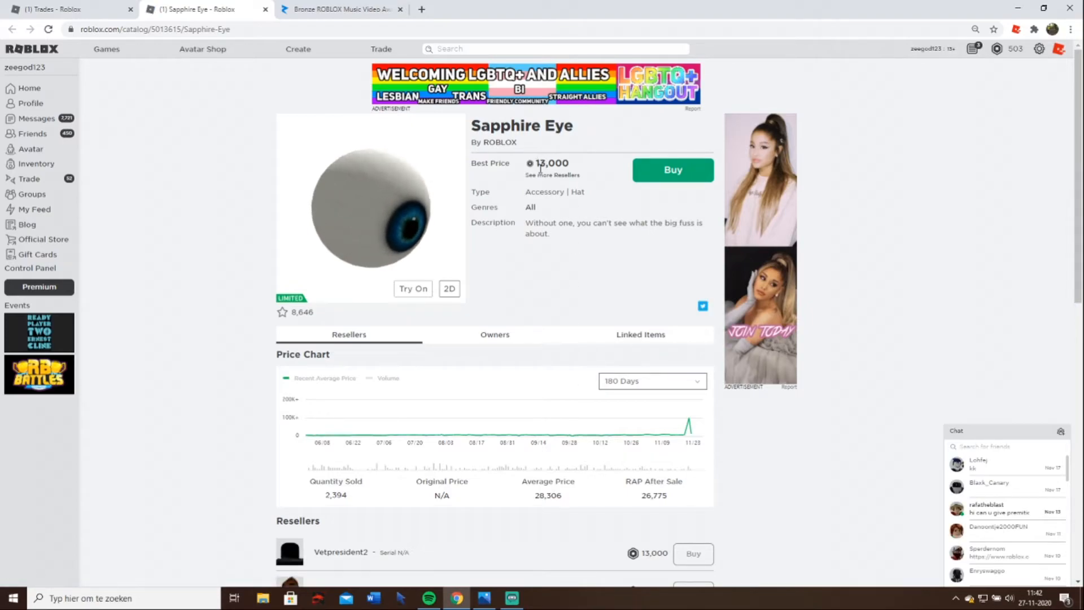
pyautogui.moveTo(689, 429)
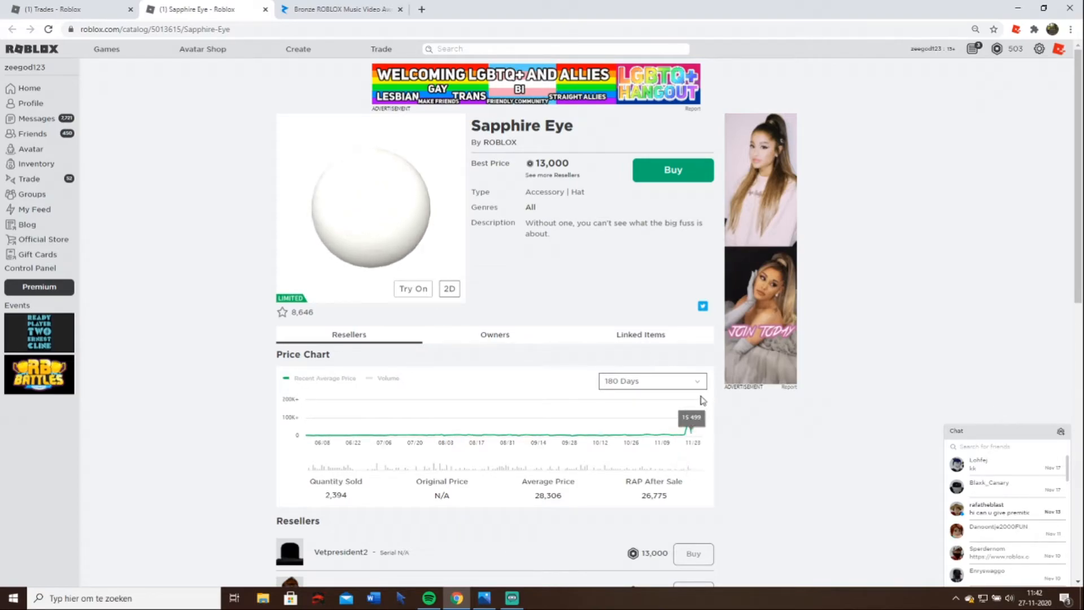
pyautogui.click(650, 380)
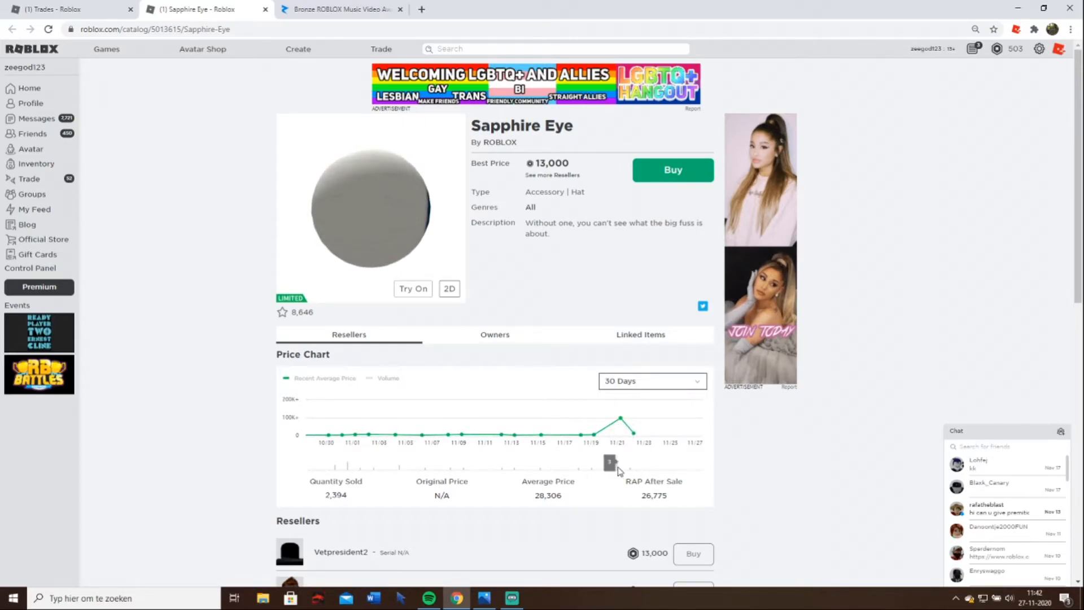
pyautogui.scroll(-3)
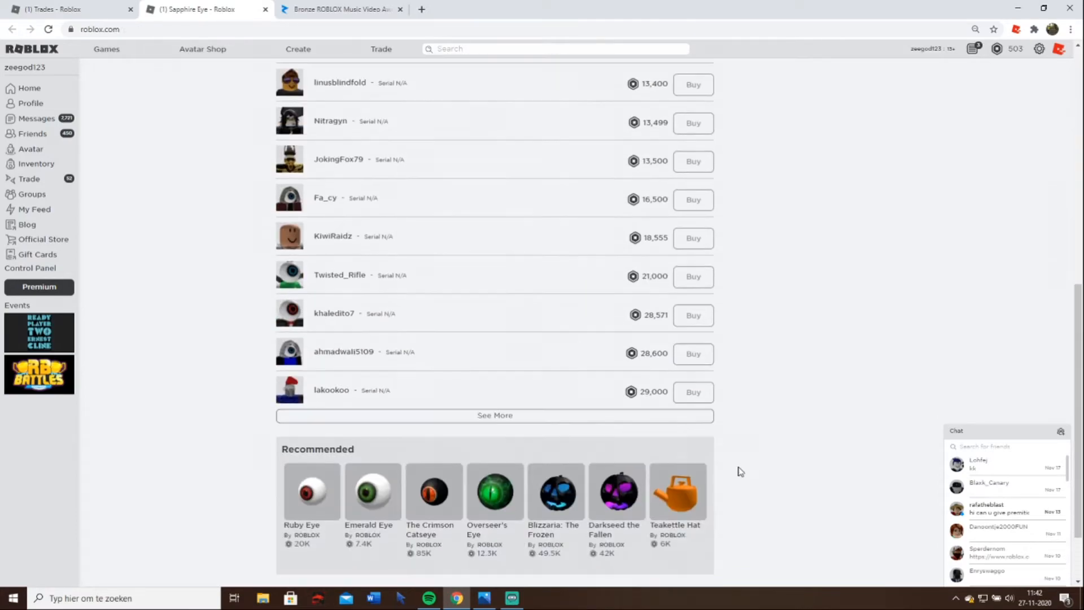
pyautogui.scroll(-3)
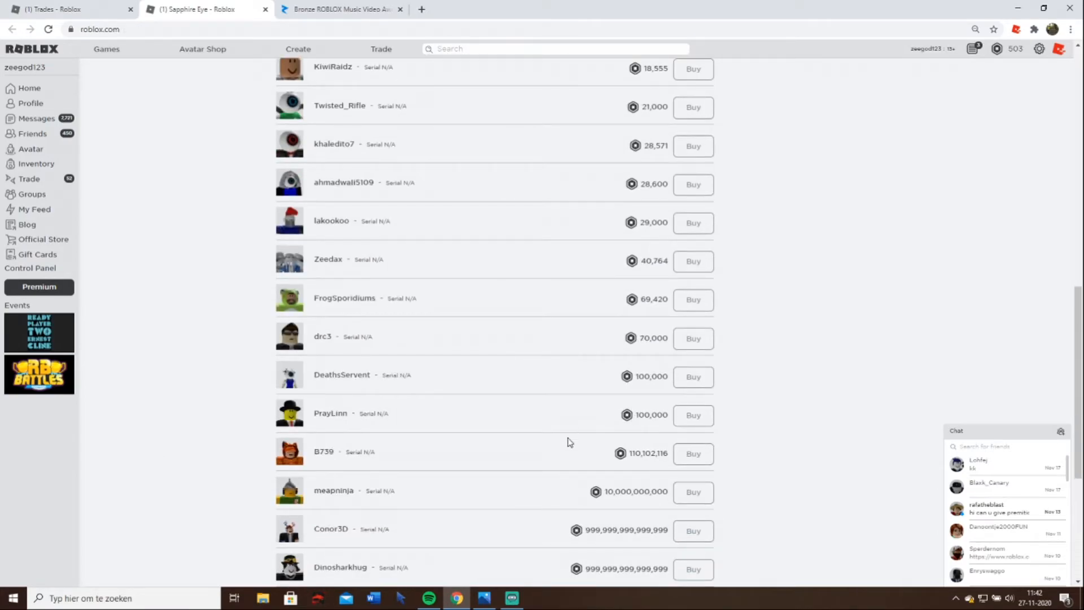
pyautogui.moveTo(684, 404)
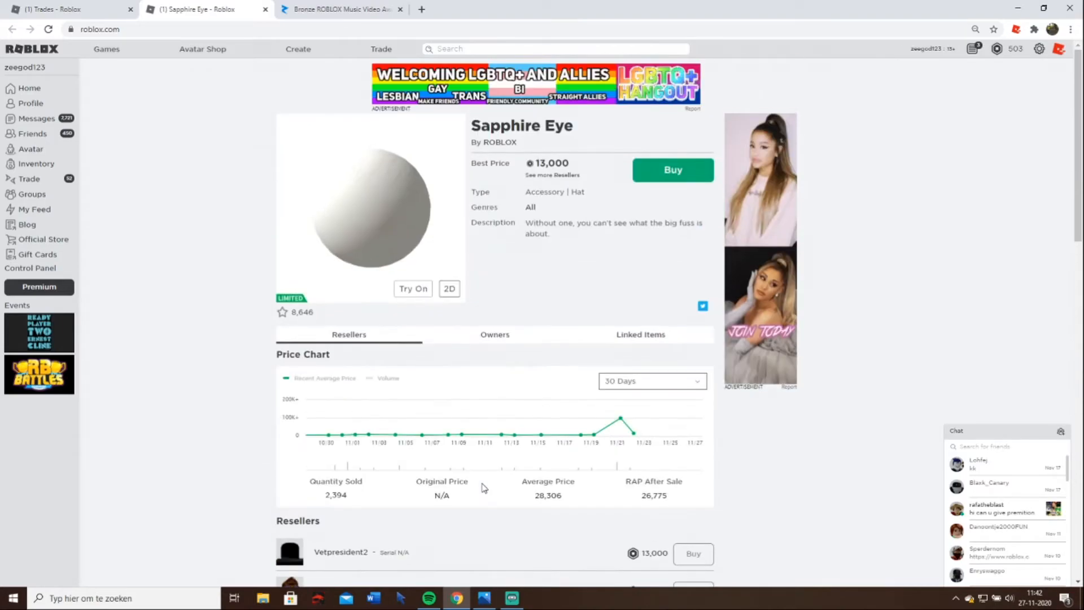
pyautogui.moveTo(629, 432)
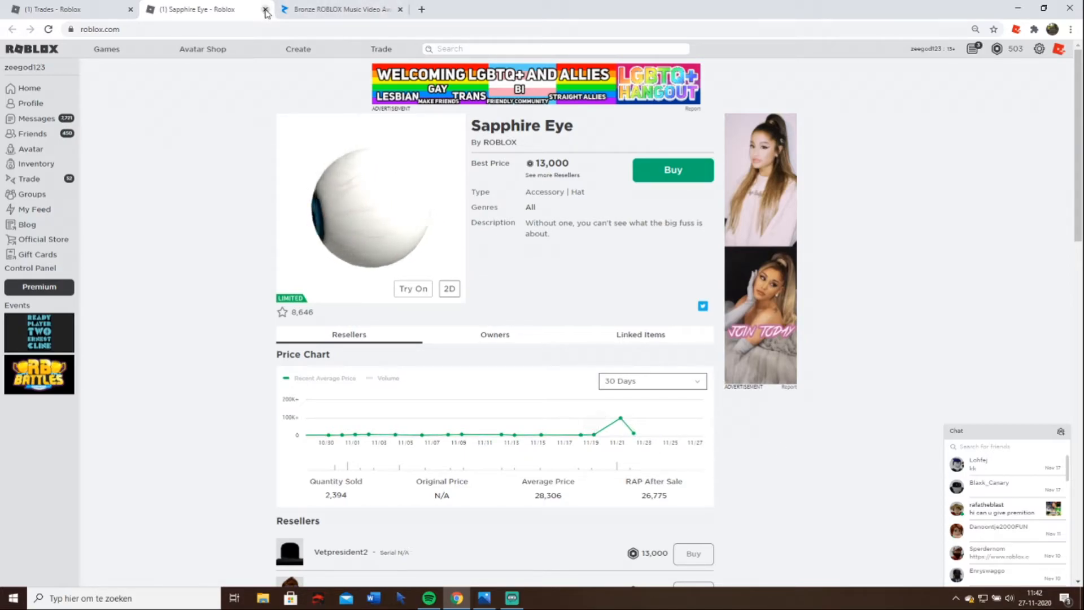
pyautogui.click(265, 9)
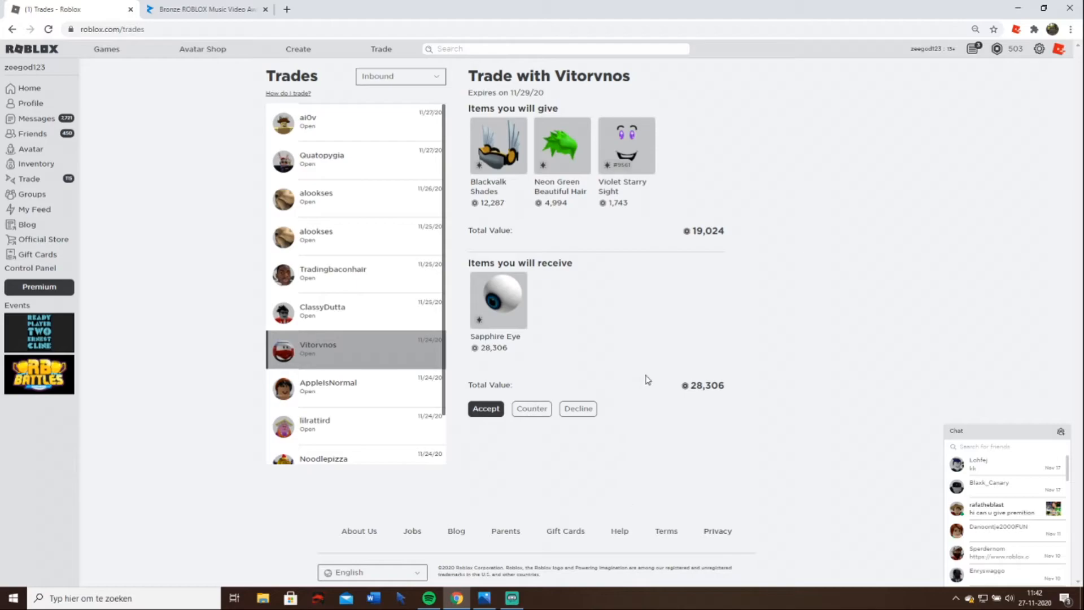
pyautogui.moveTo(623, 232)
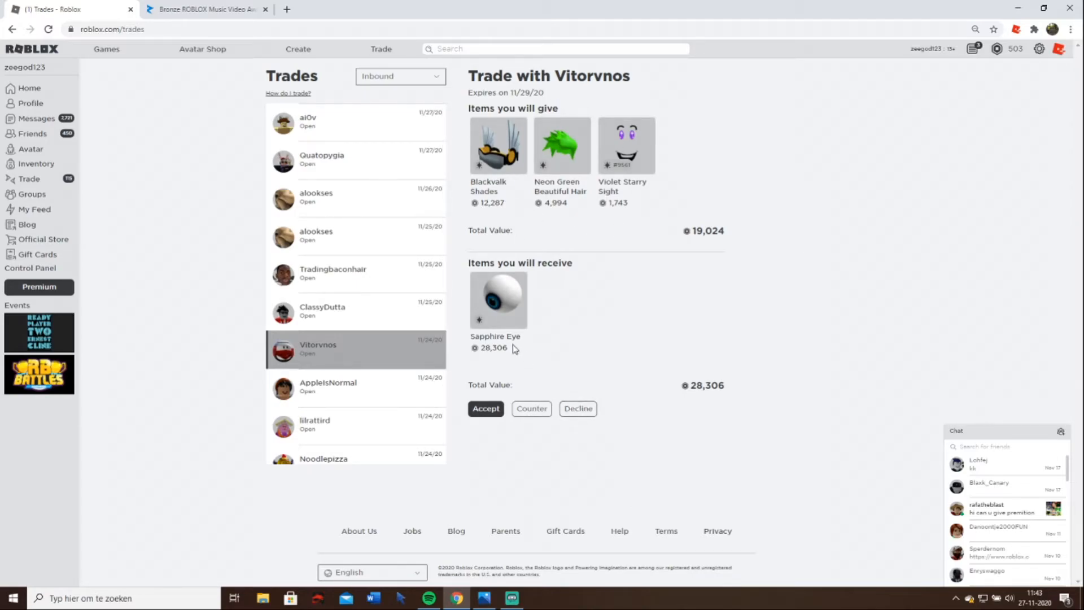
pyautogui.click(577, 407)
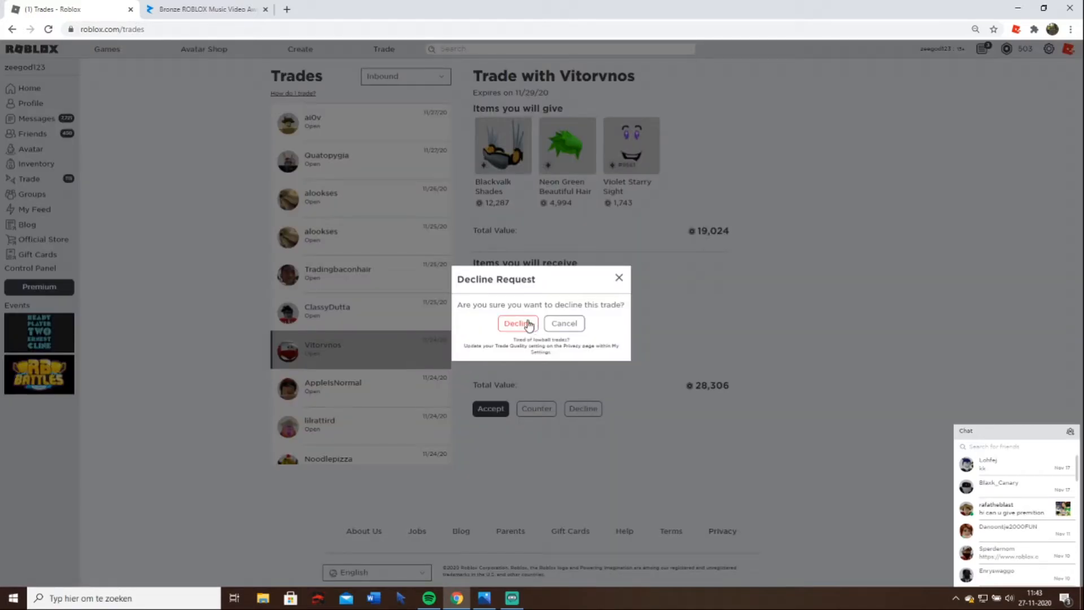
pyautogui.click(517, 322)
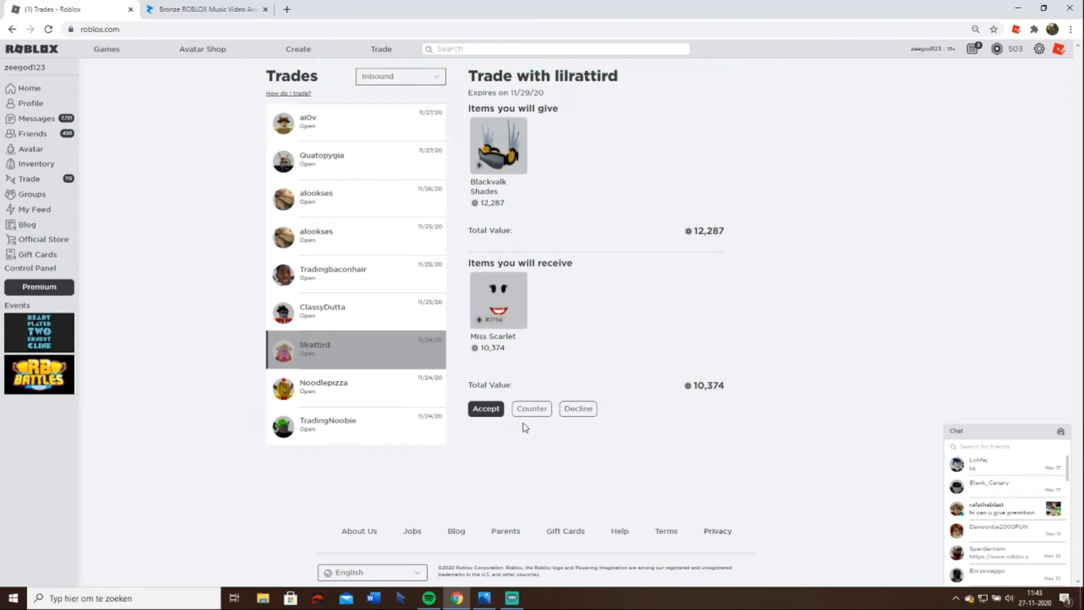
pyautogui.click(577, 407)
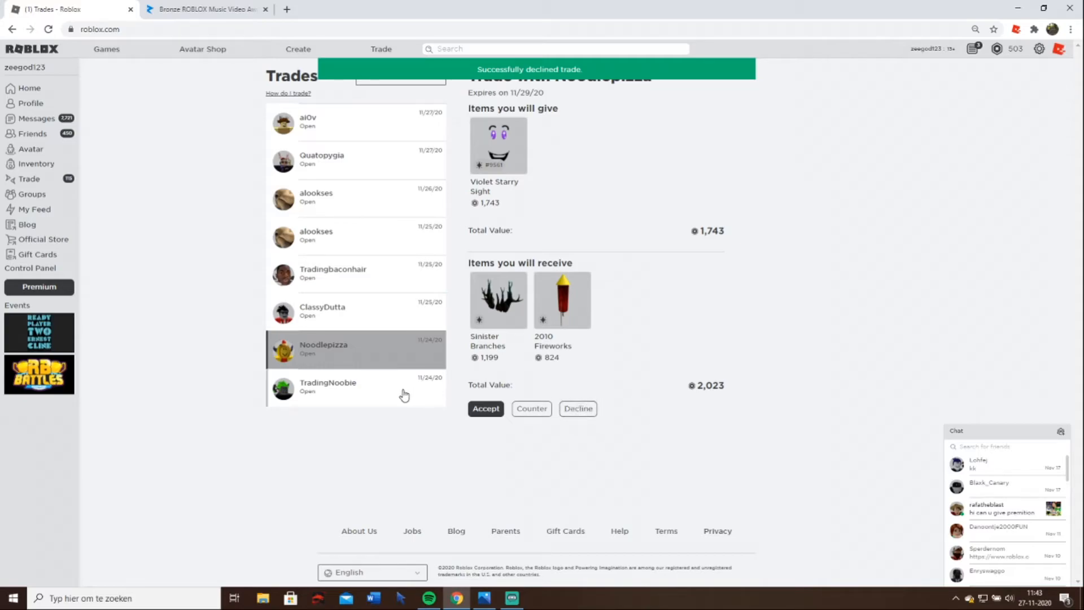
pyautogui.click(329, 386)
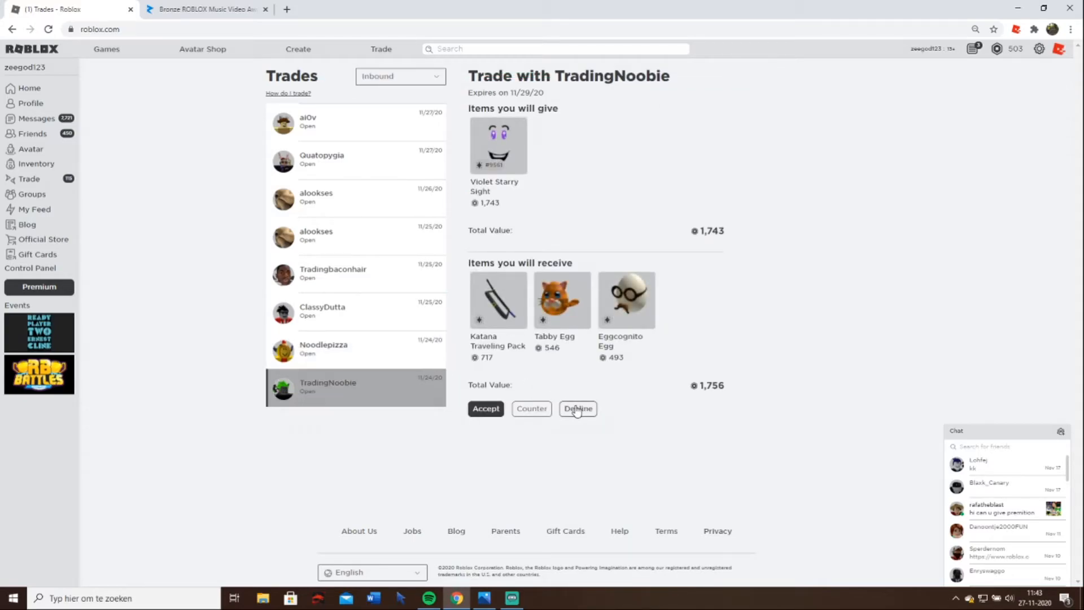
pyautogui.click(577, 408)
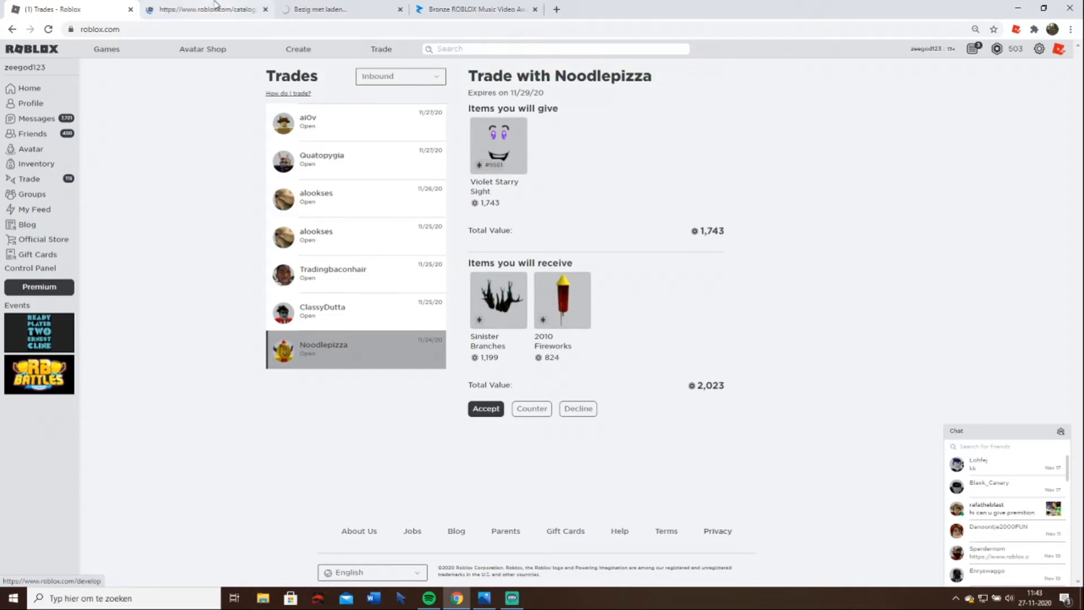
# - Decline the Noodlepizza trade and bring up Tradingbaconhair's offer
pyautogui.click(562, 299)
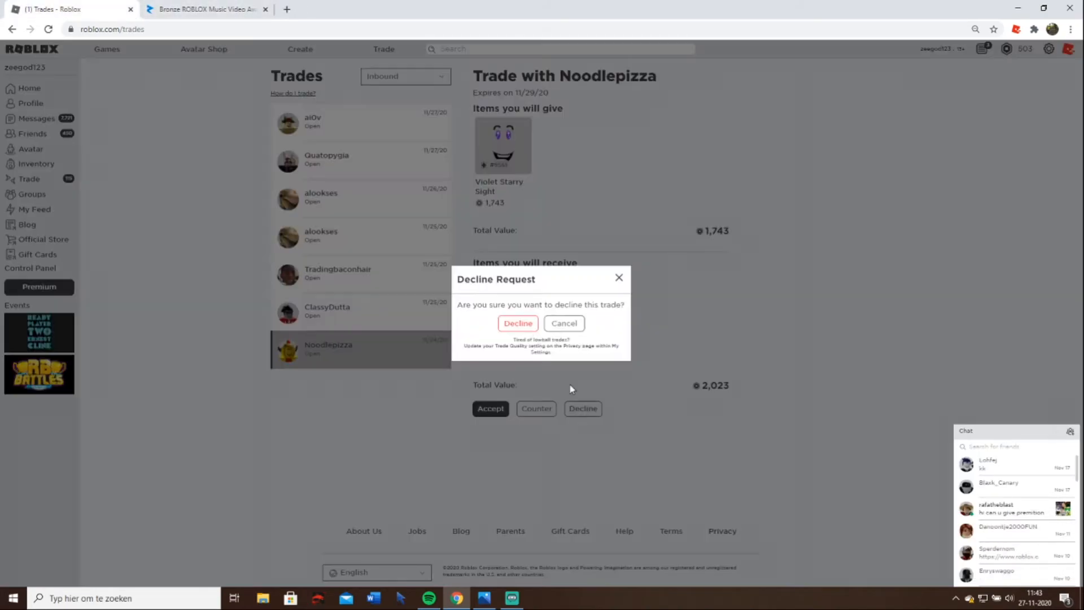
pyautogui.click(517, 323)
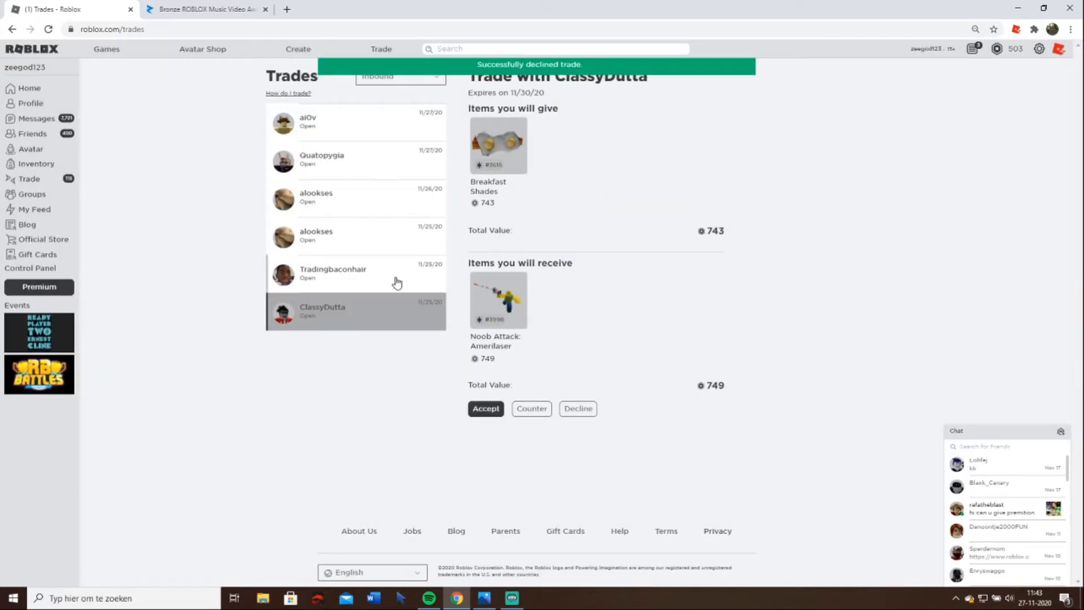
pyautogui.click(354, 274)
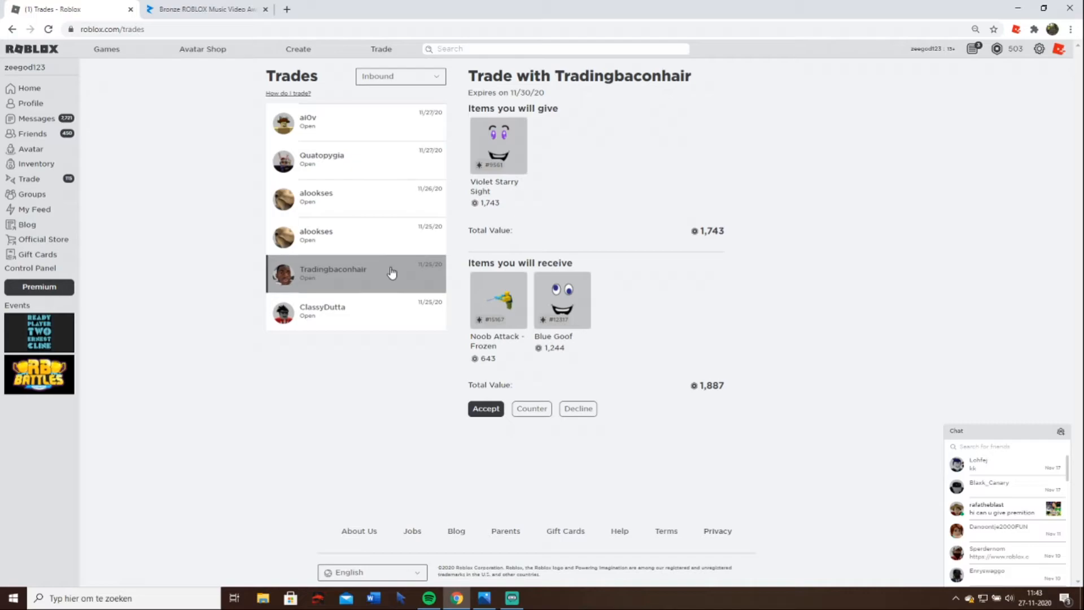
pyautogui.click(577, 408)
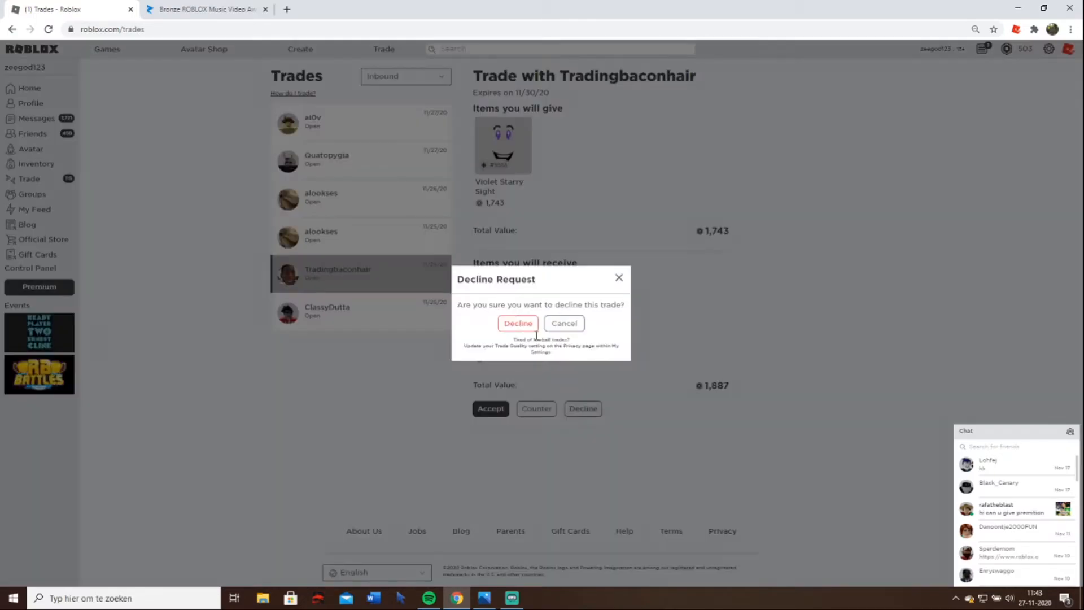
pyautogui.click(517, 323)
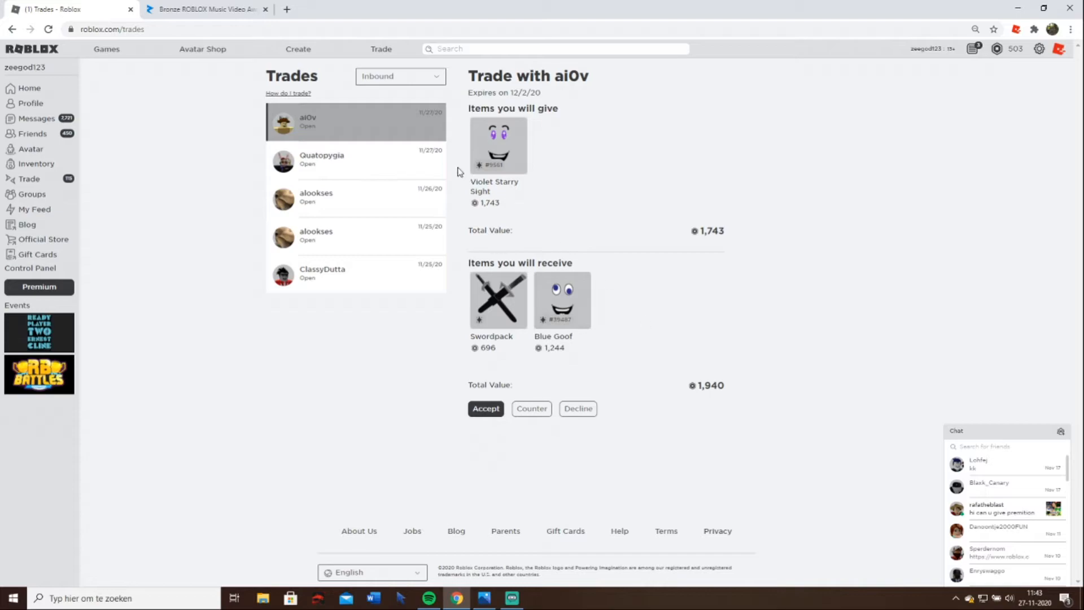
pyautogui.moveTo(583, 380)
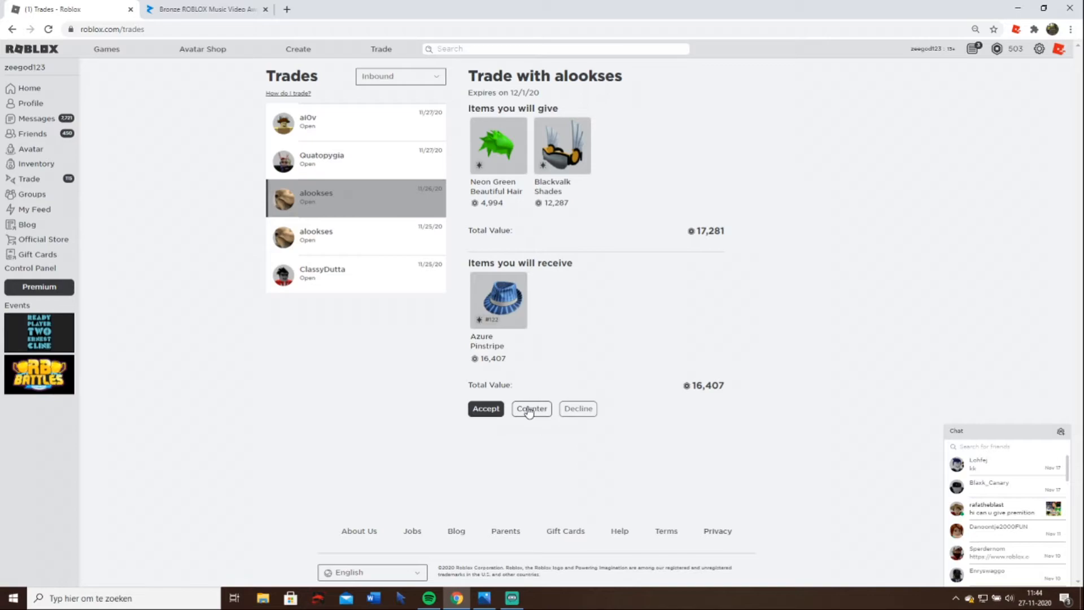
# - Counter alookses' offer, swapping the Azure Pinstripe Fedora for Miss Scarlet and two Perfectly Legitimate hats, and send it
pyautogui.click(530, 408)
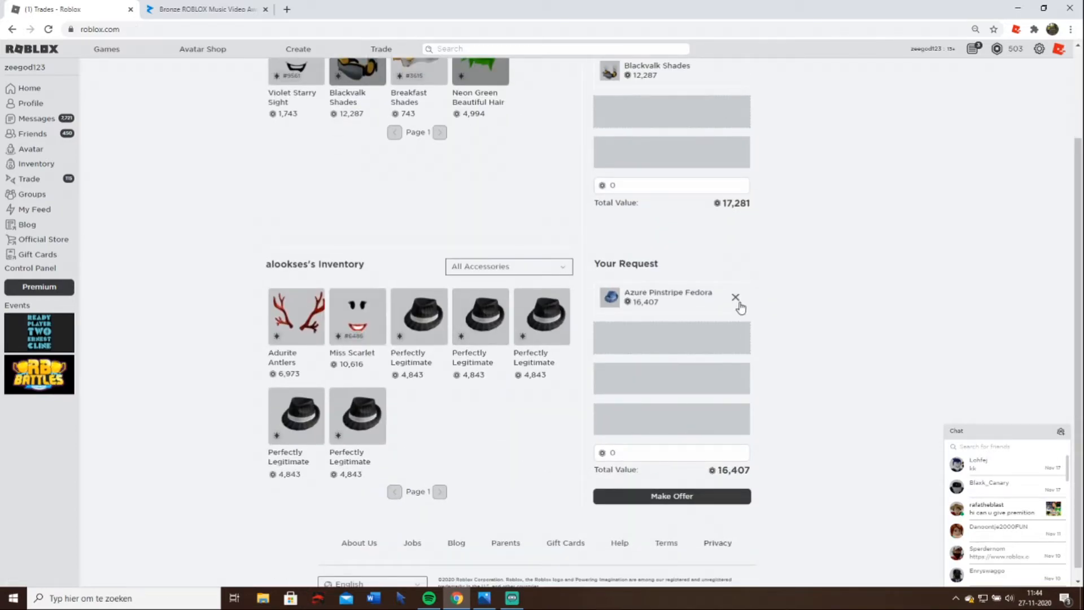
pyautogui.click(358, 316)
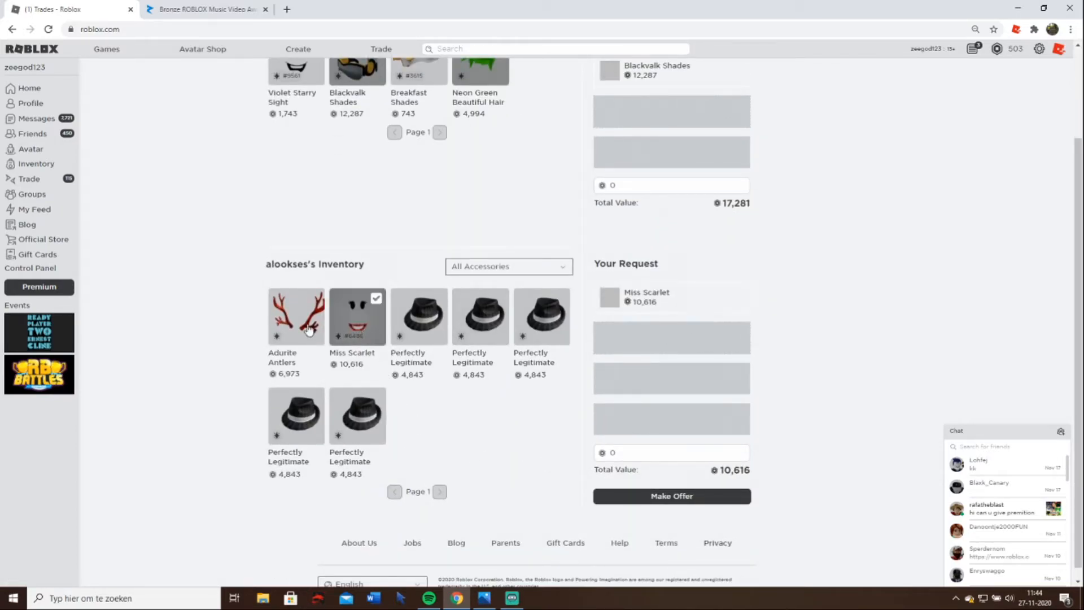
pyautogui.click(296, 316)
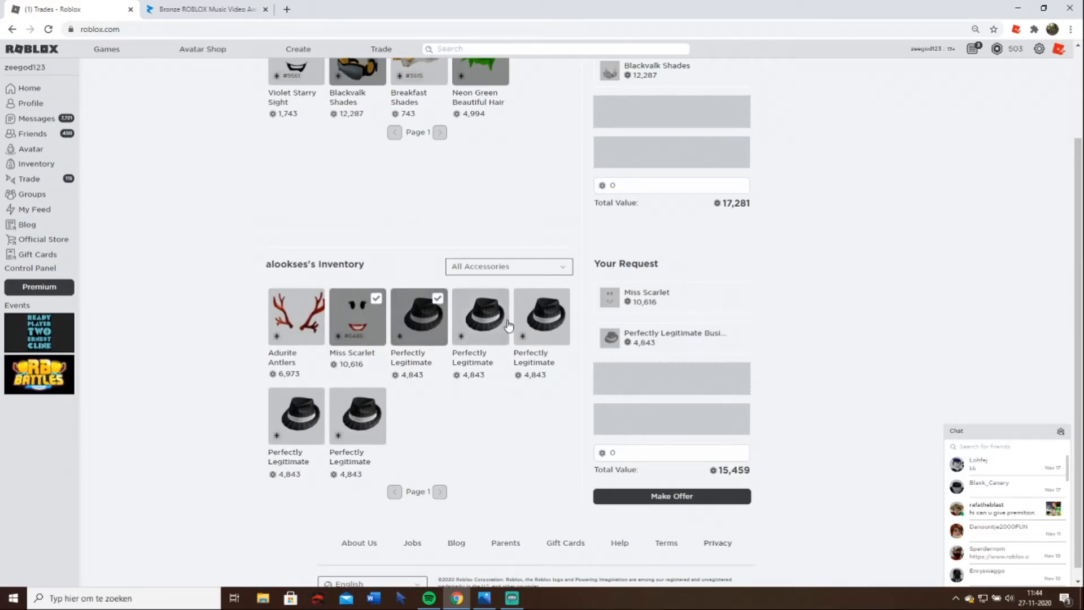
pyautogui.click(480, 316)
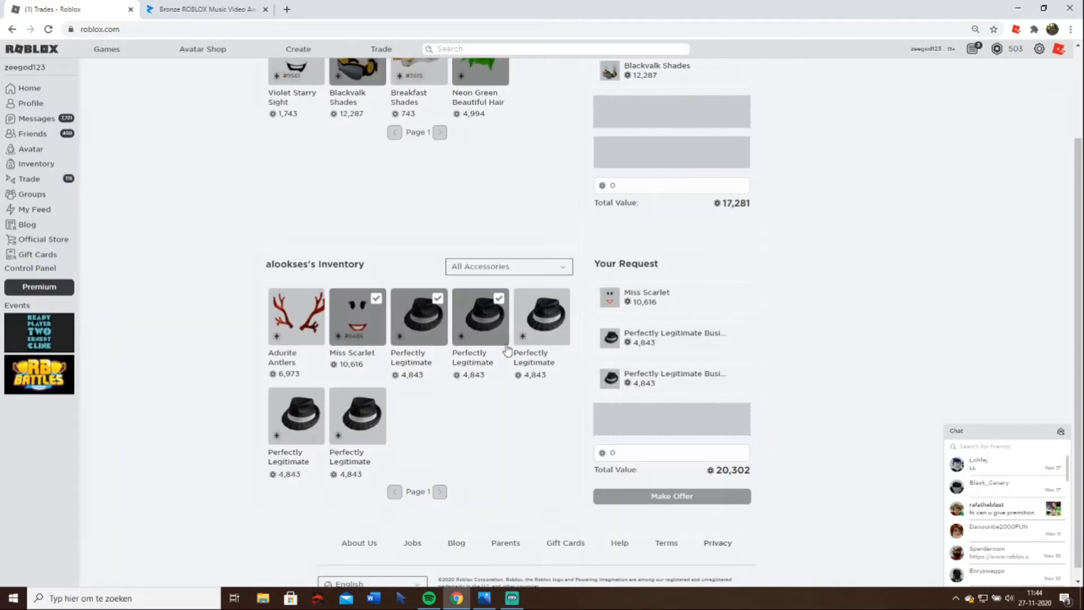
pyautogui.click(670, 495)
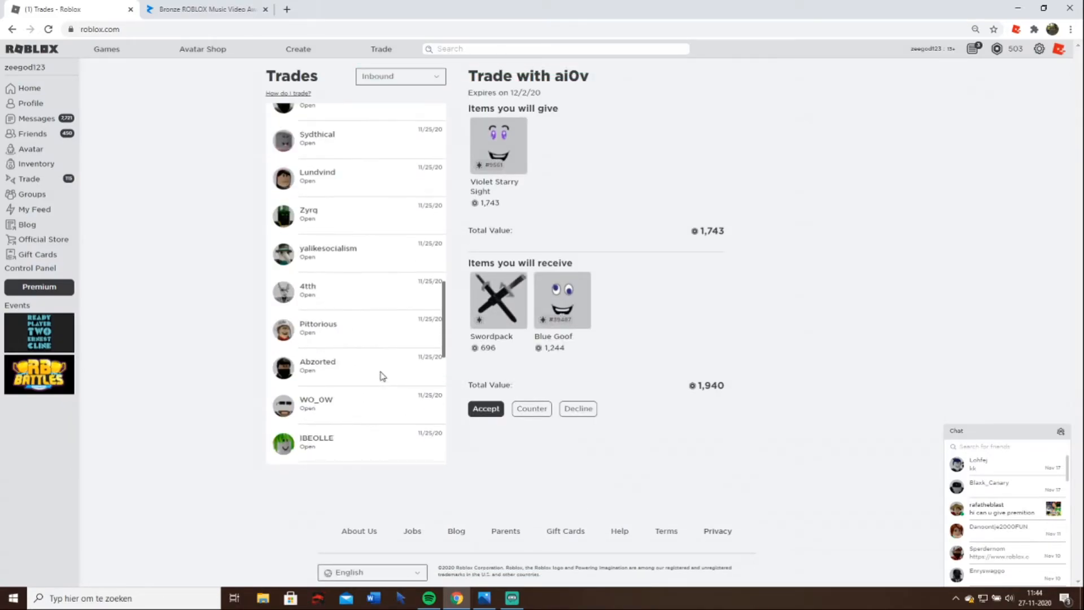
pyautogui.scroll(-3)
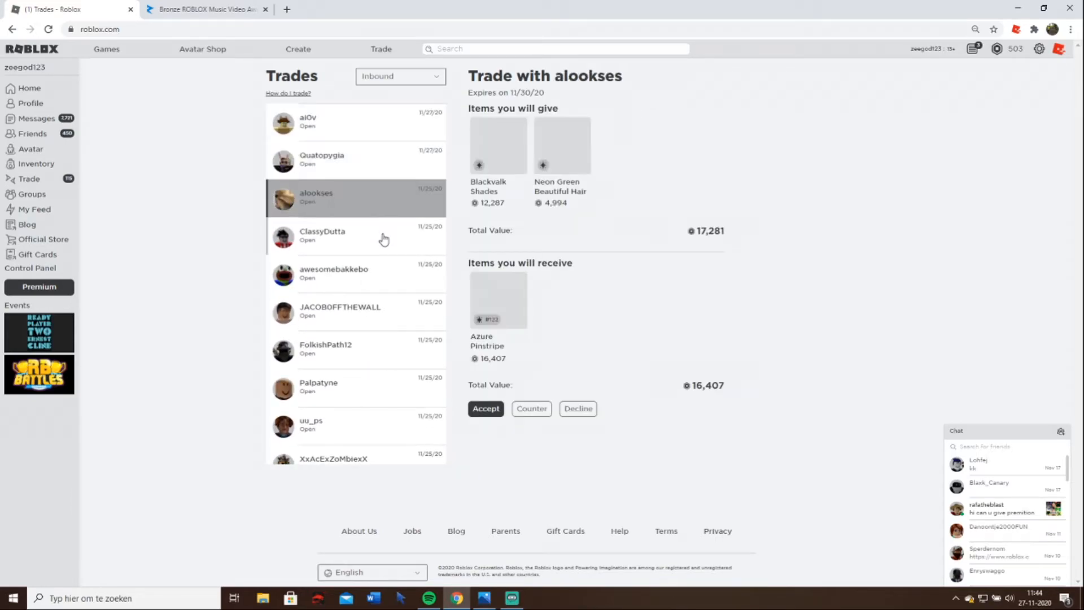
pyautogui.click(334, 273)
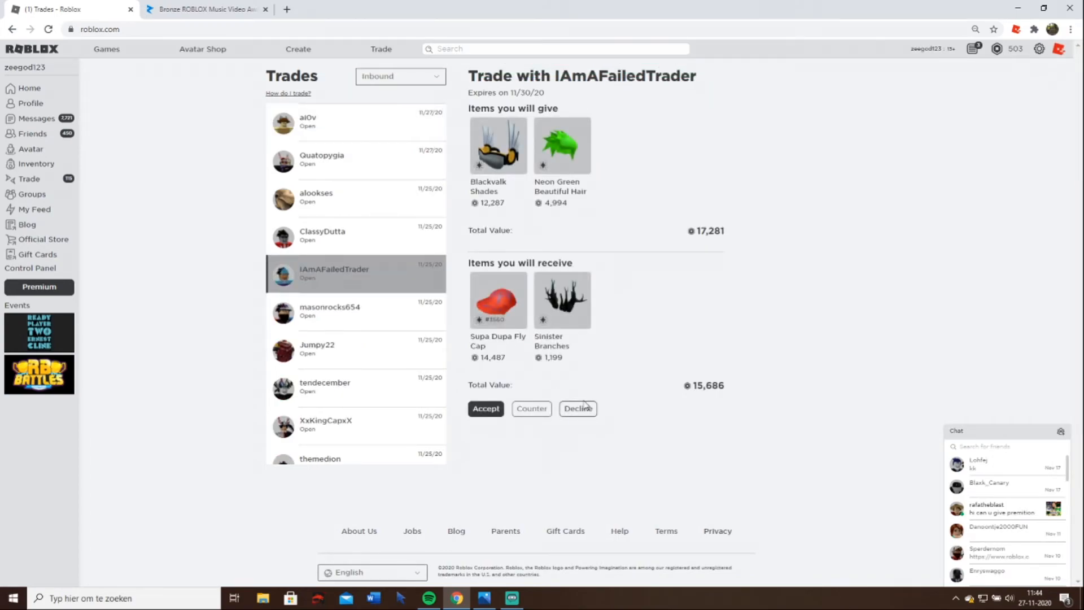
pyautogui.click(329, 272)
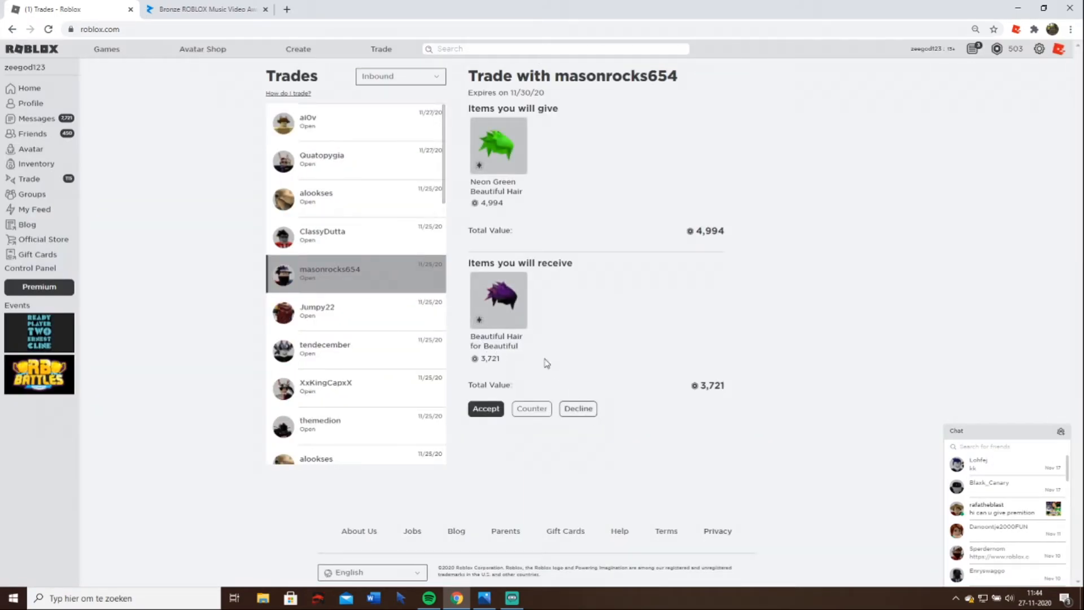
pyautogui.click(317, 273)
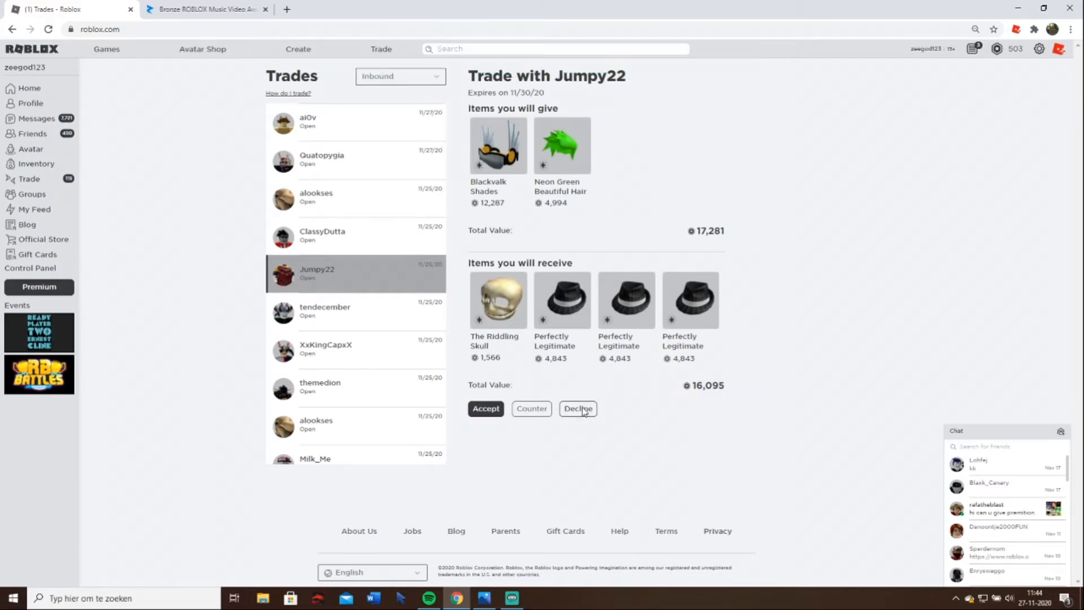
pyautogui.click(324, 273)
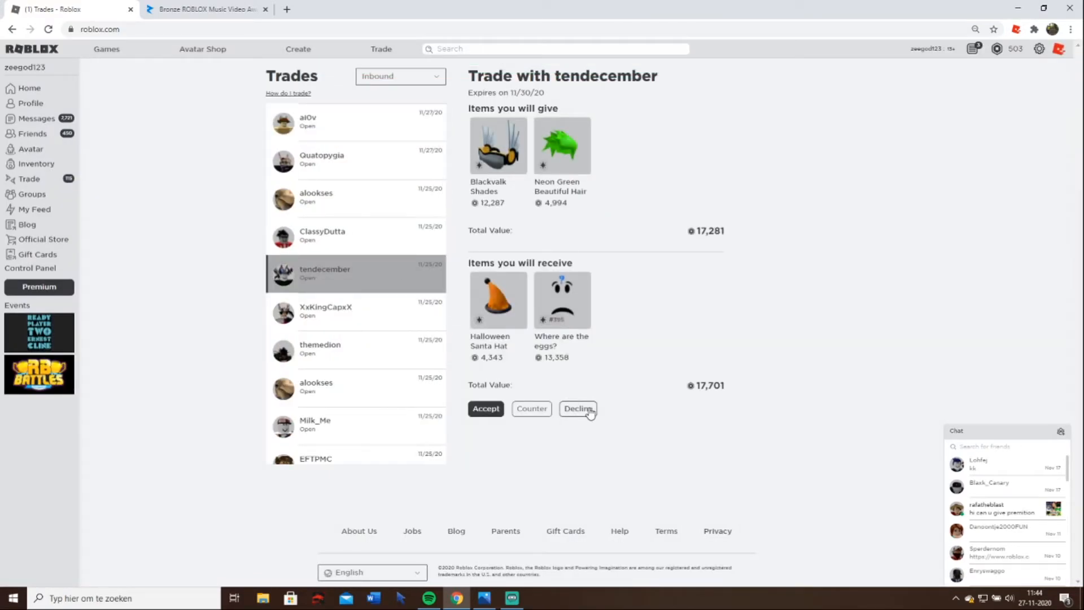
pyautogui.click(578, 408)
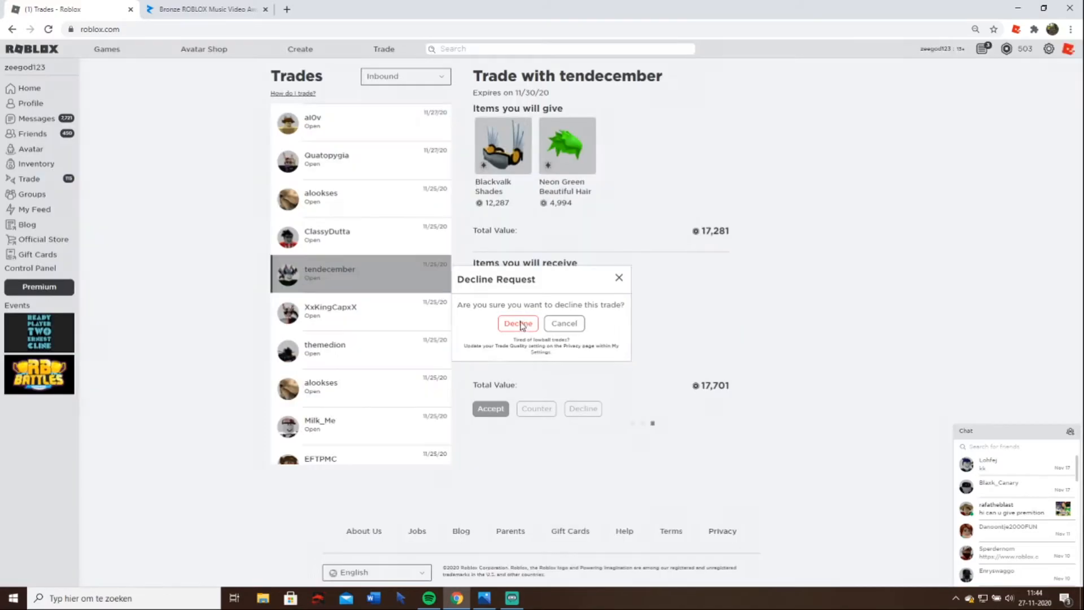
pyautogui.click(517, 324)
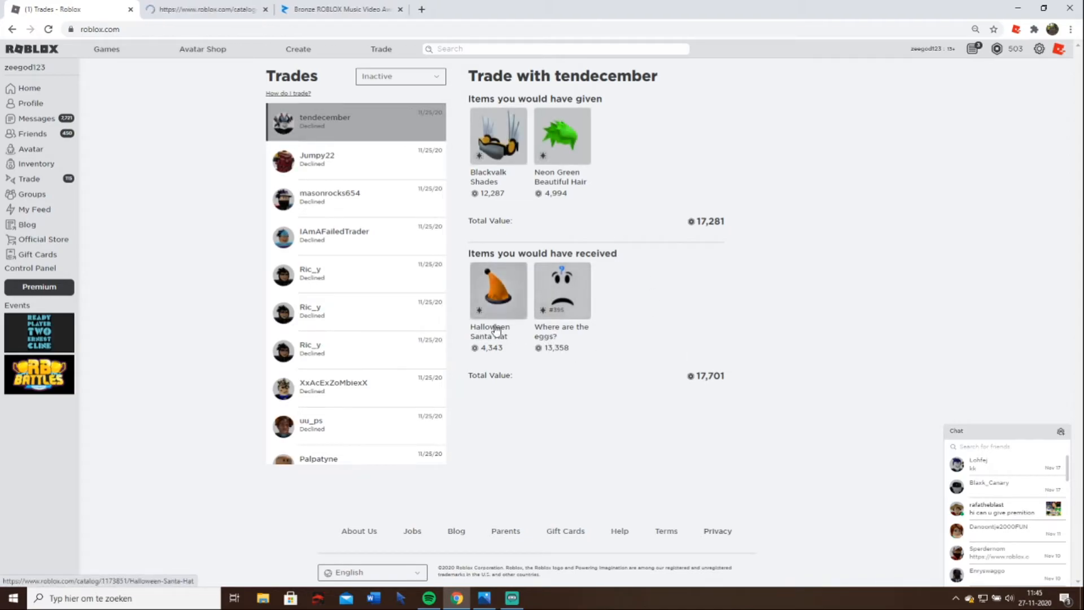
# - View the Where are the eggs? catalog page's price chart and resellers
pyautogui.click(561, 290)
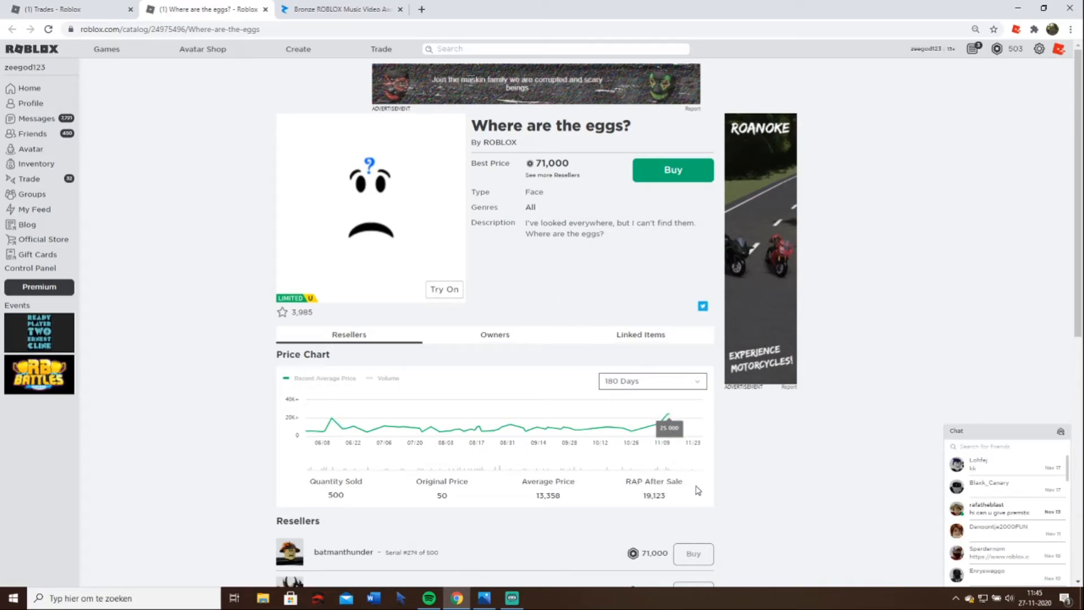
pyautogui.scroll(-3)
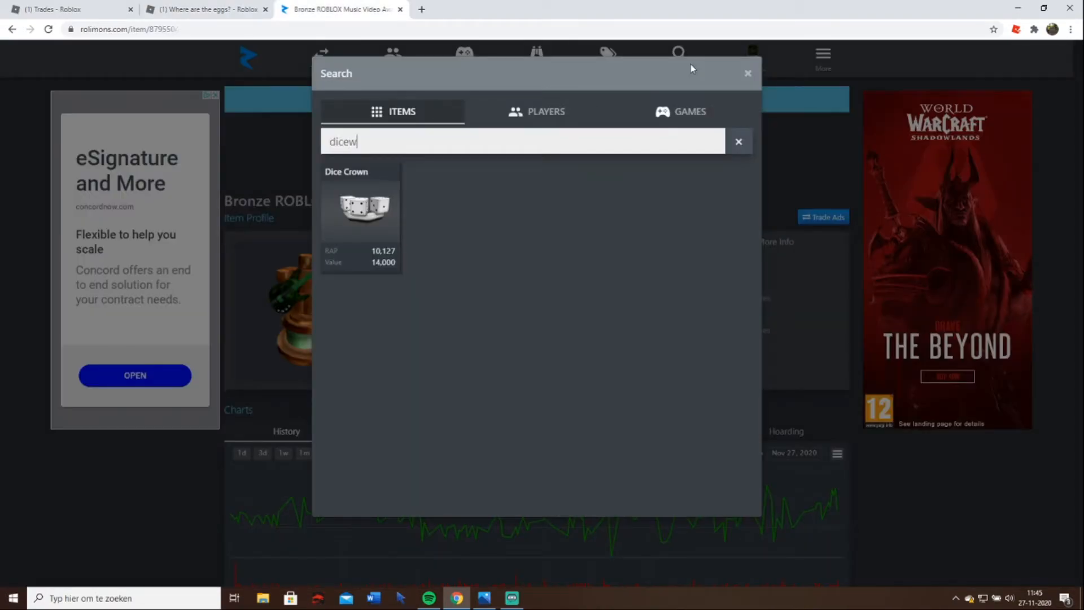
# - Search 'where are' in Rolimons, check the Where are the eggs? profile (RAP 13,358), and return to Roblox
pyautogui.write('whe')
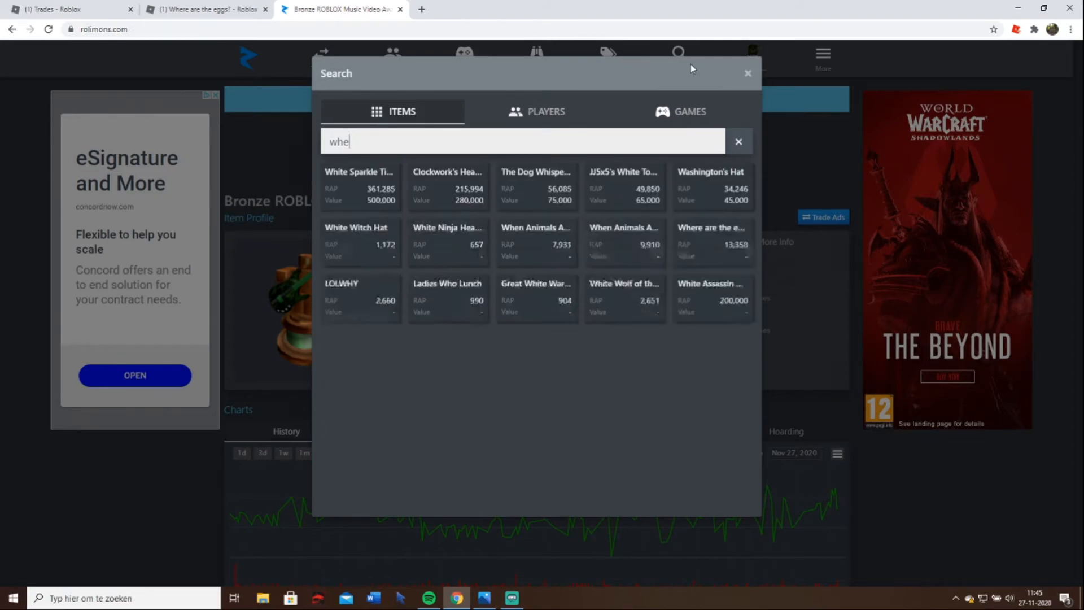
pyautogui.write('where are')
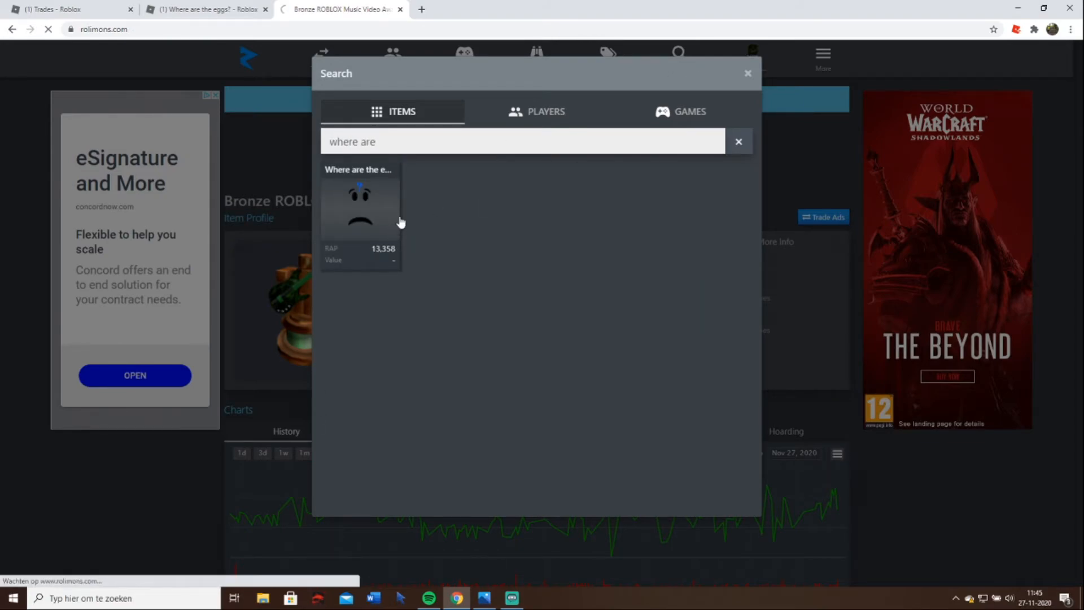
pyautogui.click(359, 208)
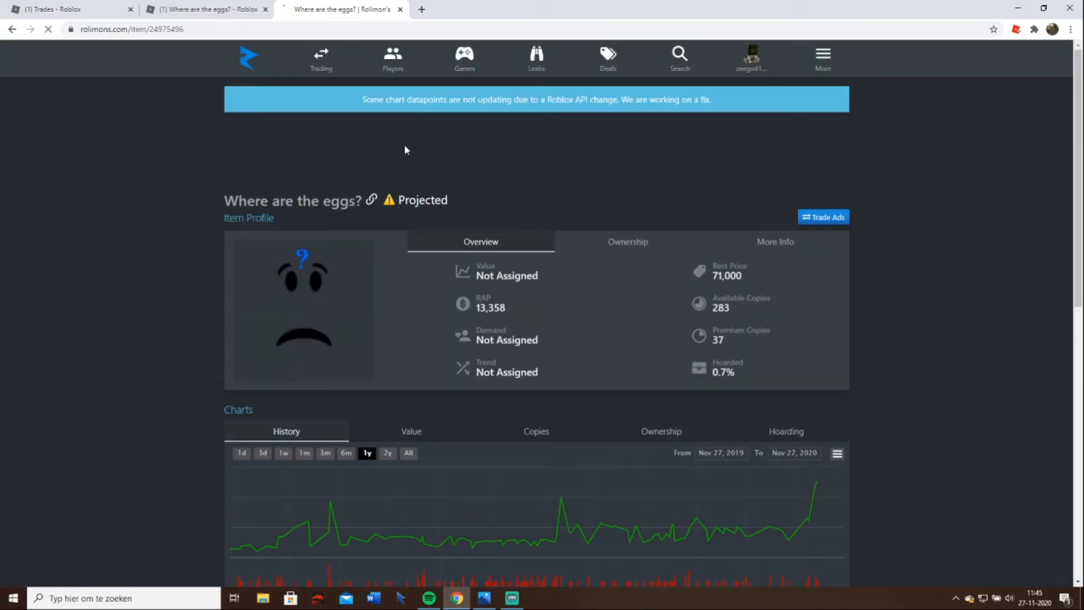
pyautogui.moveTo(787, 521)
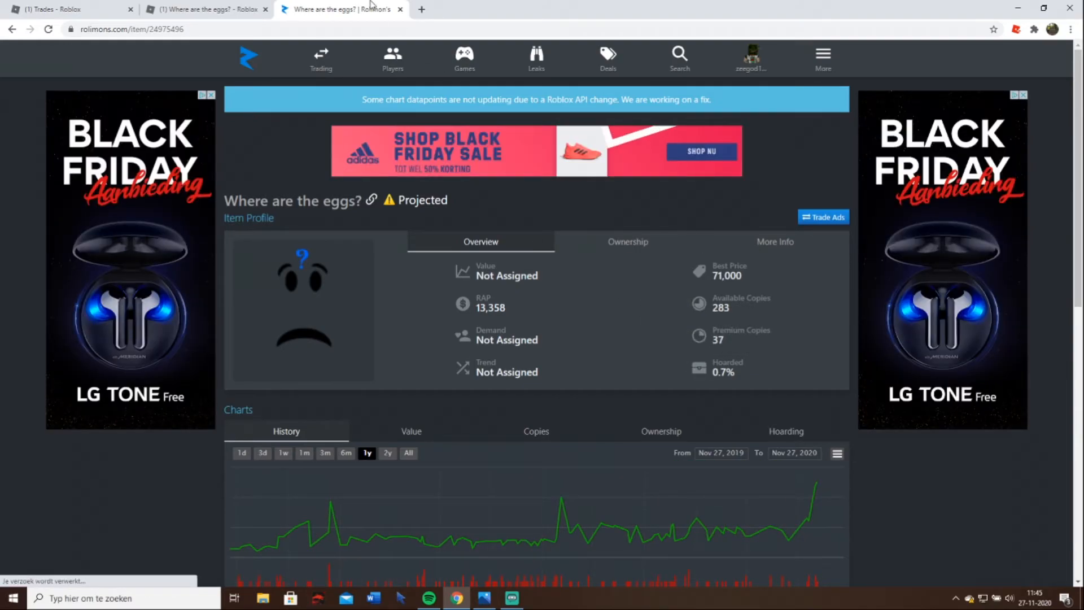
pyautogui.click(204, 9)
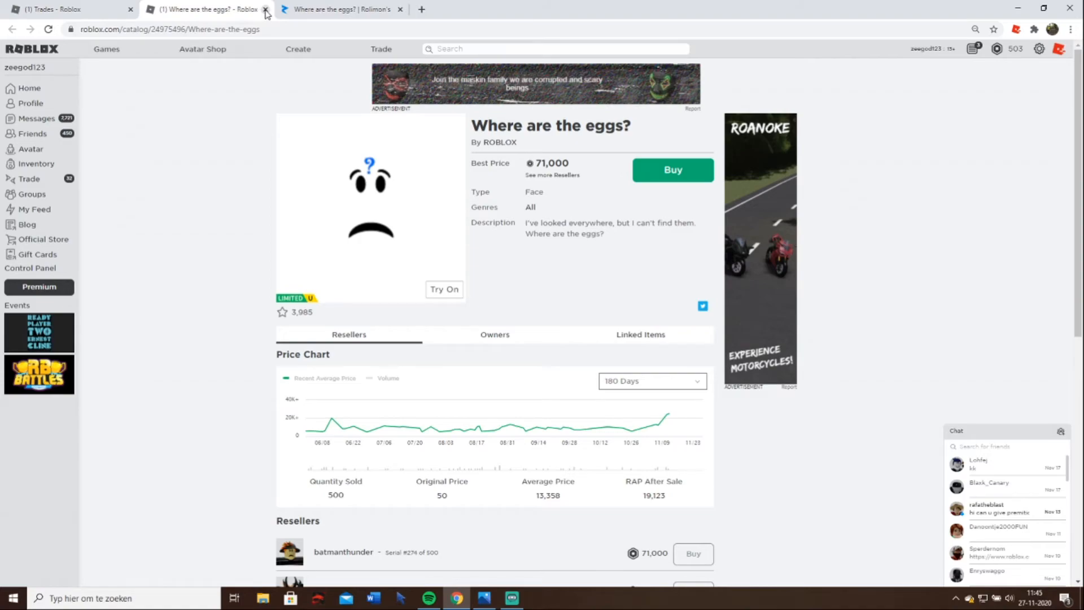
# - Review the Resellers list for Where are the eggs? and return to the Trades page
pyautogui.scroll(-3)
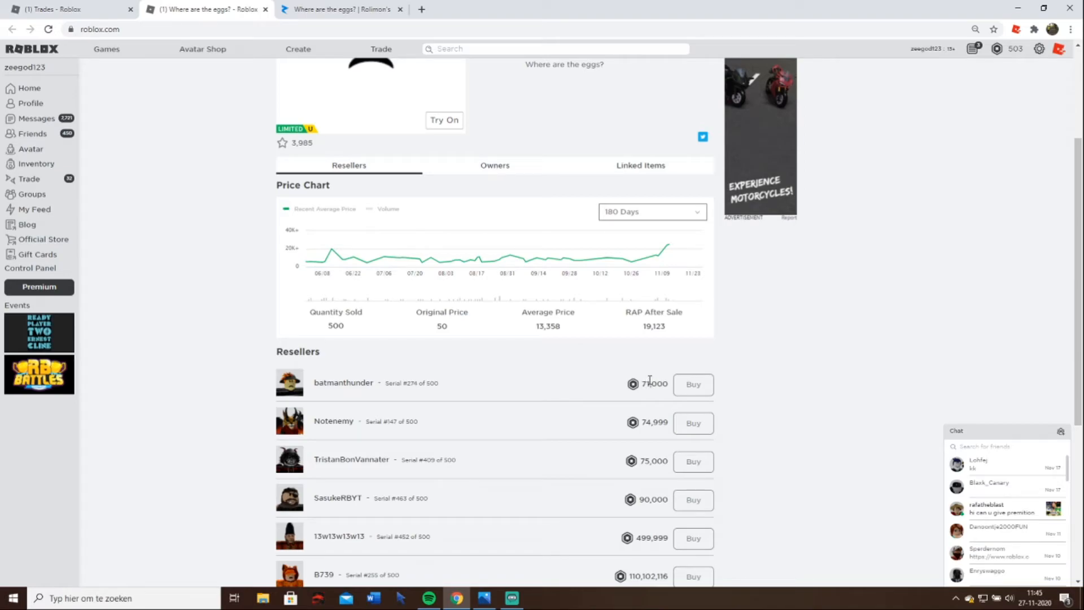
pyautogui.moveTo(670, 248)
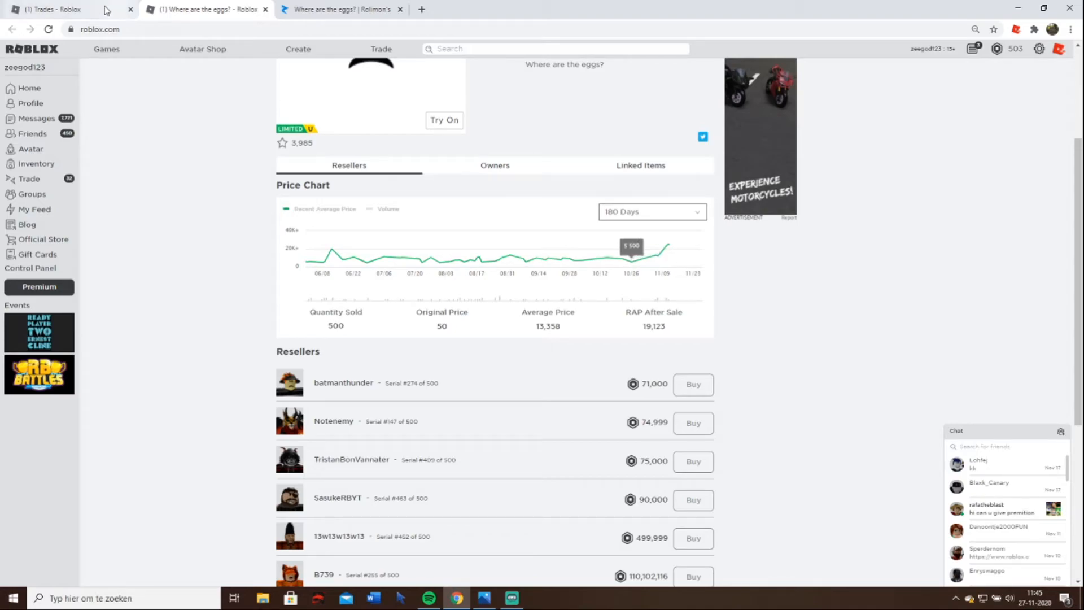
pyautogui.click(49, 9)
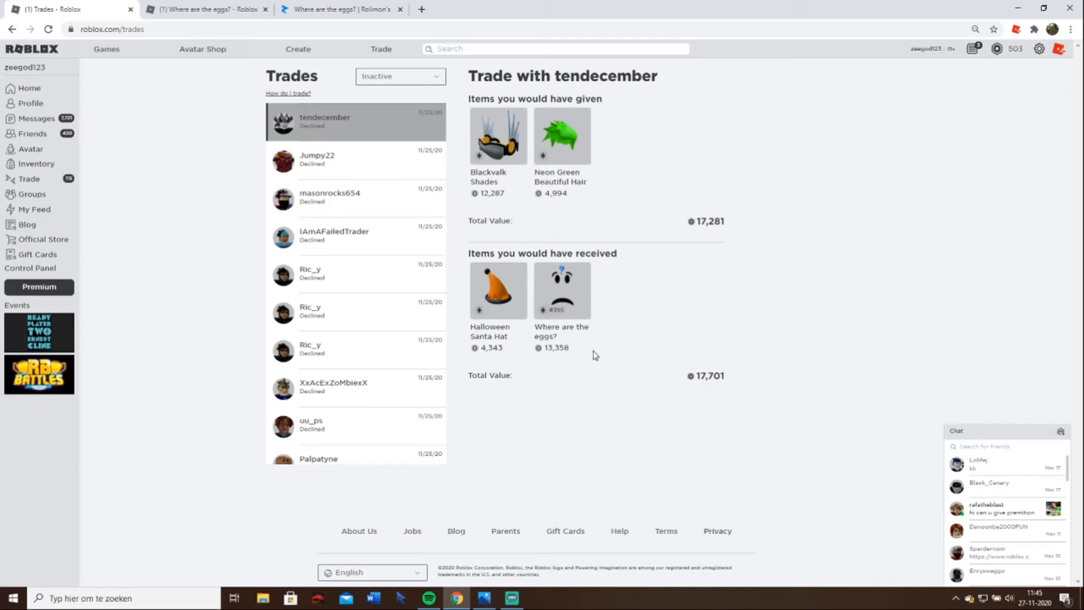
pyautogui.moveTo(492, 155)
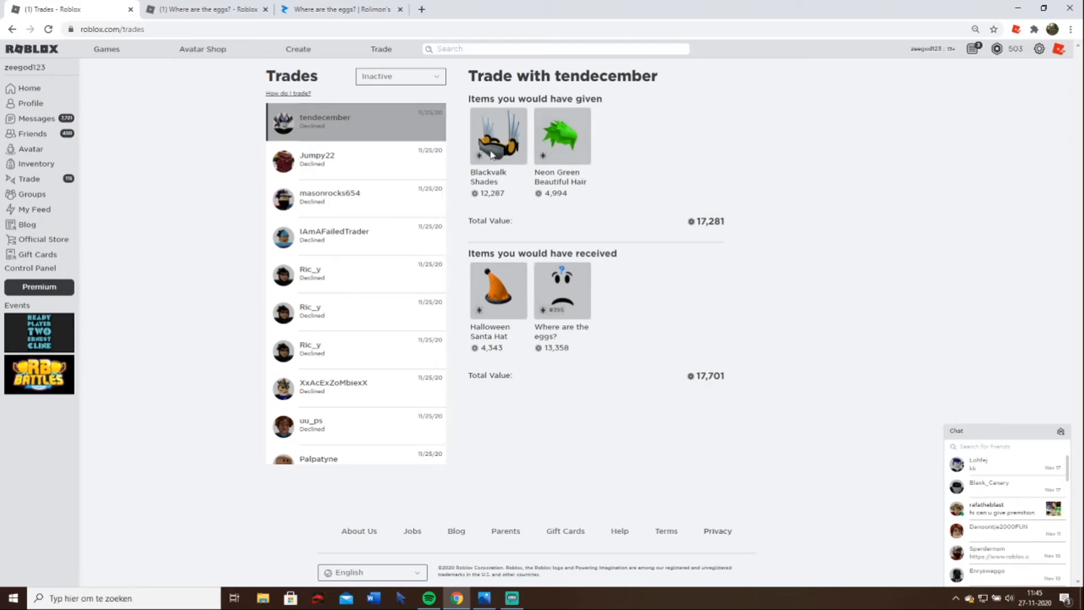
pyautogui.click(400, 76)
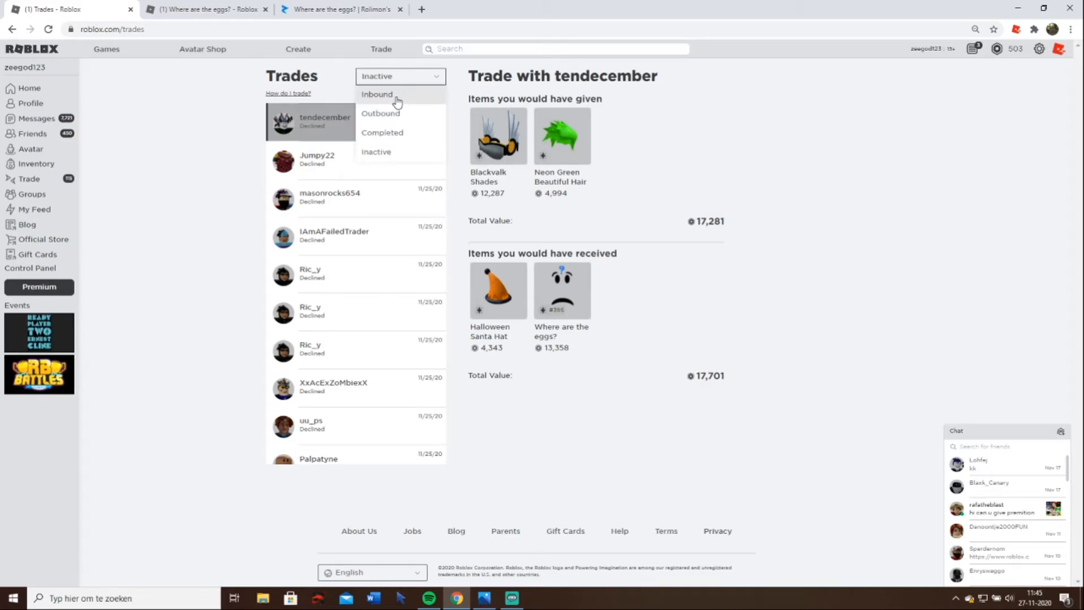
pyautogui.click(377, 95)
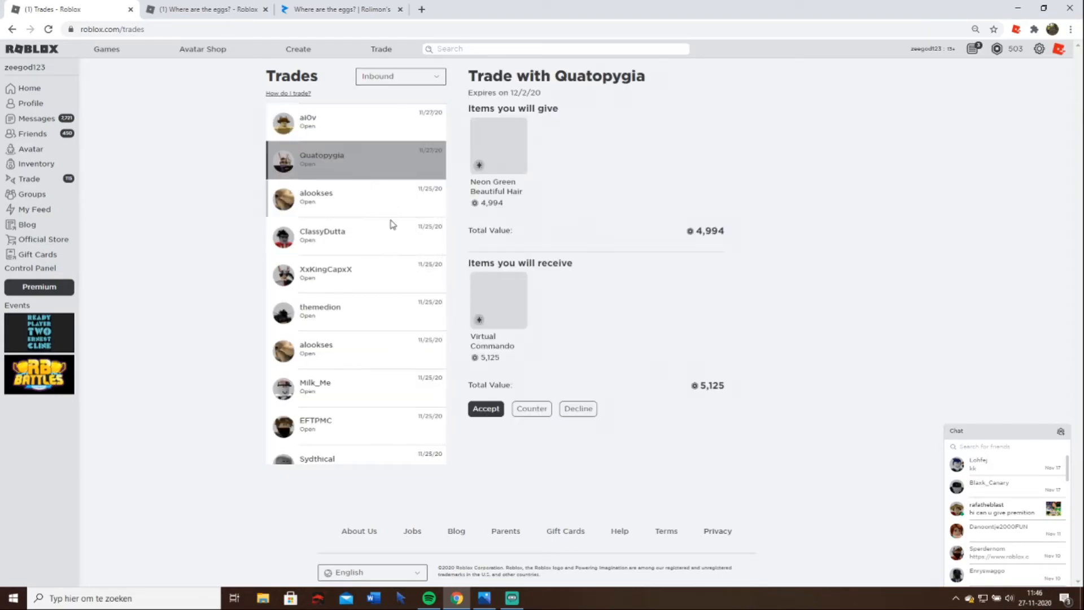
pyautogui.click(322, 235)
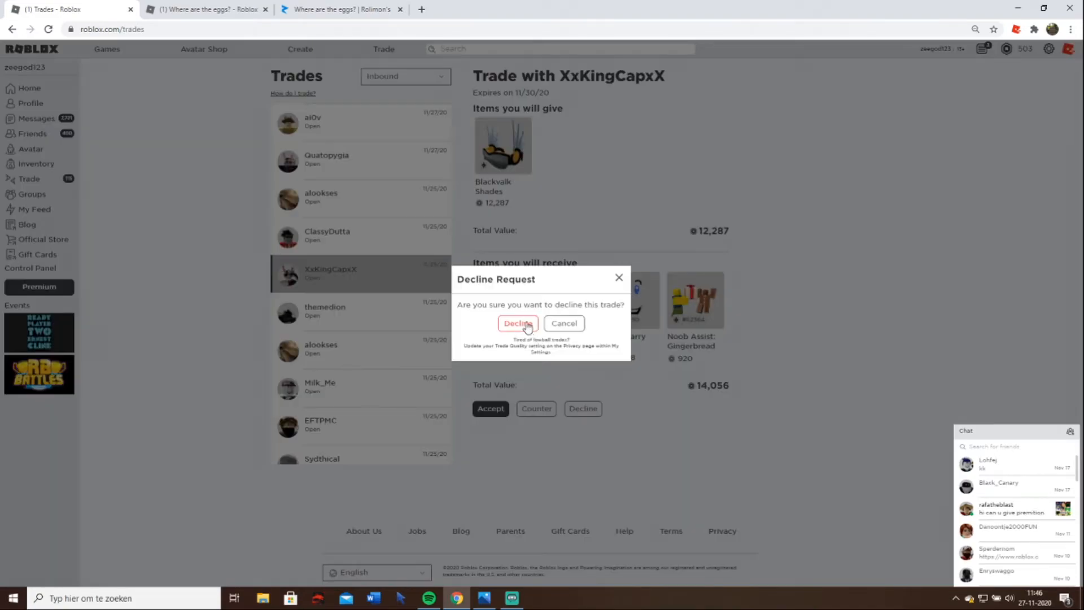
pyautogui.click(517, 323)
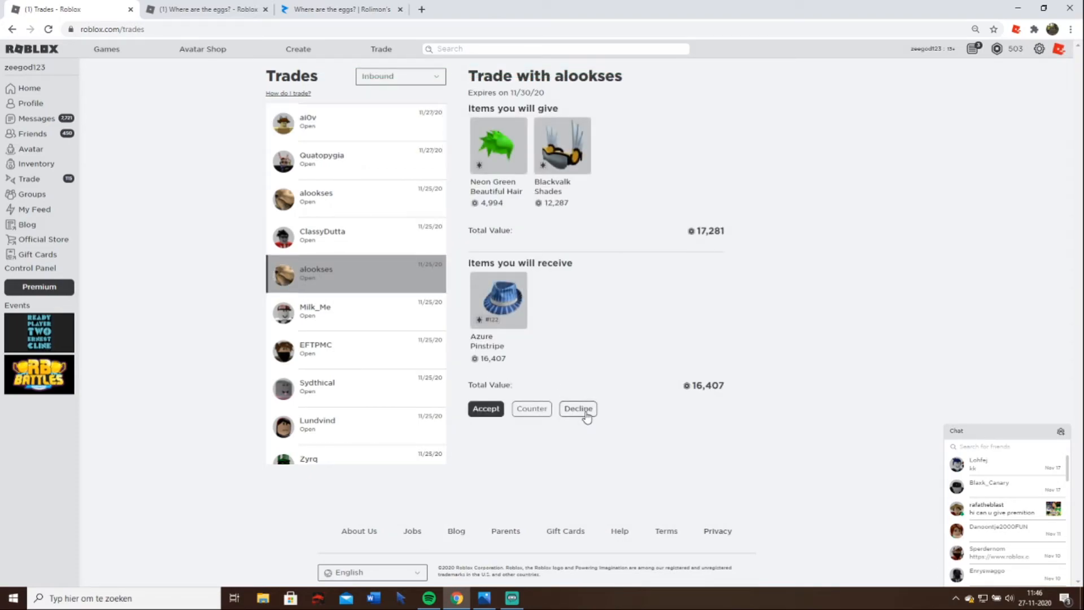
pyautogui.click(531, 407)
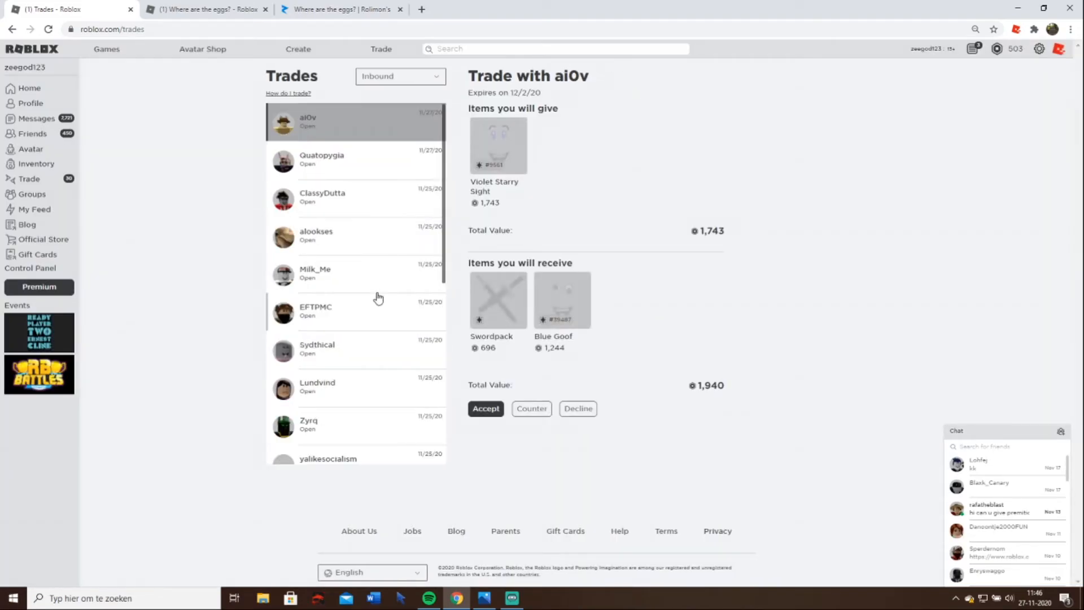
pyautogui.click(577, 407)
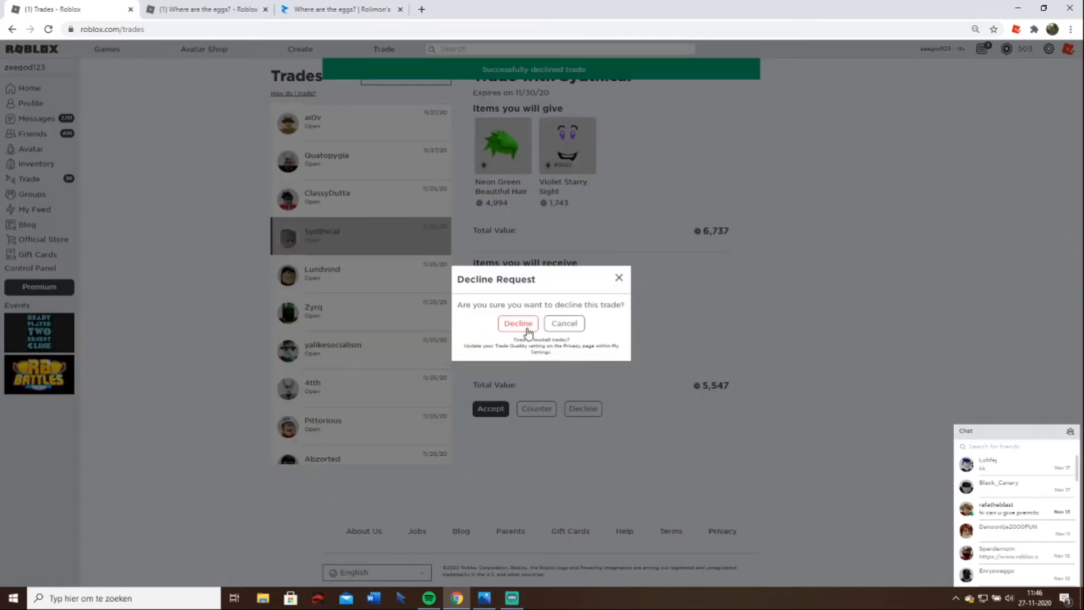
pyautogui.click(517, 323)
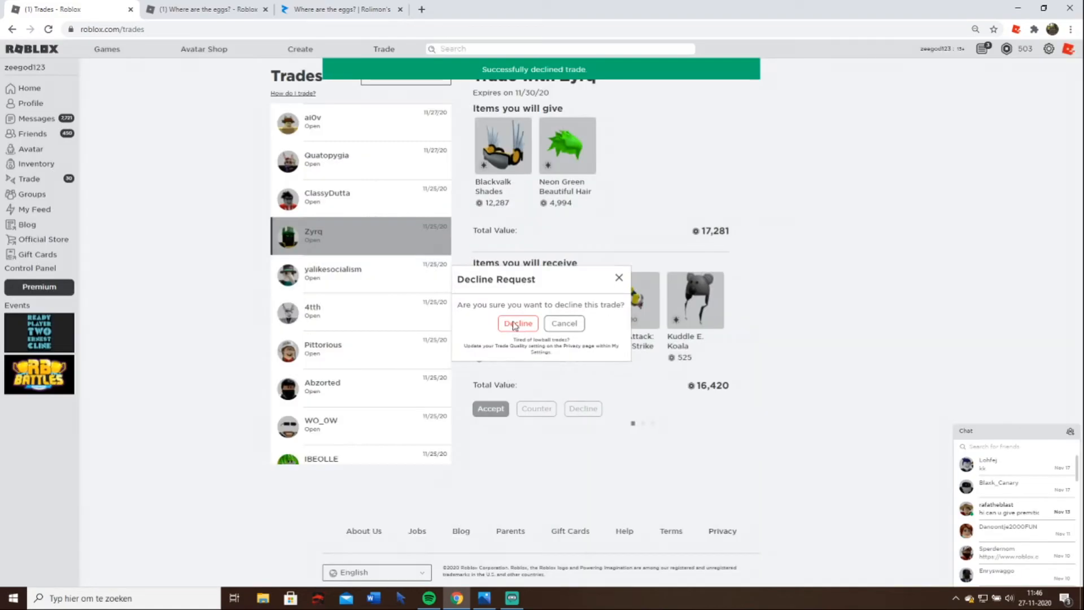
pyautogui.click(517, 323)
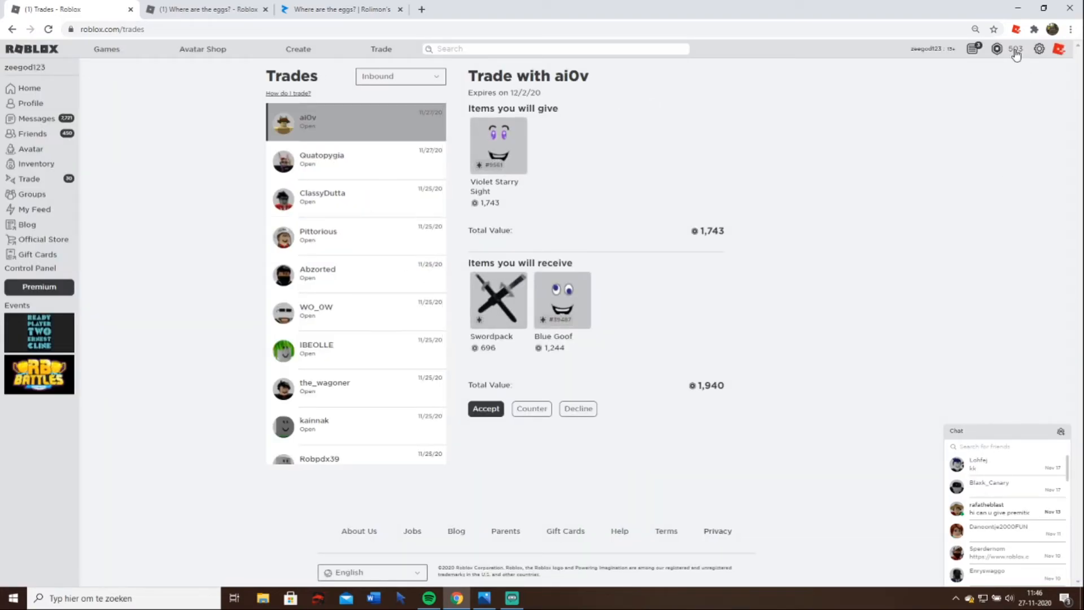
# - Open Abzorted's trade offer and the Midnight Commando catalog page it offers
pyautogui.click(322, 274)
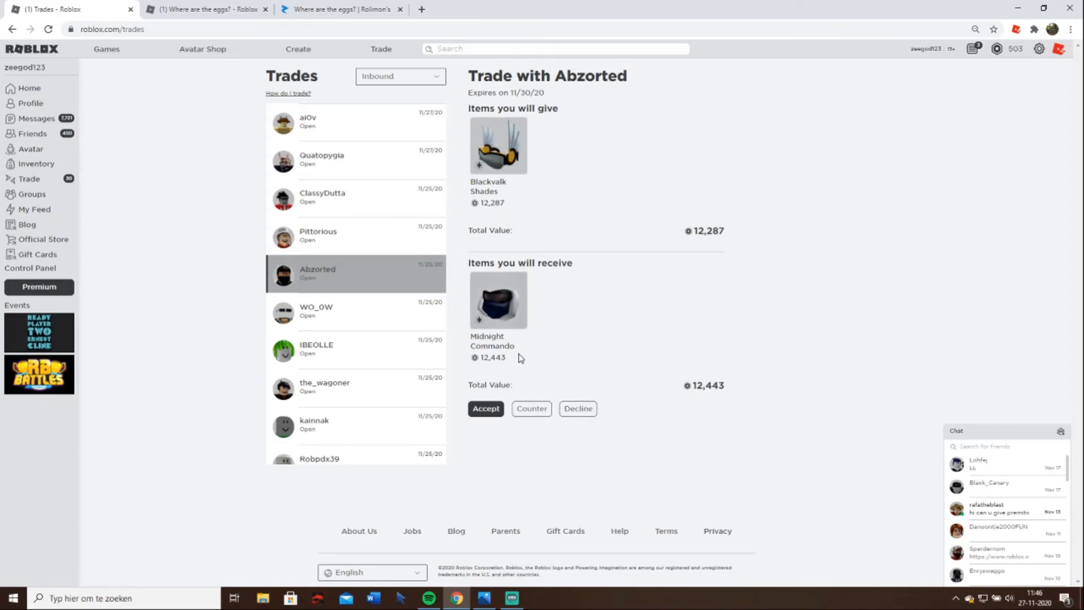
pyautogui.moveTo(466, 300)
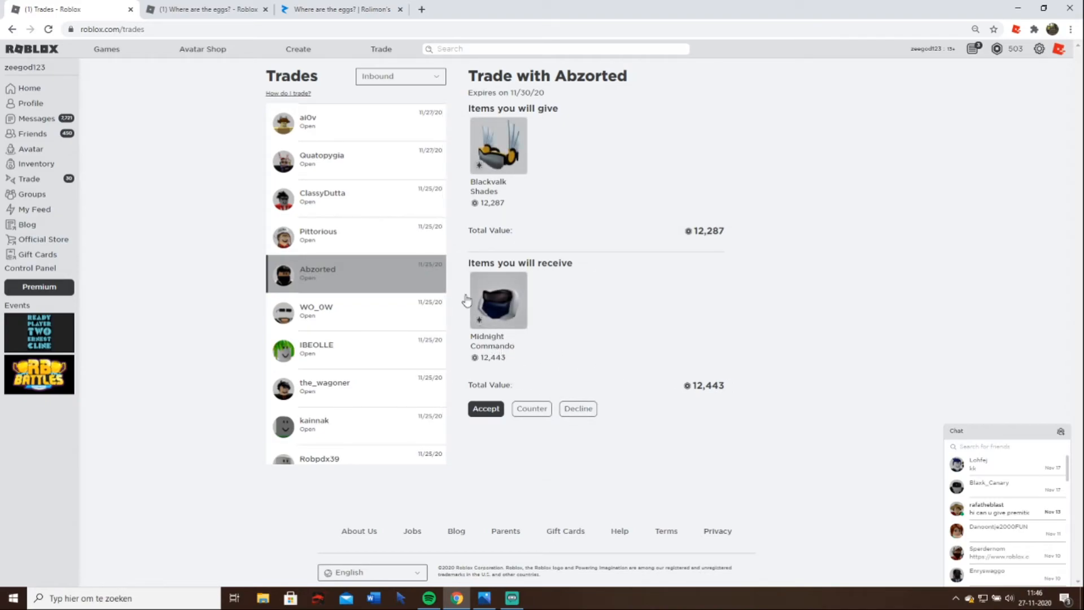
pyautogui.click(497, 299)
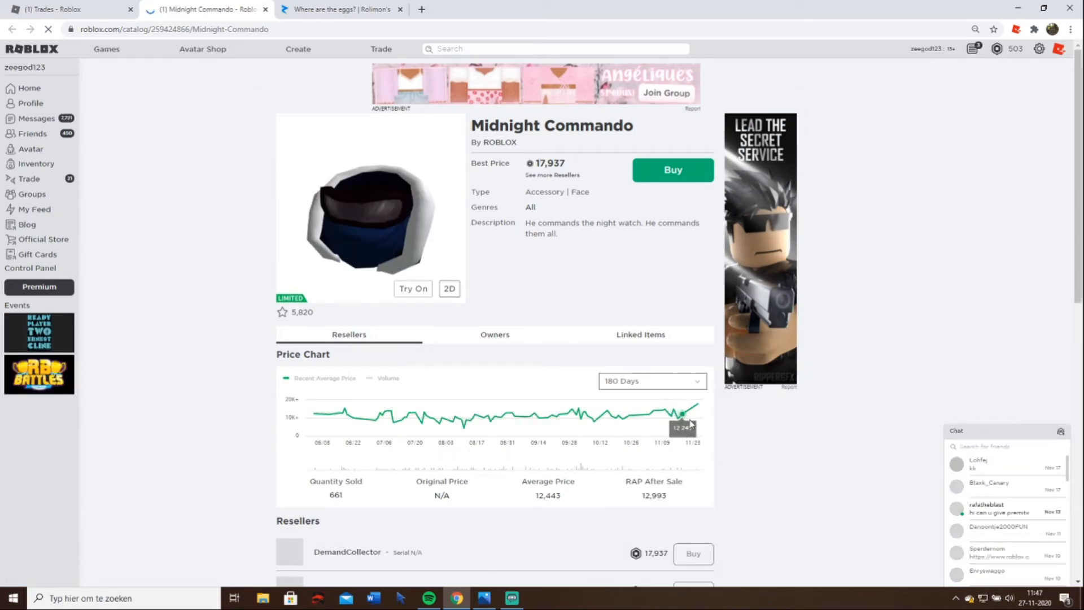
# - Look up Midnight Commando on Rolimons (value 16,000, RAP 12,443) and return to Roblox trades
pyautogui.click(338, 9)
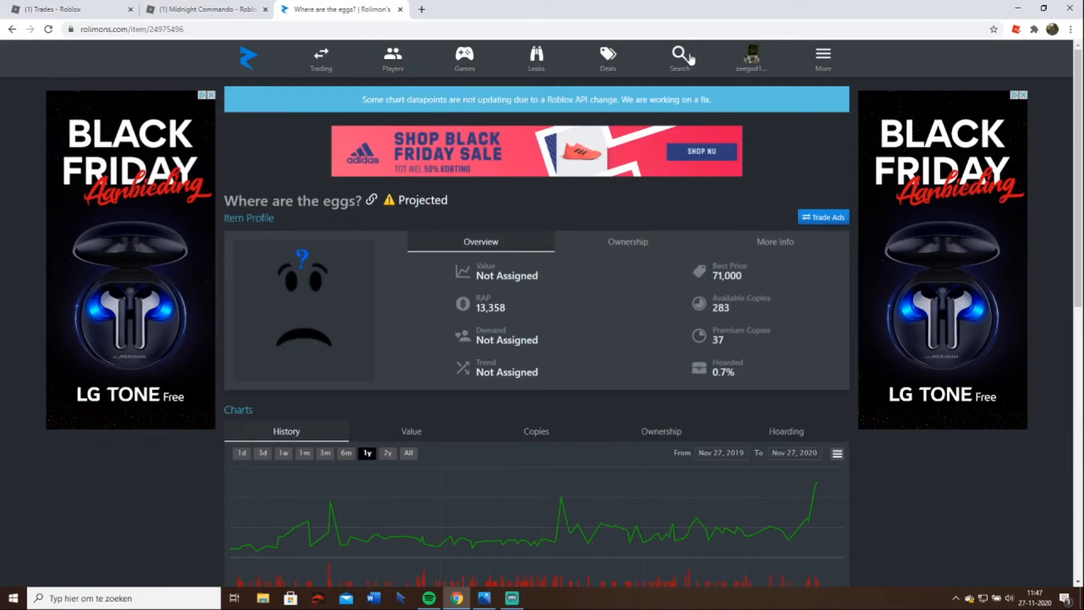
pyautogui.click(678, 55)
pyautogui.write('mid')
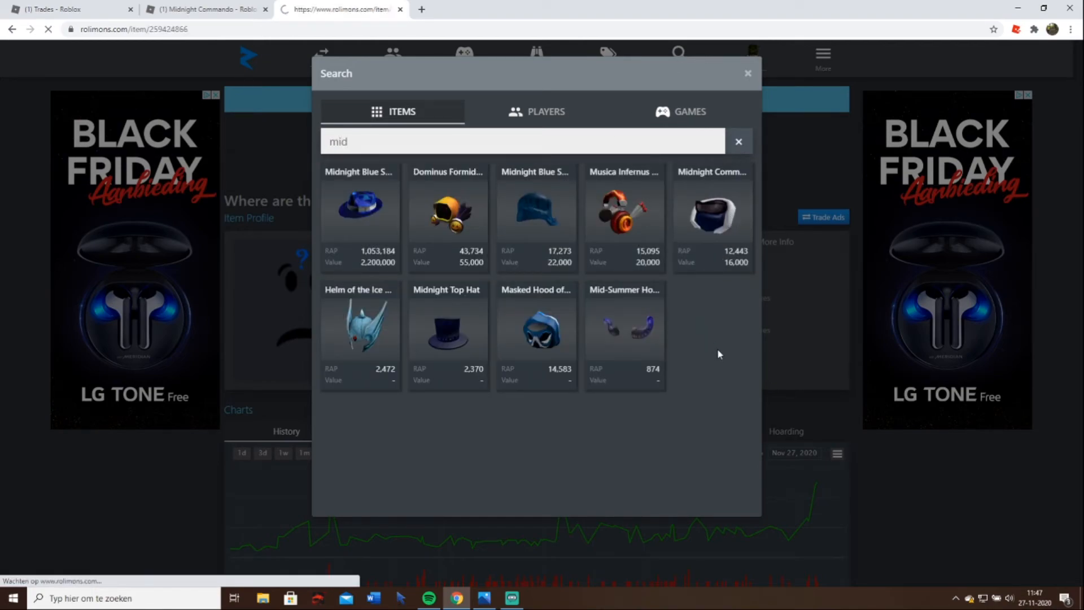
pyautogui.click(712, 212)
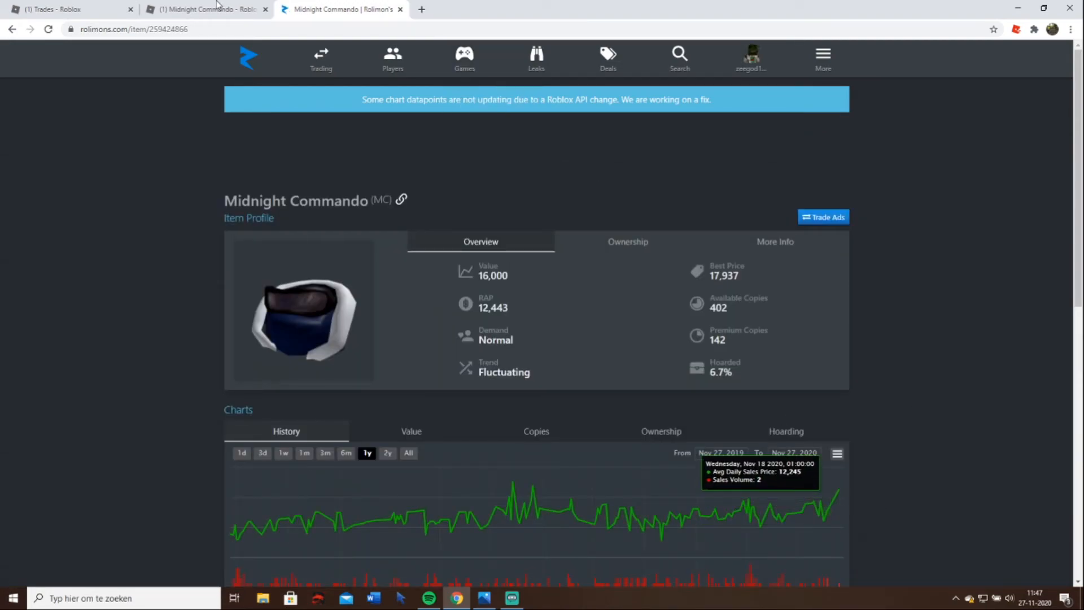
pyautogui.click(201, 9)
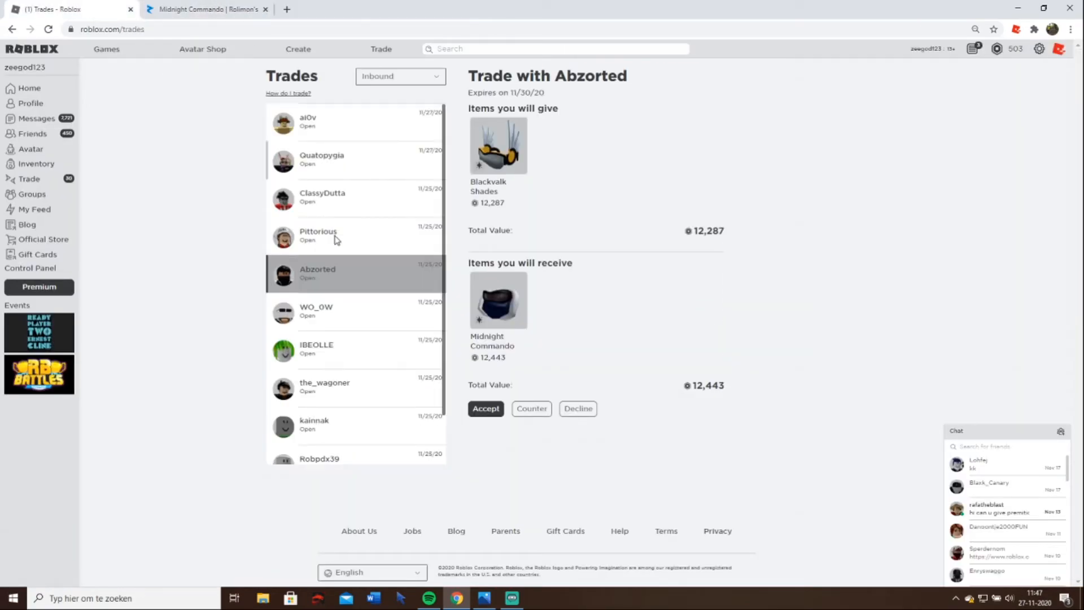
pyautogui.moveTo(386, 316)
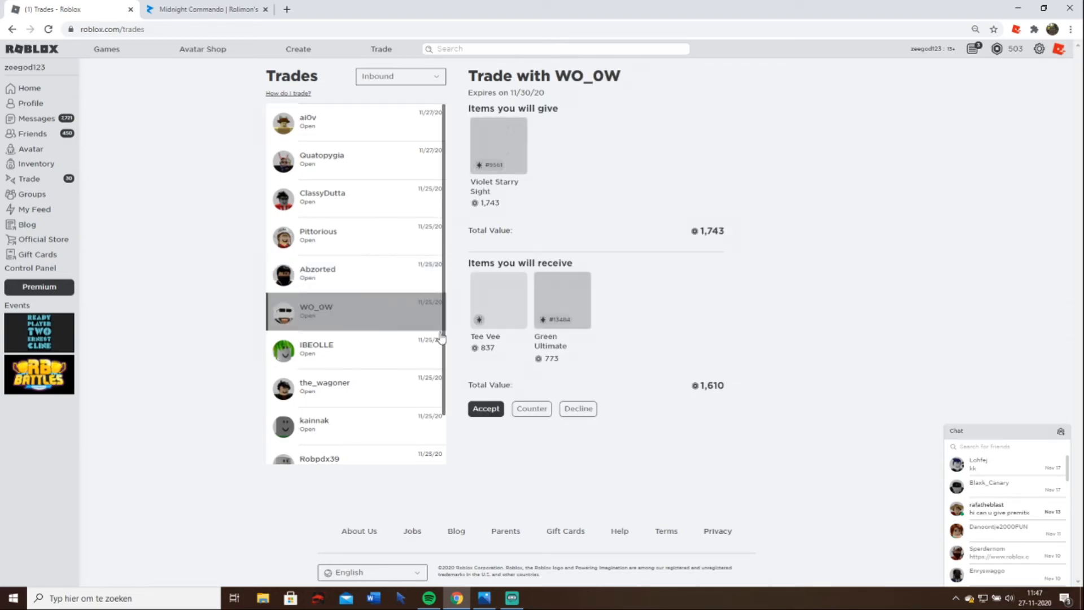
# - Clear the Pittorious, Abzorted and WO_0W offers, viewing Abzorted's counter page on the way
pyautogui.click(485, 408)
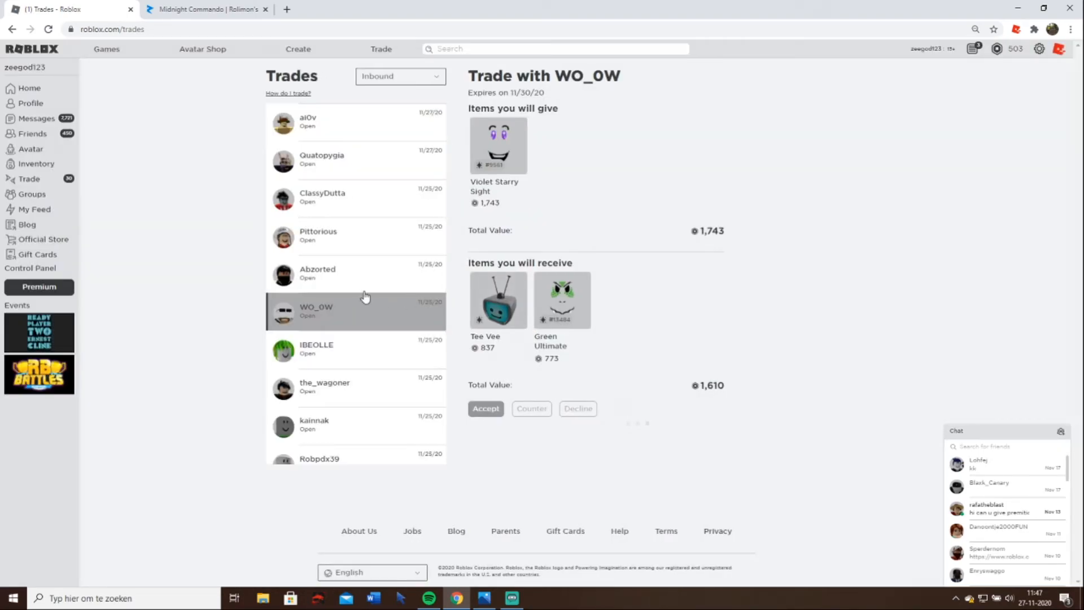
pyautogui.click(577, 408)
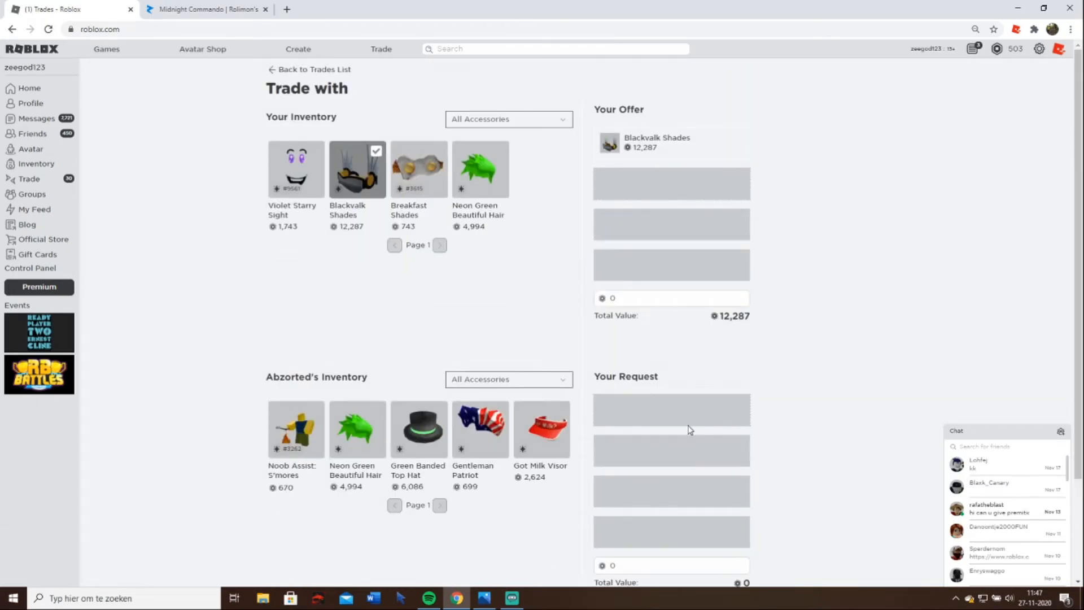
pyautogui.scroll(-3)
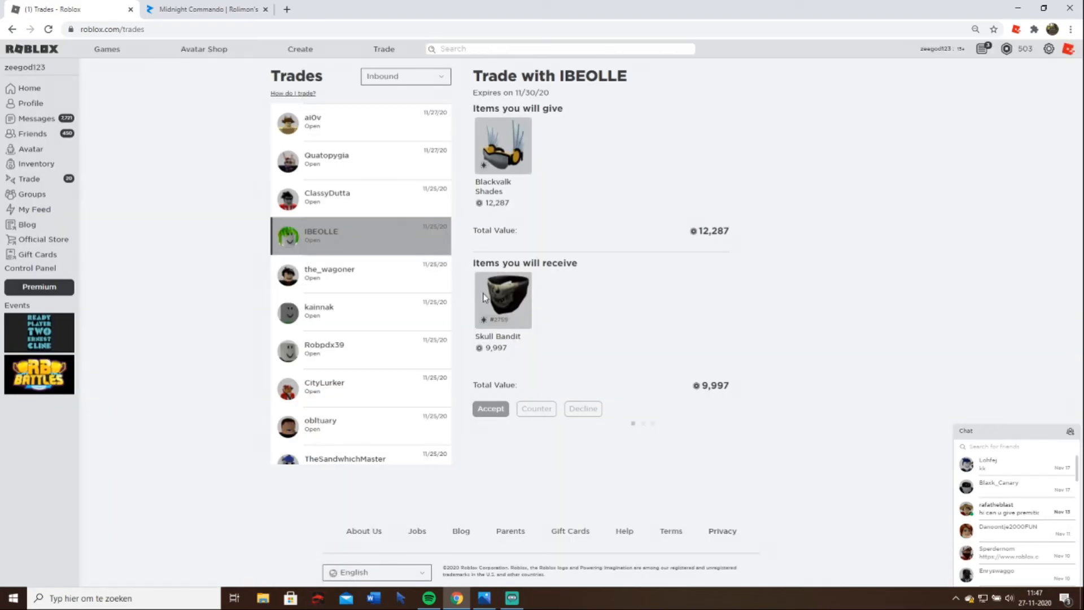
pyautogui.click(582, 407)
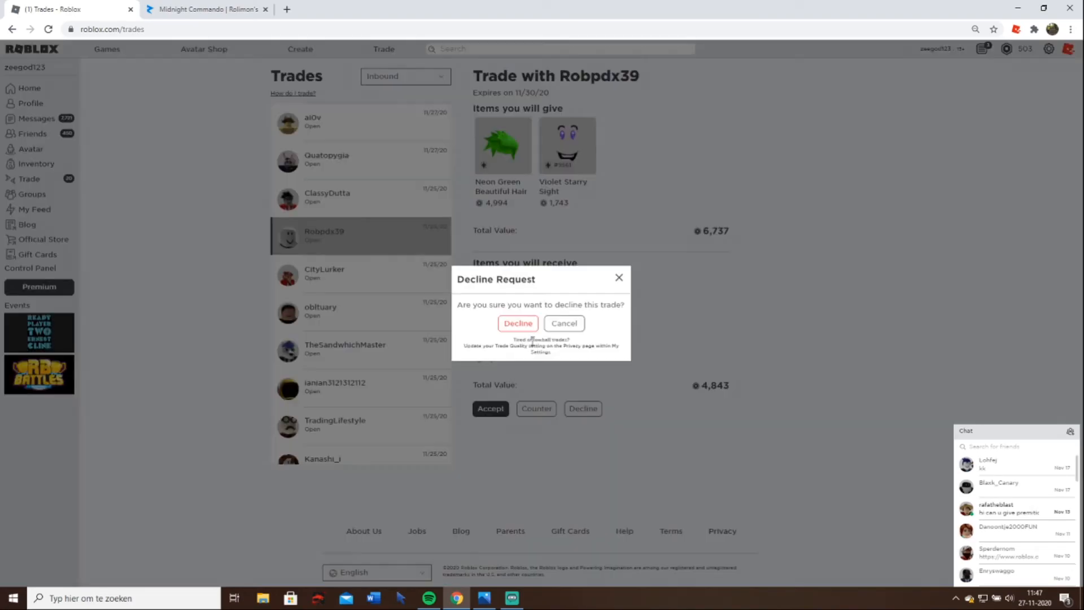
pyautogui.click(517, 323)
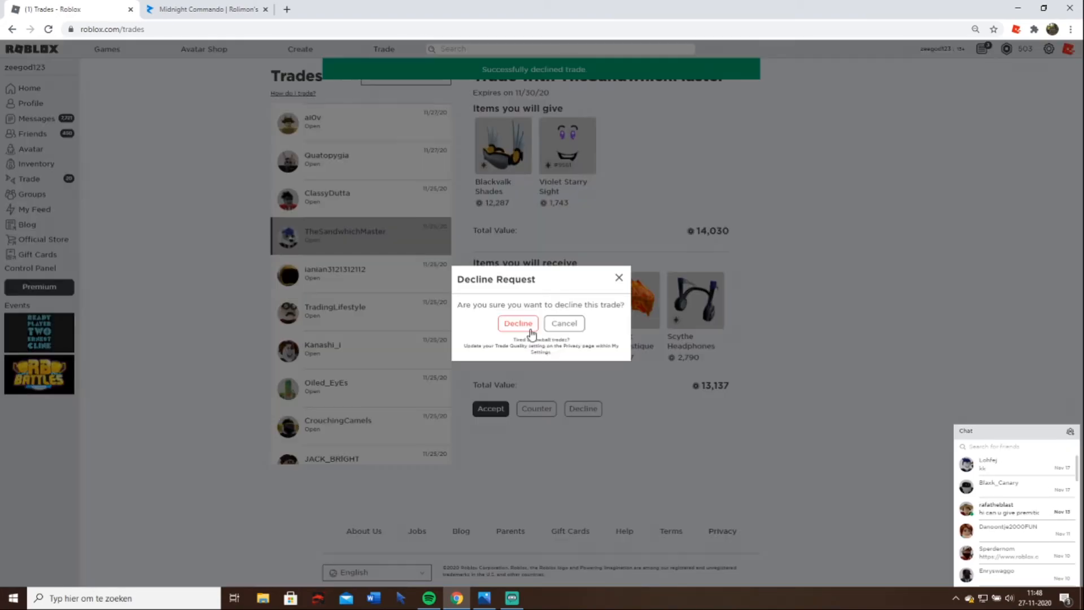
pyautogui.click(517, 323)
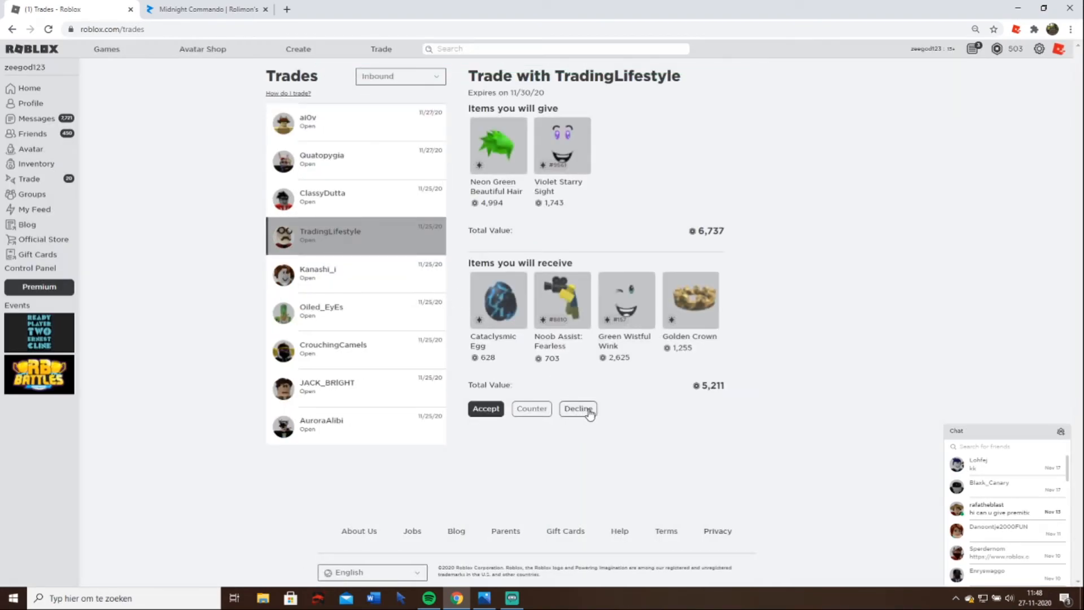
pyautogui.click(578, 407)
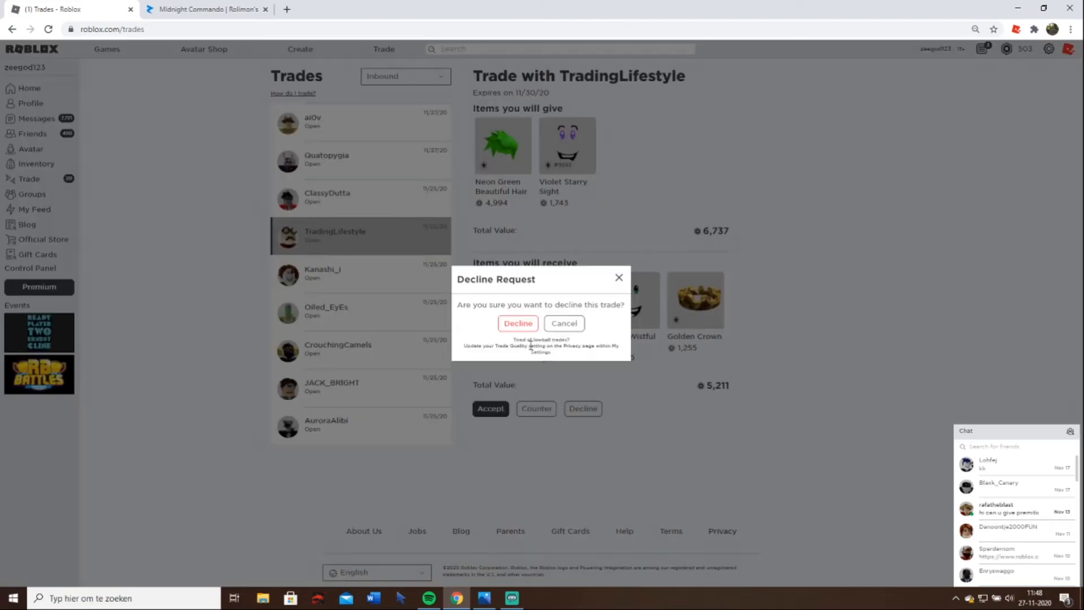
pyautogui.click(517, 323)
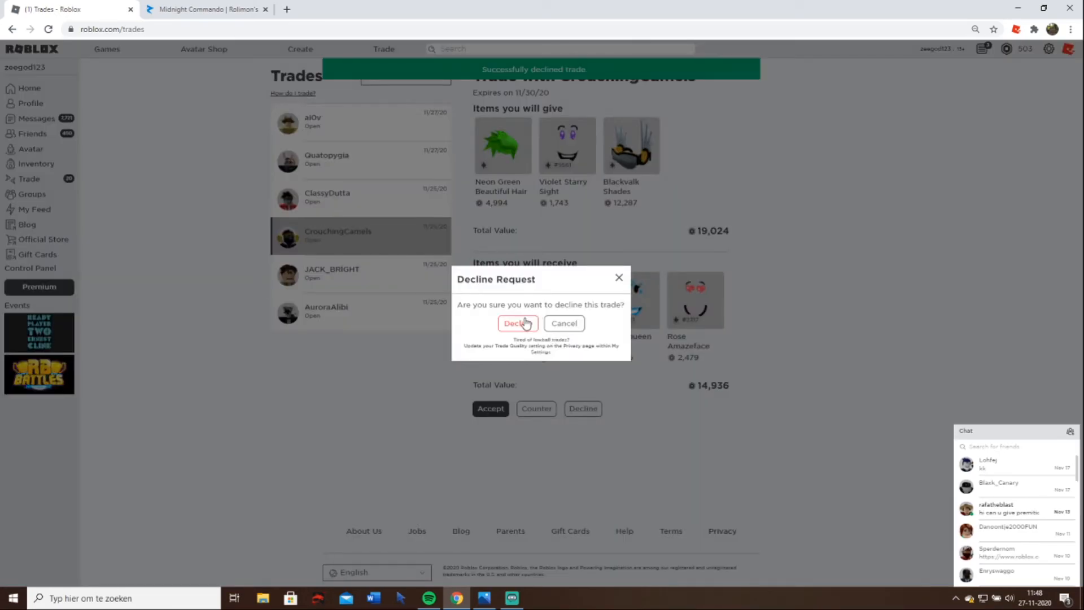
# - Decline CrouchingCamels' and JACK_BRIGHT's offers, checking the St Patrick's Day Fairy item between them
pyautogui.click(516, 323)
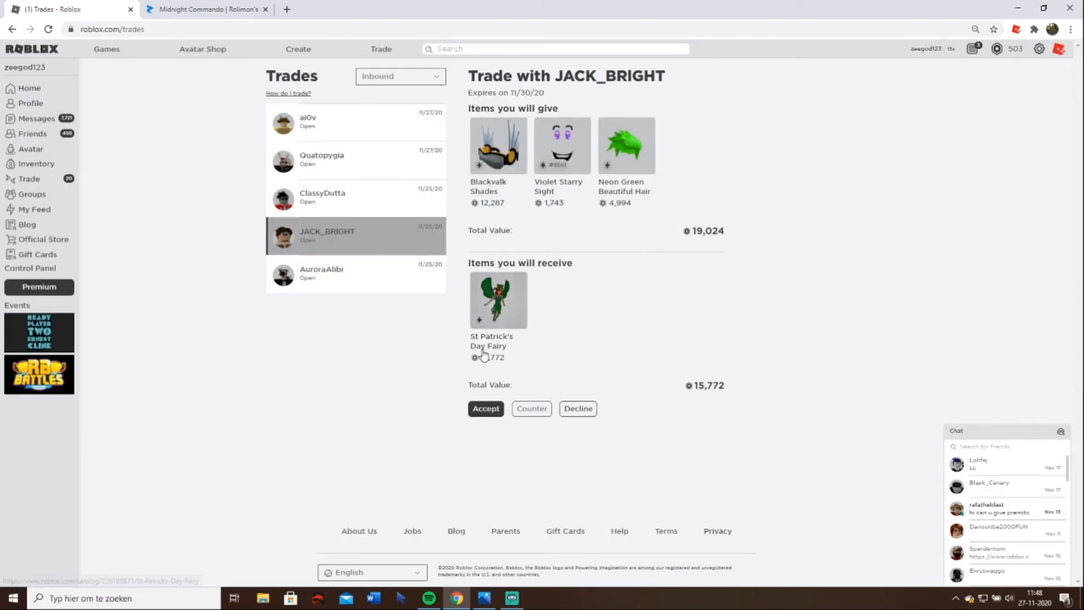
pyautogui.click(206, 9)
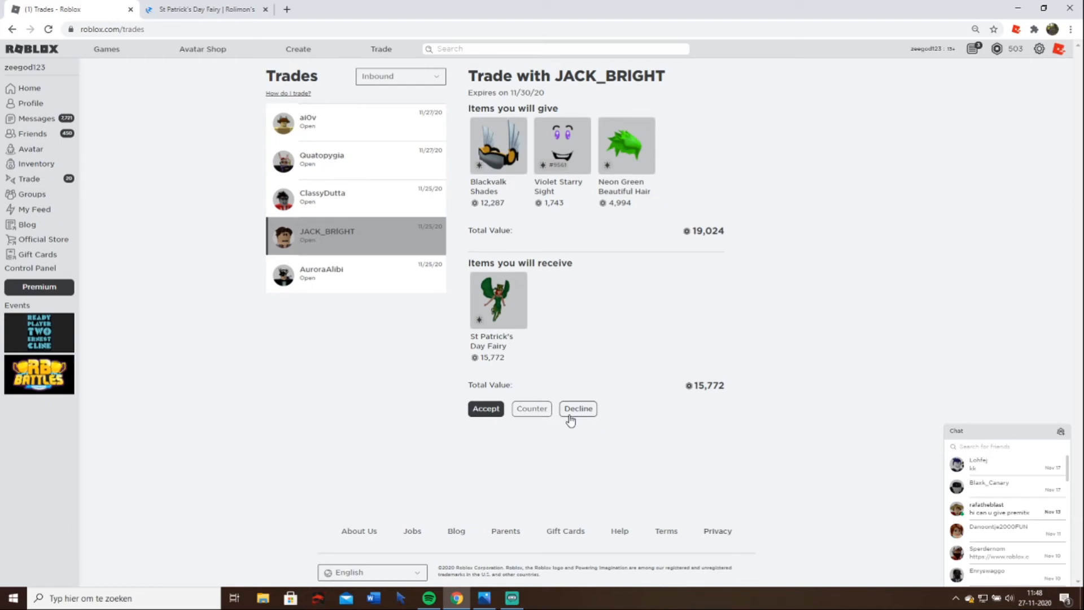
pyautogui.click(576, 408)
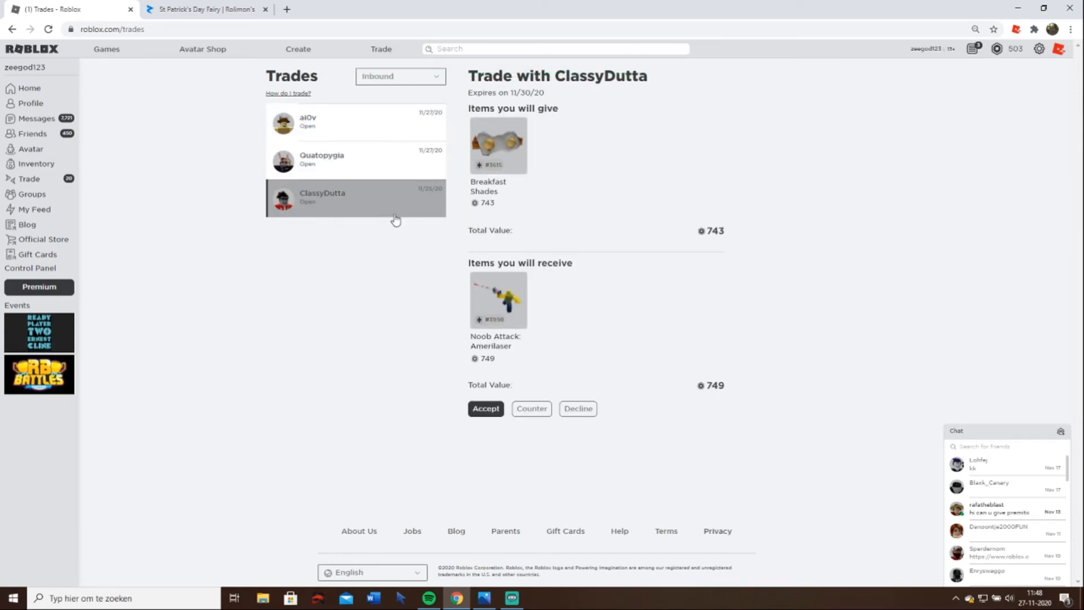
pyautogui.moveTo(534, 294)
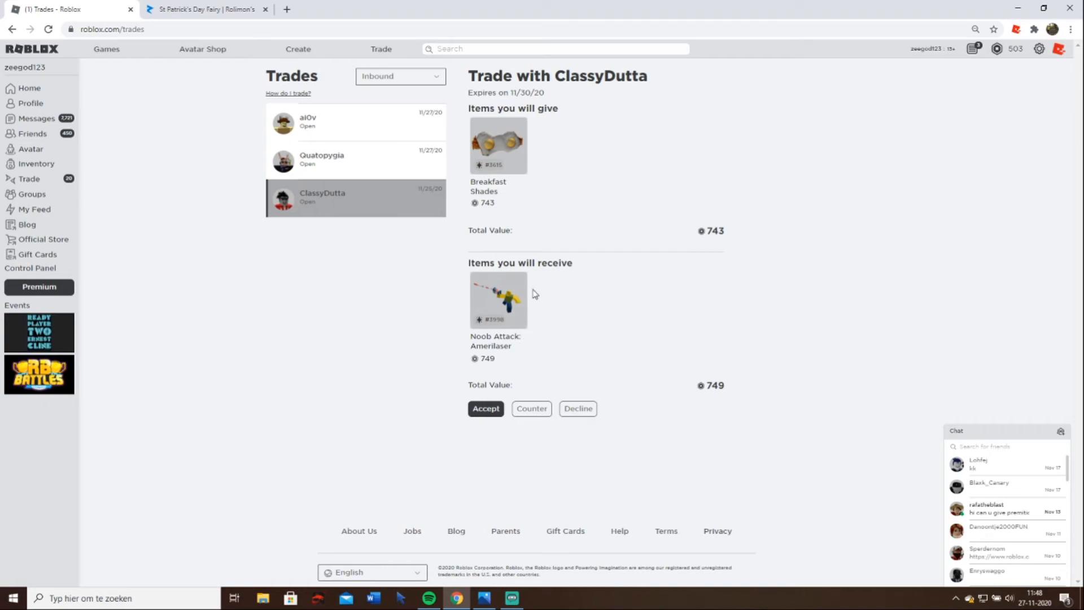
pyautogui.click(530, 409)
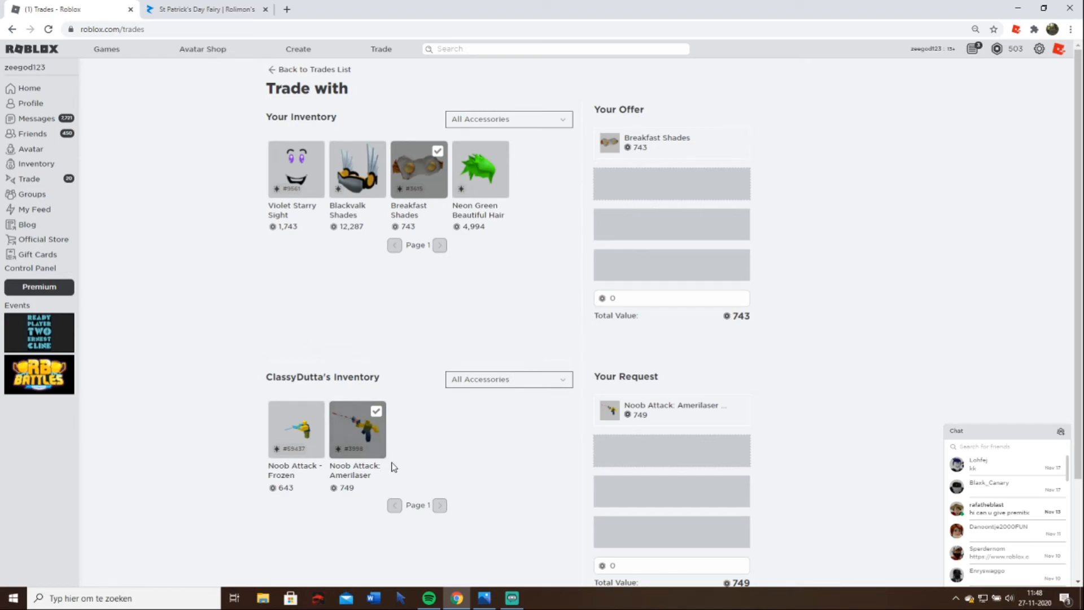
pyautogui.moveTo(368, 309)
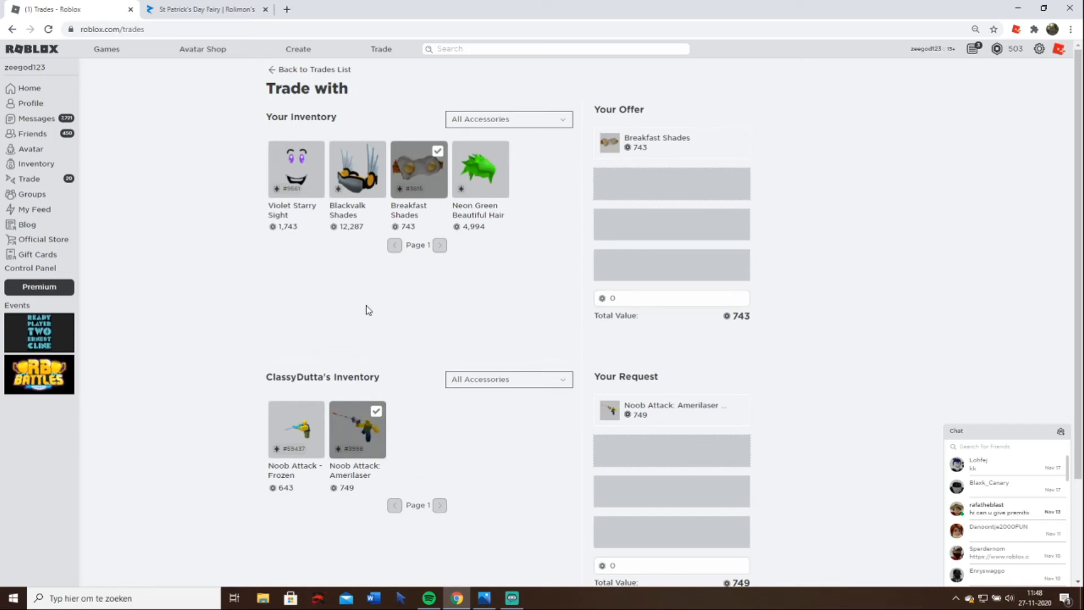
pyautogui.moveTo(418, 169)
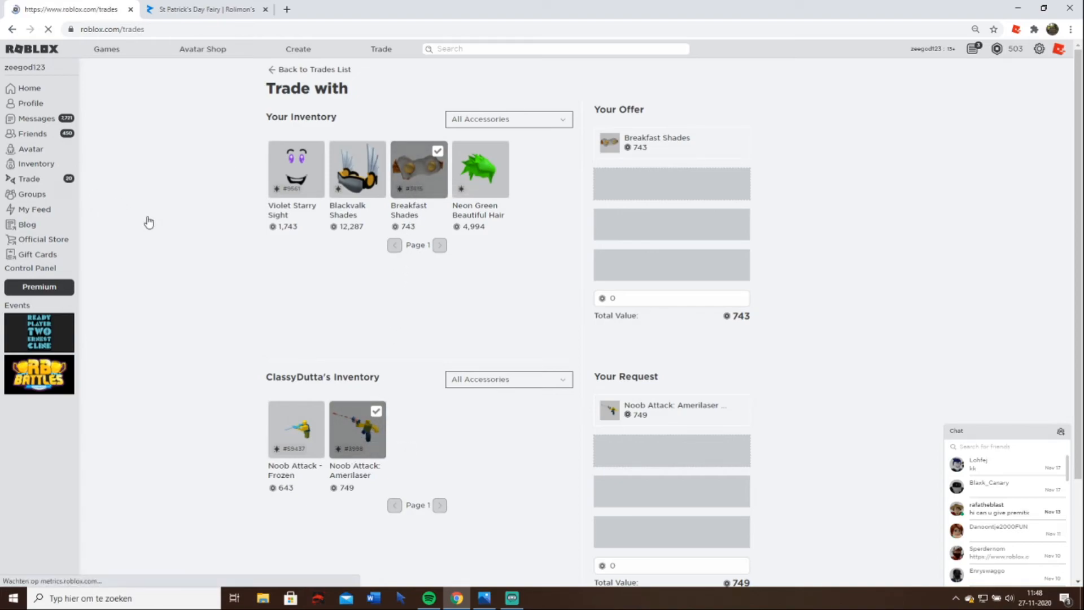
pyautogui.click(313, 69)
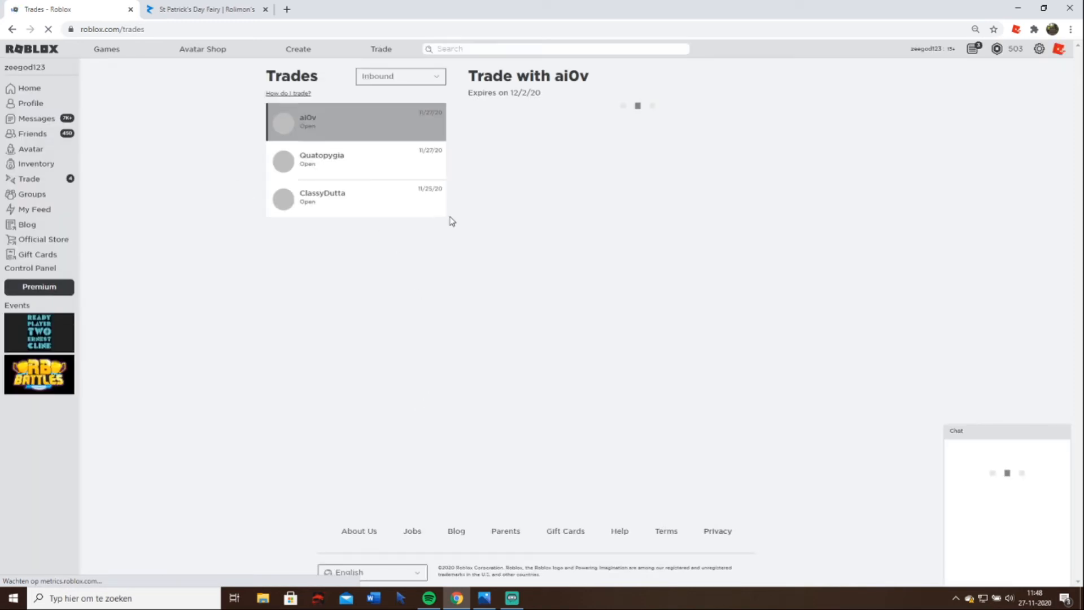
pyautogui.click(354, 196)
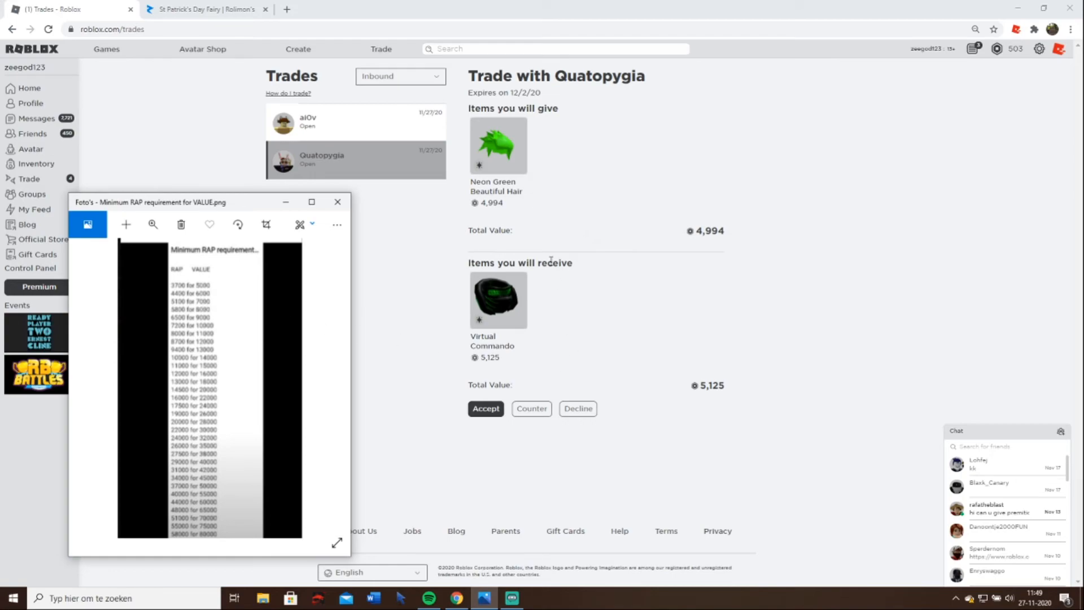
pyautogui.moveTo(544, 354)
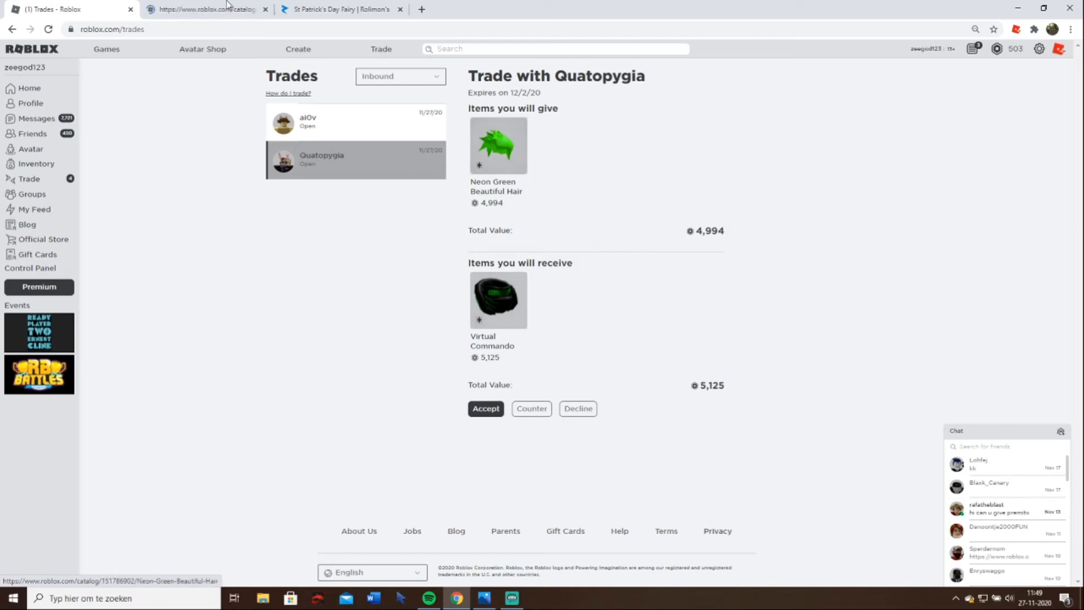
# - Check Virtual Commando's price chart and resellers, reopen its page in a new tab and go to Rolimons
pyautogui.click(498, 300)
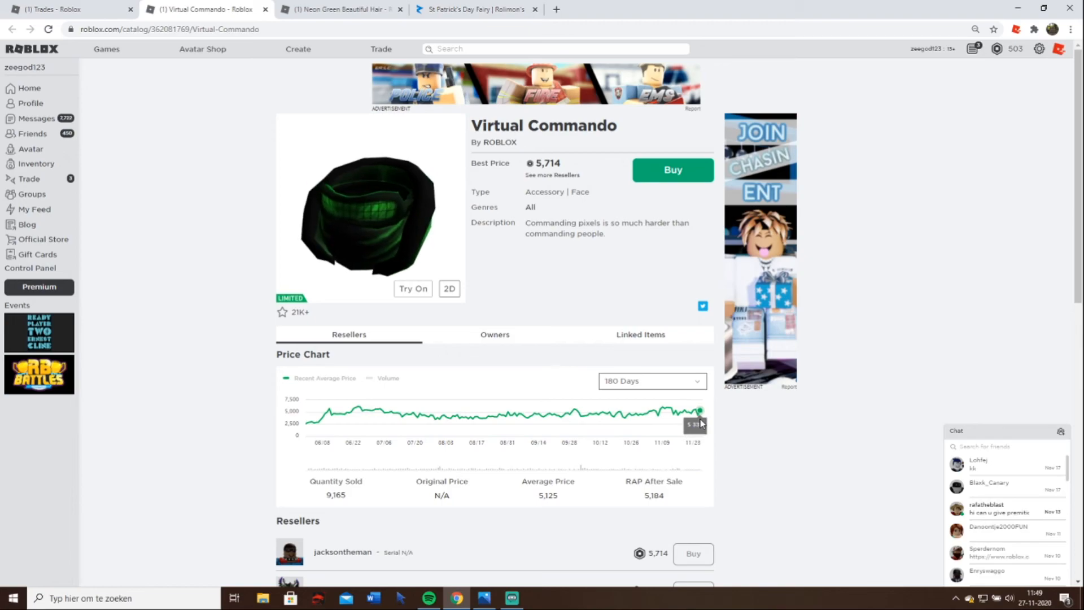
pyautogui.scroll(-3)
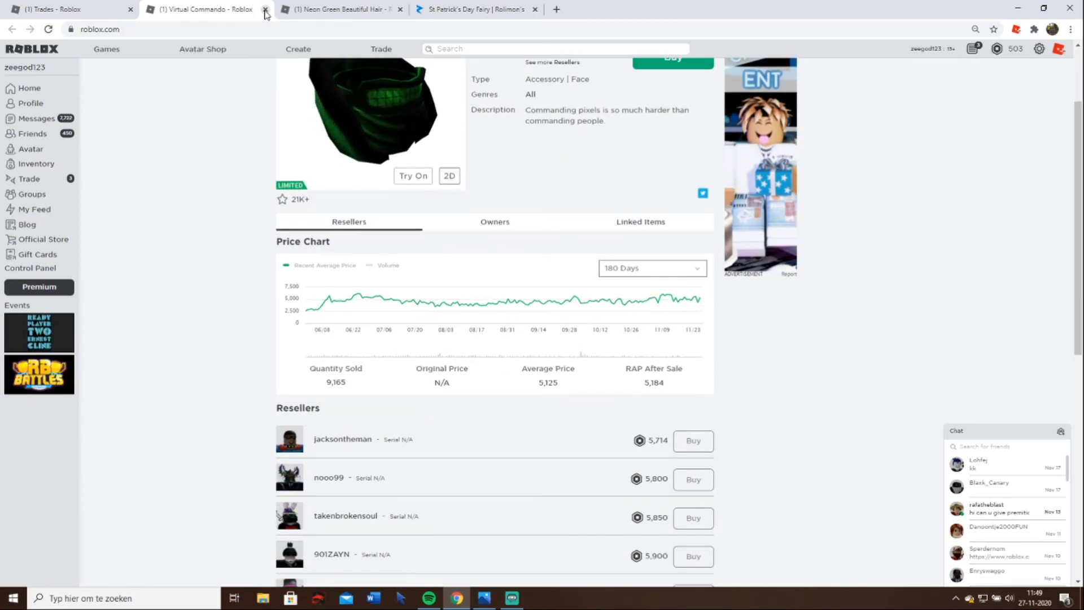
pyautogui.click(265, 9)
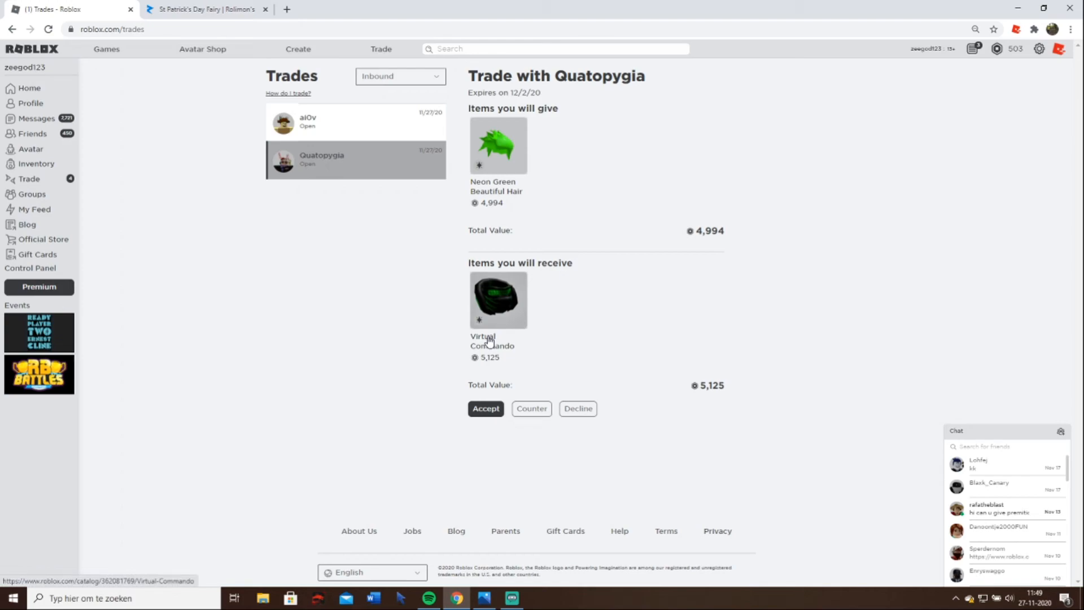
pyautogui.click(498, 301)
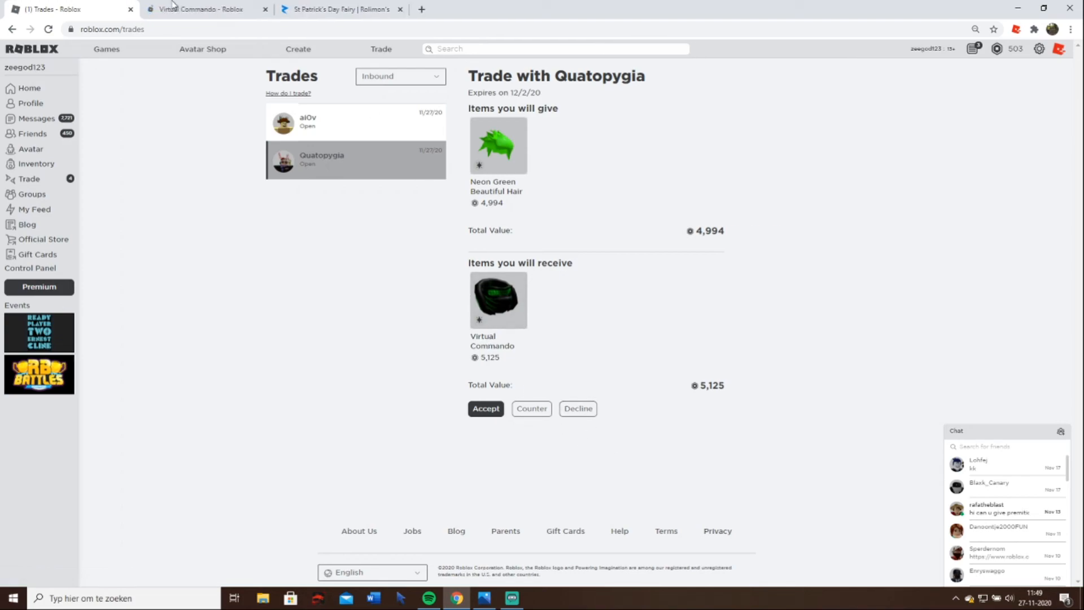
pyautogui.click(201, 9)
pyautogui.write('viru')
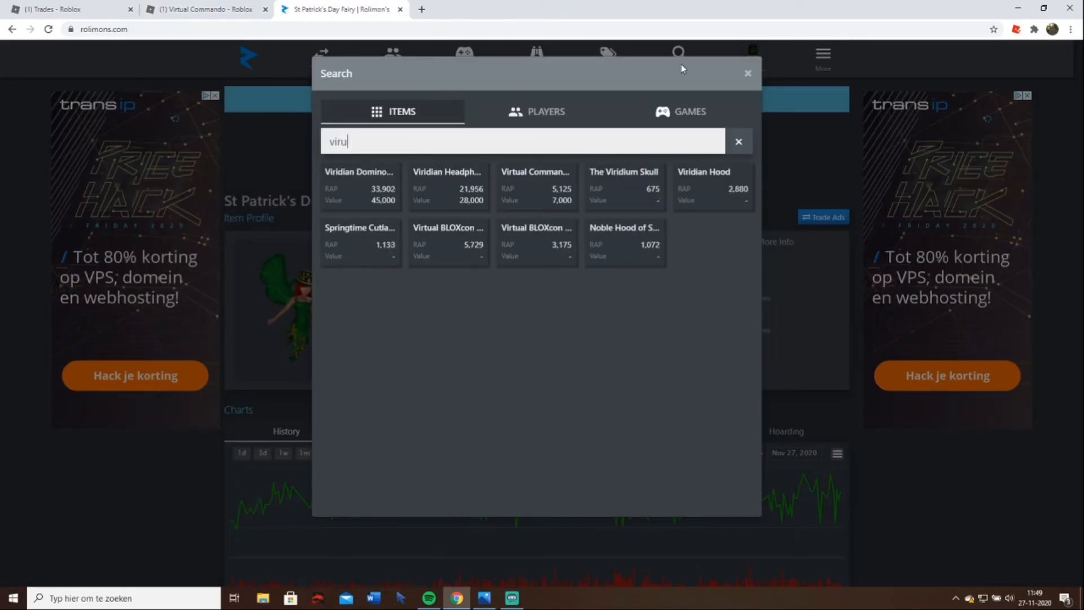
pyautogui.press('Backspace')
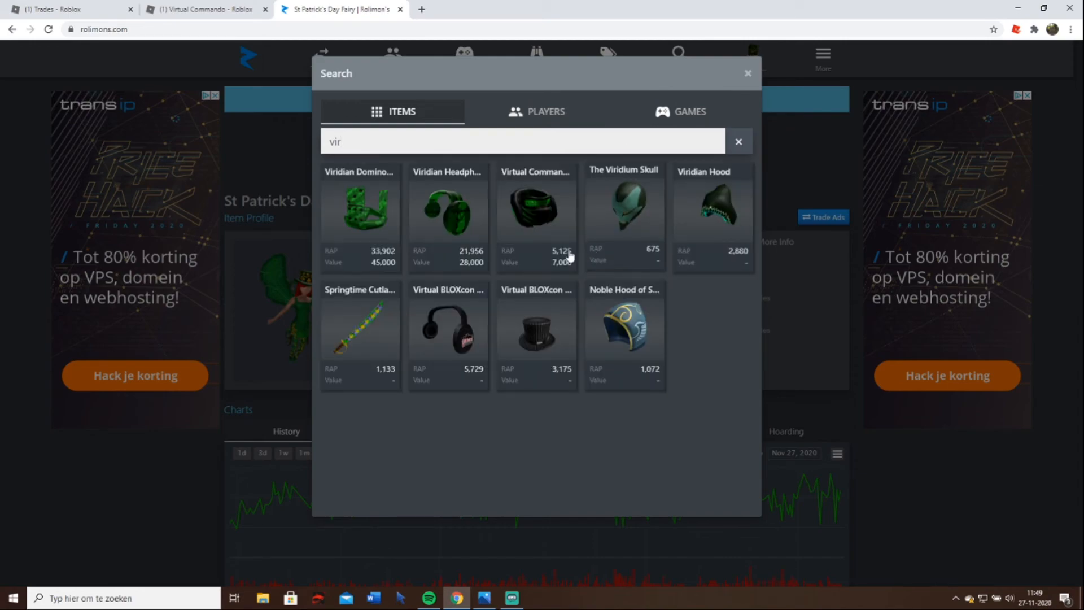
pyautogui.click(535, 212)
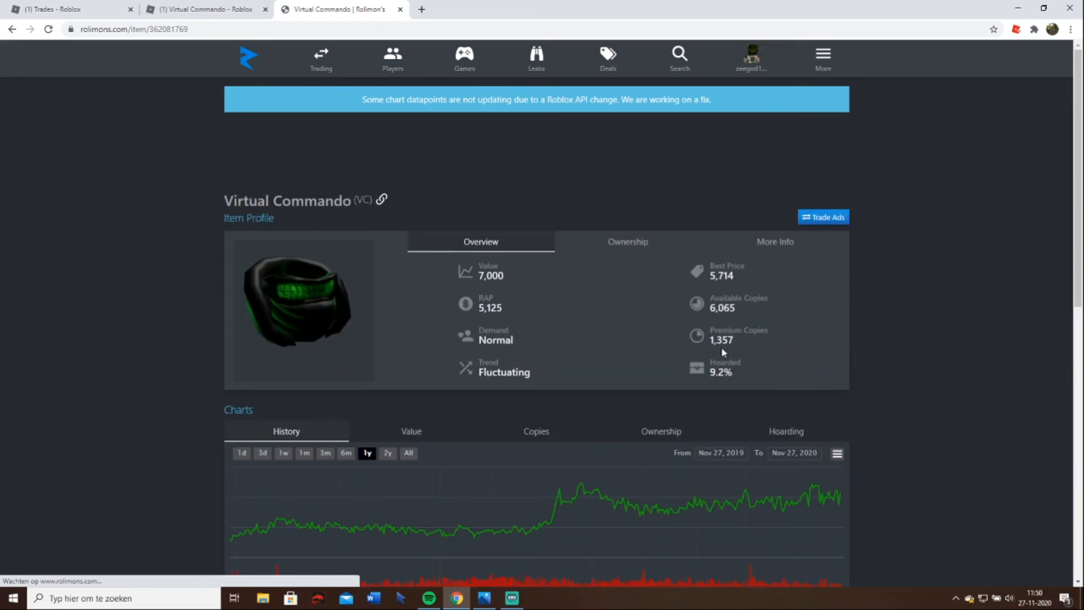
pyautogui.moveTo(567, 497)
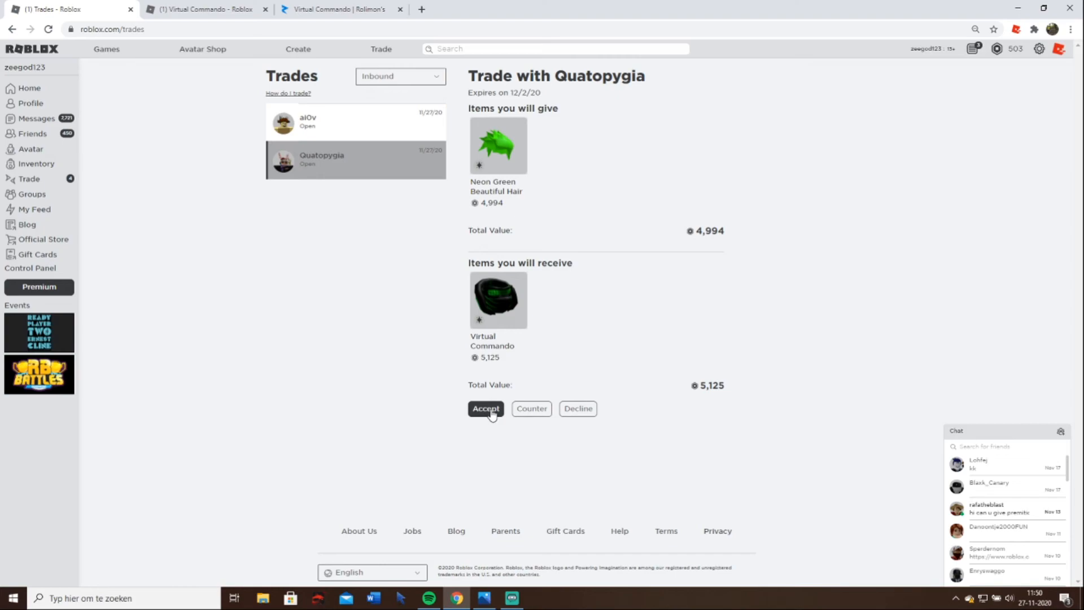
pyautogui.moveTo(265, 75)
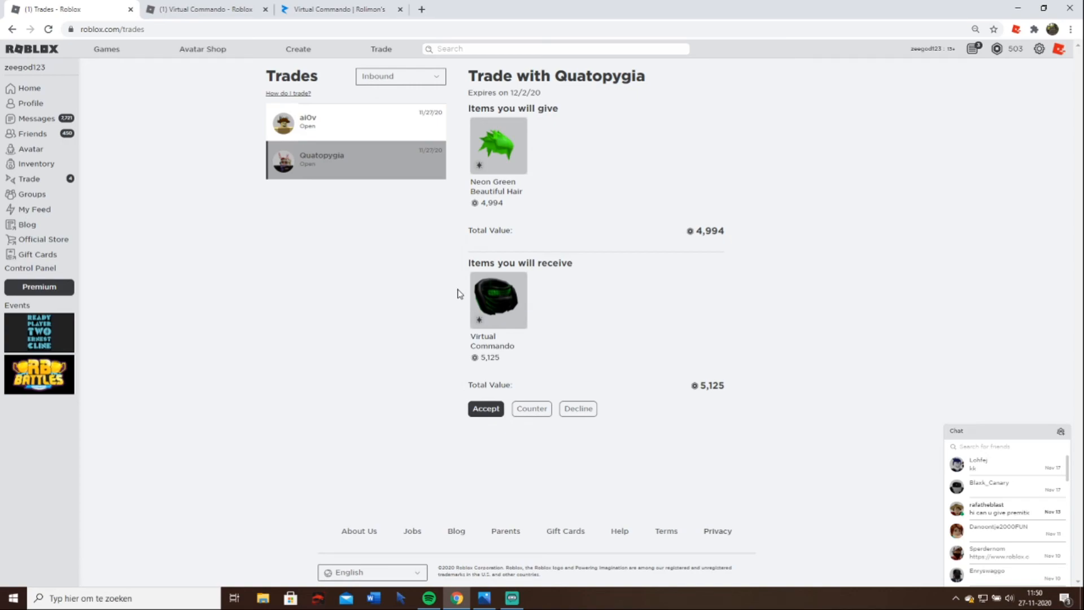
pyautogui.moveTo(455, 409)
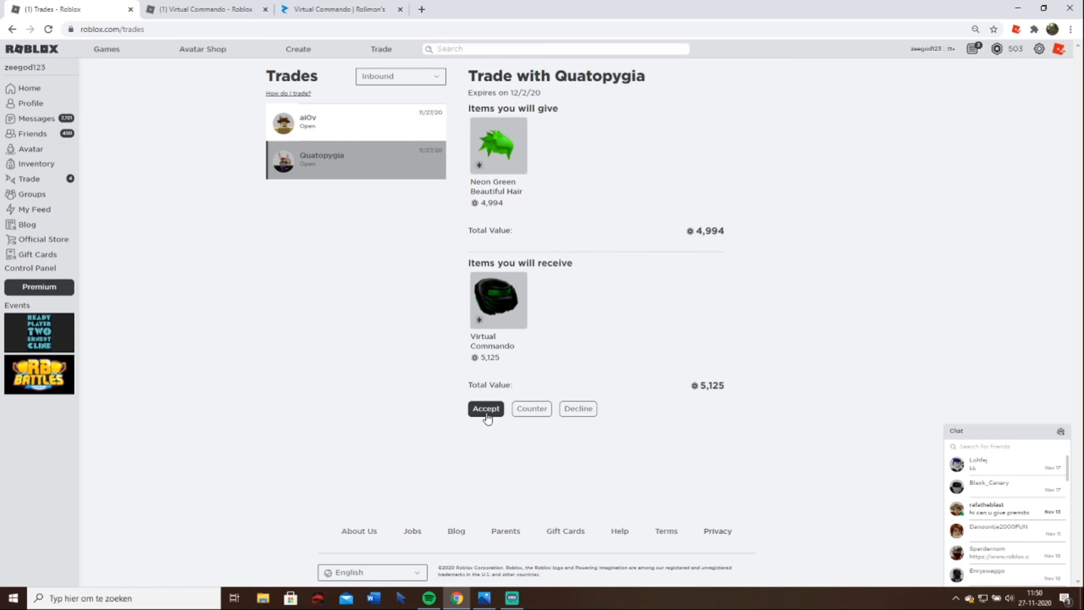
pyautogui.moveTo(484, 414)
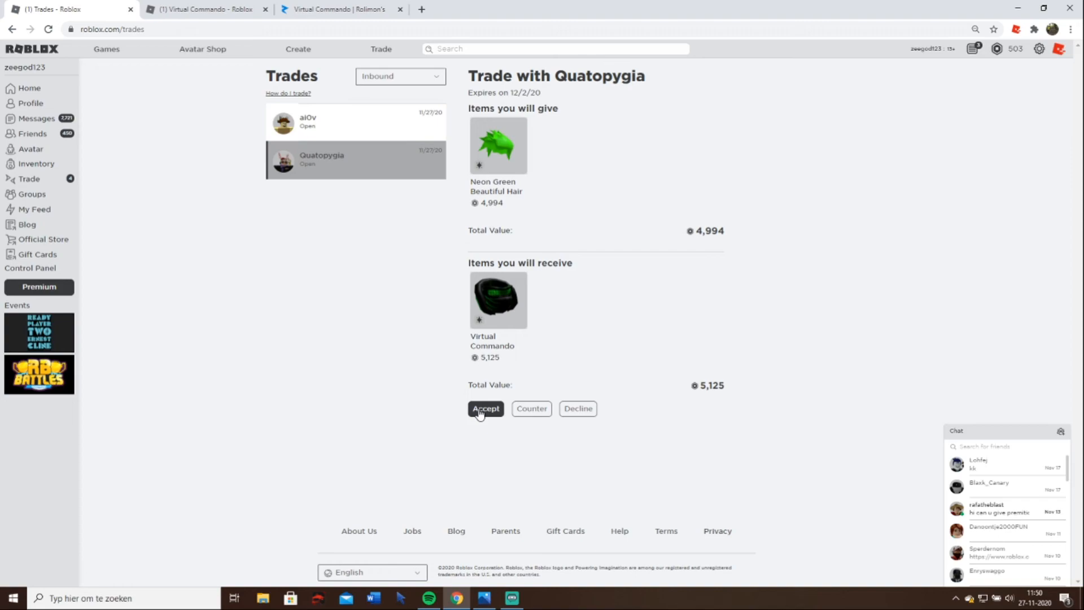
# - Accept Quatopygia's trade of Neon Green Beautiful Hair for Virtual Commando
pyautogui.click(485, 407)
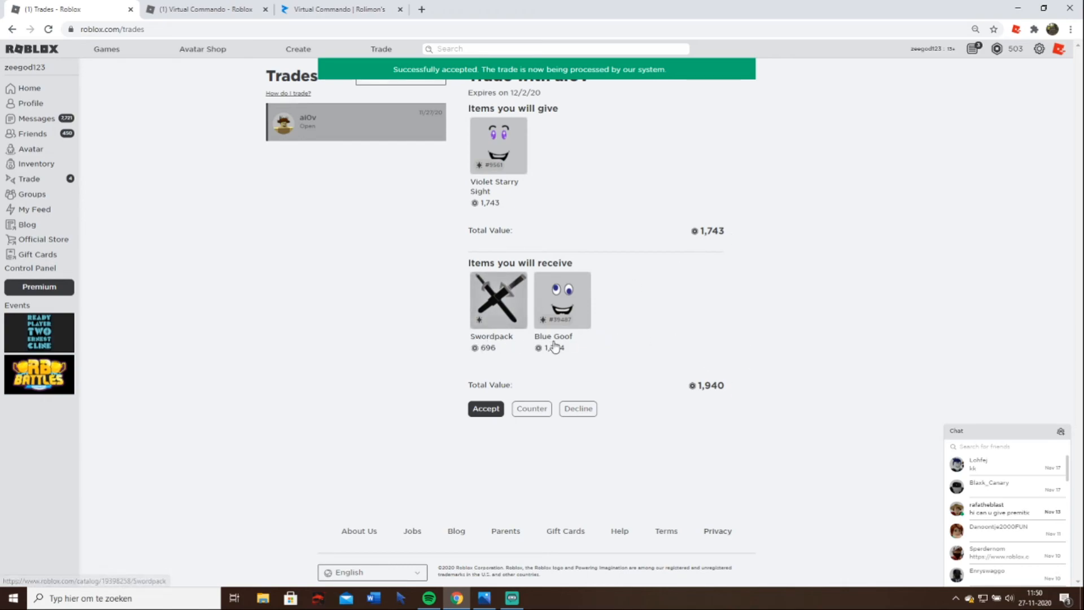
# - Check the item pages for Blue Goof, Swordpack and Violet Starry Sight to compare values
pyautogui.click(498, 299)
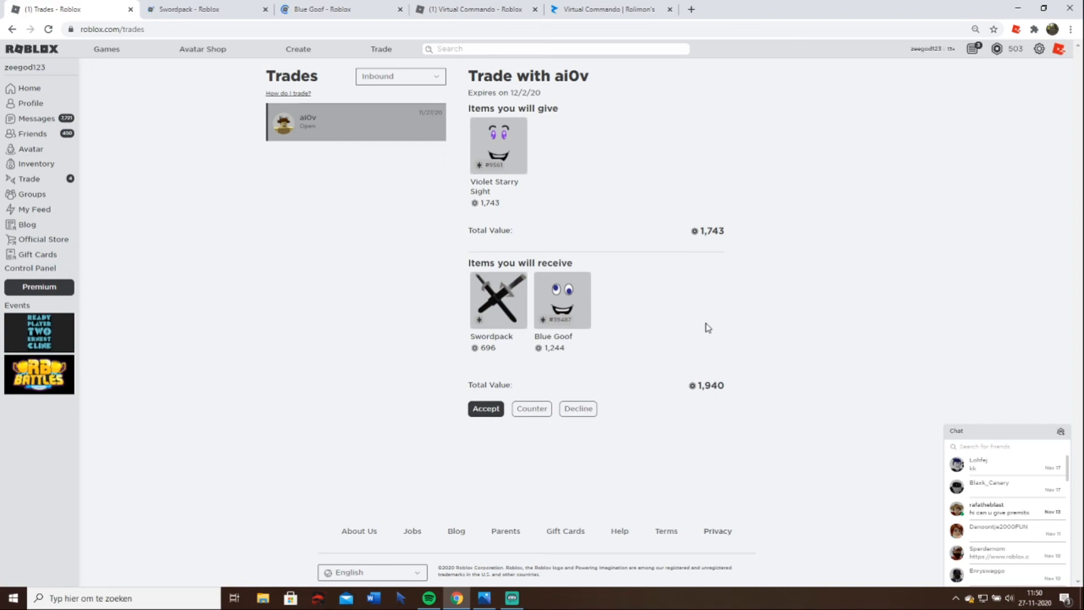
pyautogui.click(187, 9)
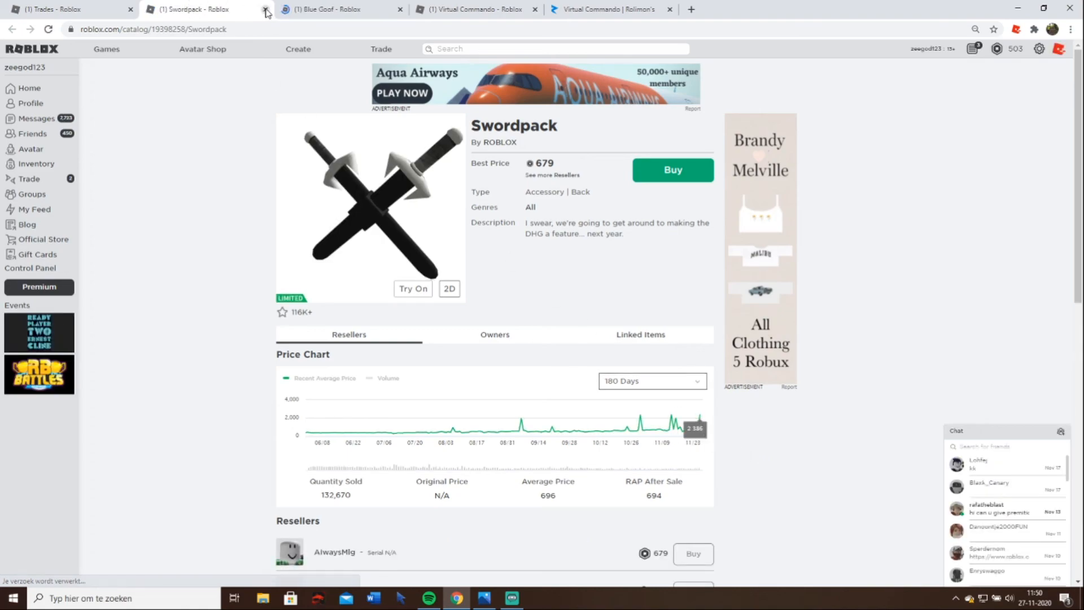
pyautogui.click(266, 12)
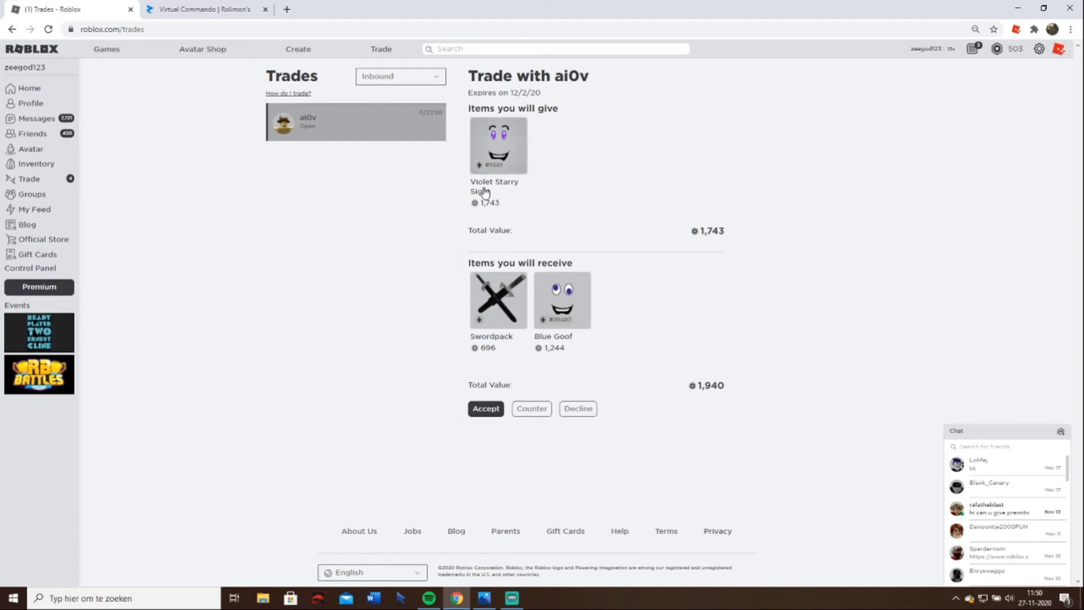
pyautogui.click(493, 186)
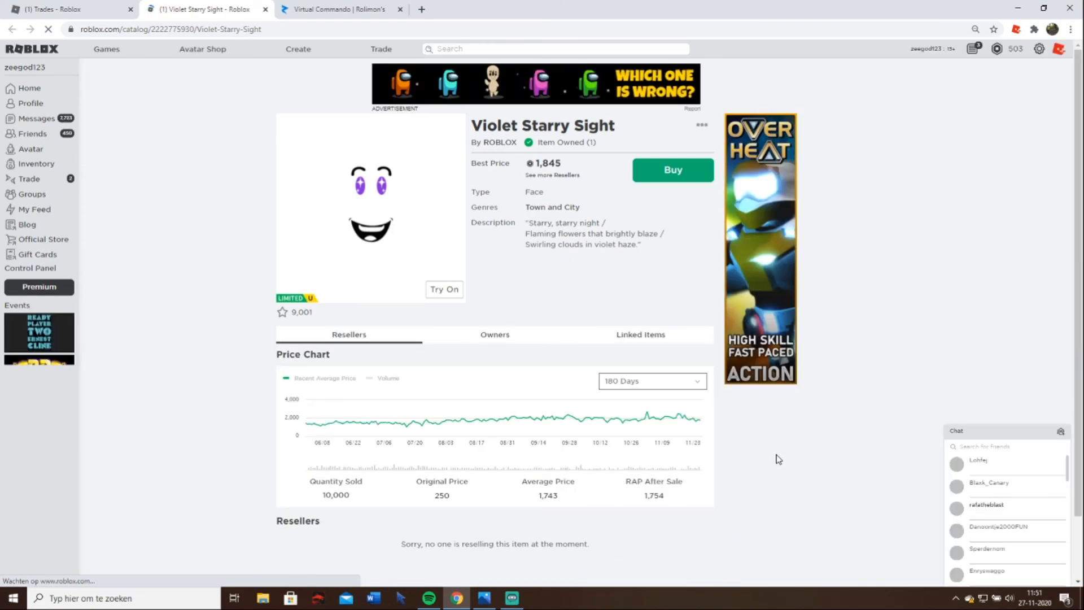
pyautogui.scroll(-3)
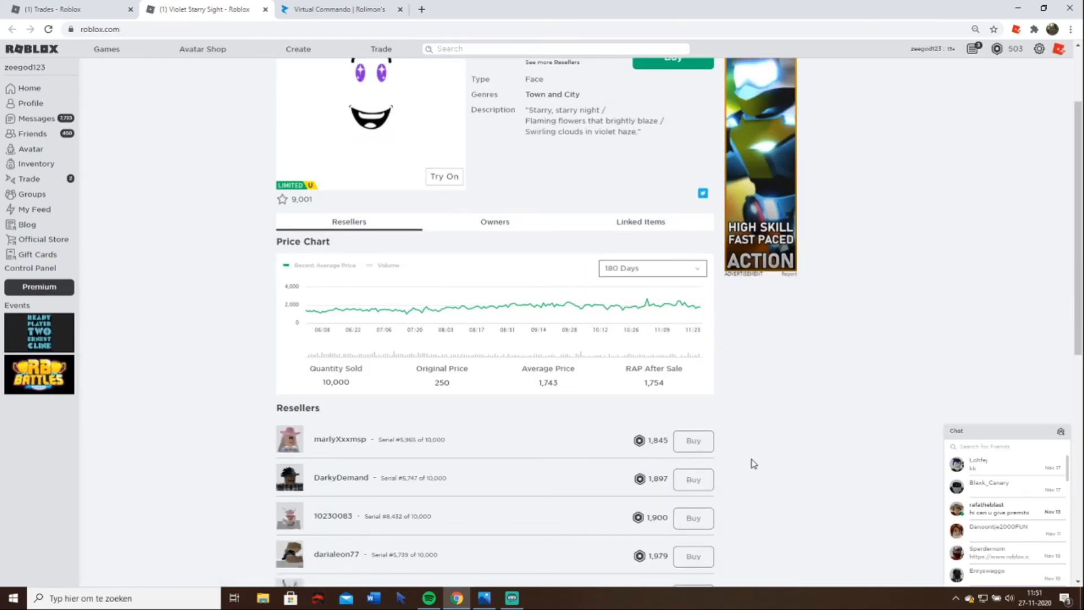
pyautogui.click(69, 9)
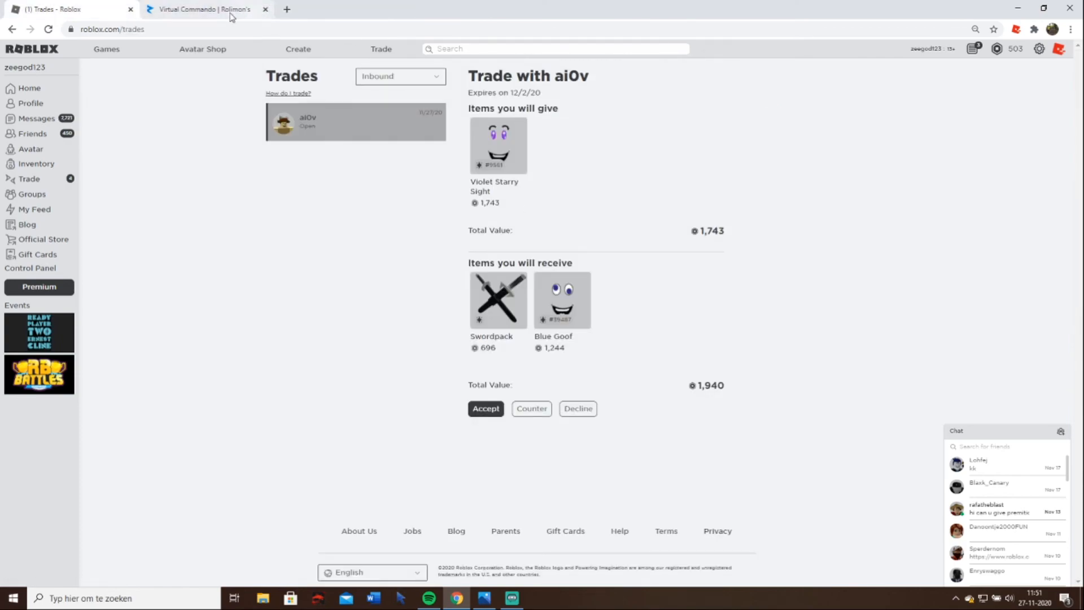
pyautogui.click(531, 408)
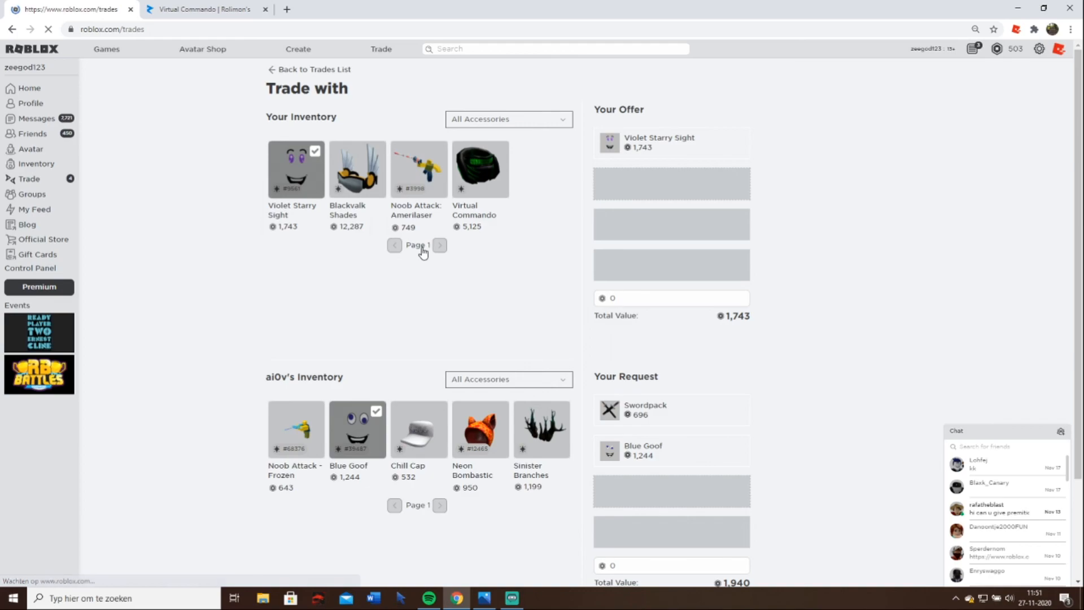
pyautogui.click(314, 69)
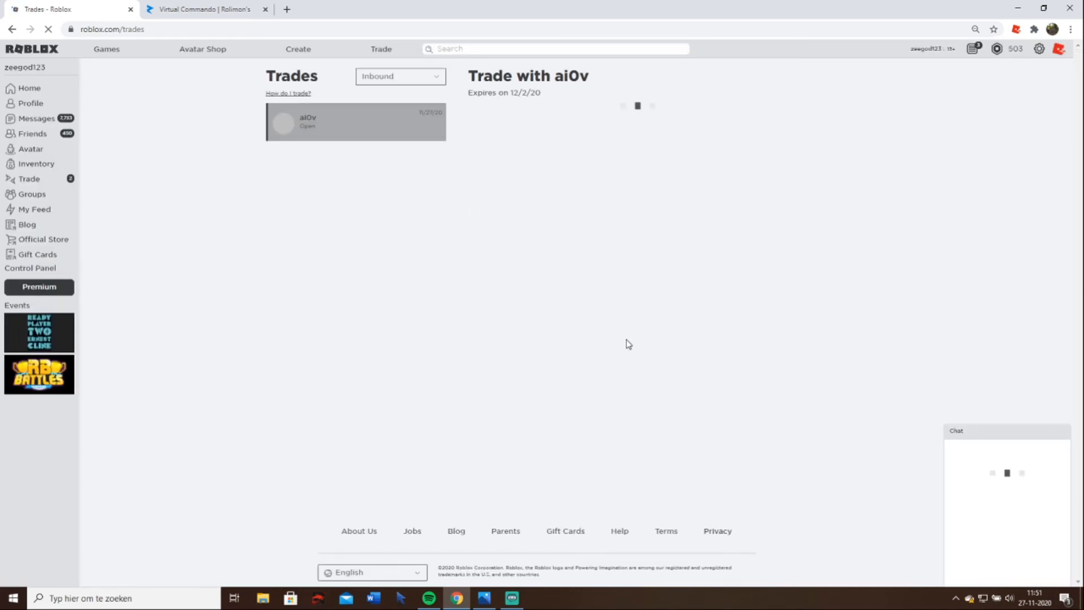
pyautogui.click(582, 407)
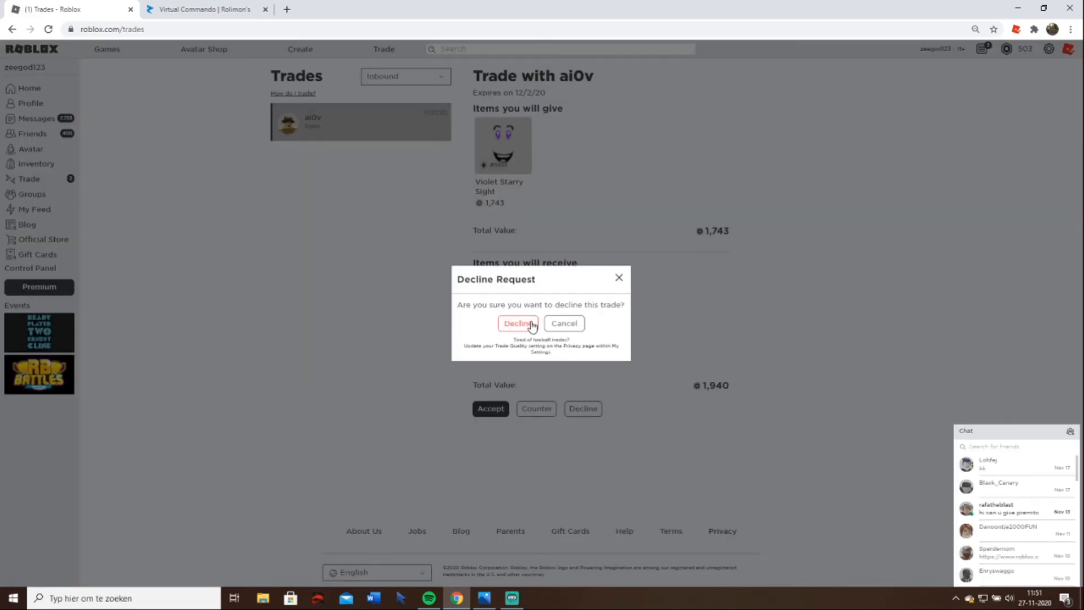
pyautogui.click(517, 323)
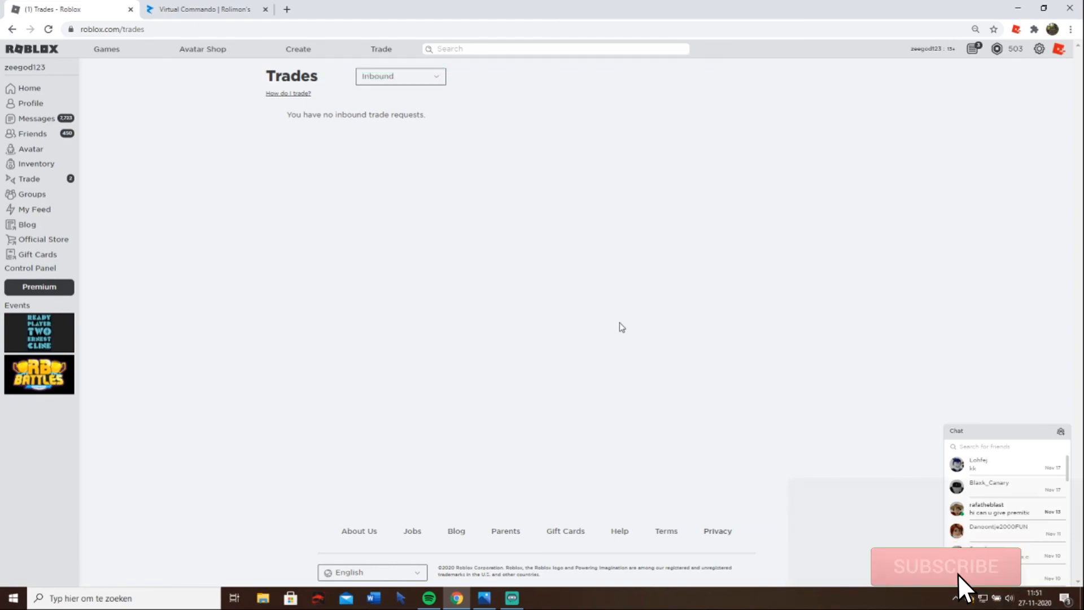
pyautogui.click(945, 565)
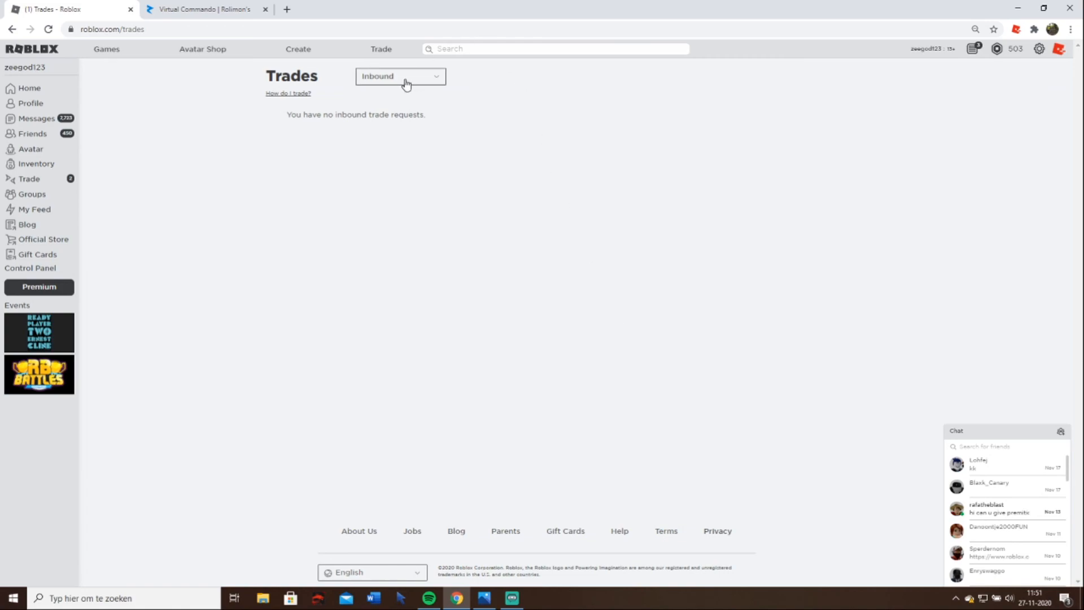
# - Switch the Trades list to Completed and view the Breakfast Shades, Black Iron Horns and latest trades
pyautogui.click(400, 75)
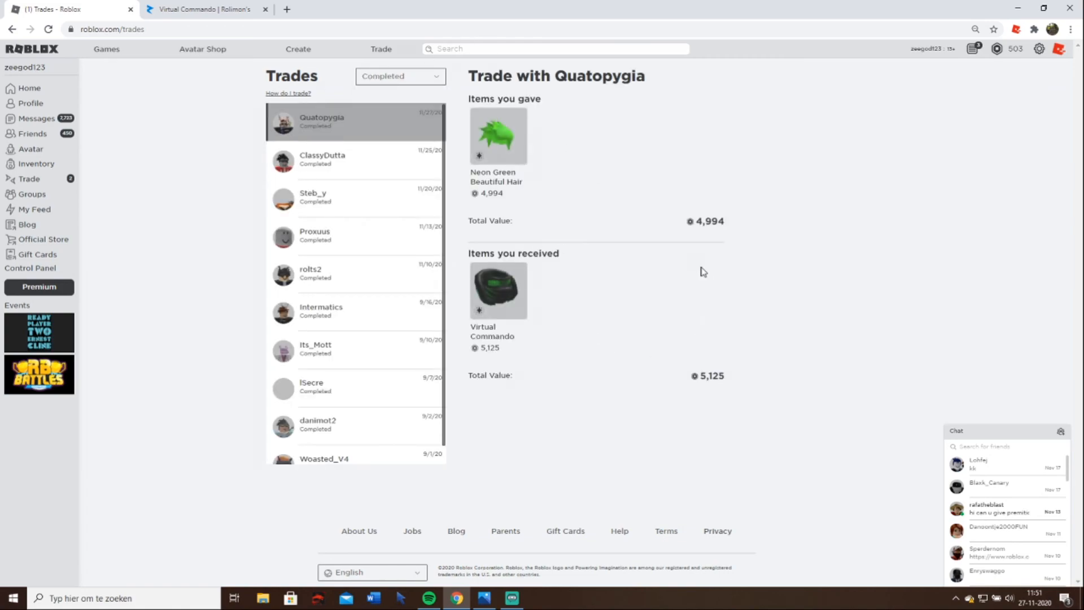
pyautogui.click(322, 159)
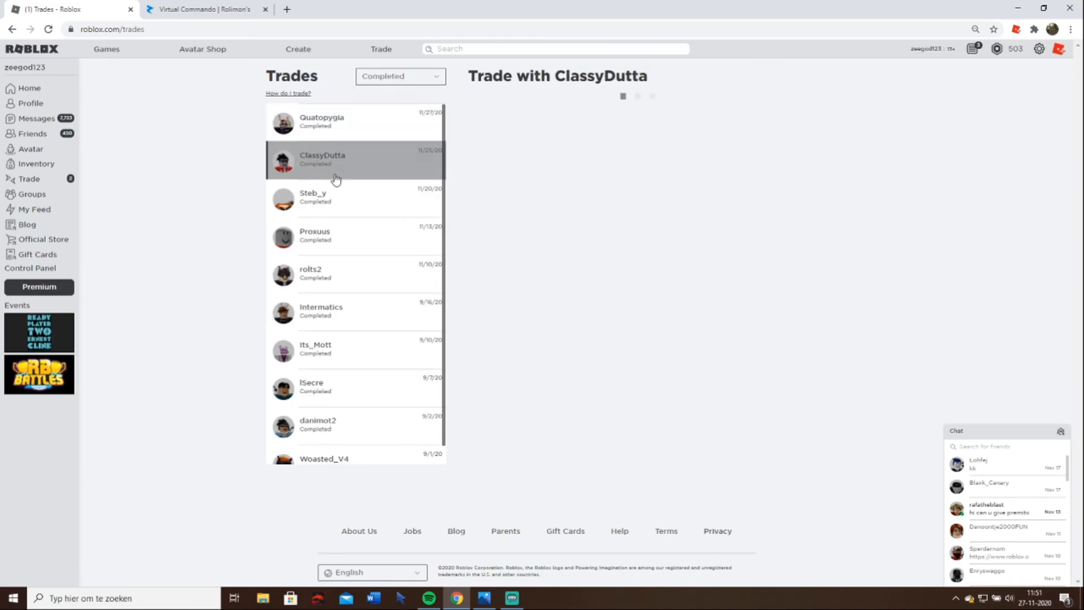
pyautogui.click(354, 196)
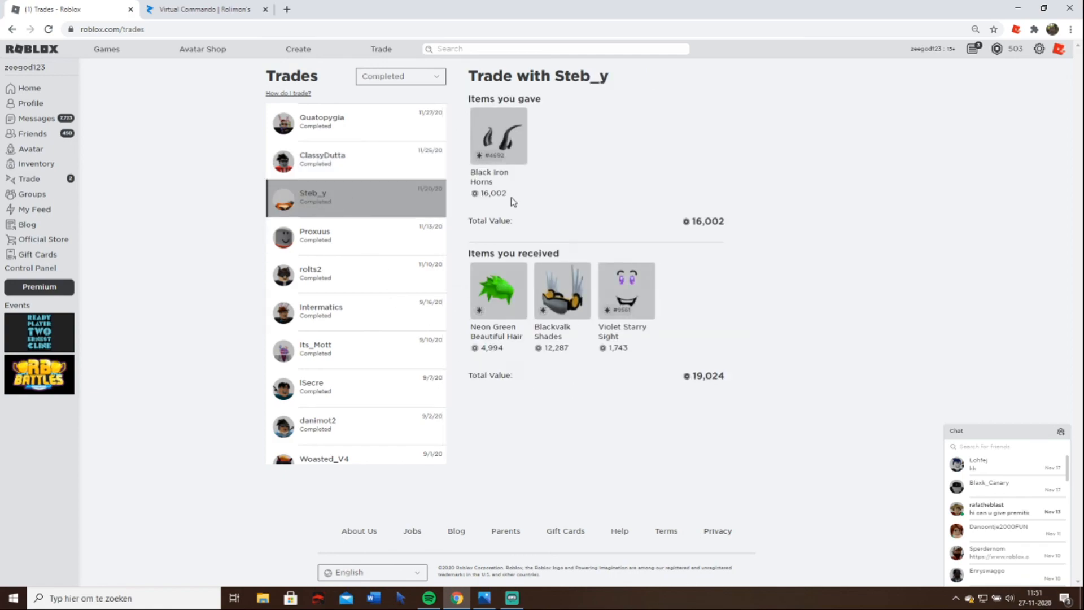
pyautogui.click(320, 121)
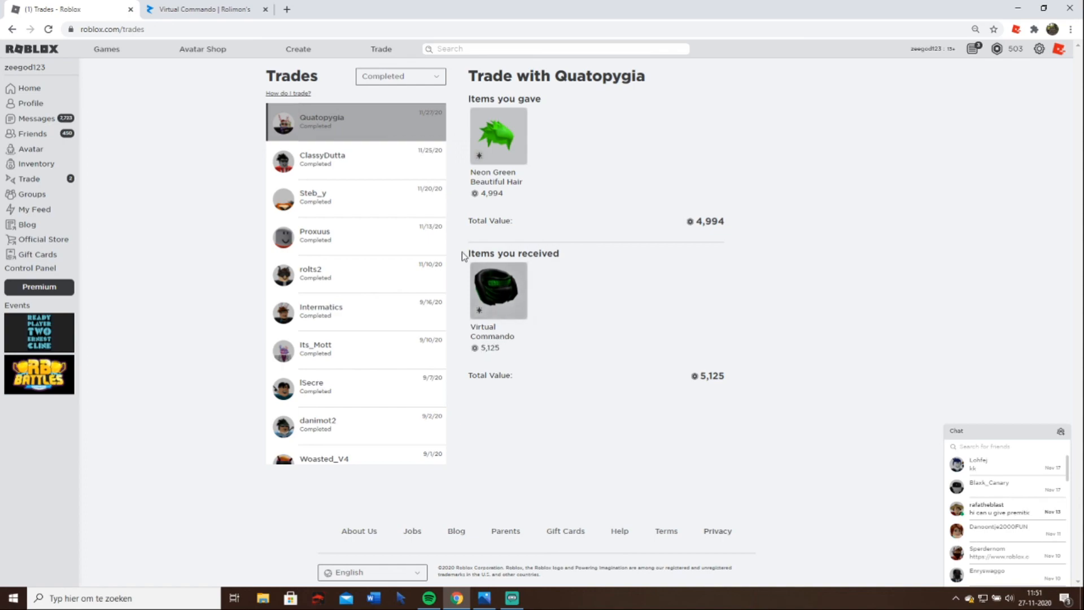
# - Review the Breakfast Shades, Green Banded Top Hats and Black Iron Horns trades again, then refresh the list
pyautogui.click(321, 159)
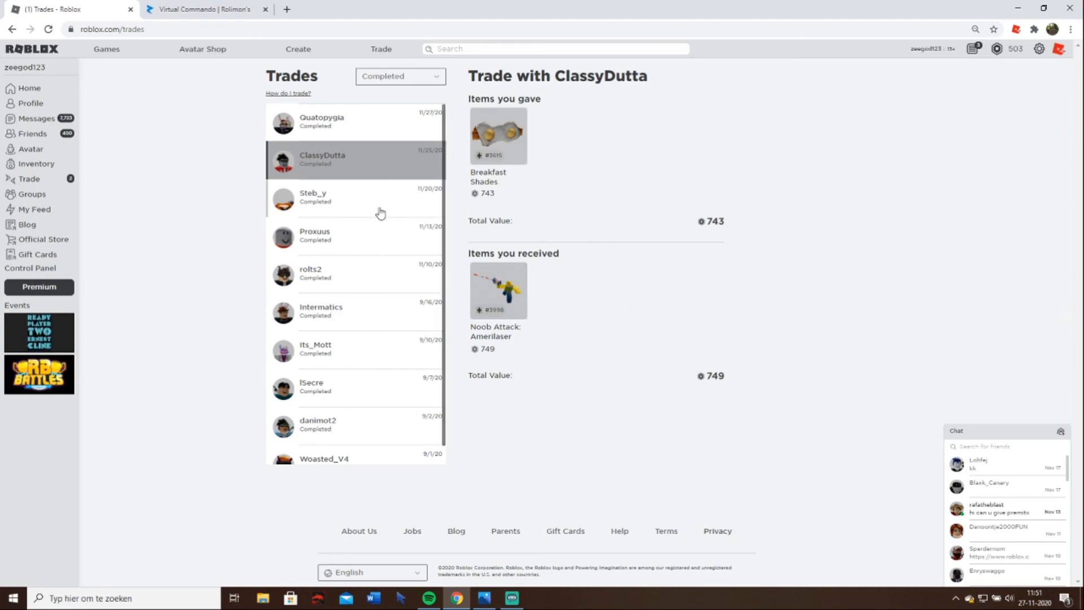
pyautogui.click(345, 196)
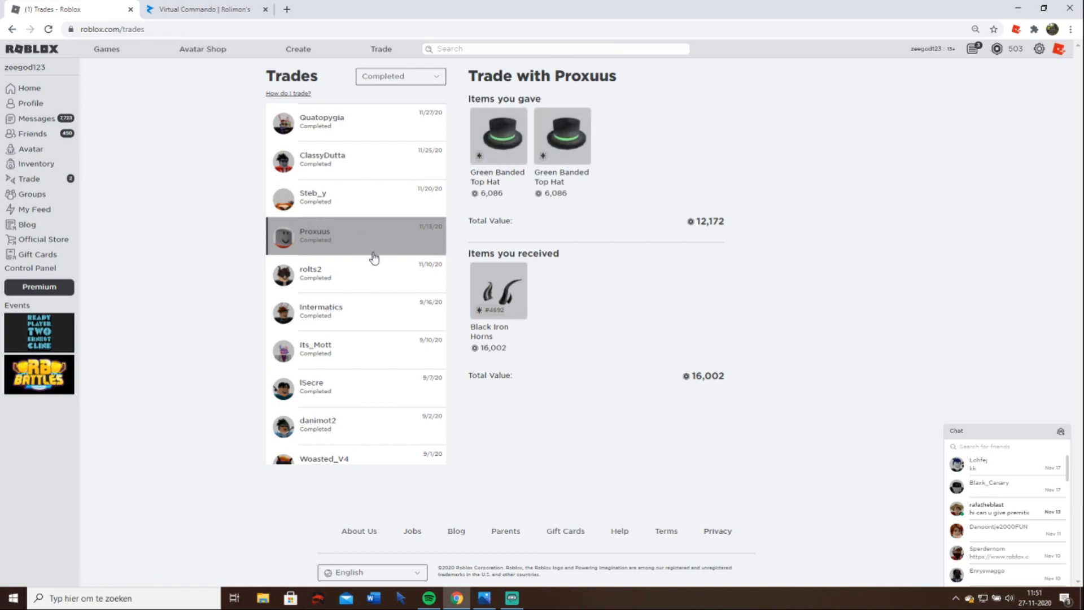
pyautogui.moveTo(484, 181)
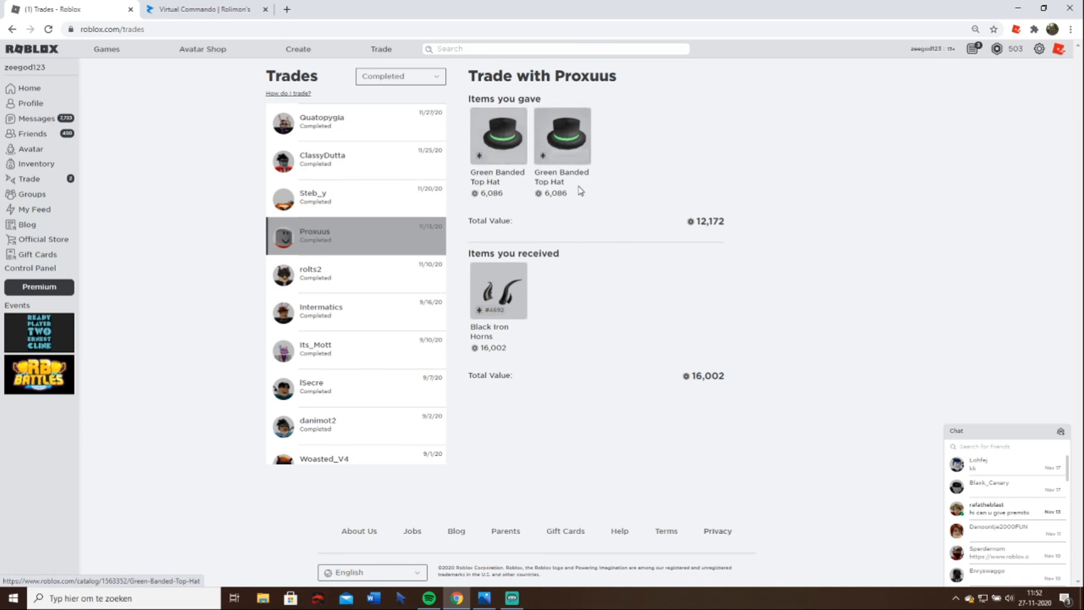
pyautogui.moveTo(643, 407)
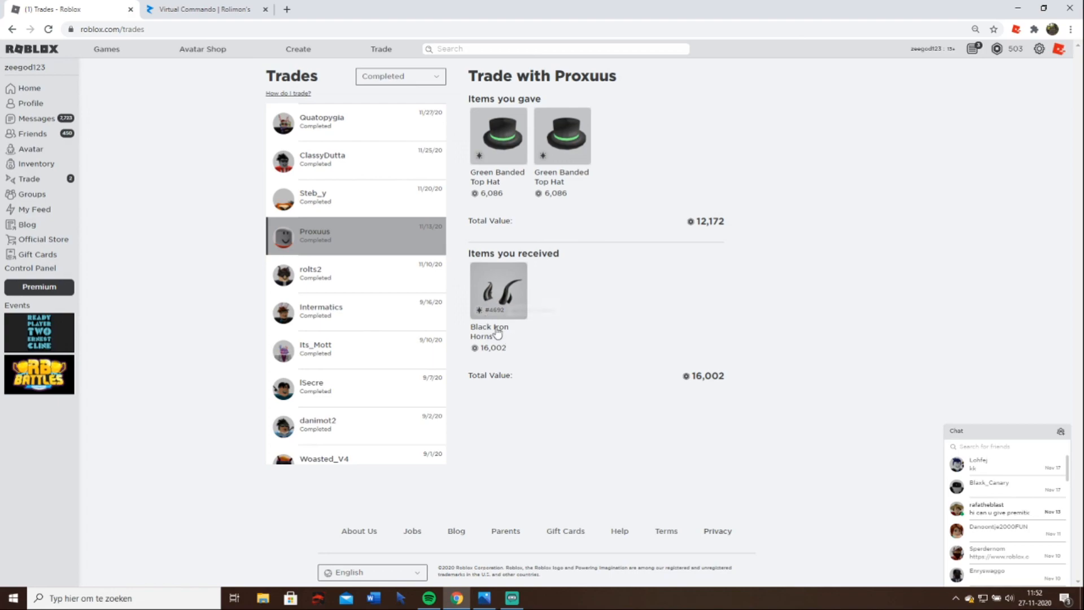
pyautogui.click(355, 196)
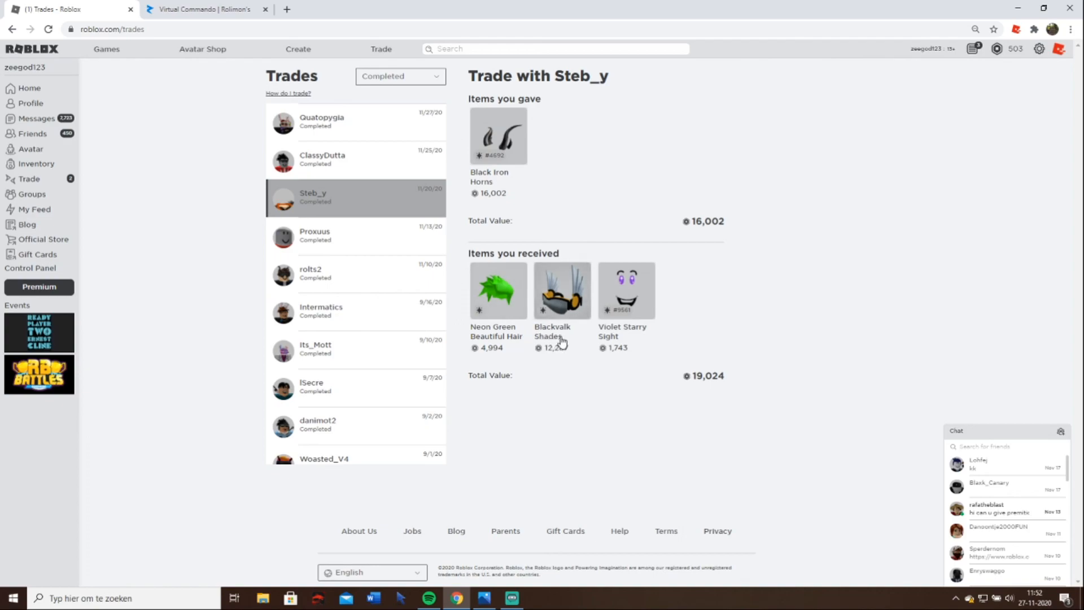
pyautogui.moveTo(611, 338)
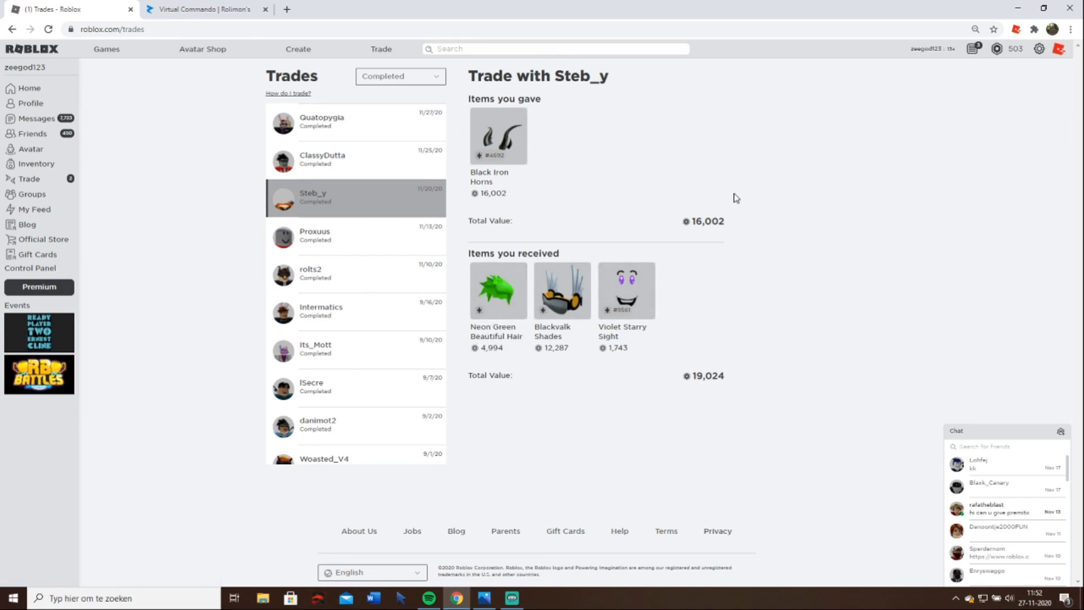
pyautogui.moveTo(482, 180)
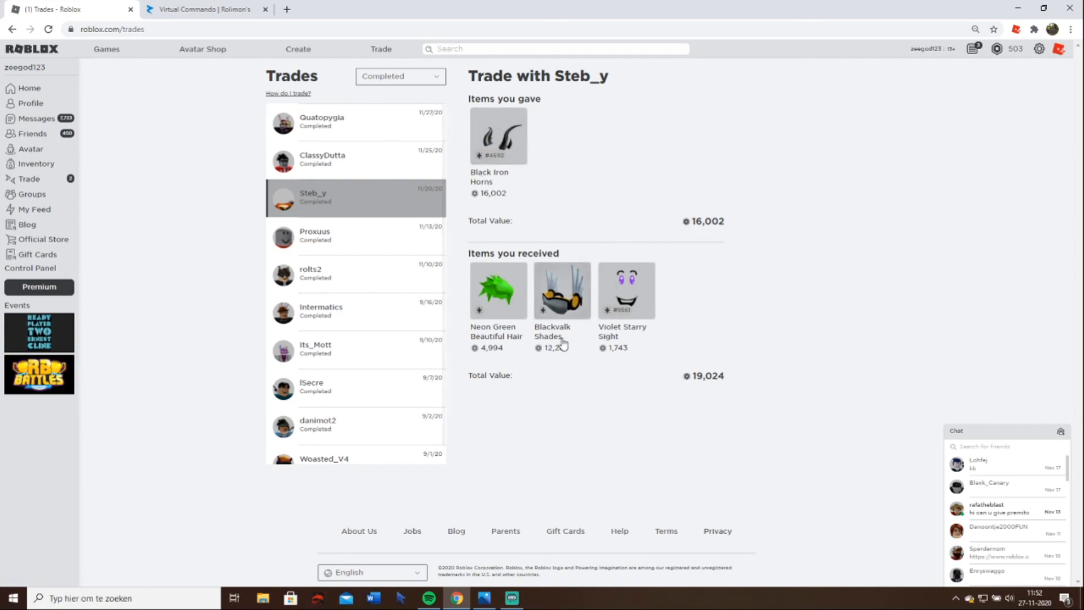
pyautogui.click(322, 121)
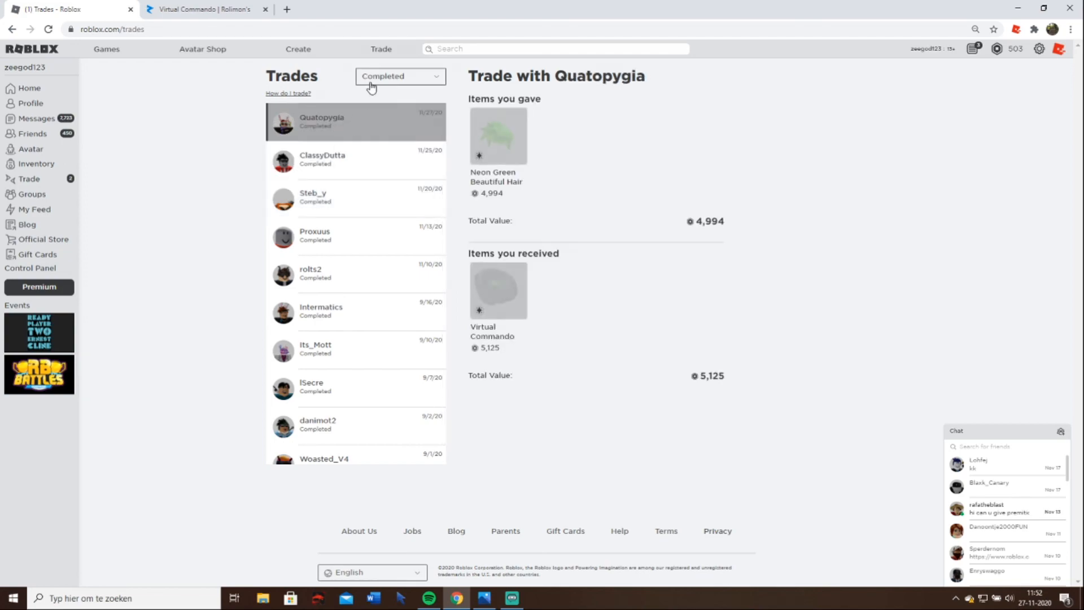